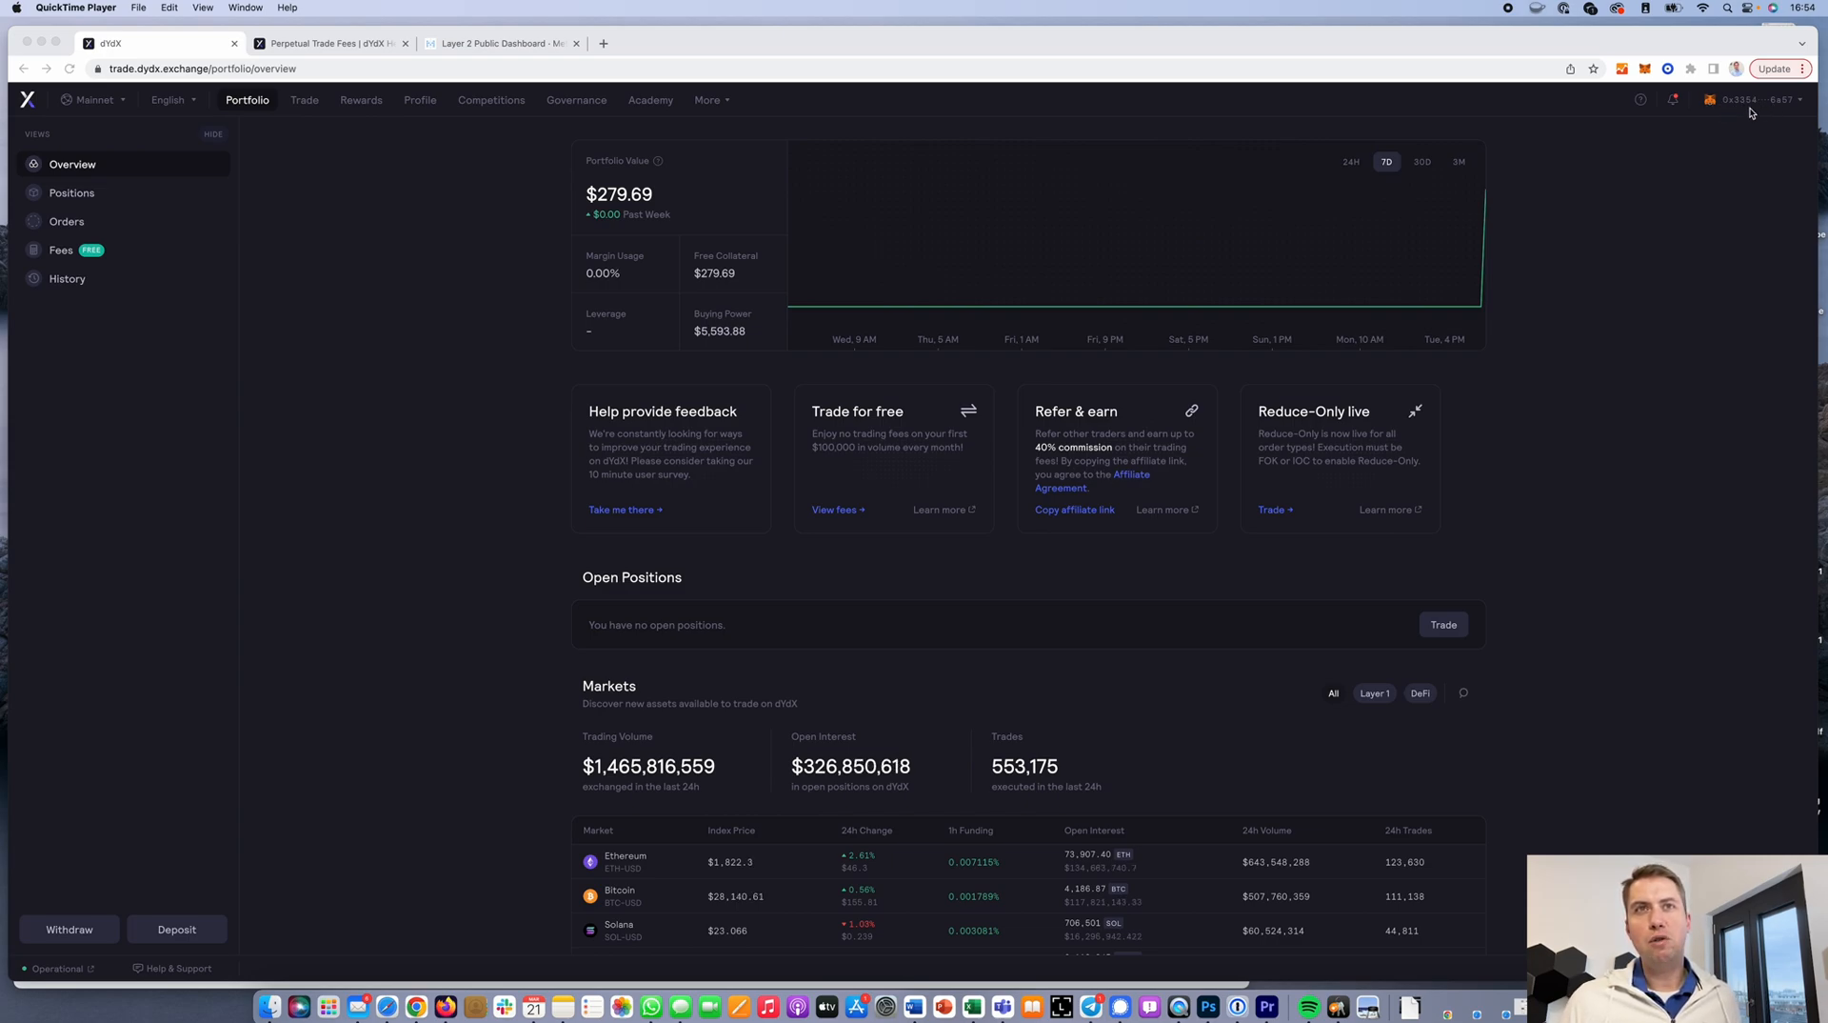
{"action": "mouse_move", "coordinate": [1692, 202]}
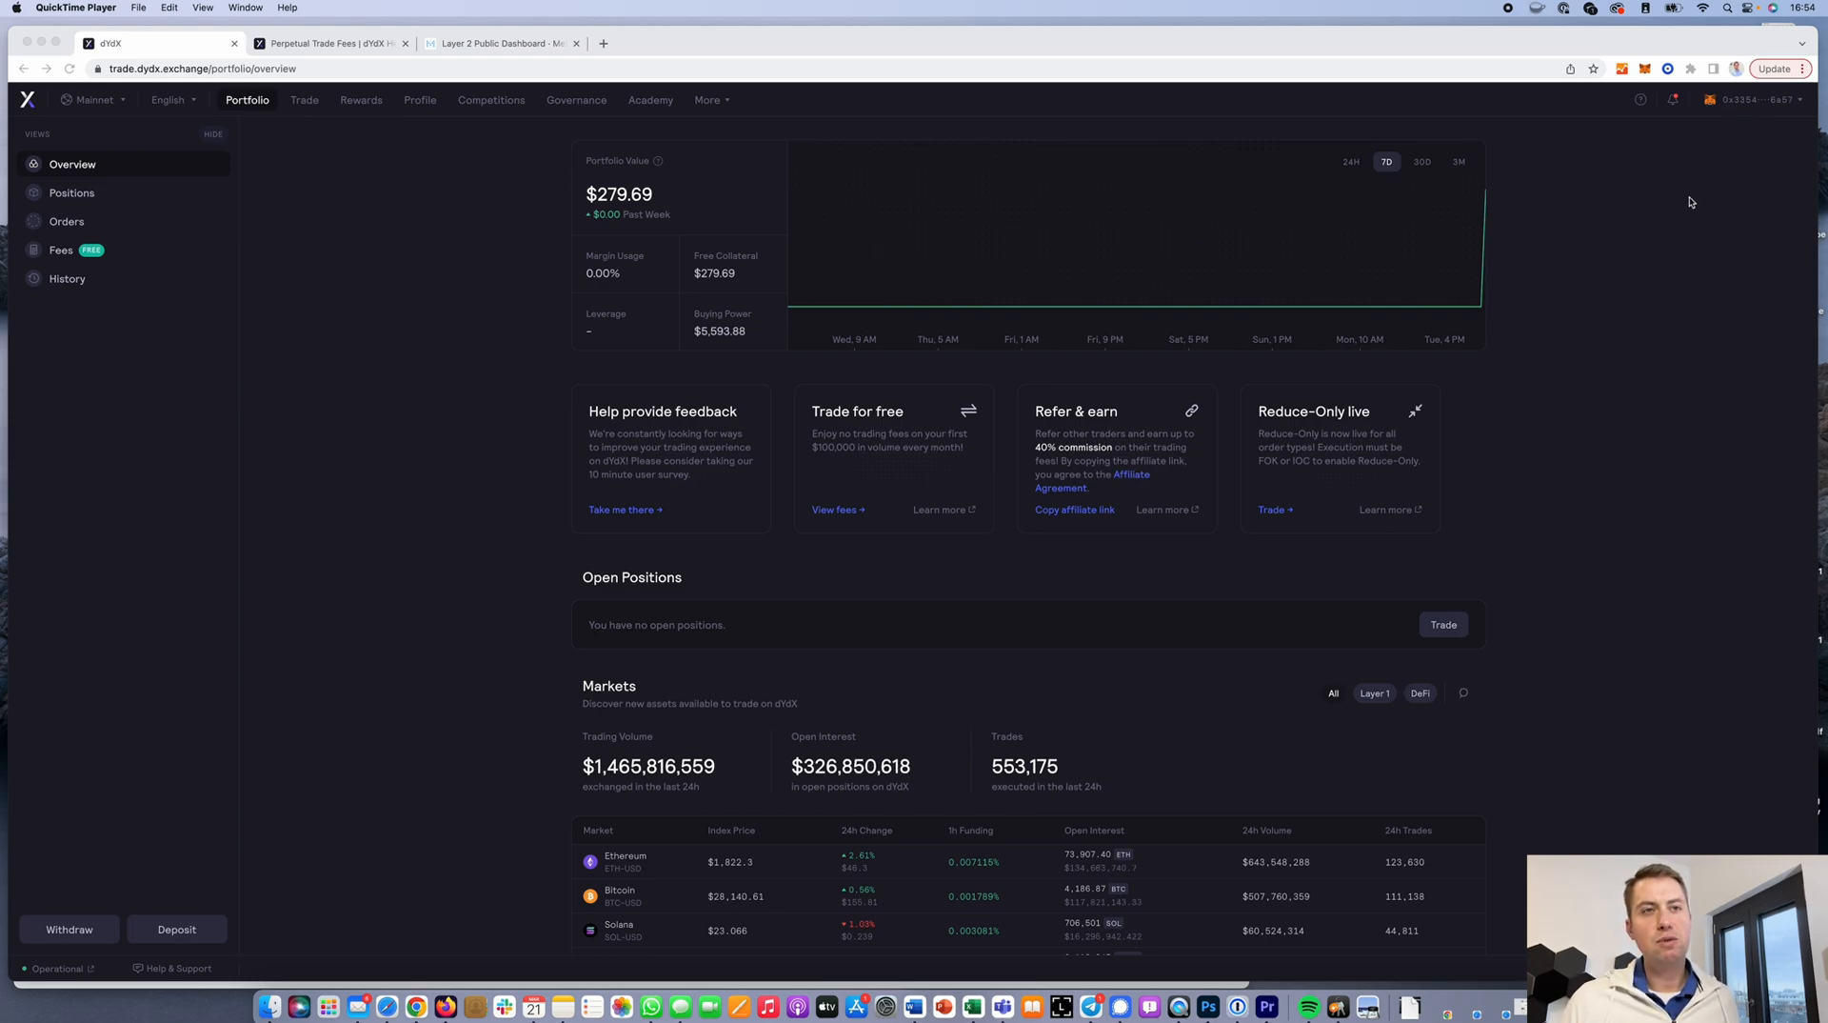
{"action": "mouse_move", "coordinate": [1633, 188]}
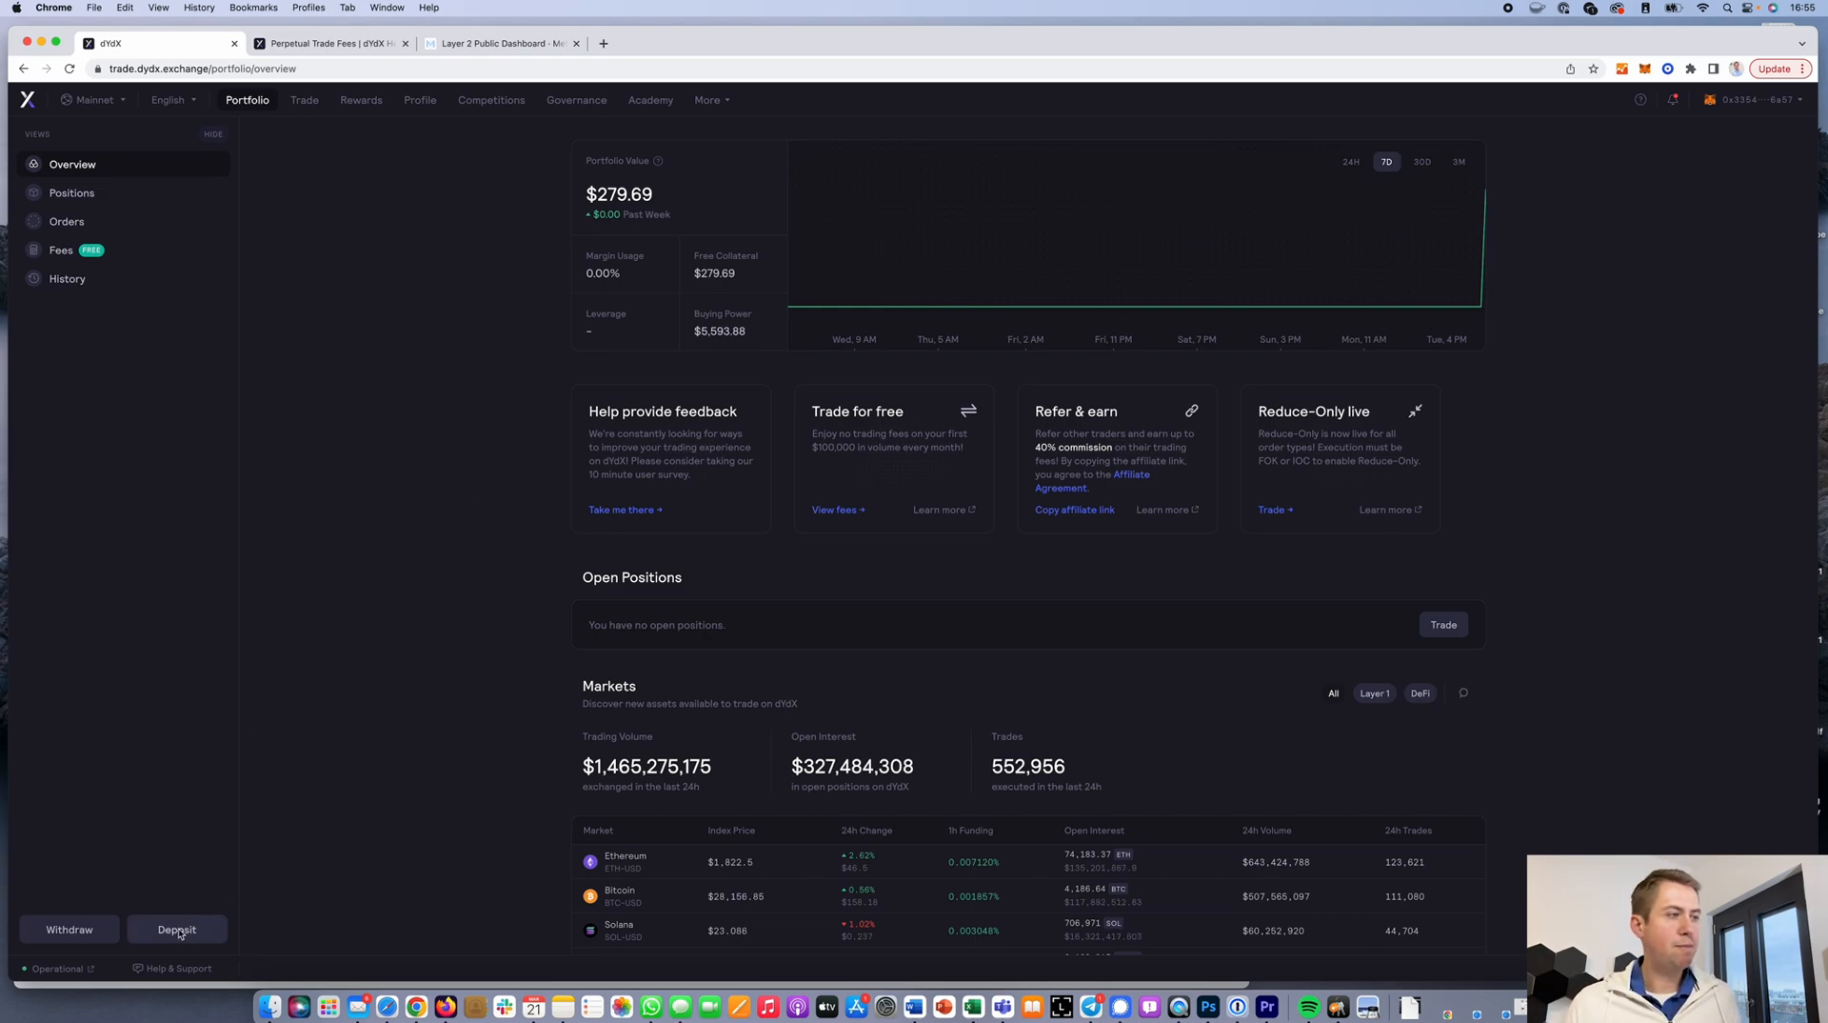
Choose Ether (ETH) as the deposit asset and enter an amount of 1 ETH
{"action": "left_click", "coordinate": [177, 927]}
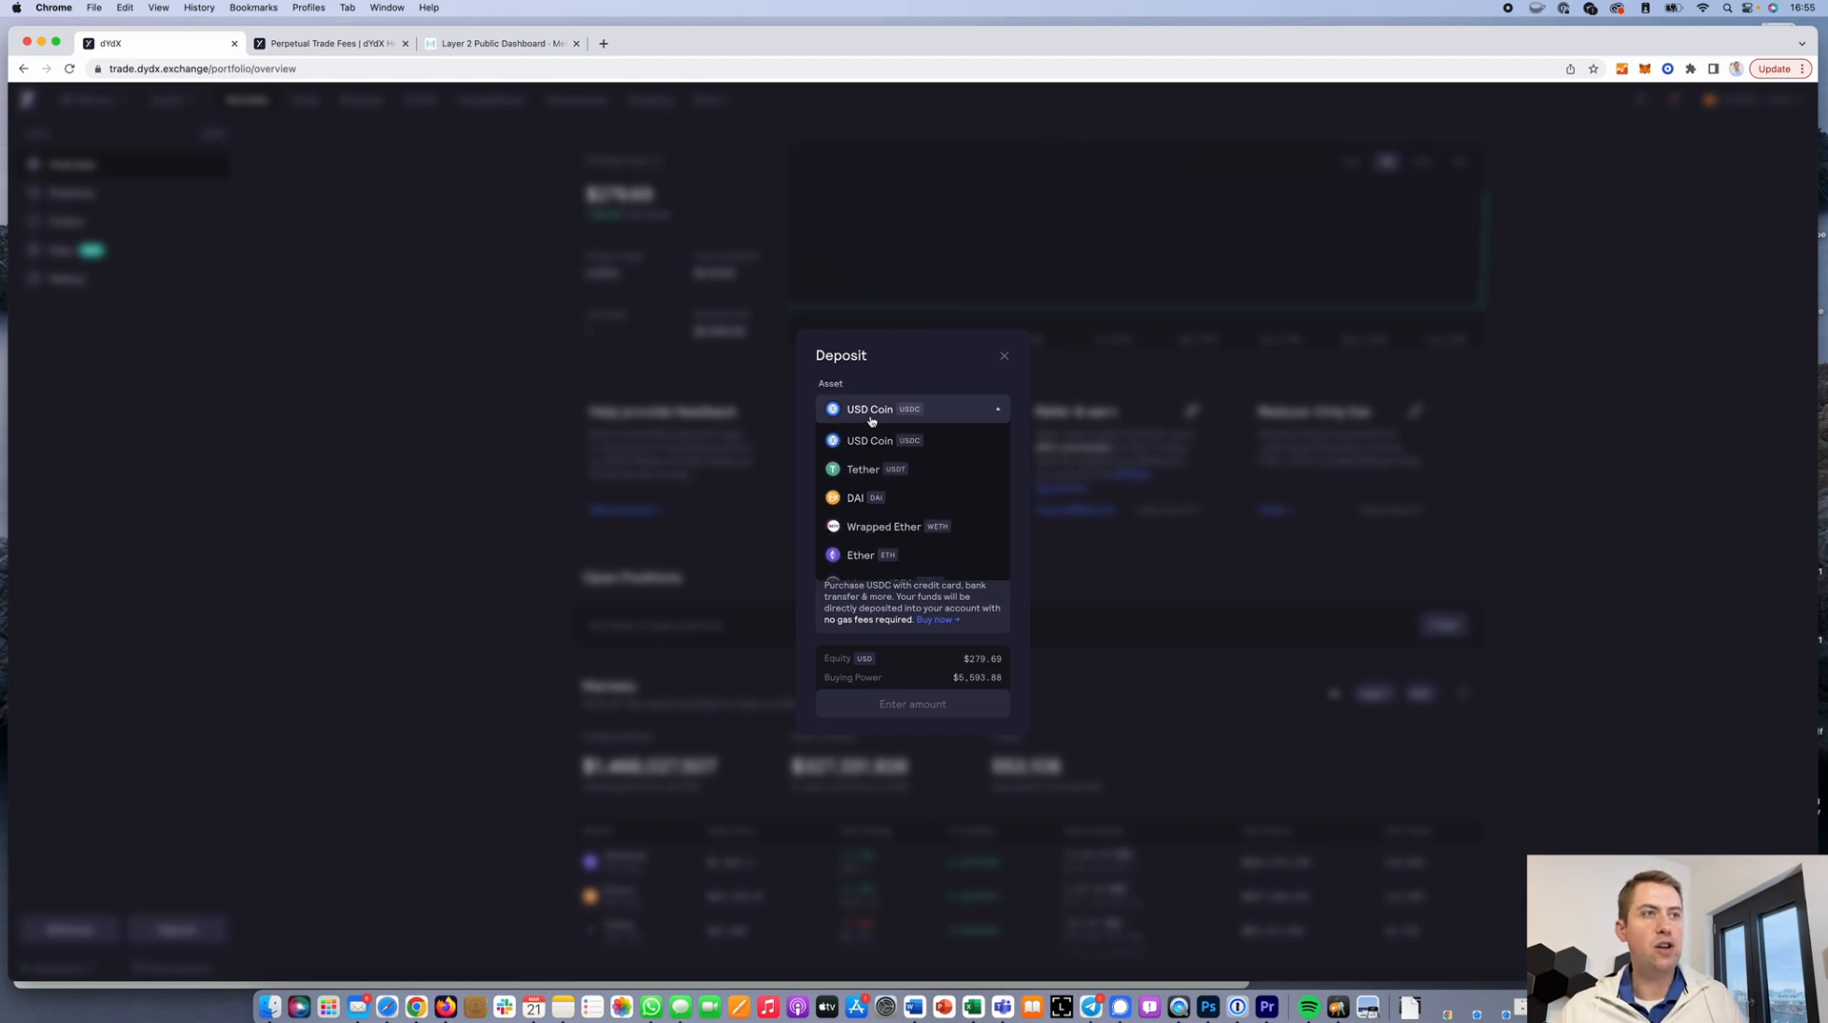
{"action": "mouse_move", "coordinate": [888, 454]}
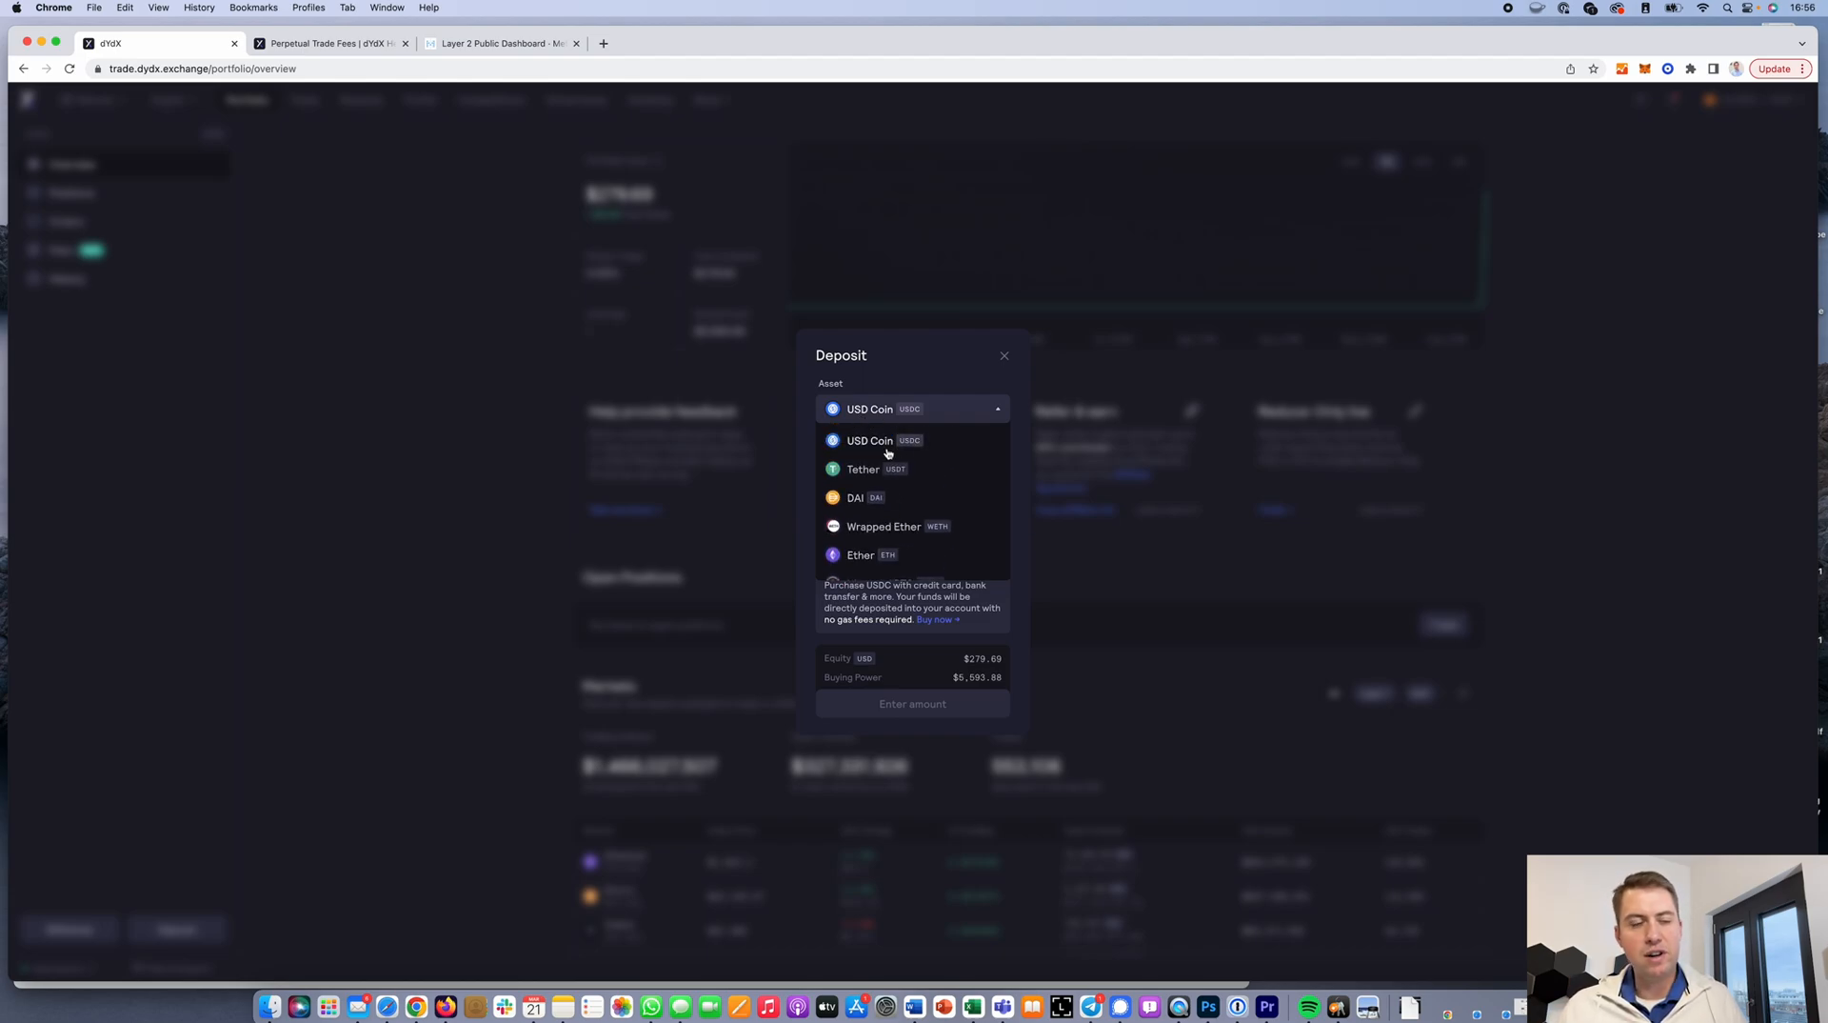
{"action": "mouse_move", "coordinate": [933, 499]}
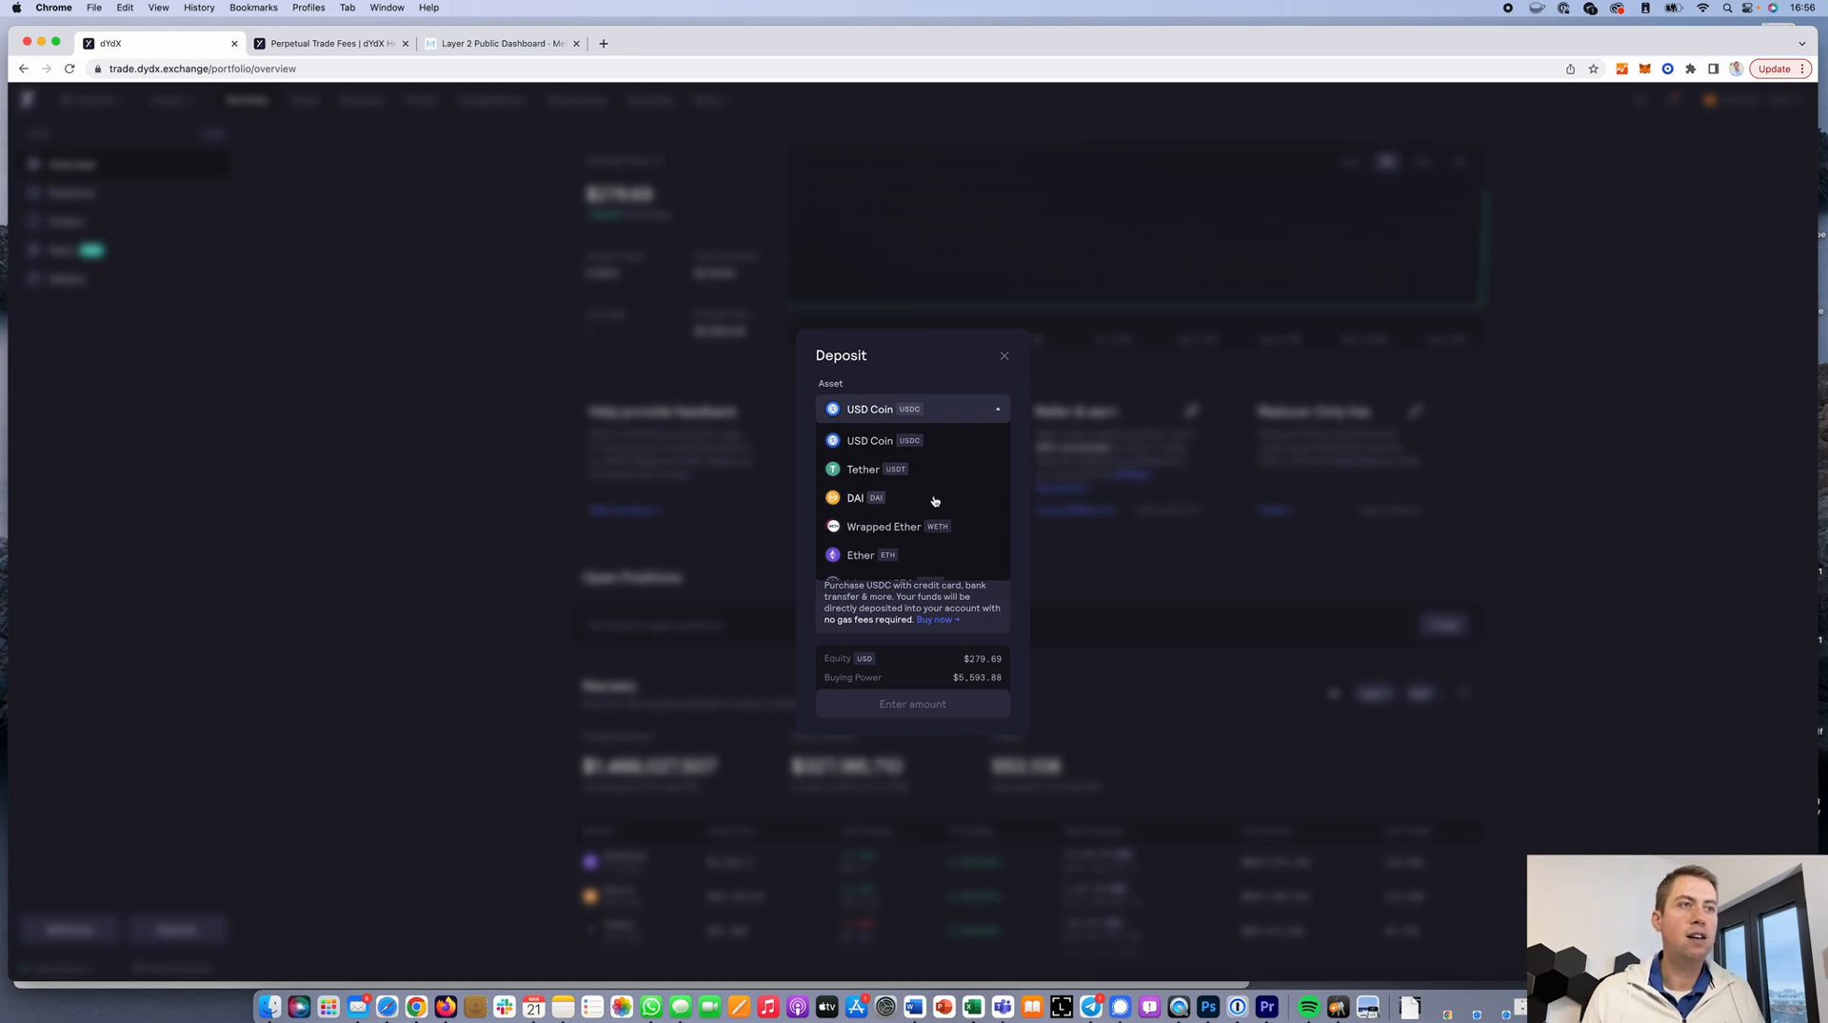
{"action": "mouse_move", "coordinate": [946, 547]}
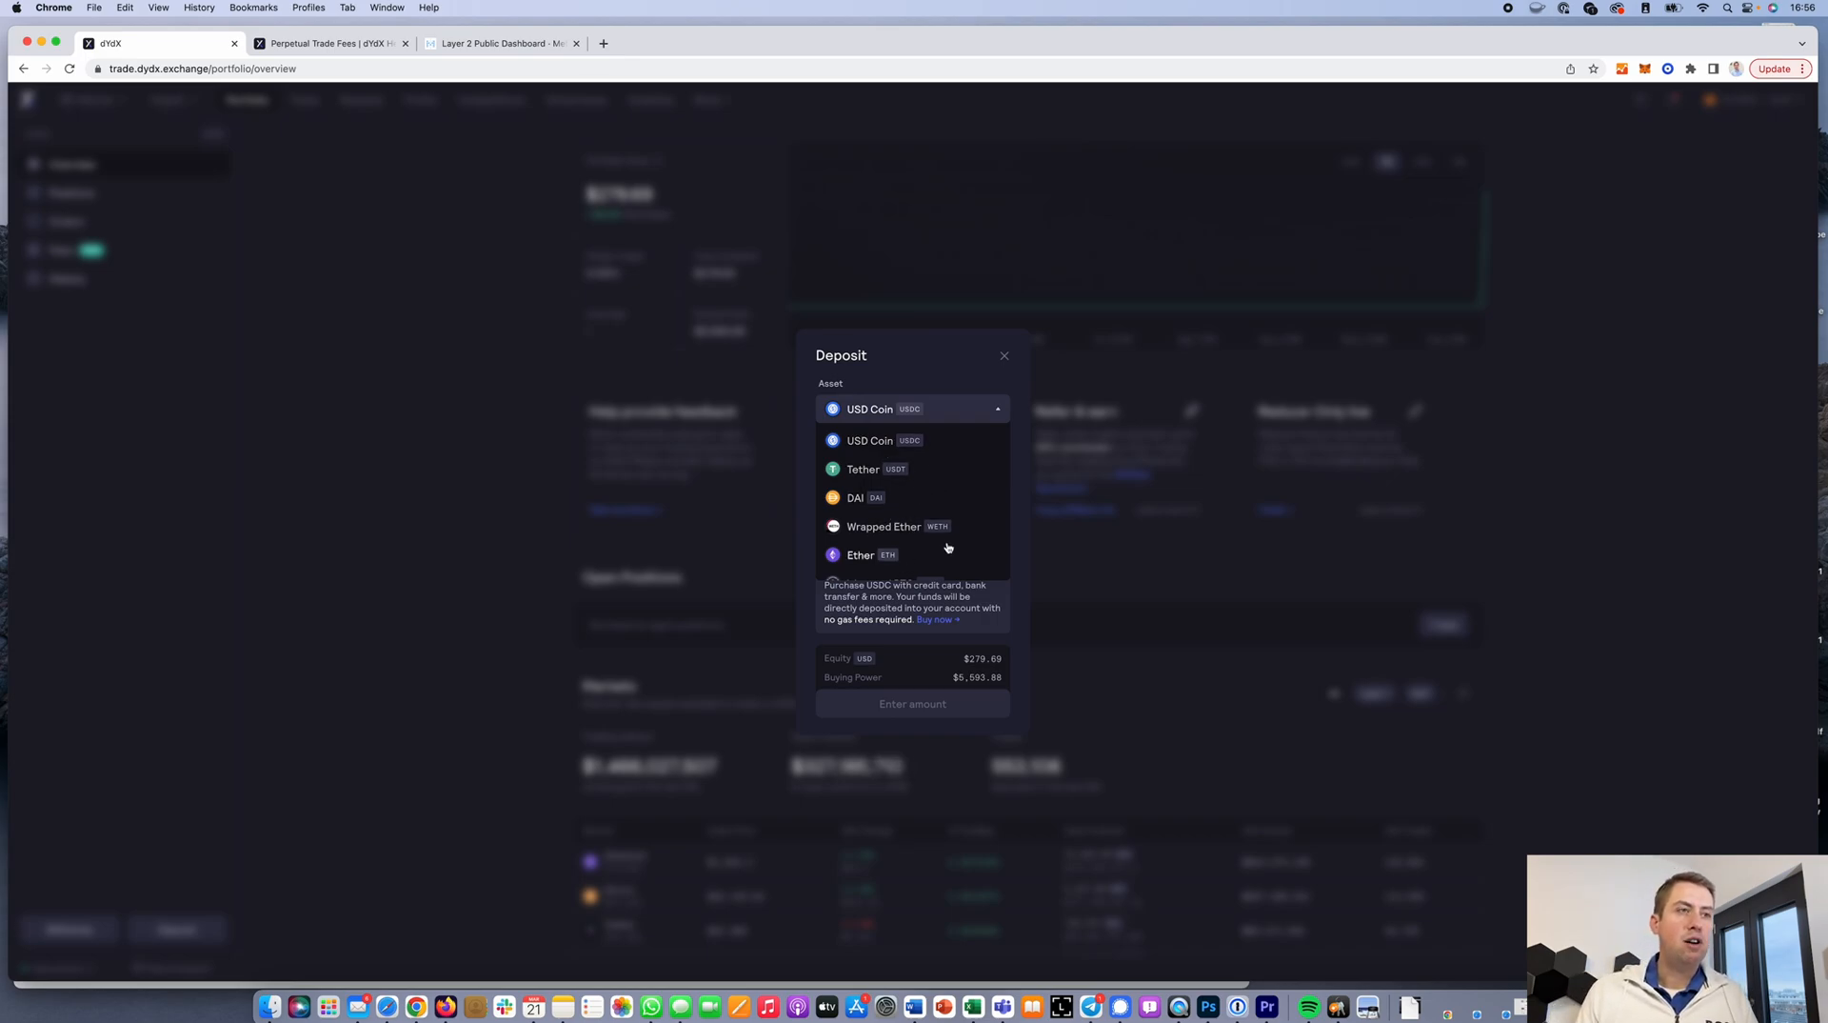
{"action": "scroll", "scroll_direction": "down", "scroll_amount": 3}
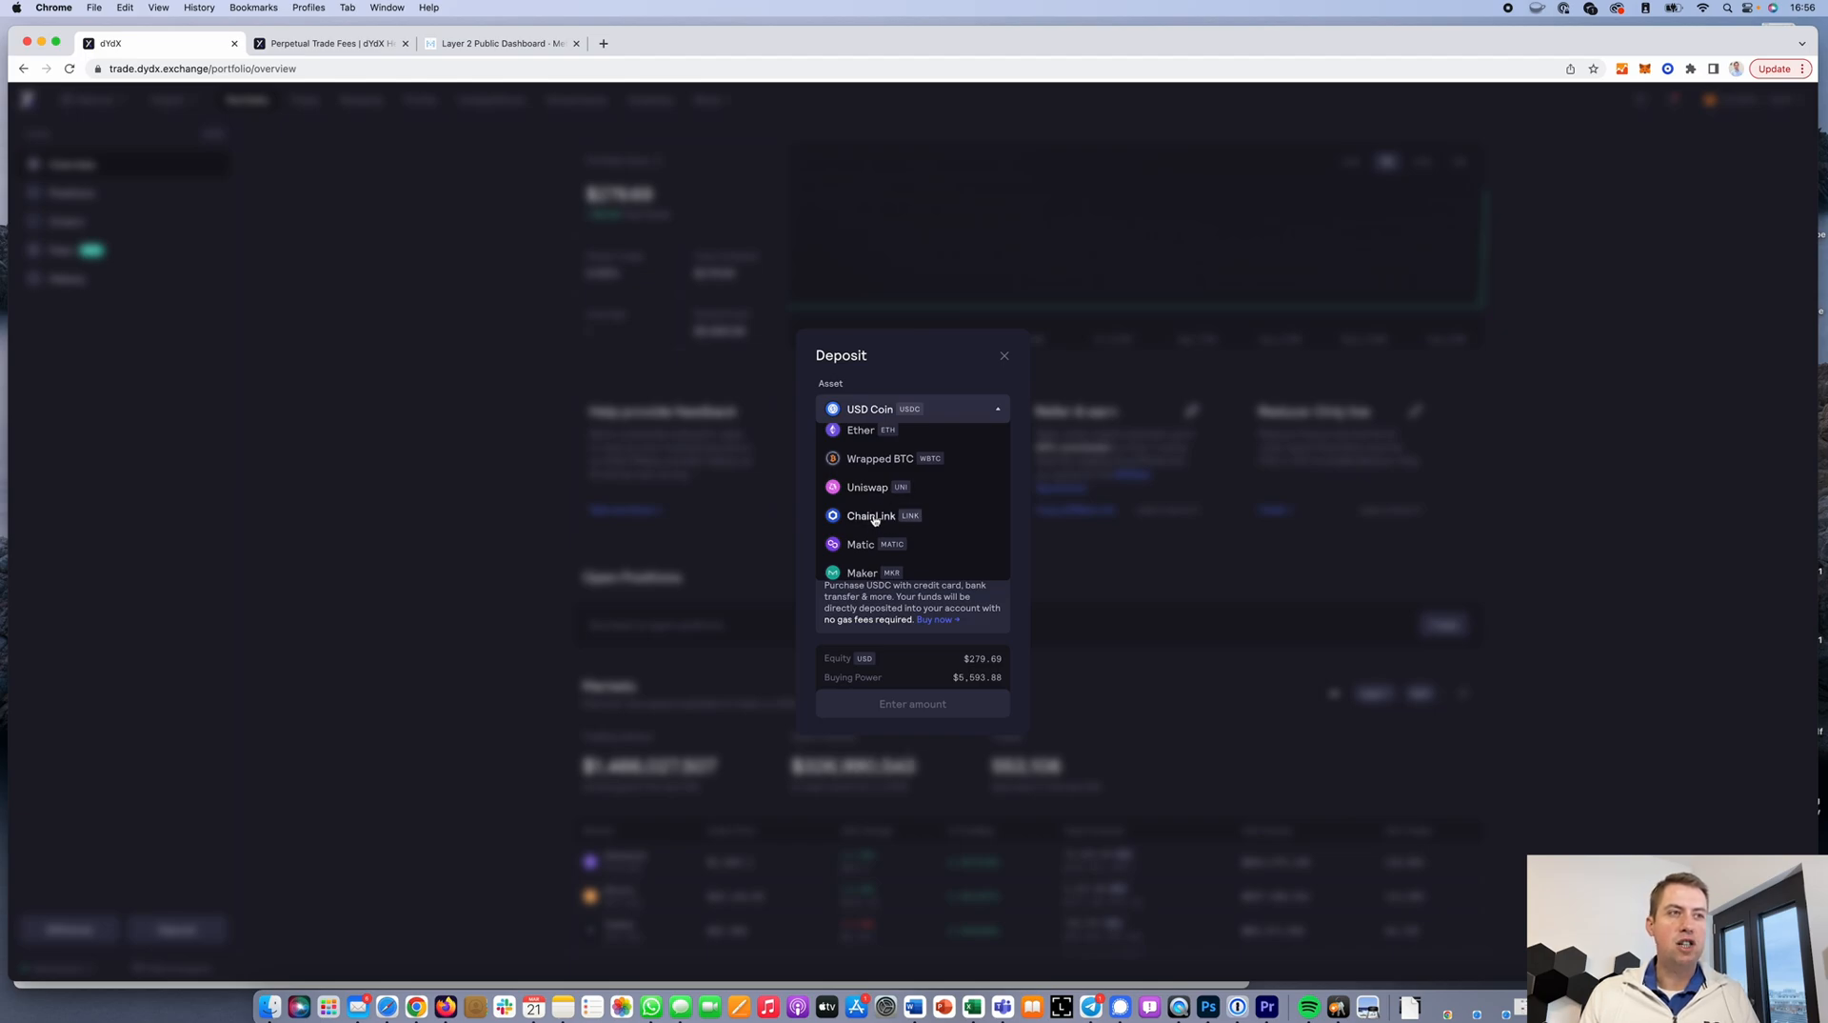
{"action": "scroll", "scroll_direction": "down", "scroll_amount": 3}
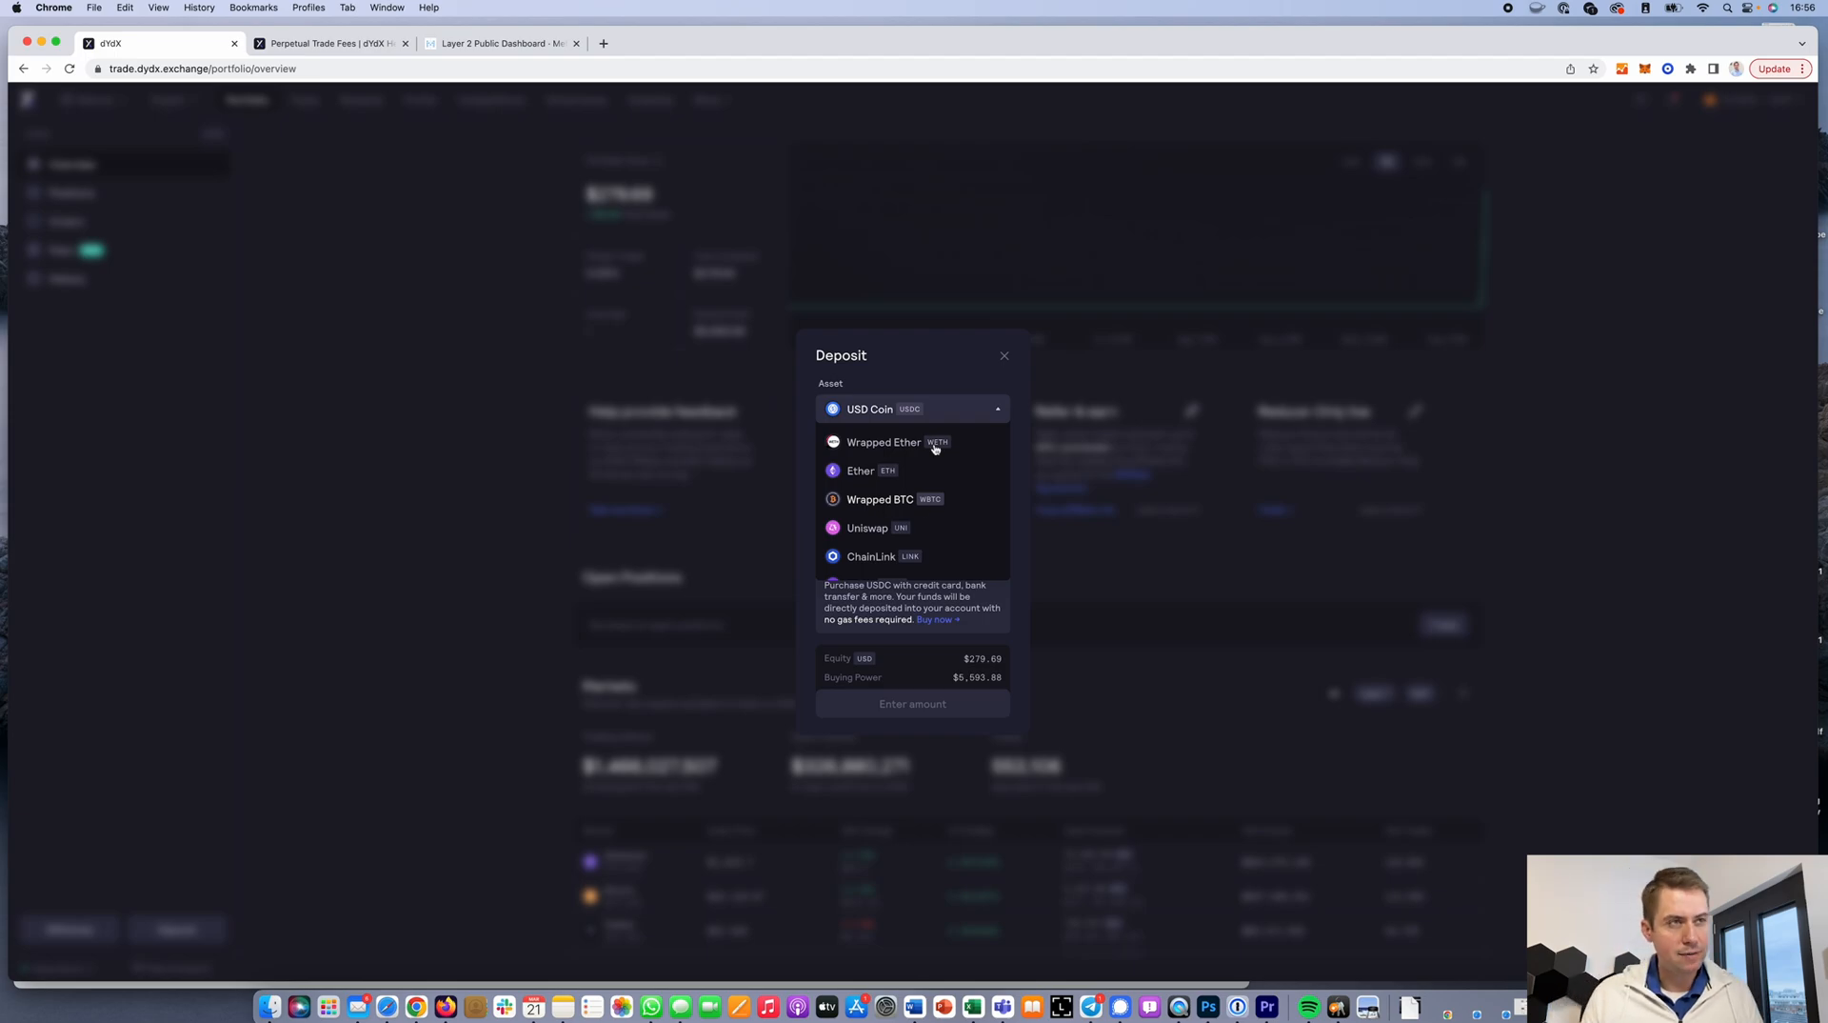
{"action": "mouse_move", "coordinate": [939, 387]}
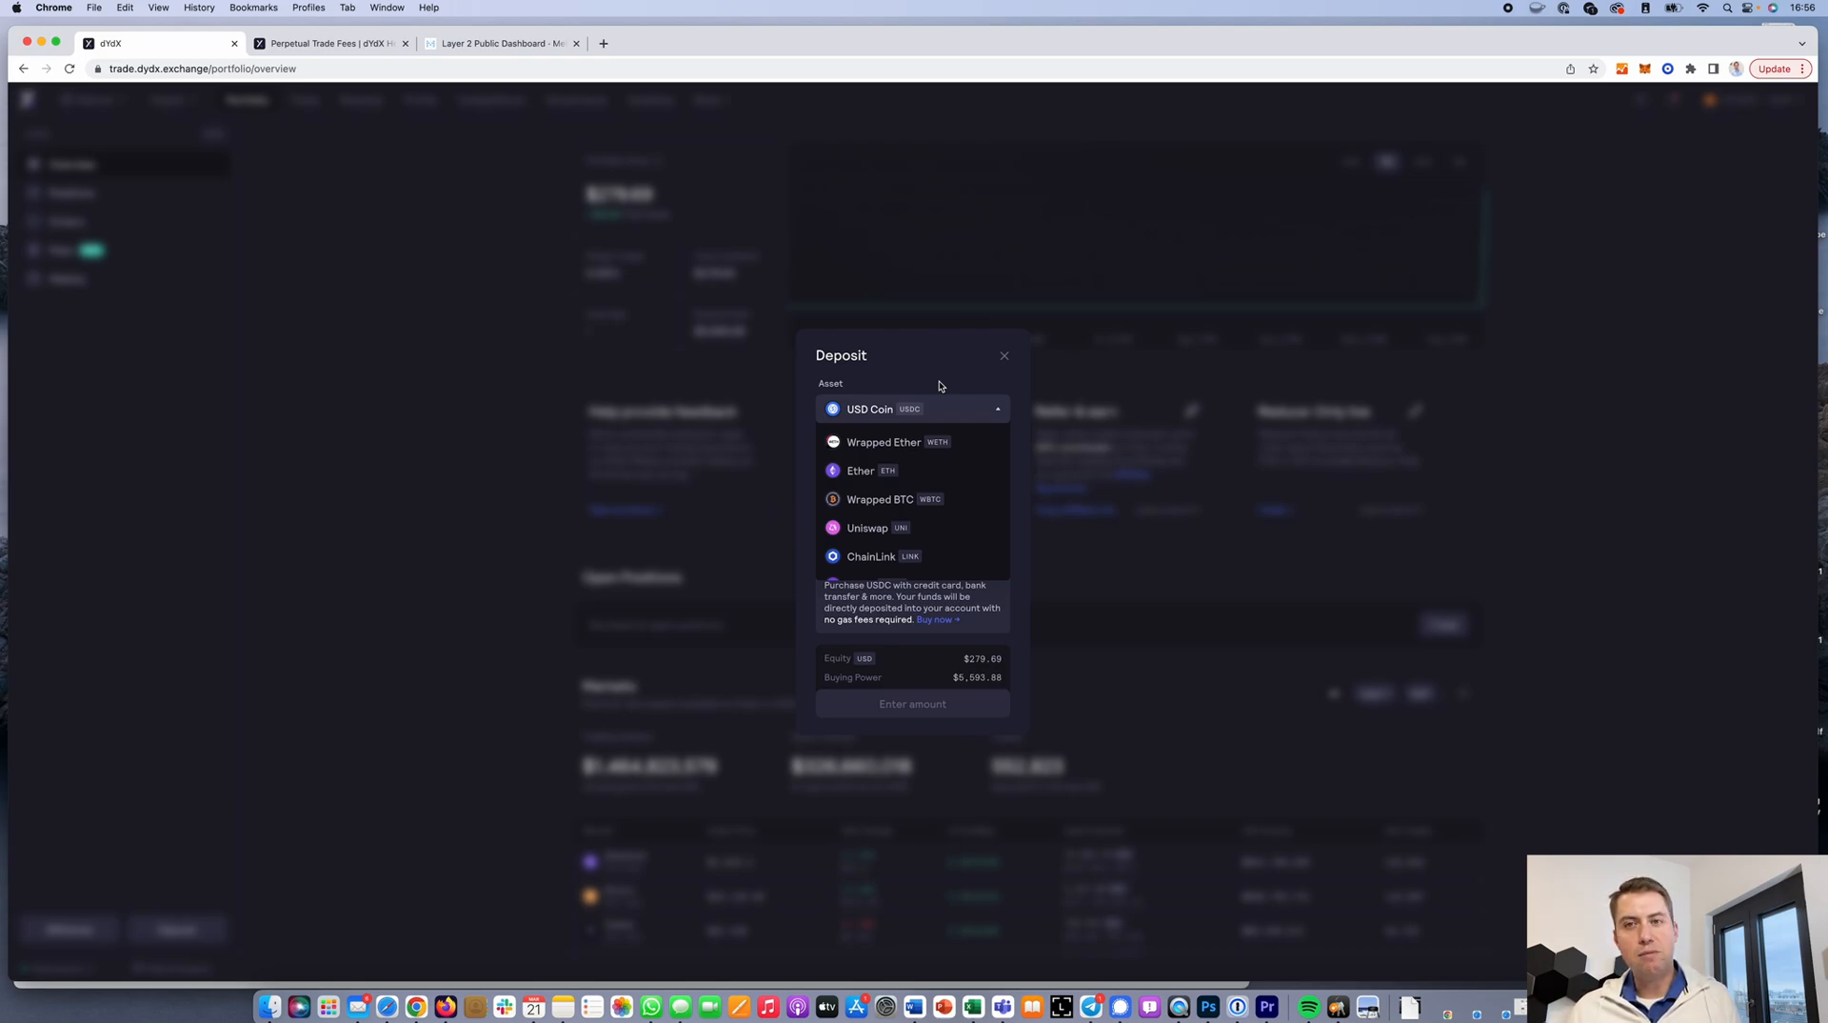
{"action": "mouse_move", "coordinate": [916, 535]}
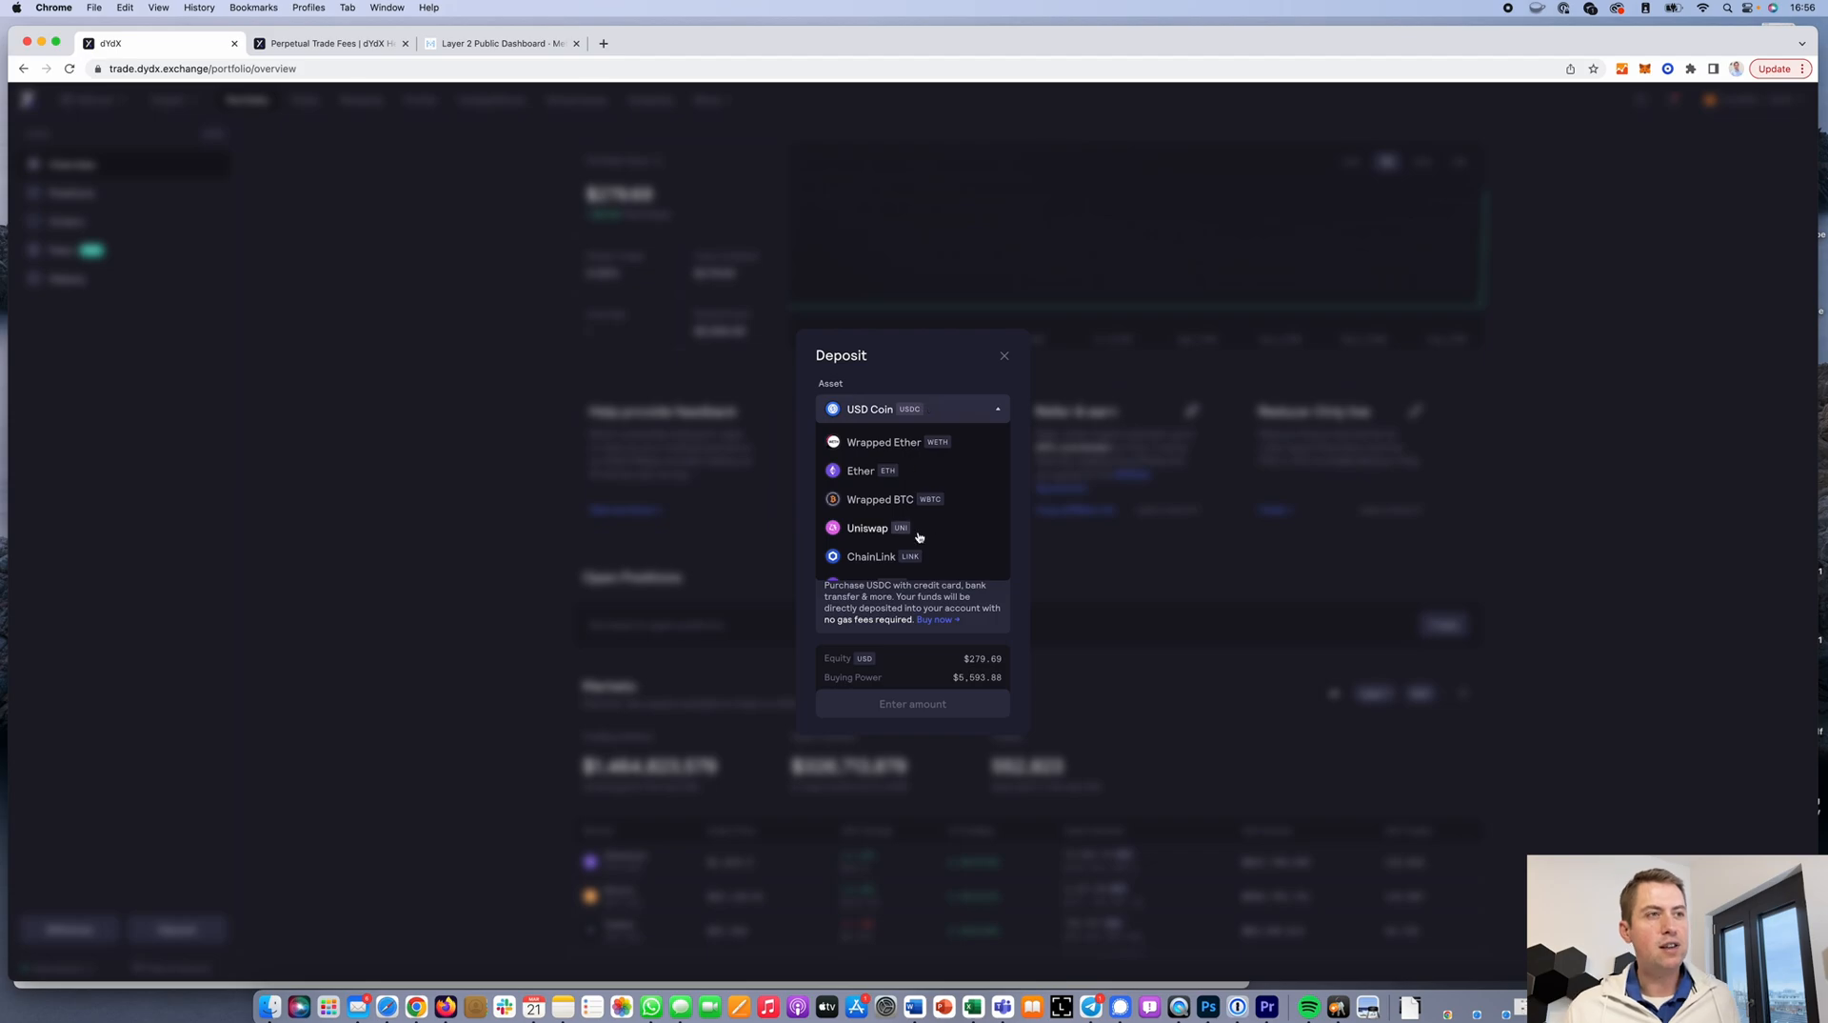
{"action": "left_click", "coordinate": [861, 470]}
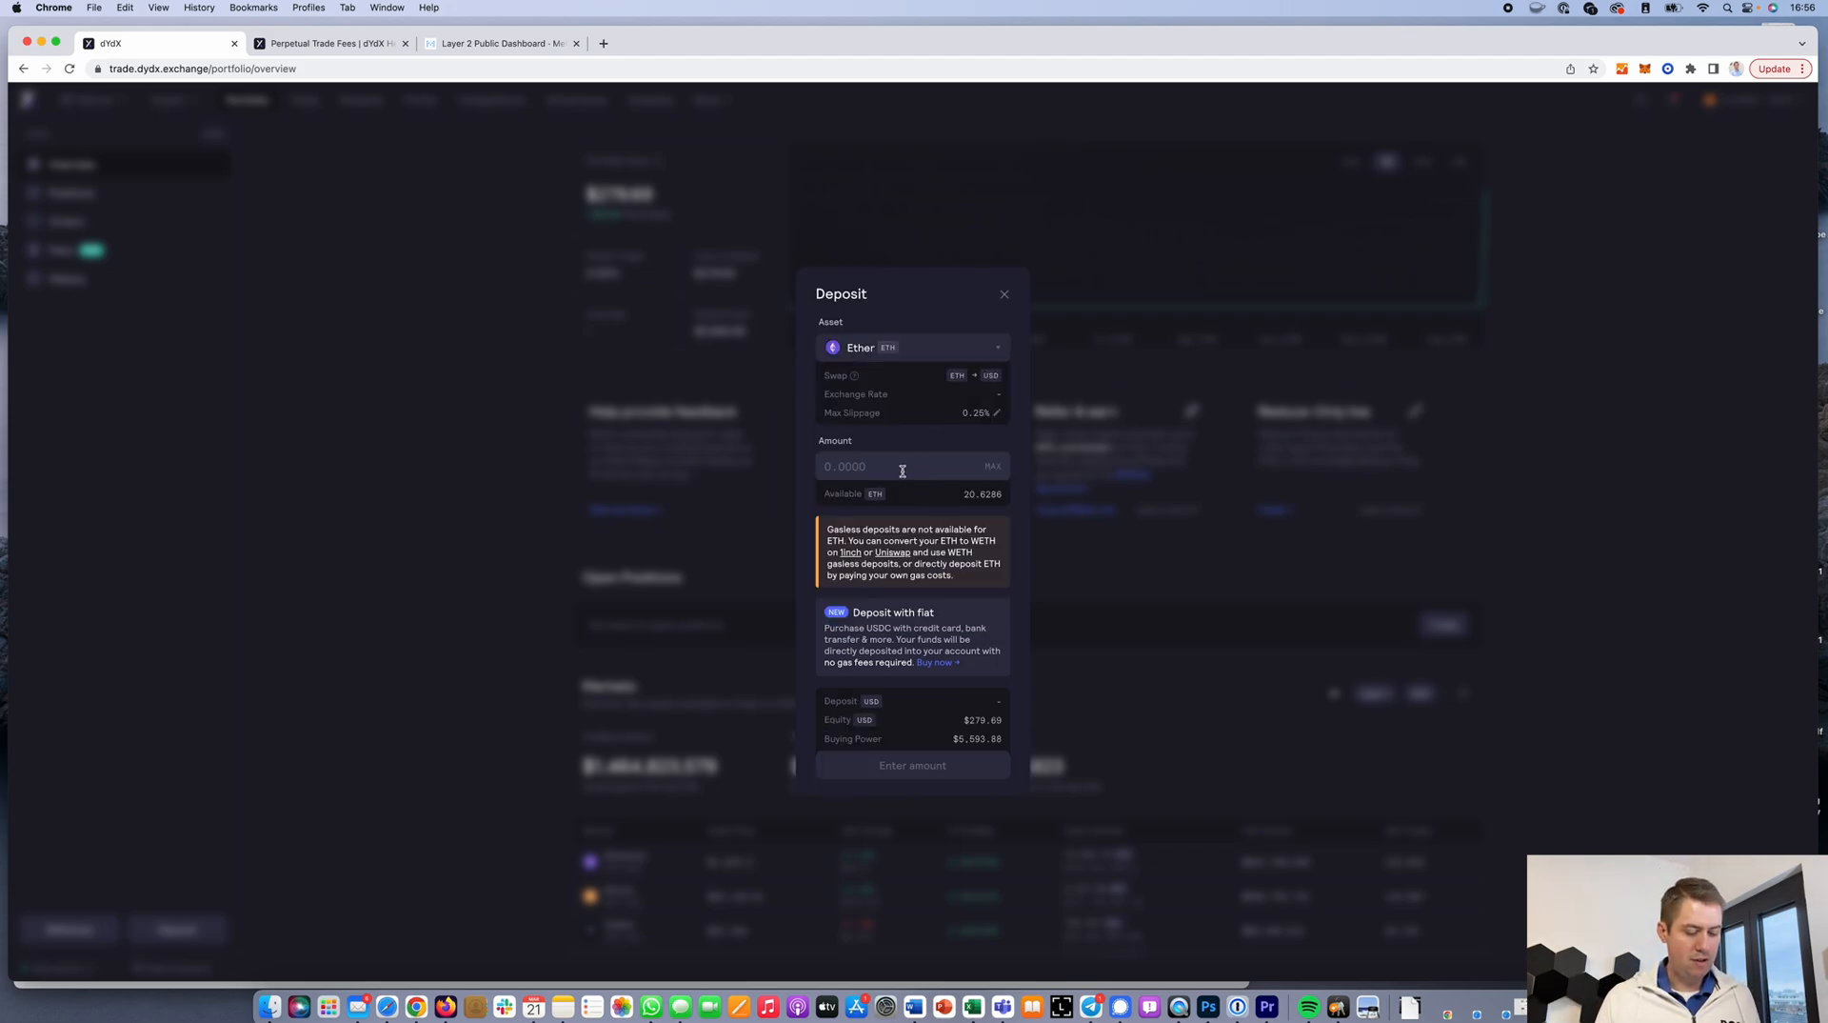
{"action": "type", "text": "1"}
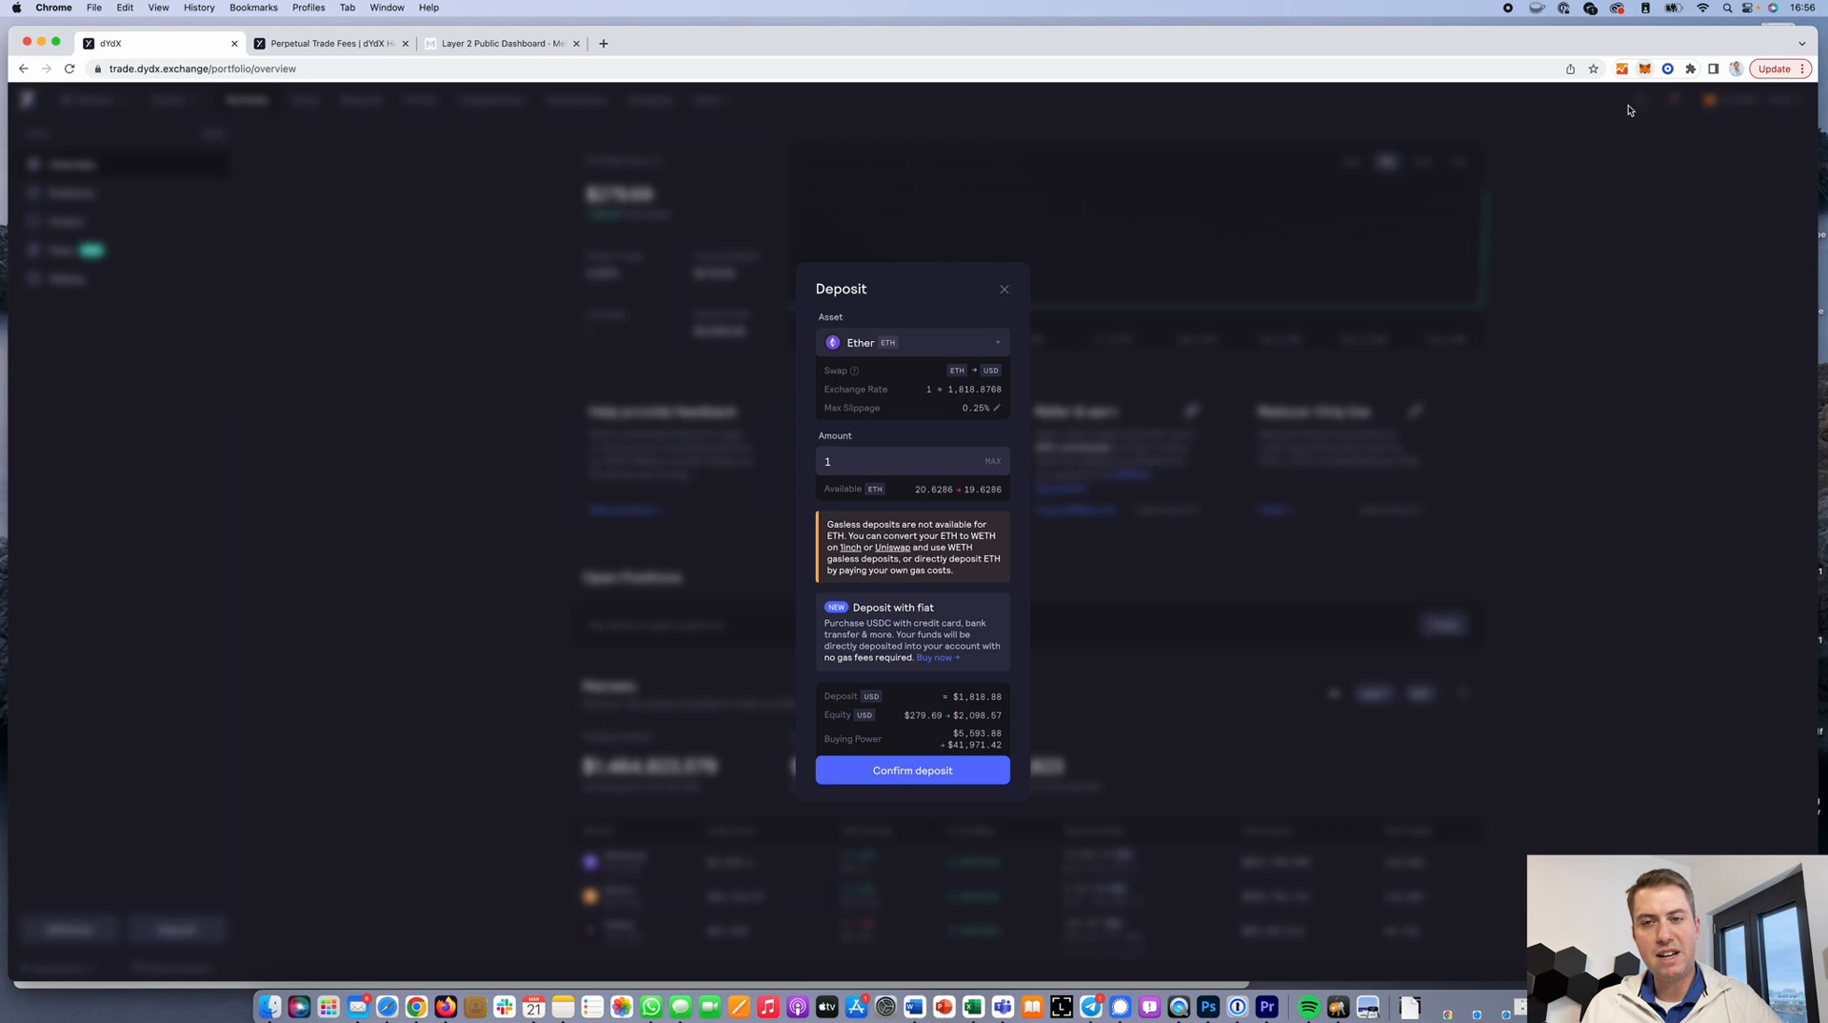
{"action": "mouse_move", "coordinate": [1126, 482]}
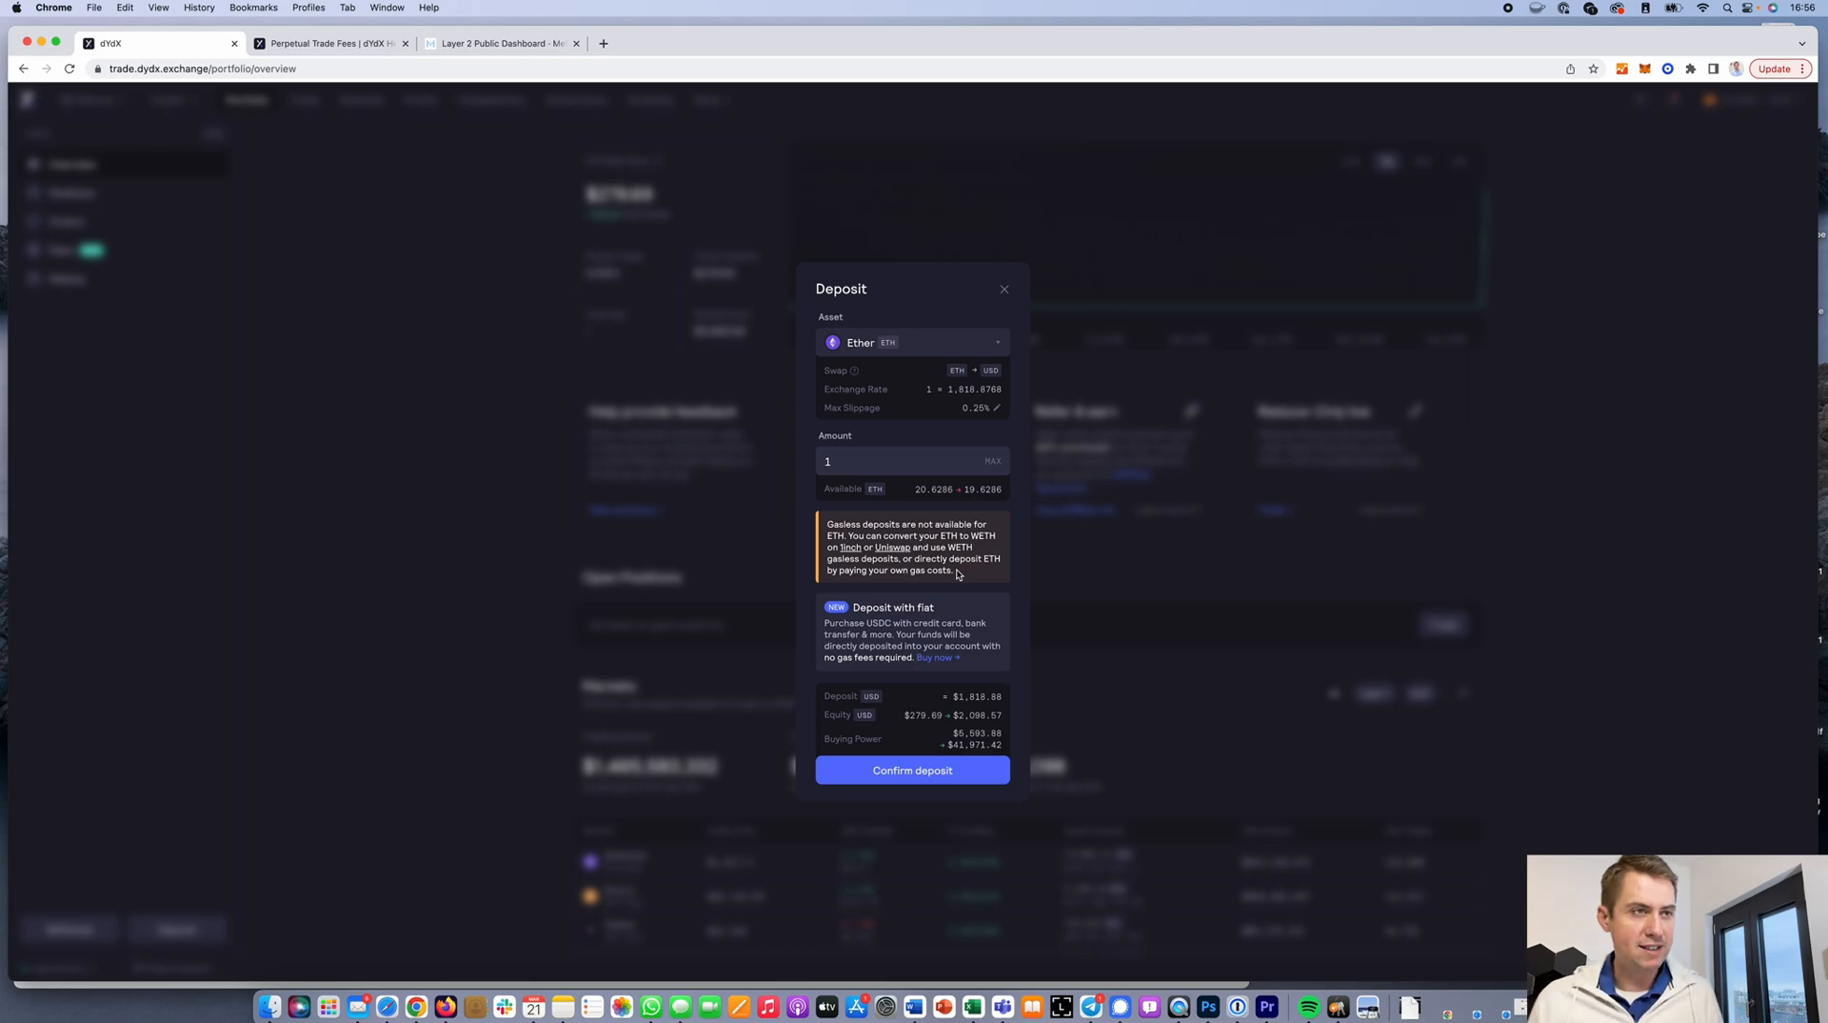
{"action": "mouse_move", "coordinate": [1025, 290]}
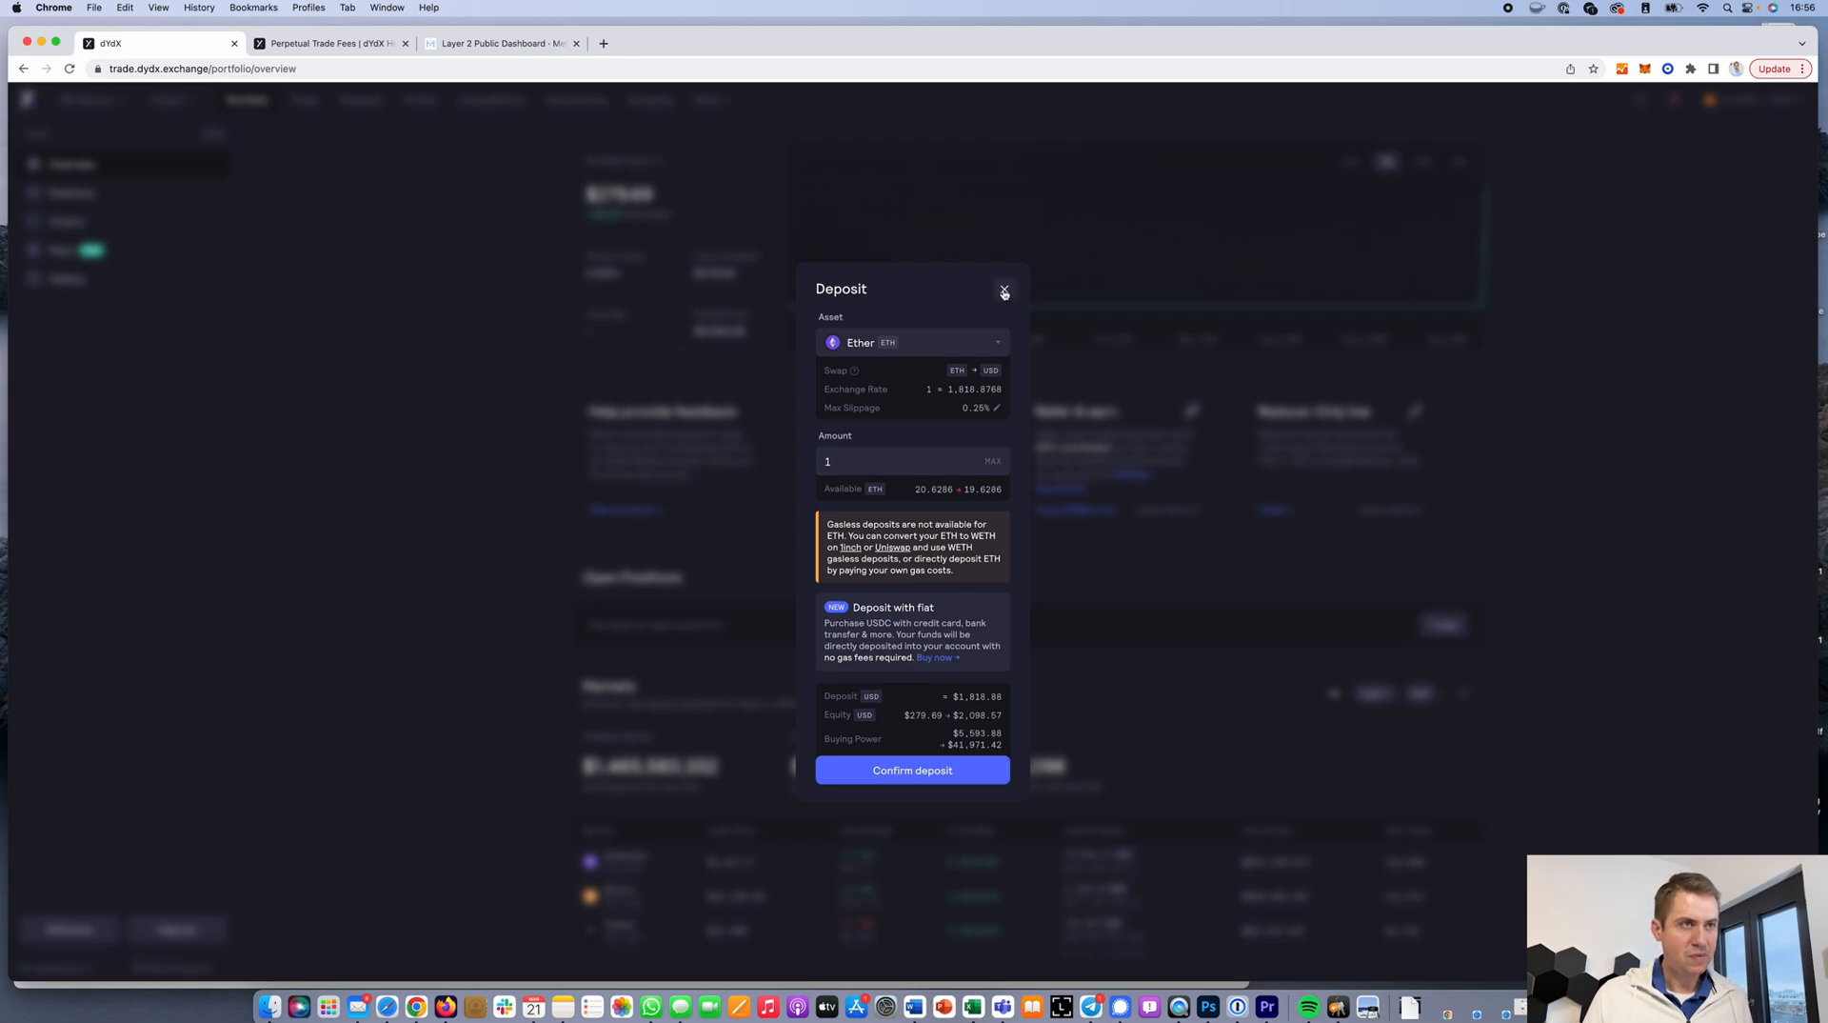
Abandon the deposit, preview a 100 USDC withdrawal with its 7.22 fee, and back out
{"action": "left_click", "coordinate": [1004, 289]}
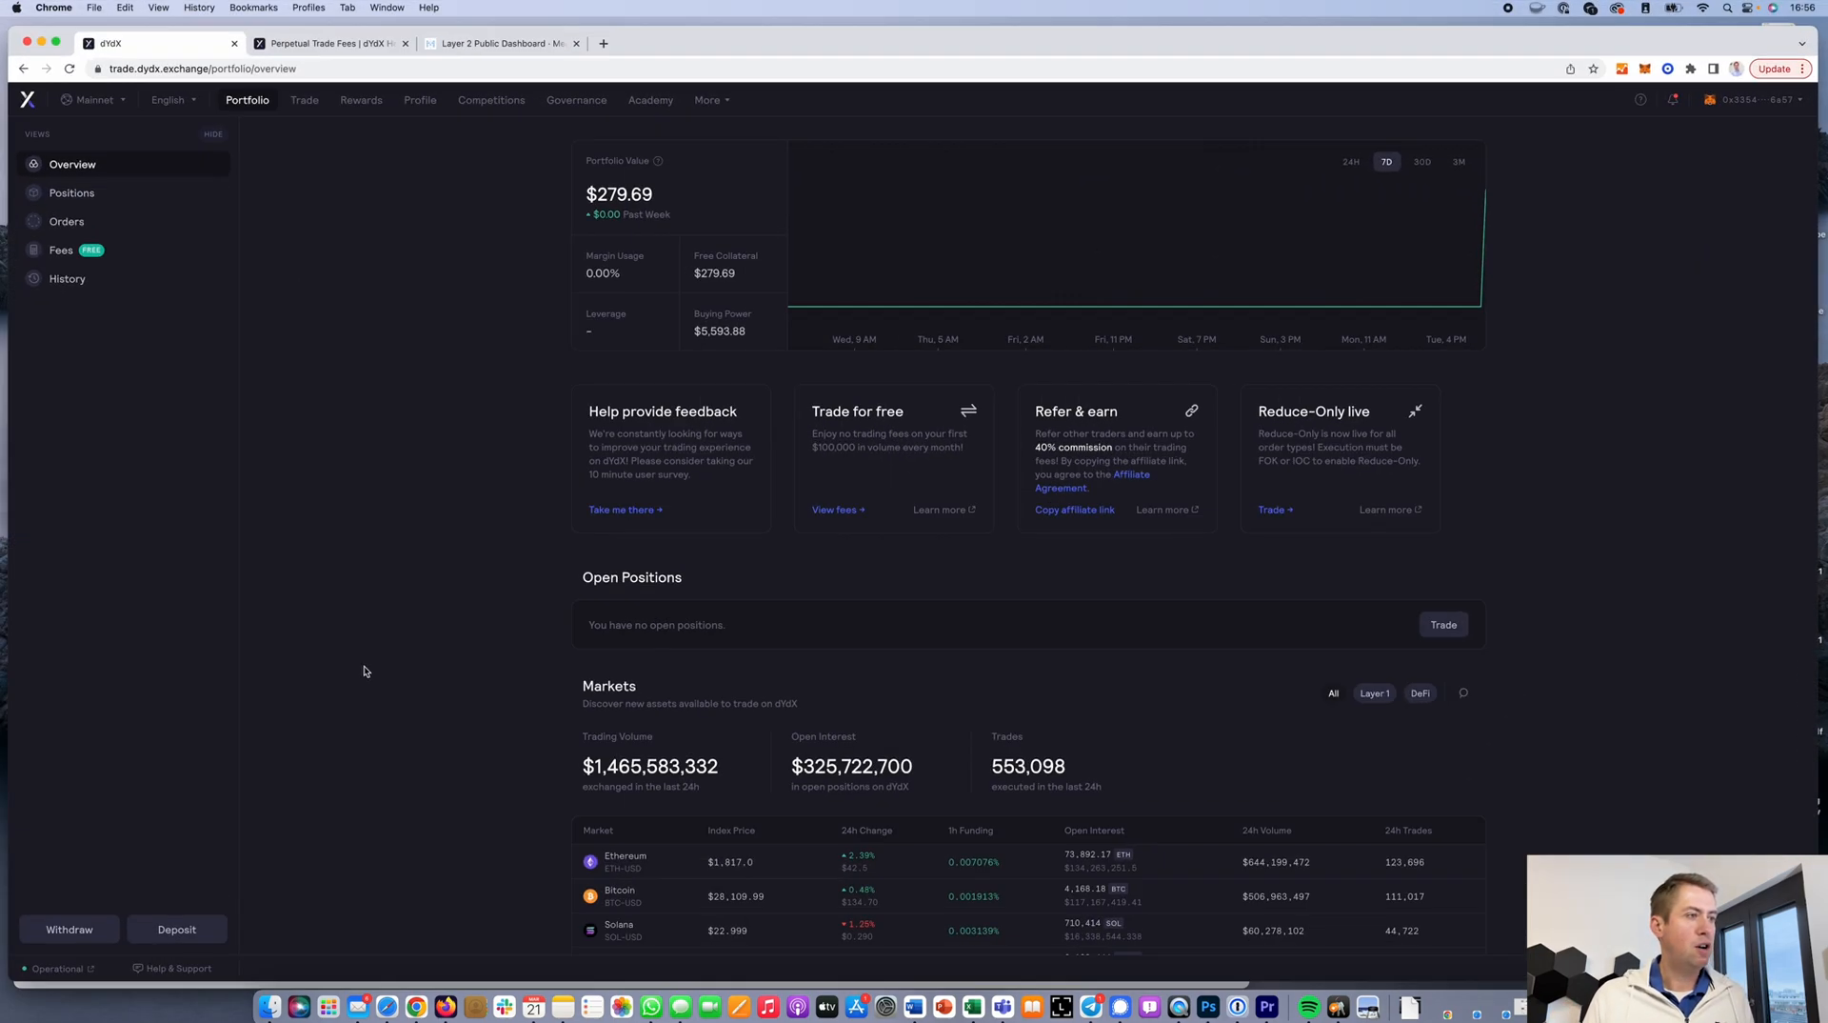
{"action": "left_click", "coordinate": [68, 930]}
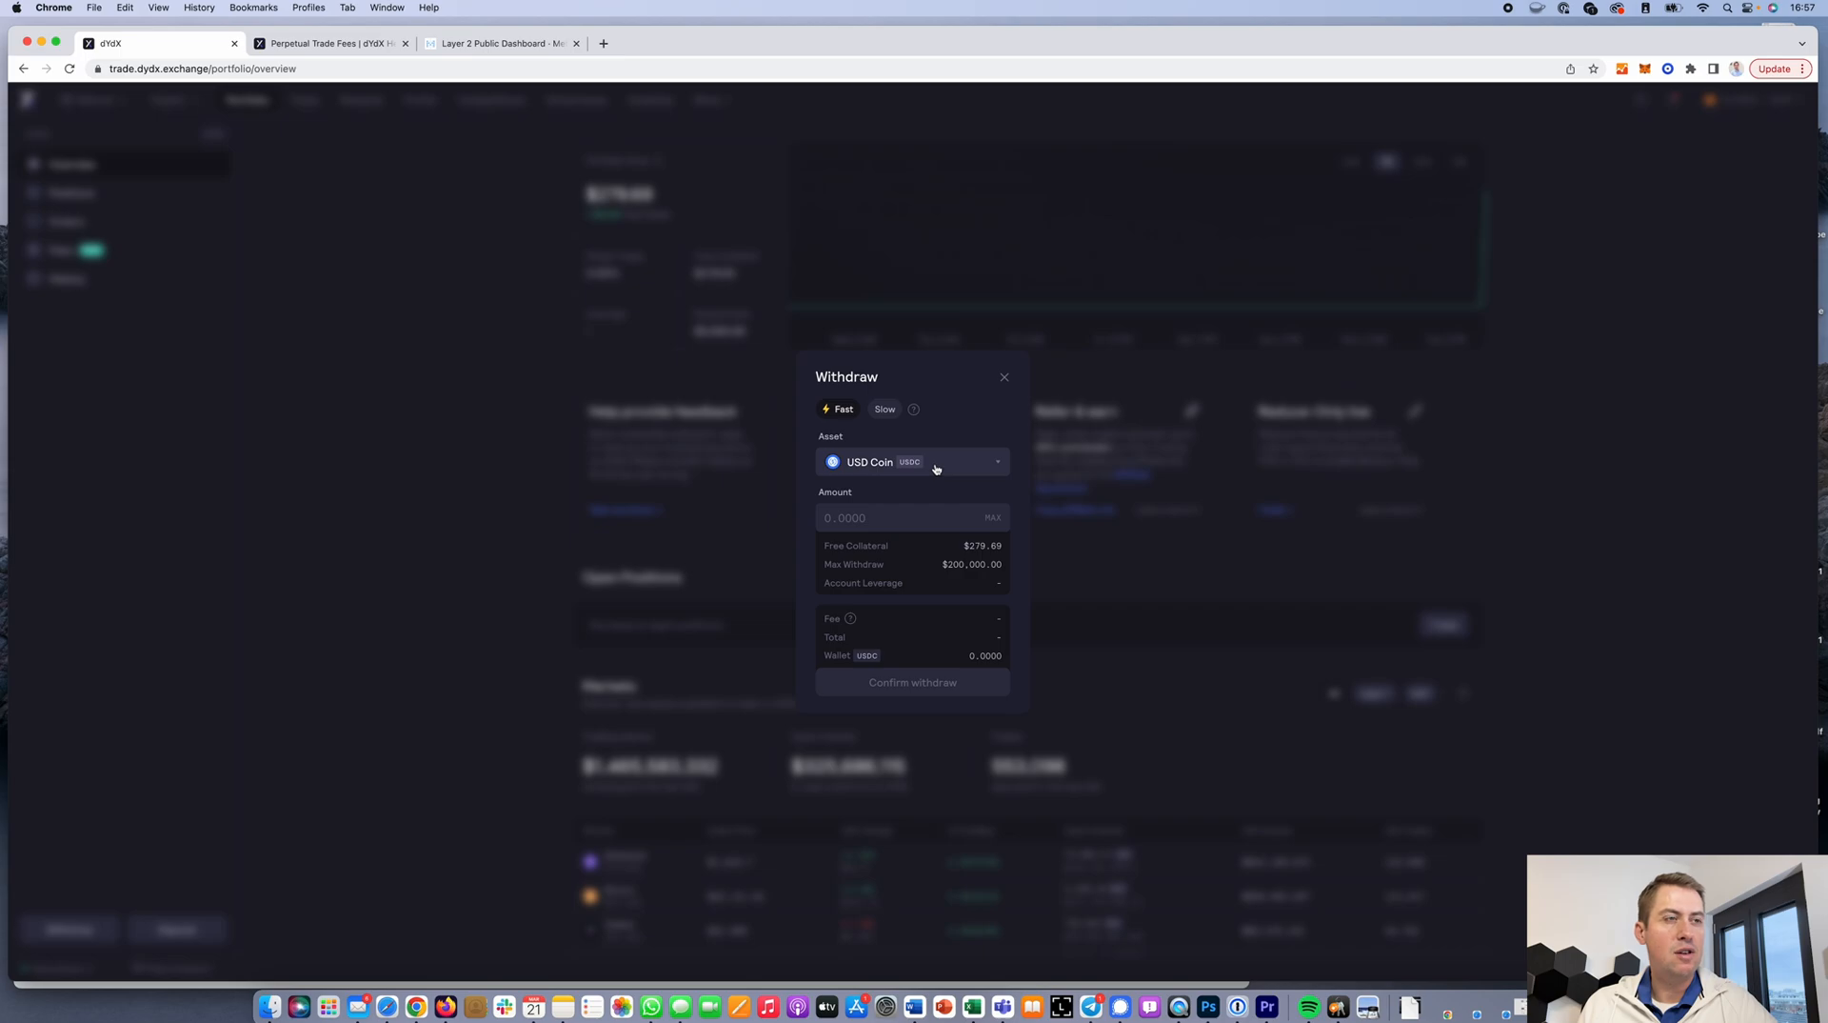
{"action": "mouse_move", "coordinate": [953, 465]}
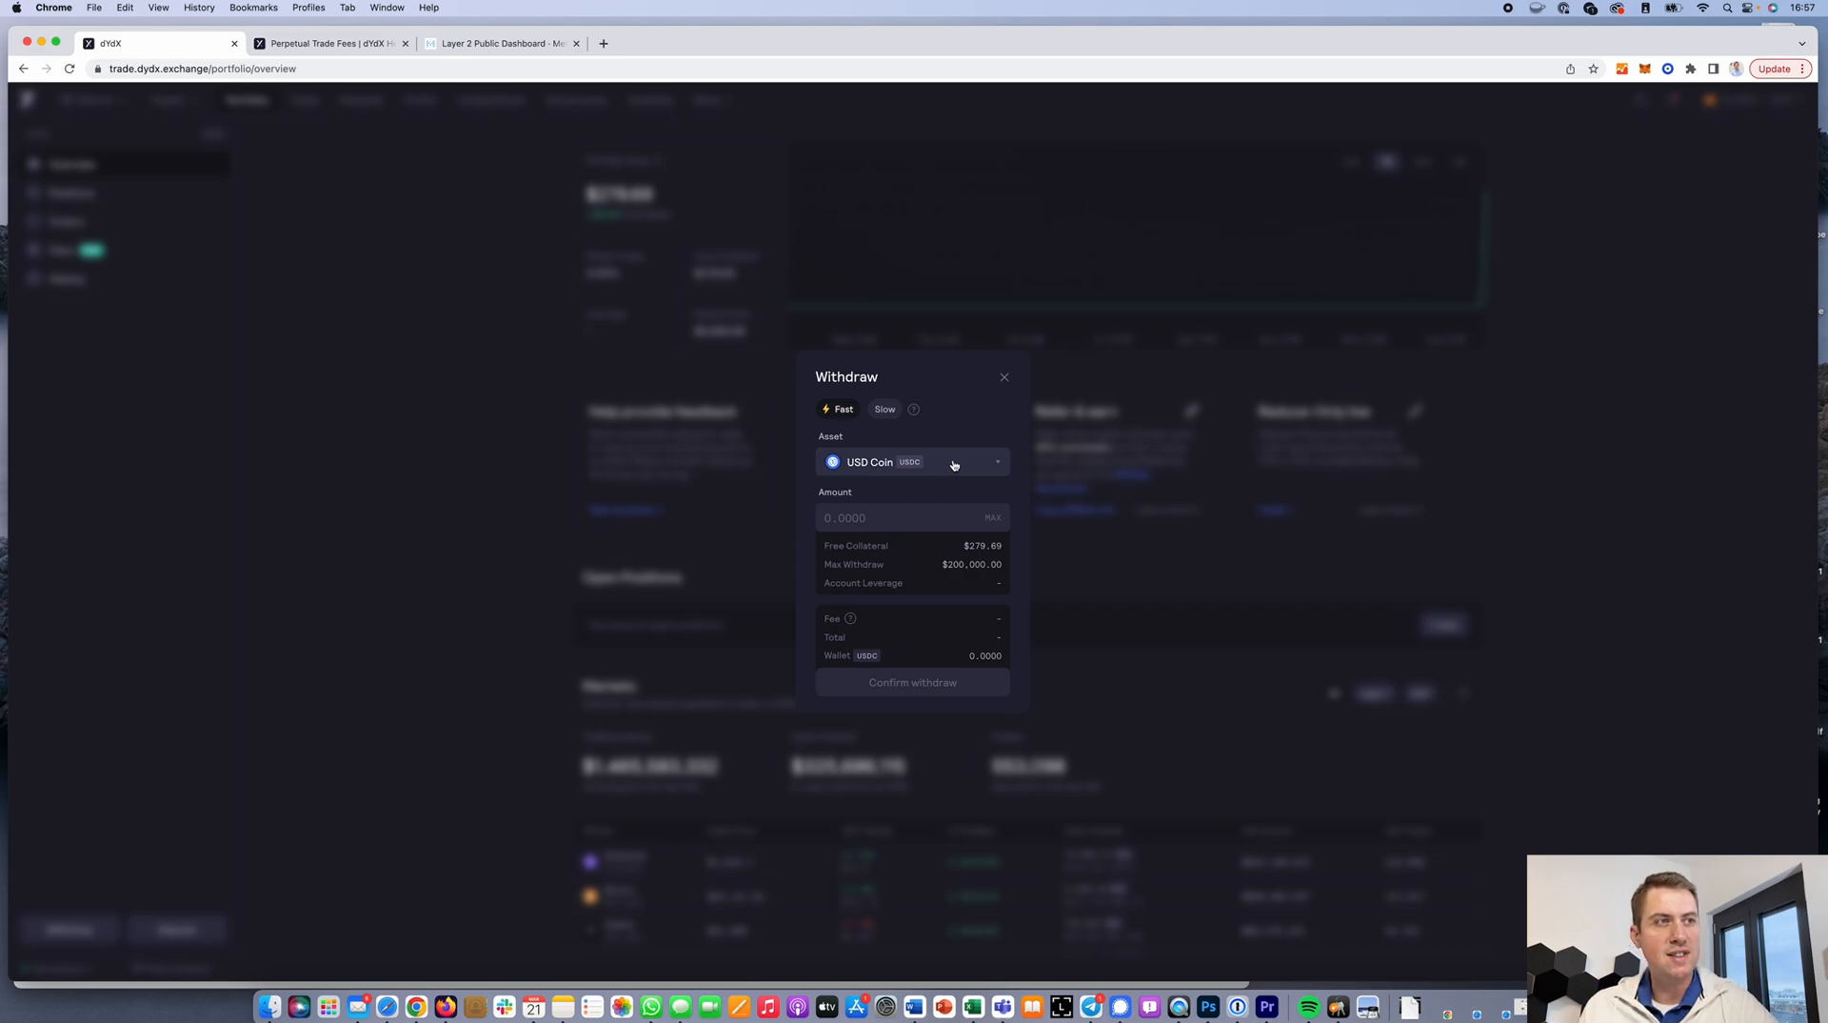
{"action": "left_click", "coordinate": [912, 518]}
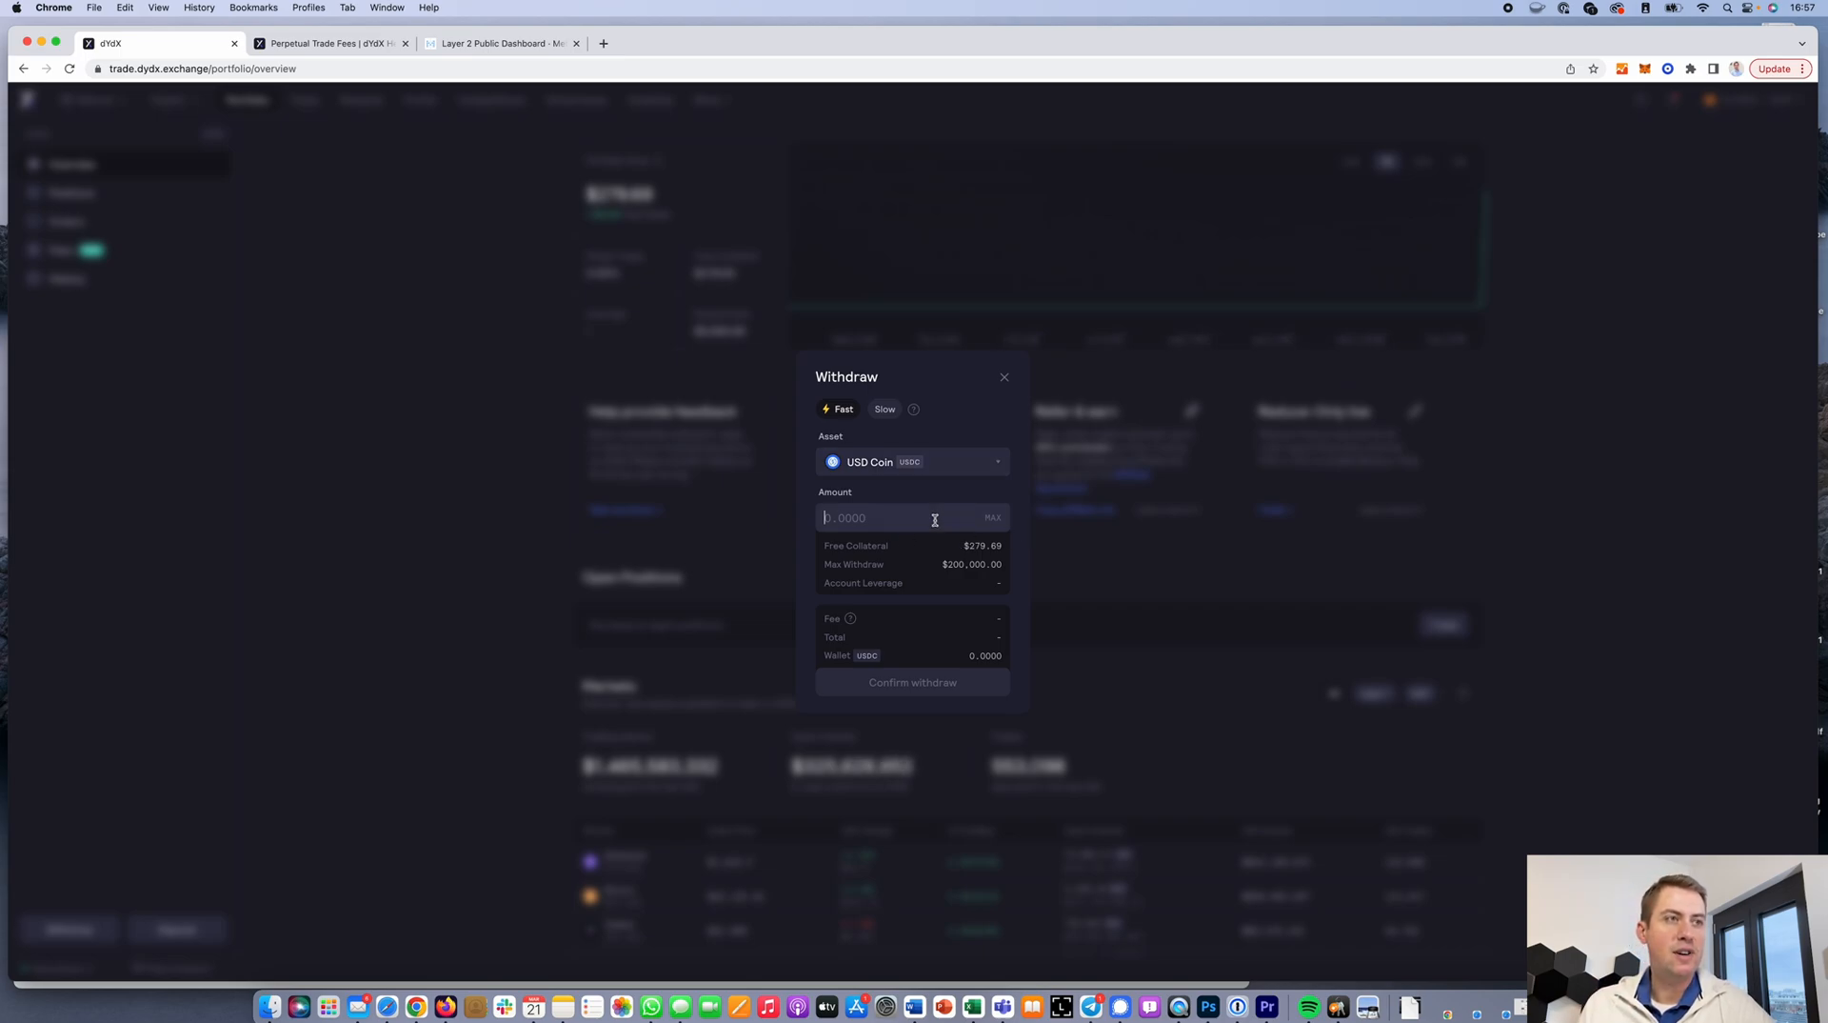
{"action": "type", "text": "100"}
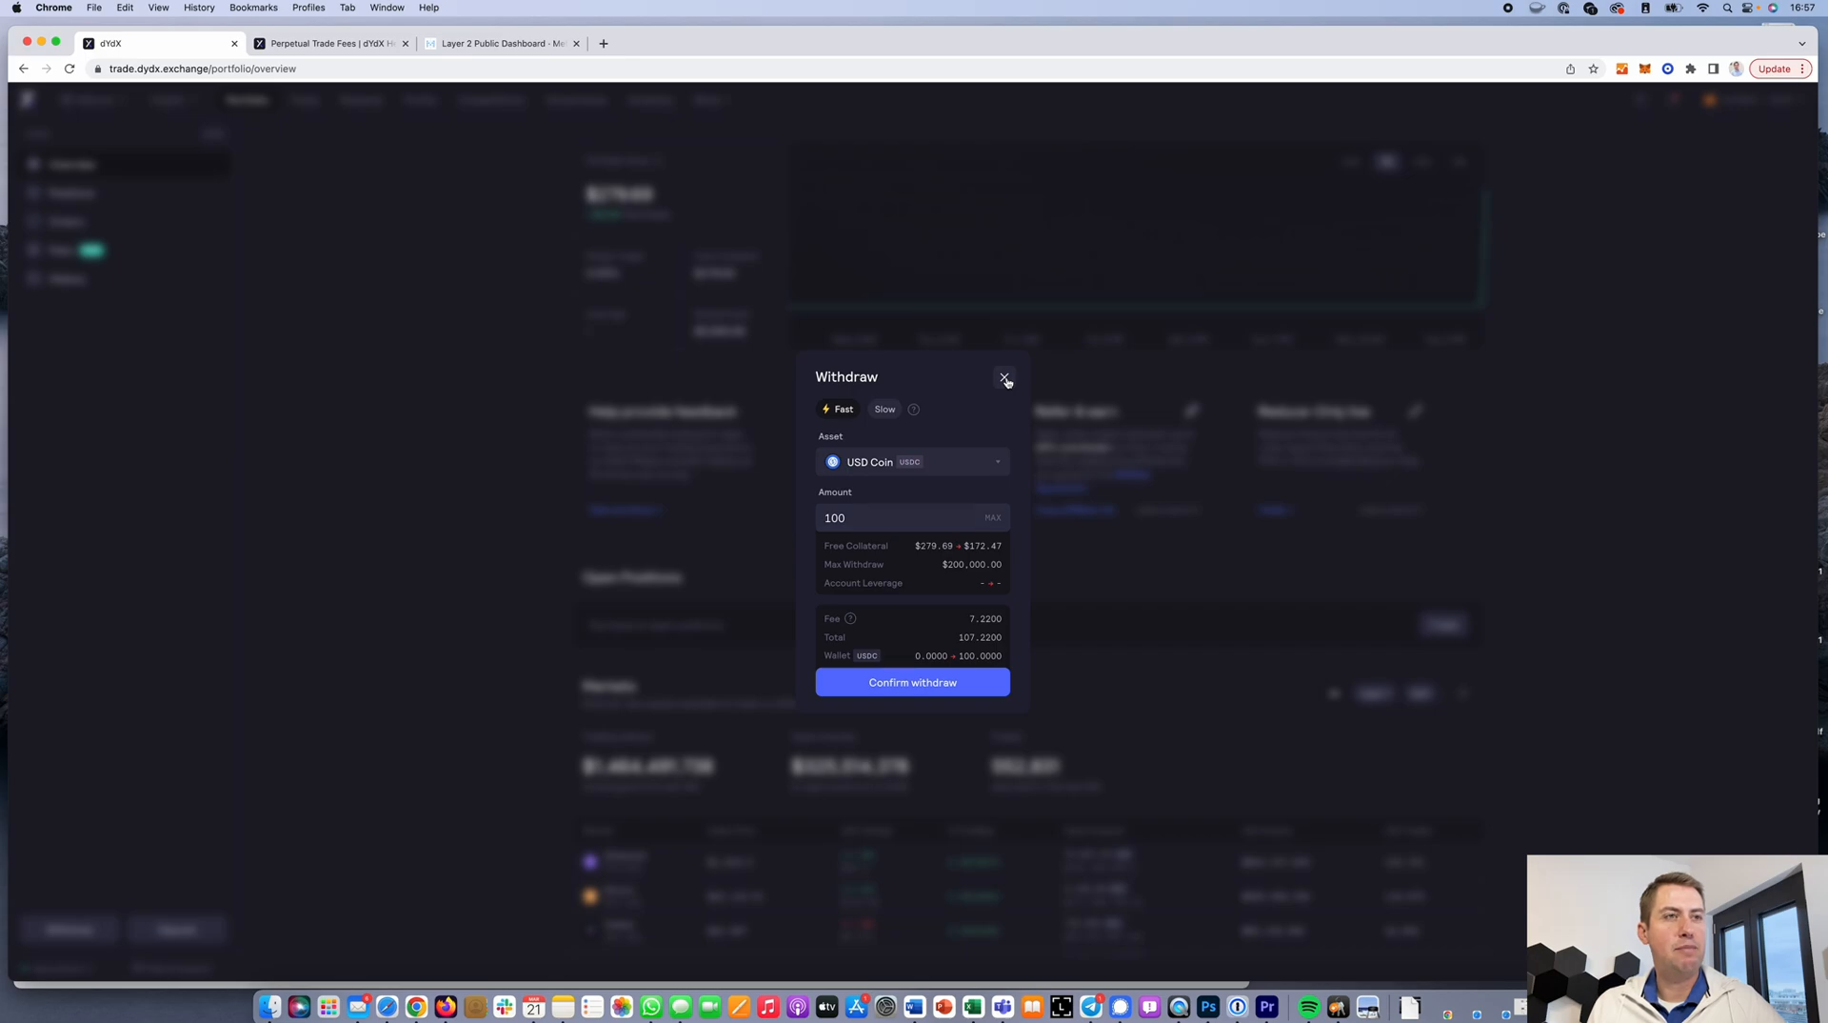
{"action": "left_click", "coordinate": [1004, 377]}
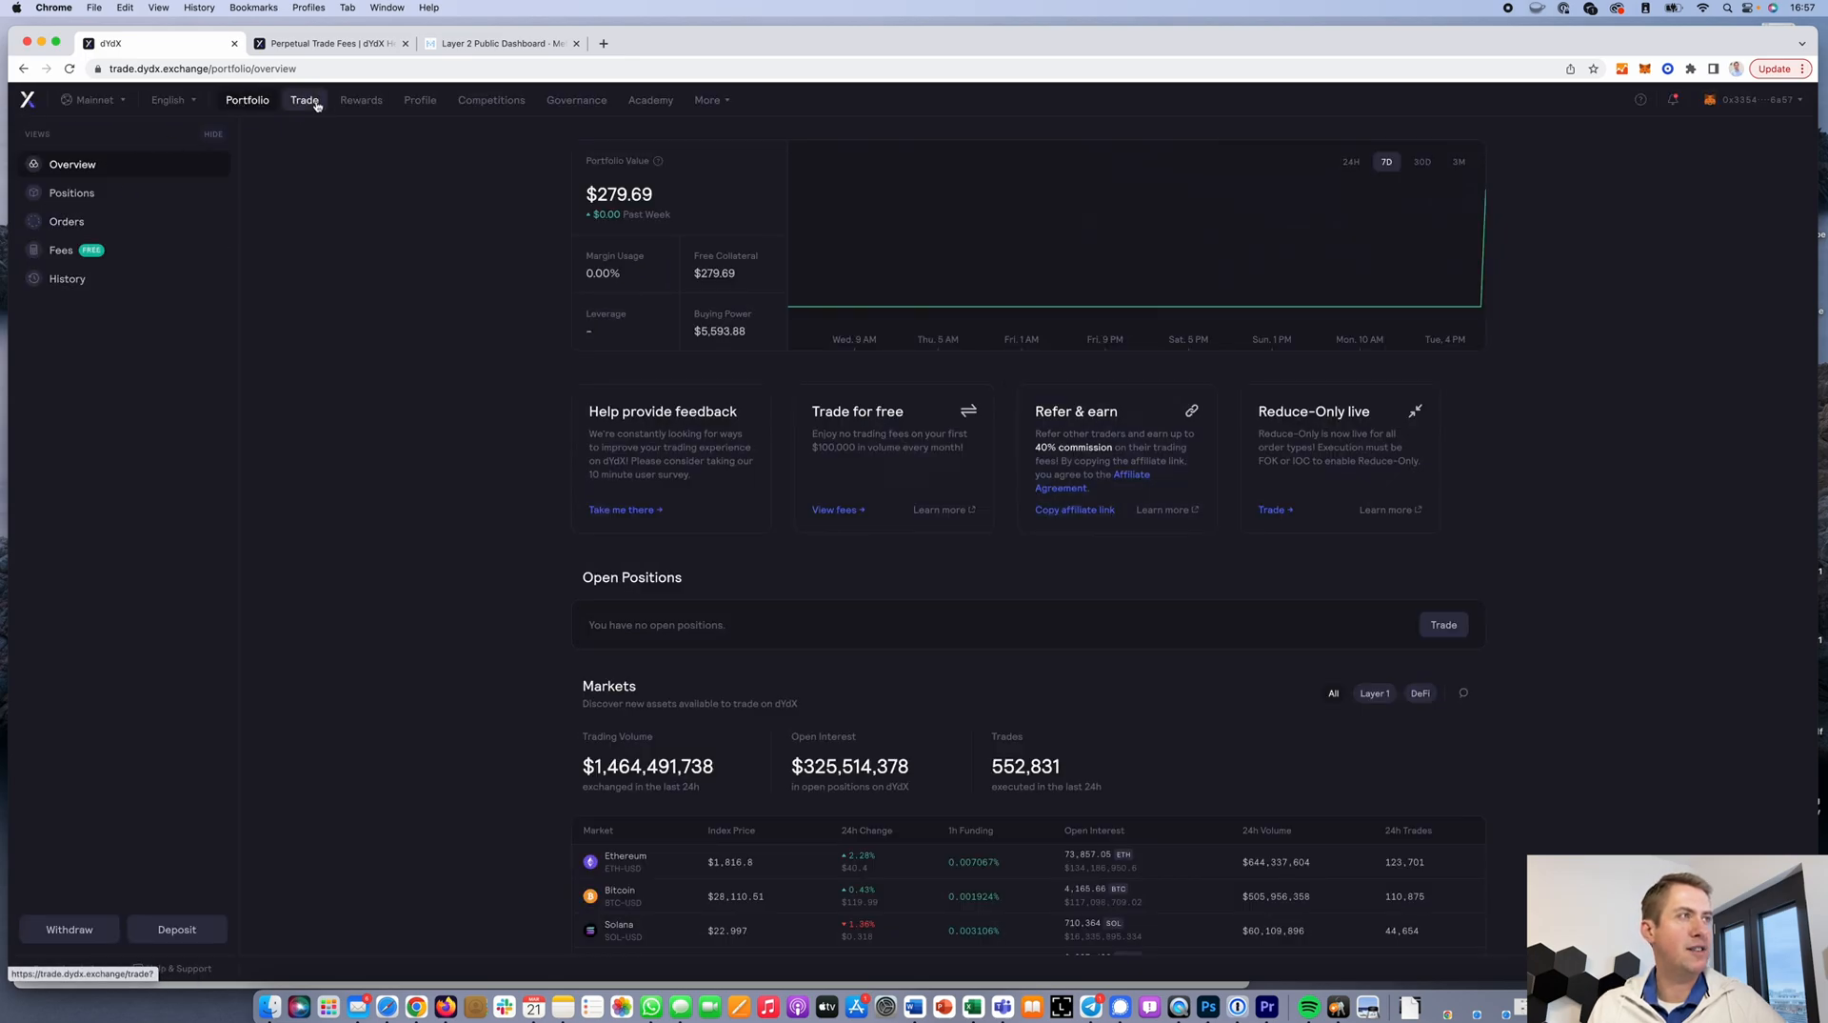
Go to the BTC-USD trading page and set the chart to 4-hour, then 1-hour candles
{"action": "left_click", "coordinate": [303, 99]}
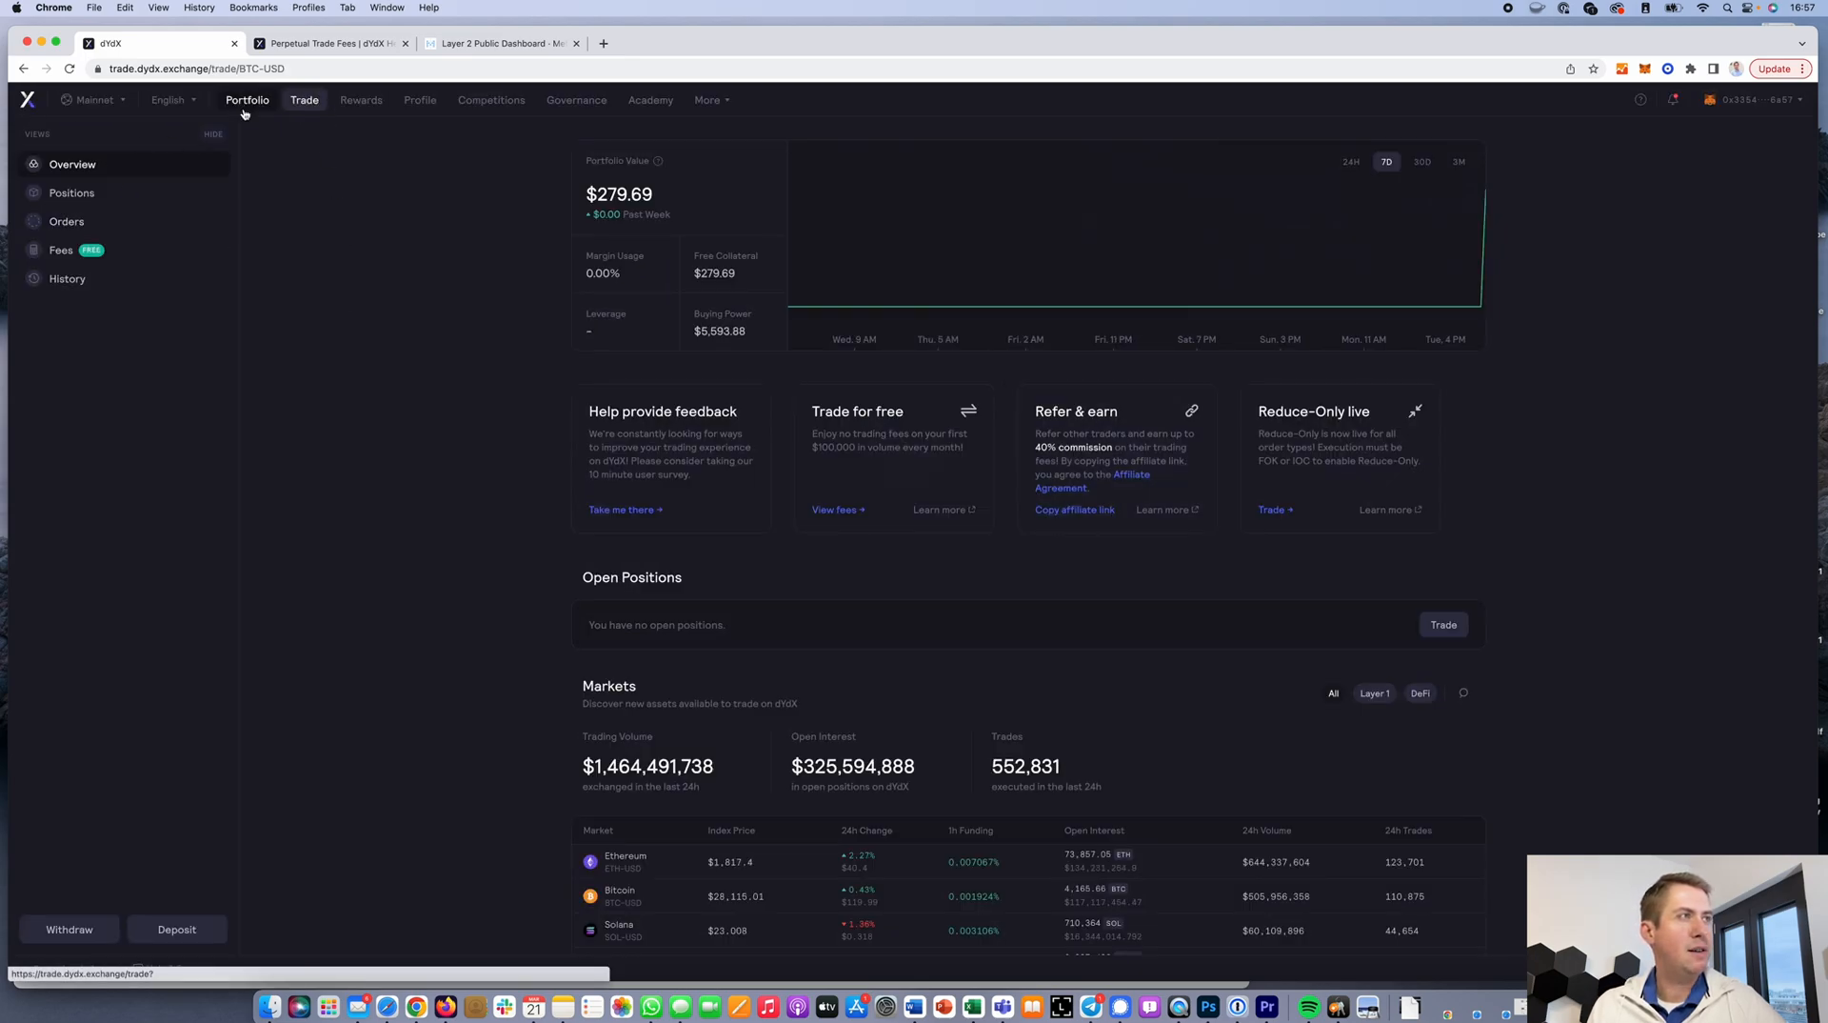
{"action": "left_click", "coordinate": [305, 99]}
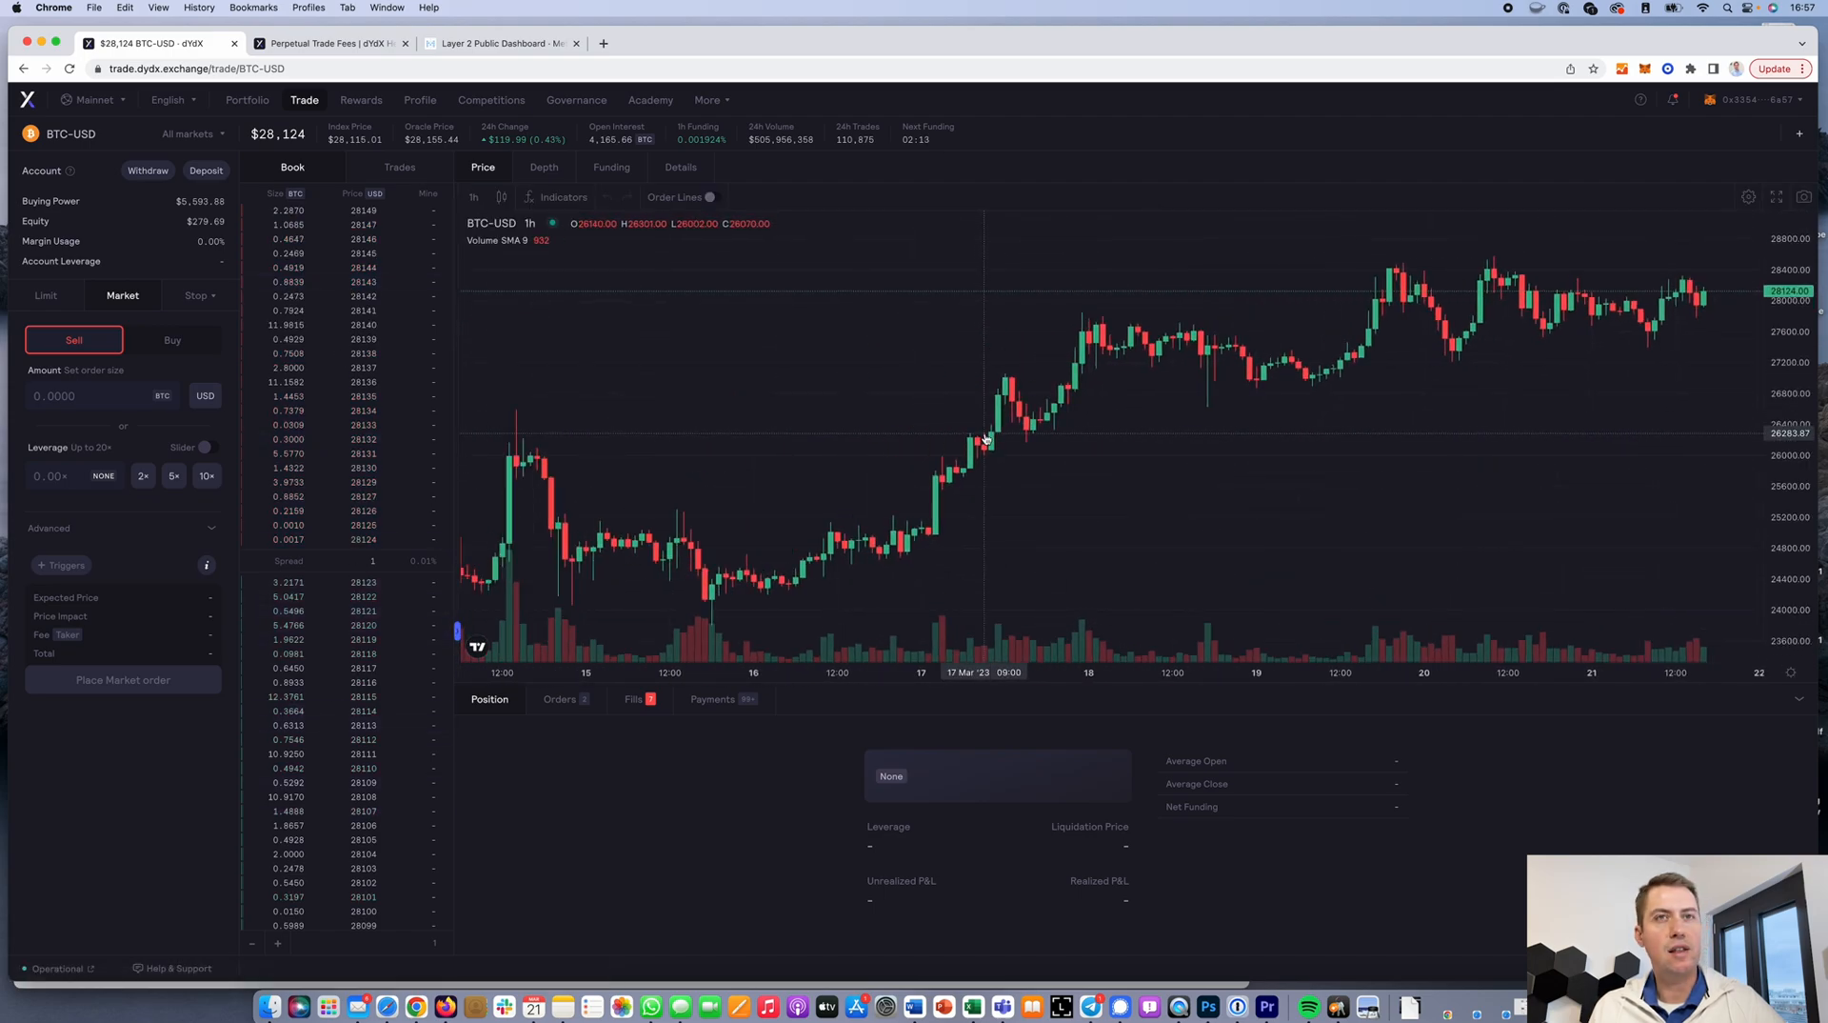
{"action": "left_click", "coordinate": [475, 196]}
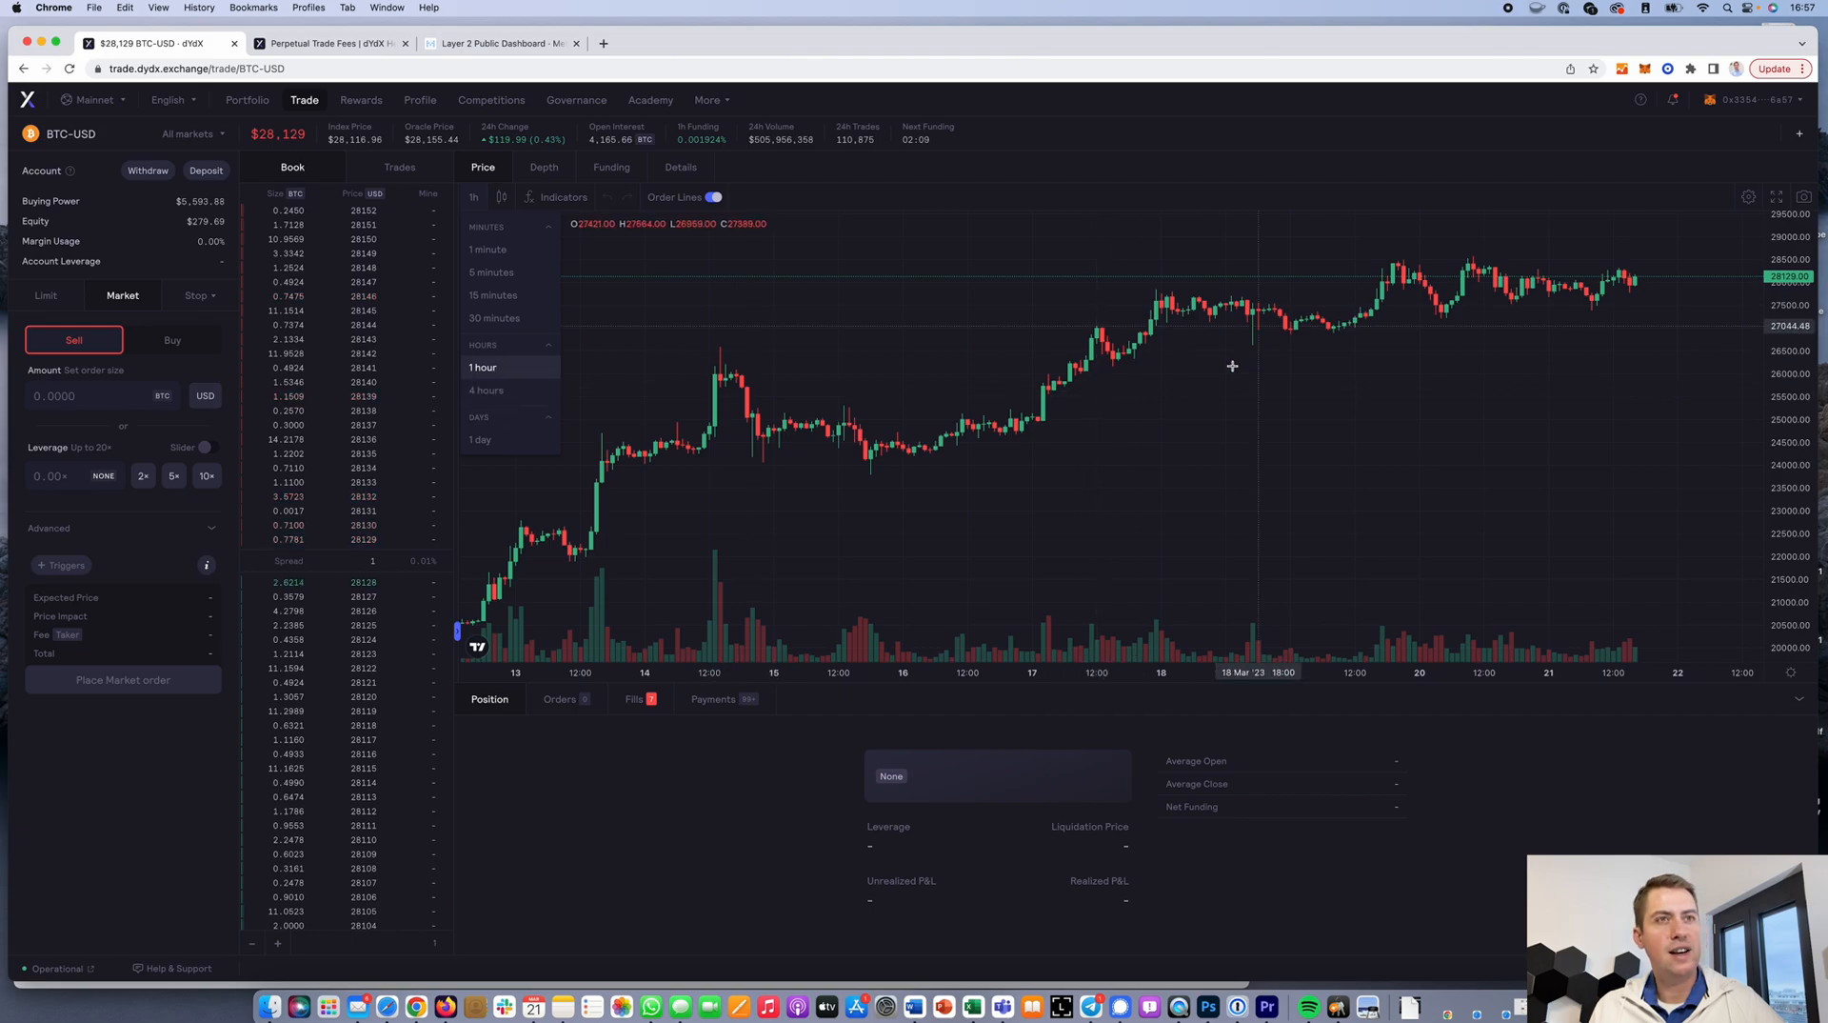
{"action": "mouse_move", "coordinate": [1115, 324]}
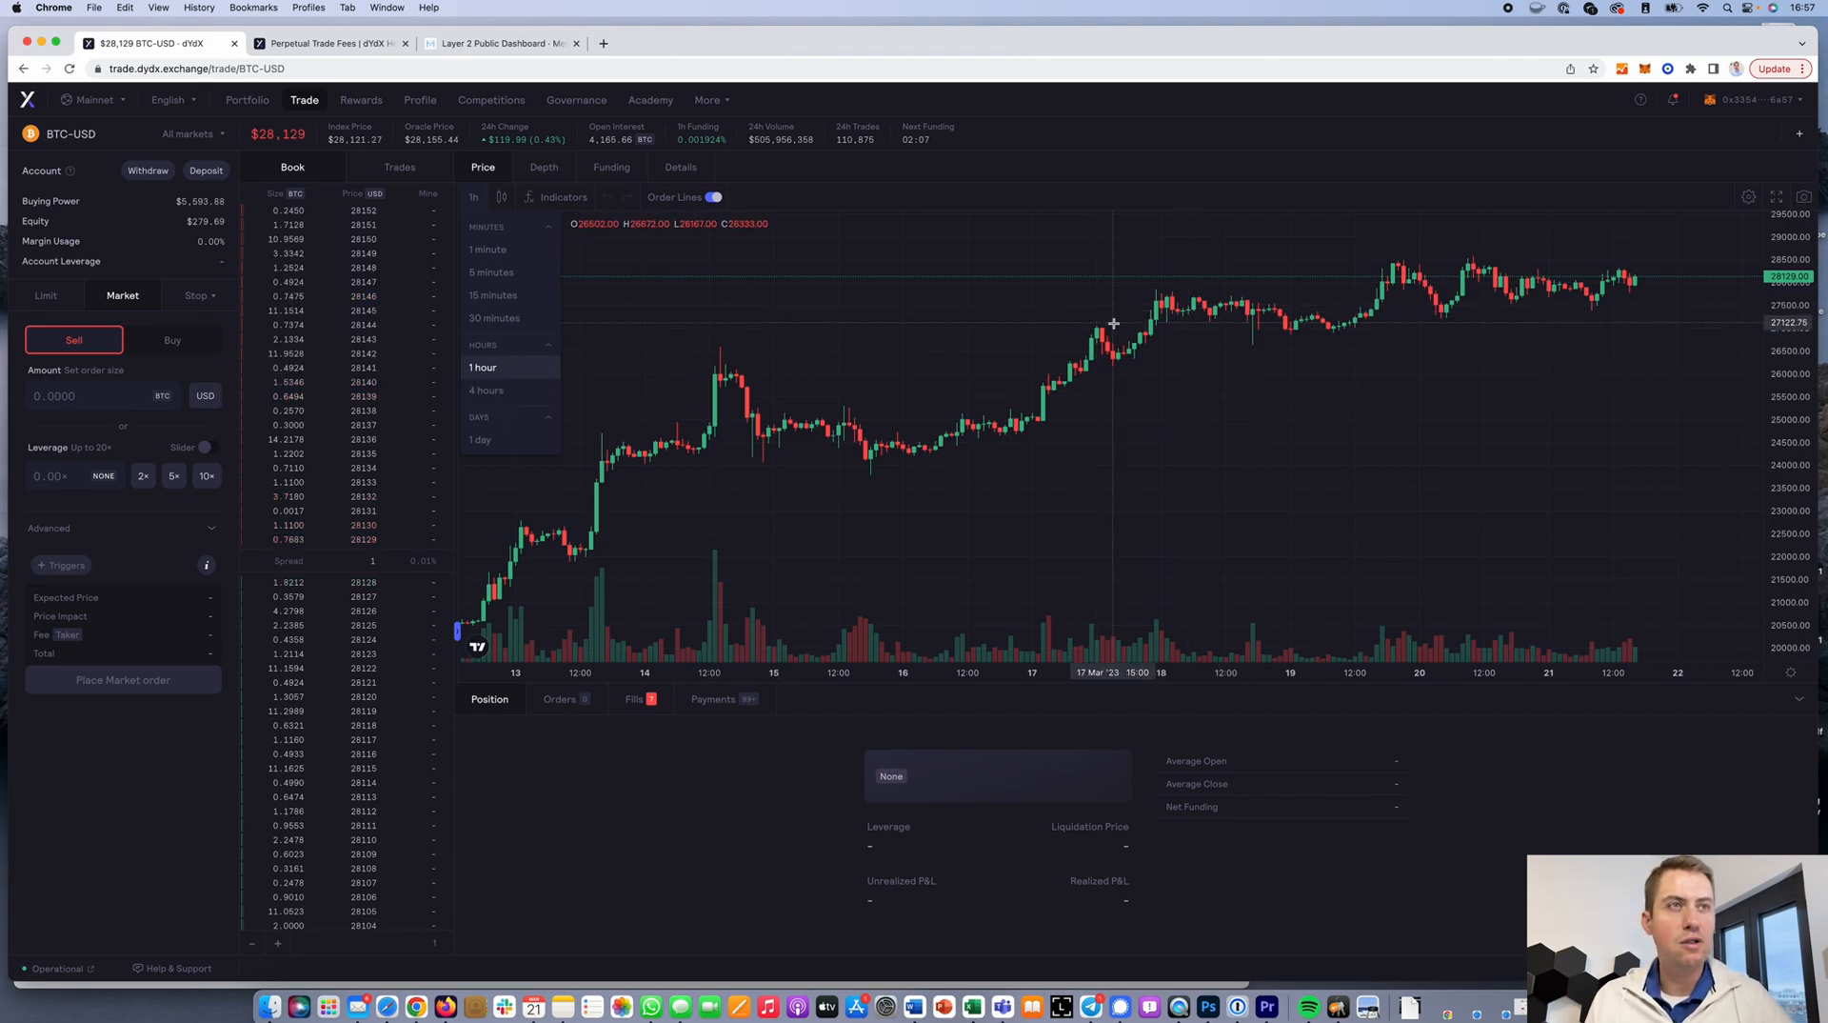
{"action": "left_click", "coordinate": [486, 390]}
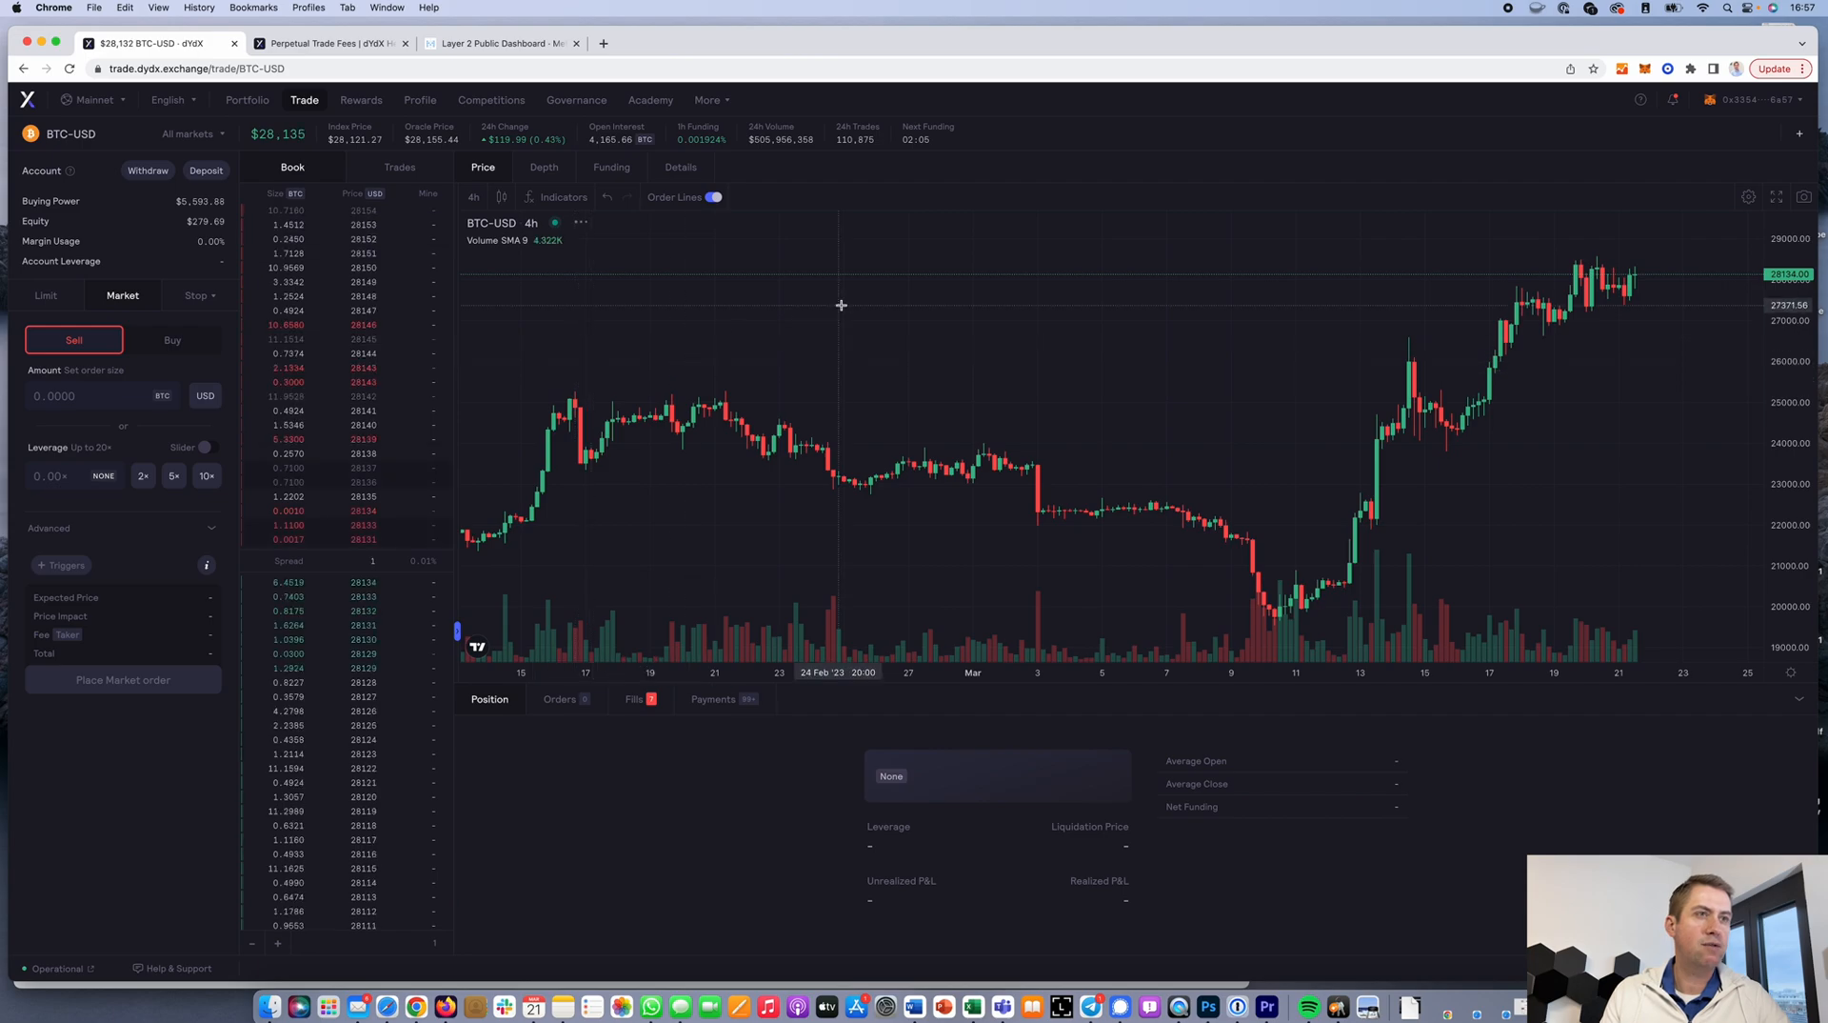
{"action": "left_click", "coordinate": [474, 197]}
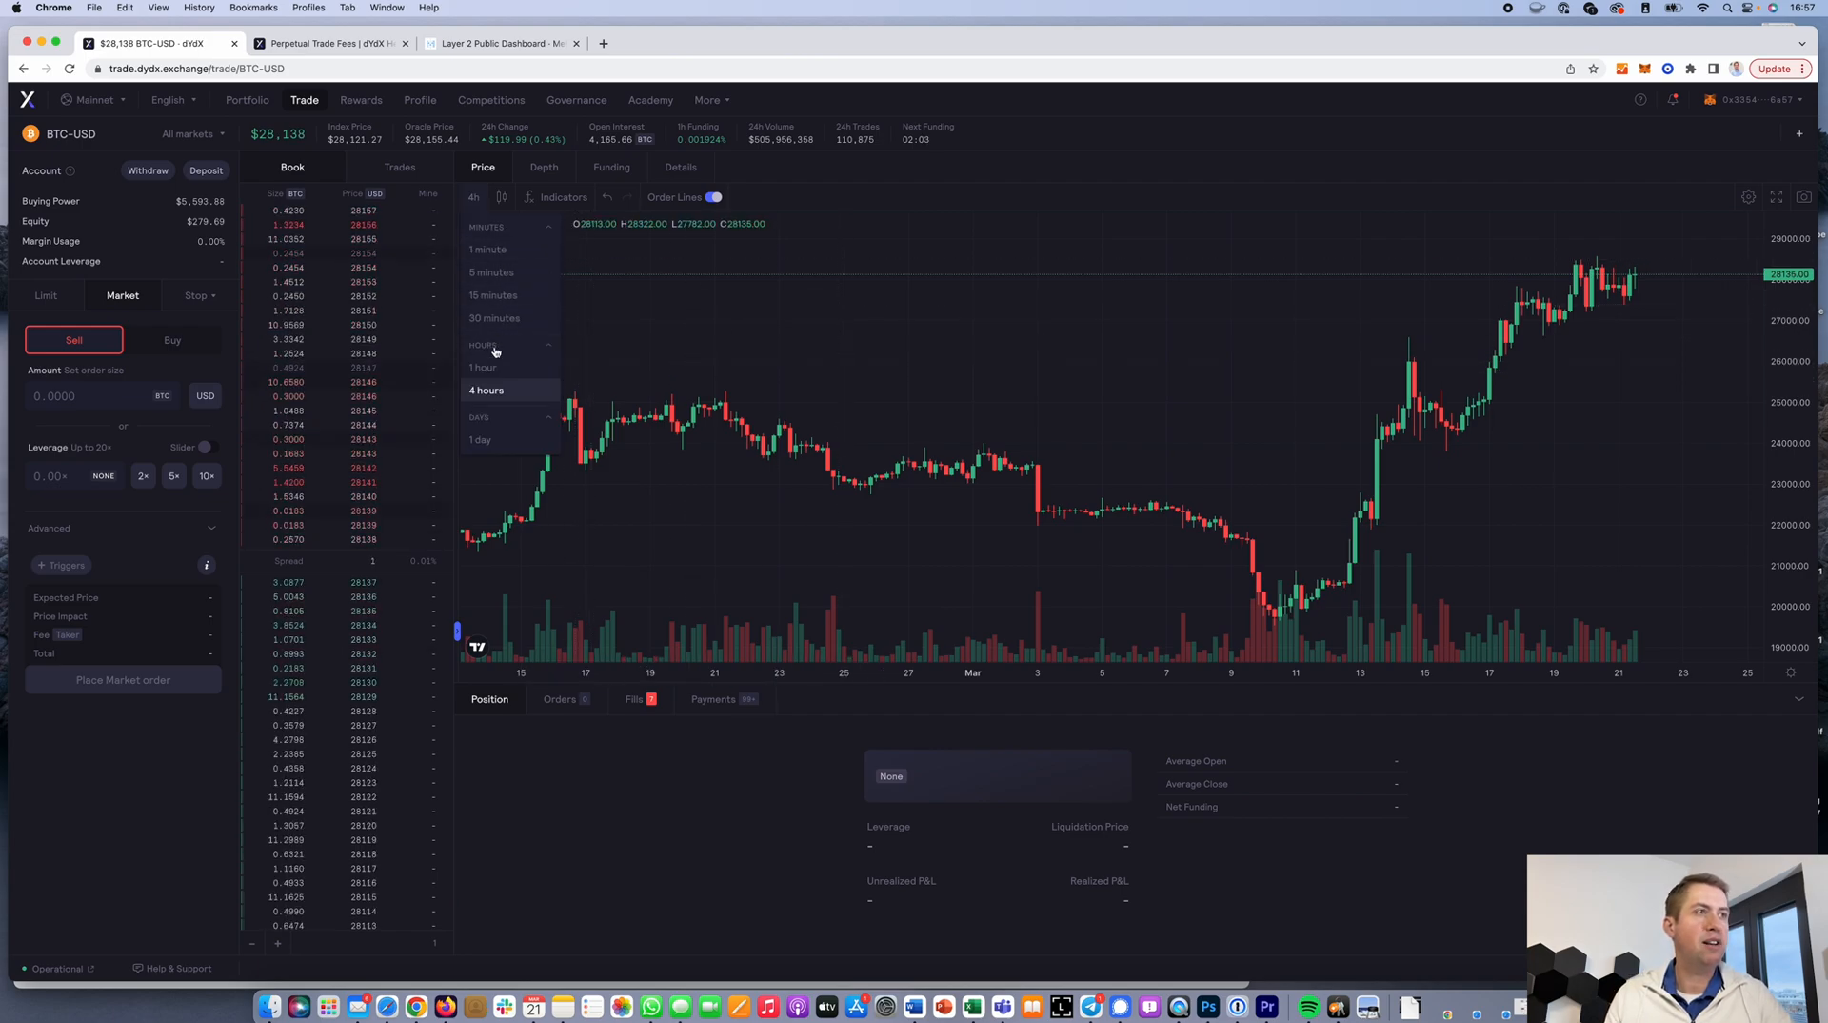
{"action": "left_click", "coordinate": [482, 367]}
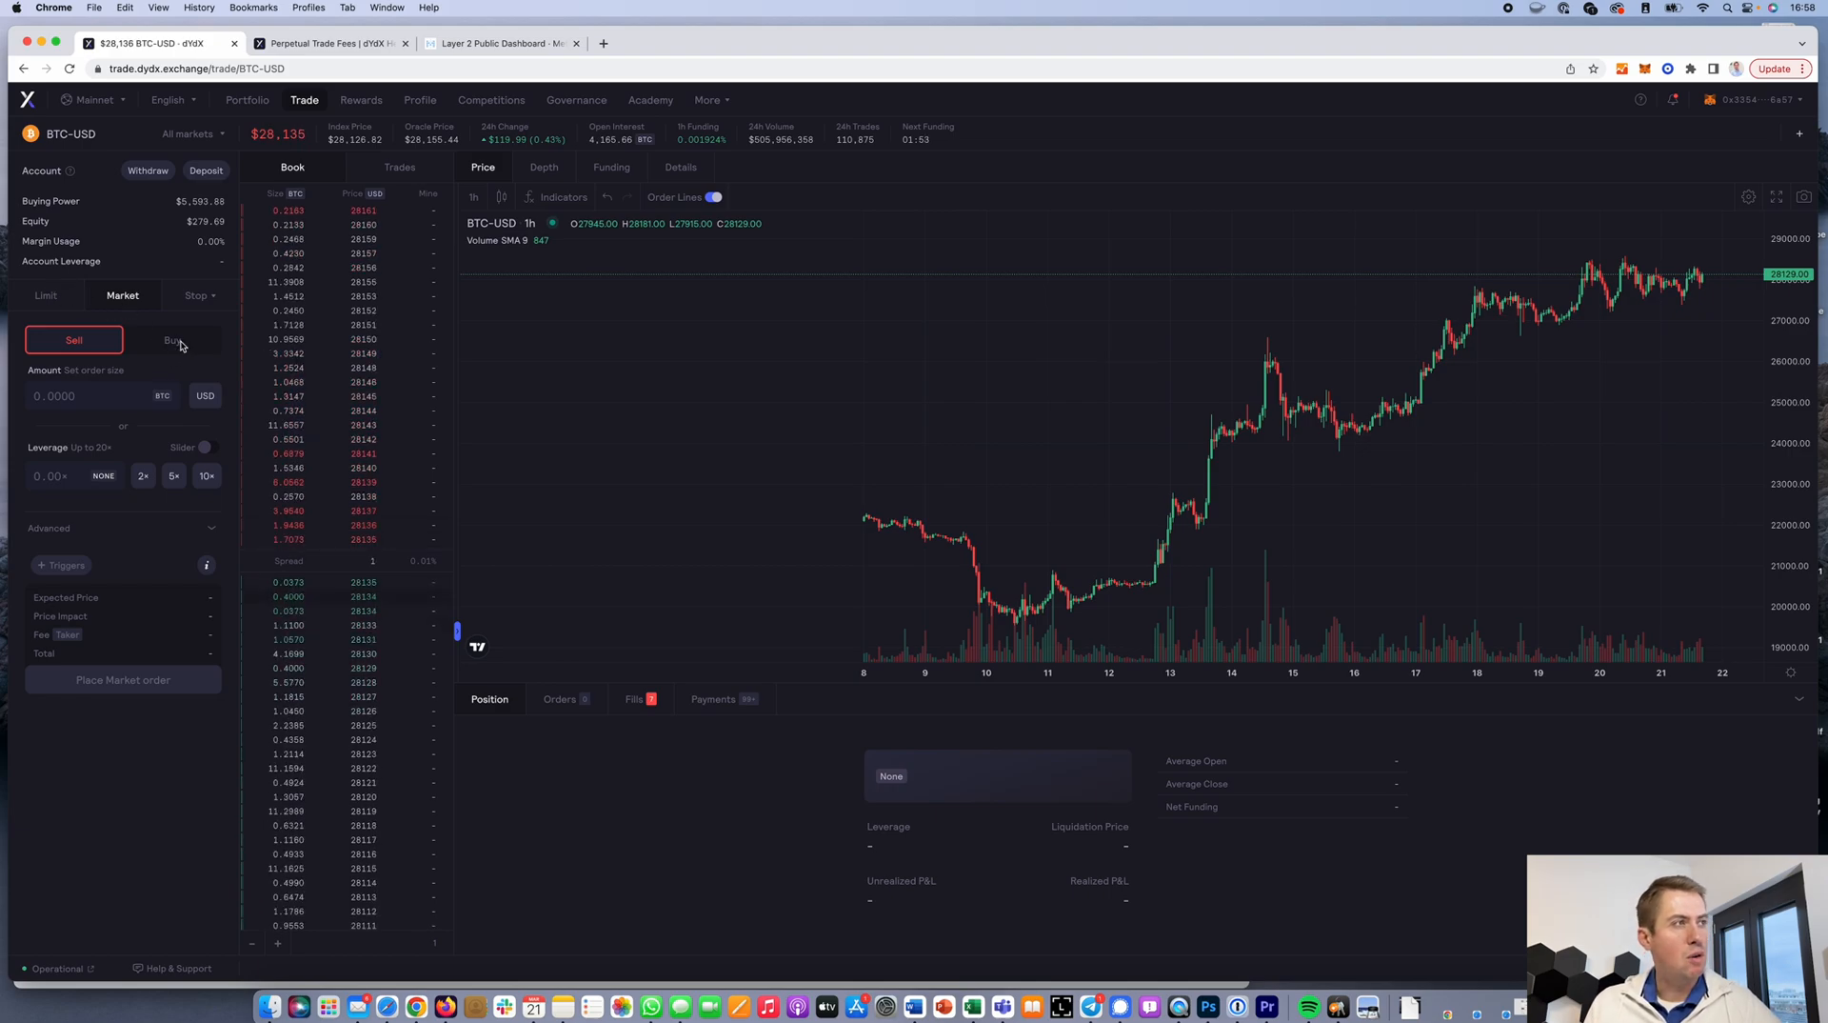
Try the buy and sell sides, then the limit and market order forms on the ticket
{"action": "left_click", "coordinate": [172, 339]}
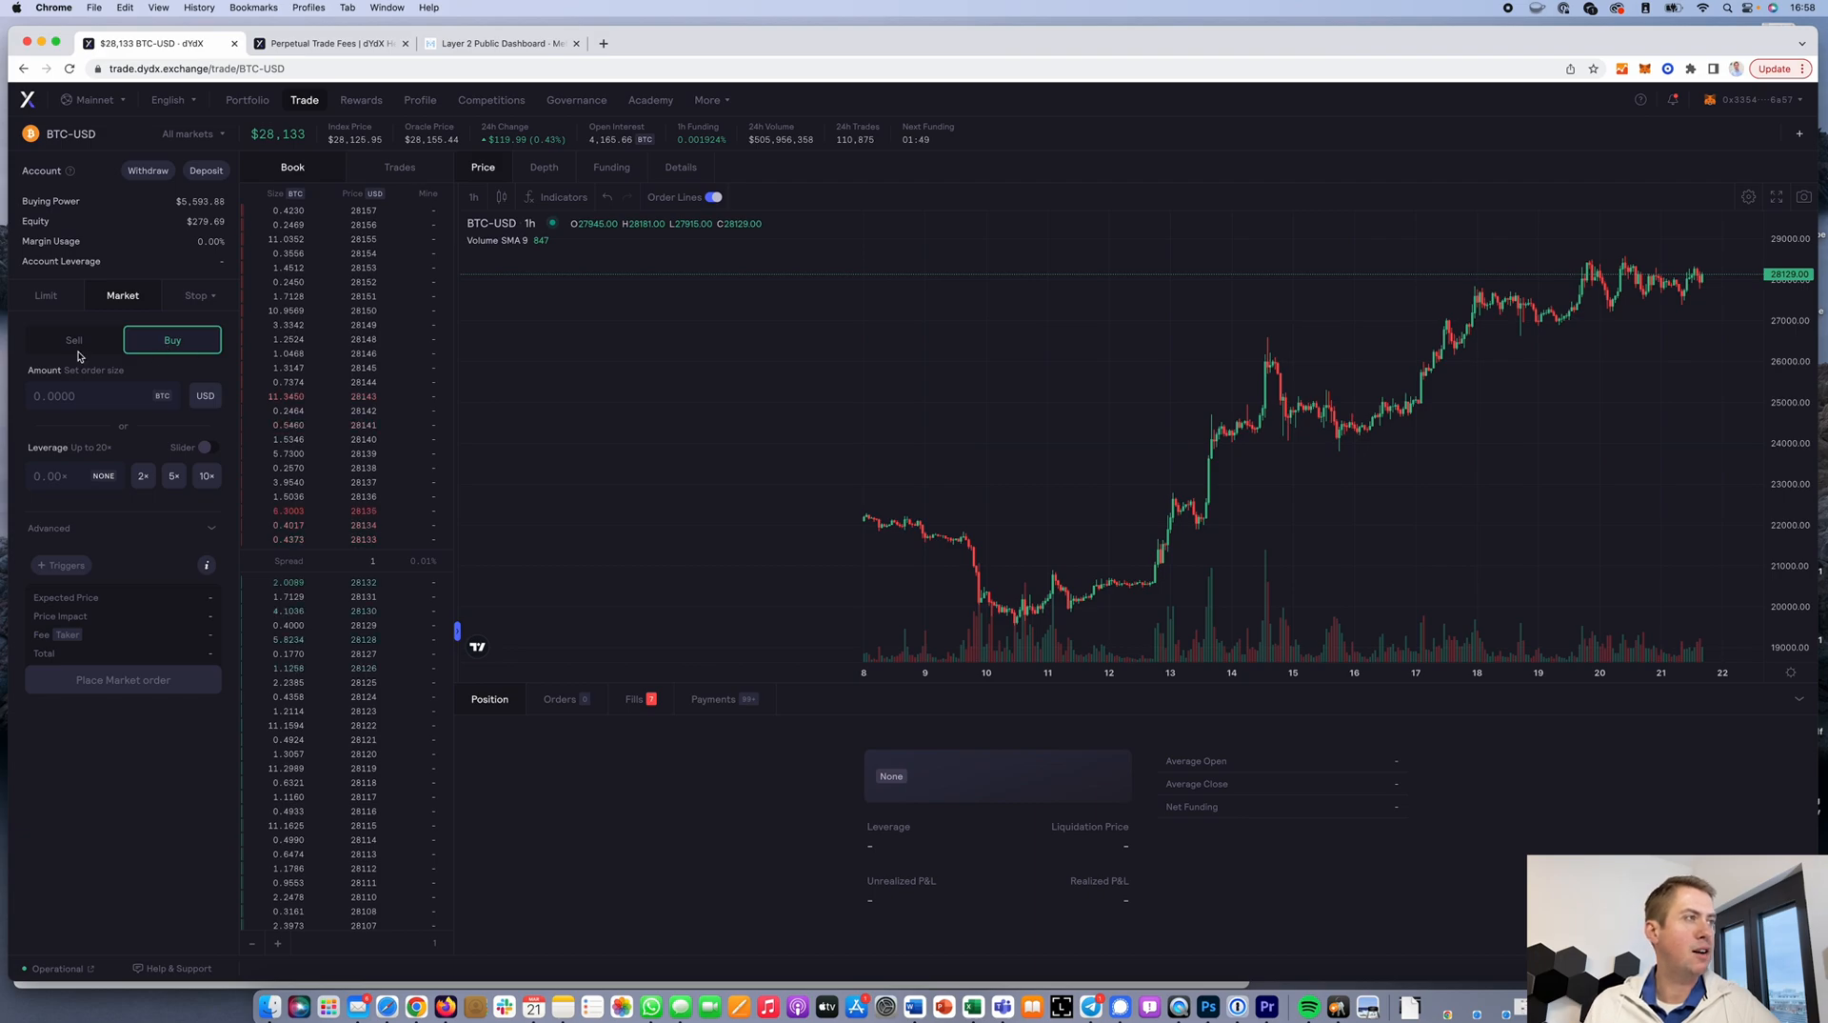
{"action": "left_click", "coordinate": [75, 339]}
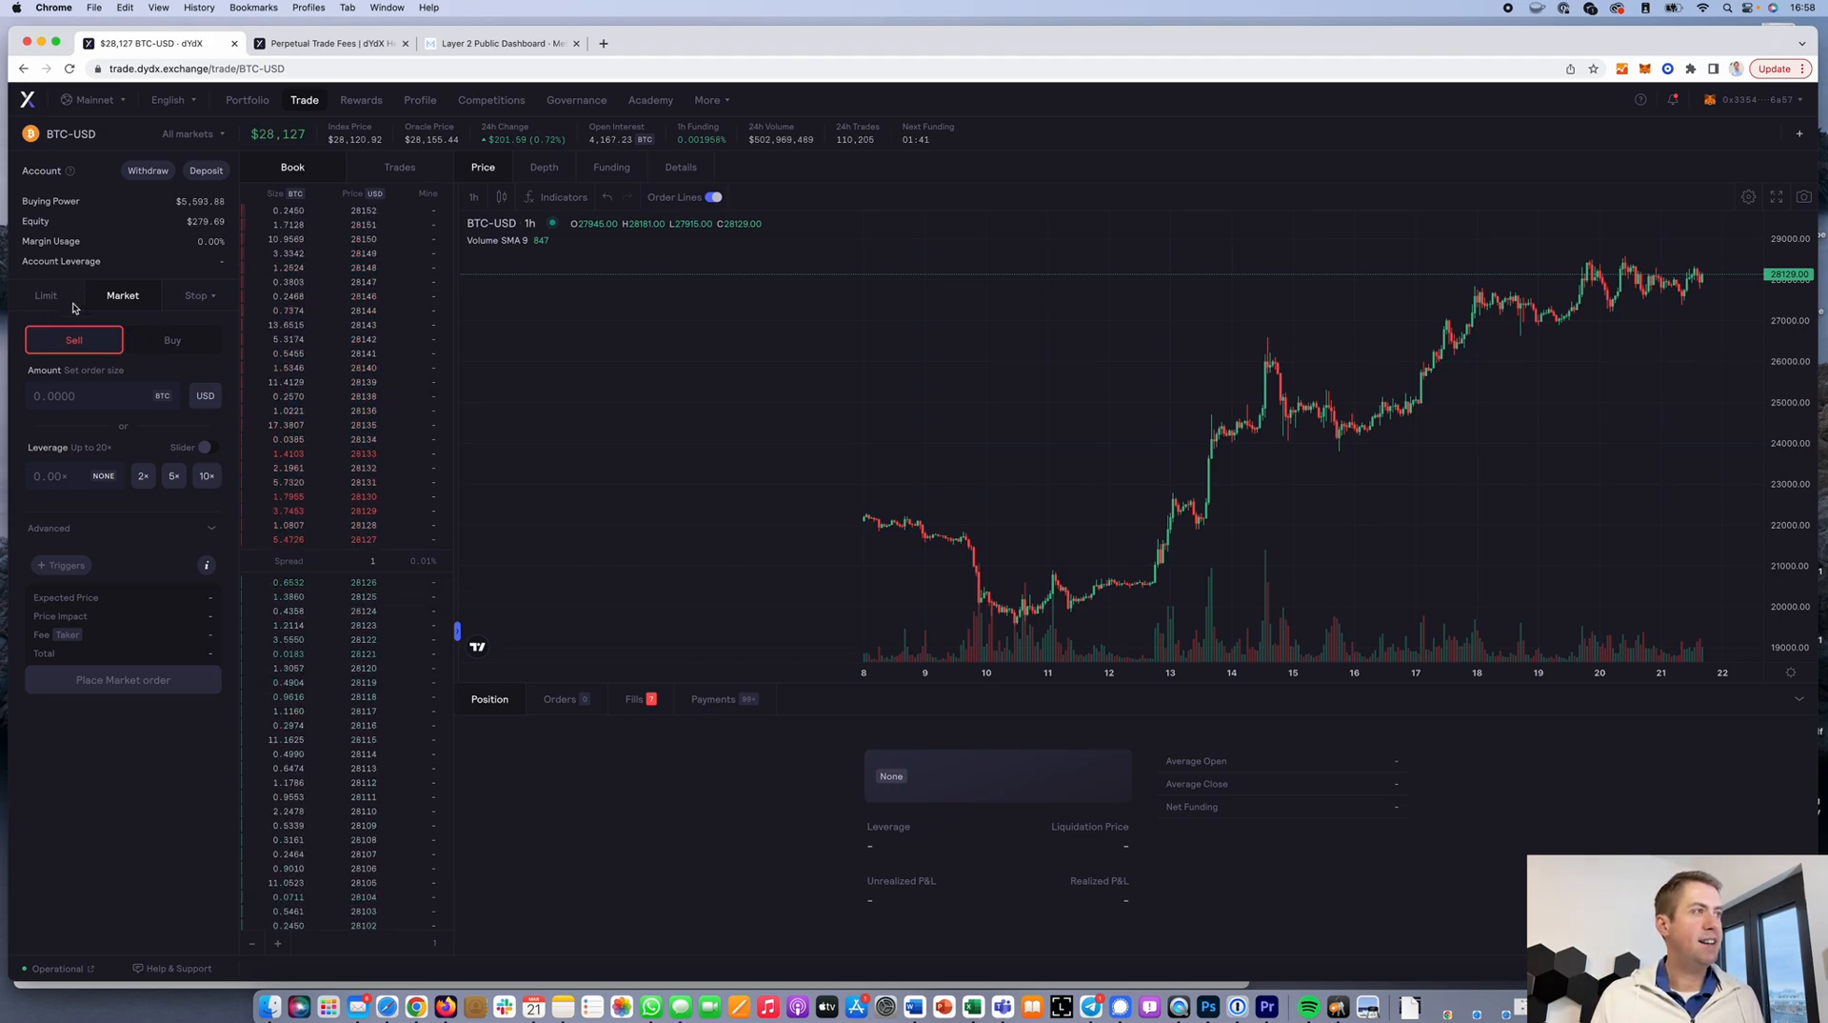
{"action": "left_click", "coordinate": [46, 296]}
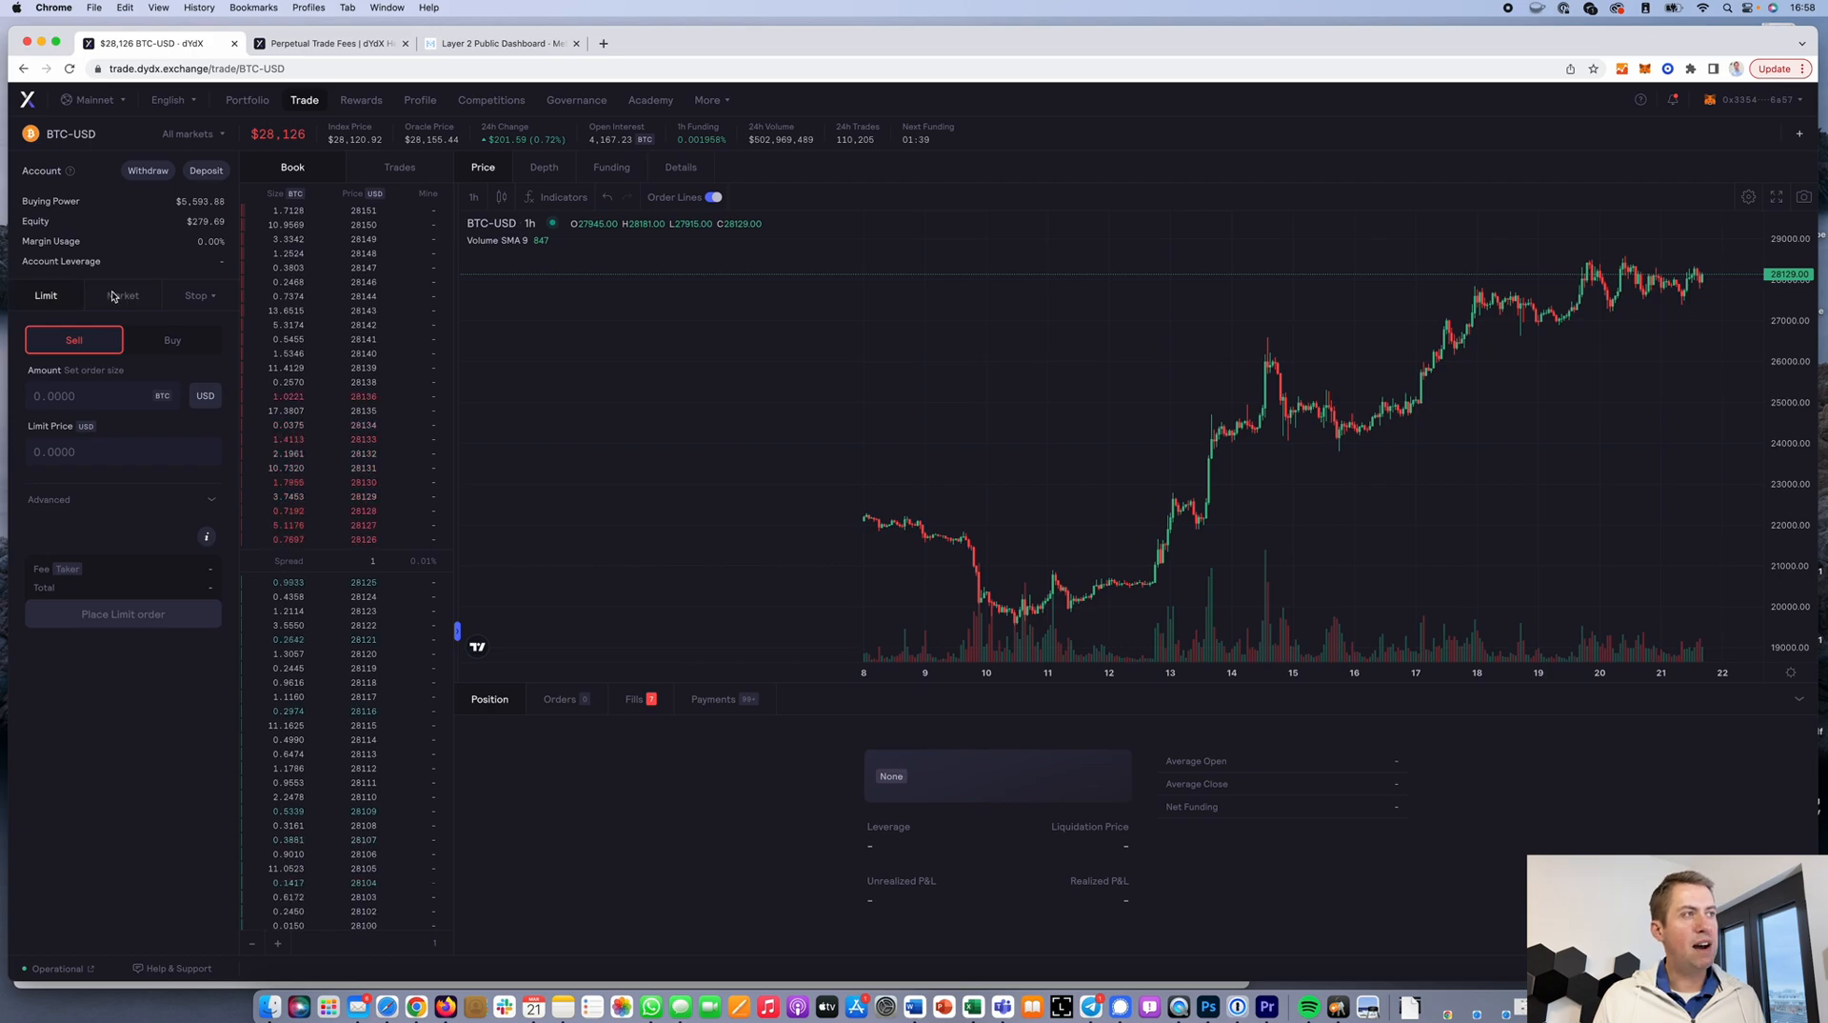
{"action": "left_click", "coordinate": [122, 295]}
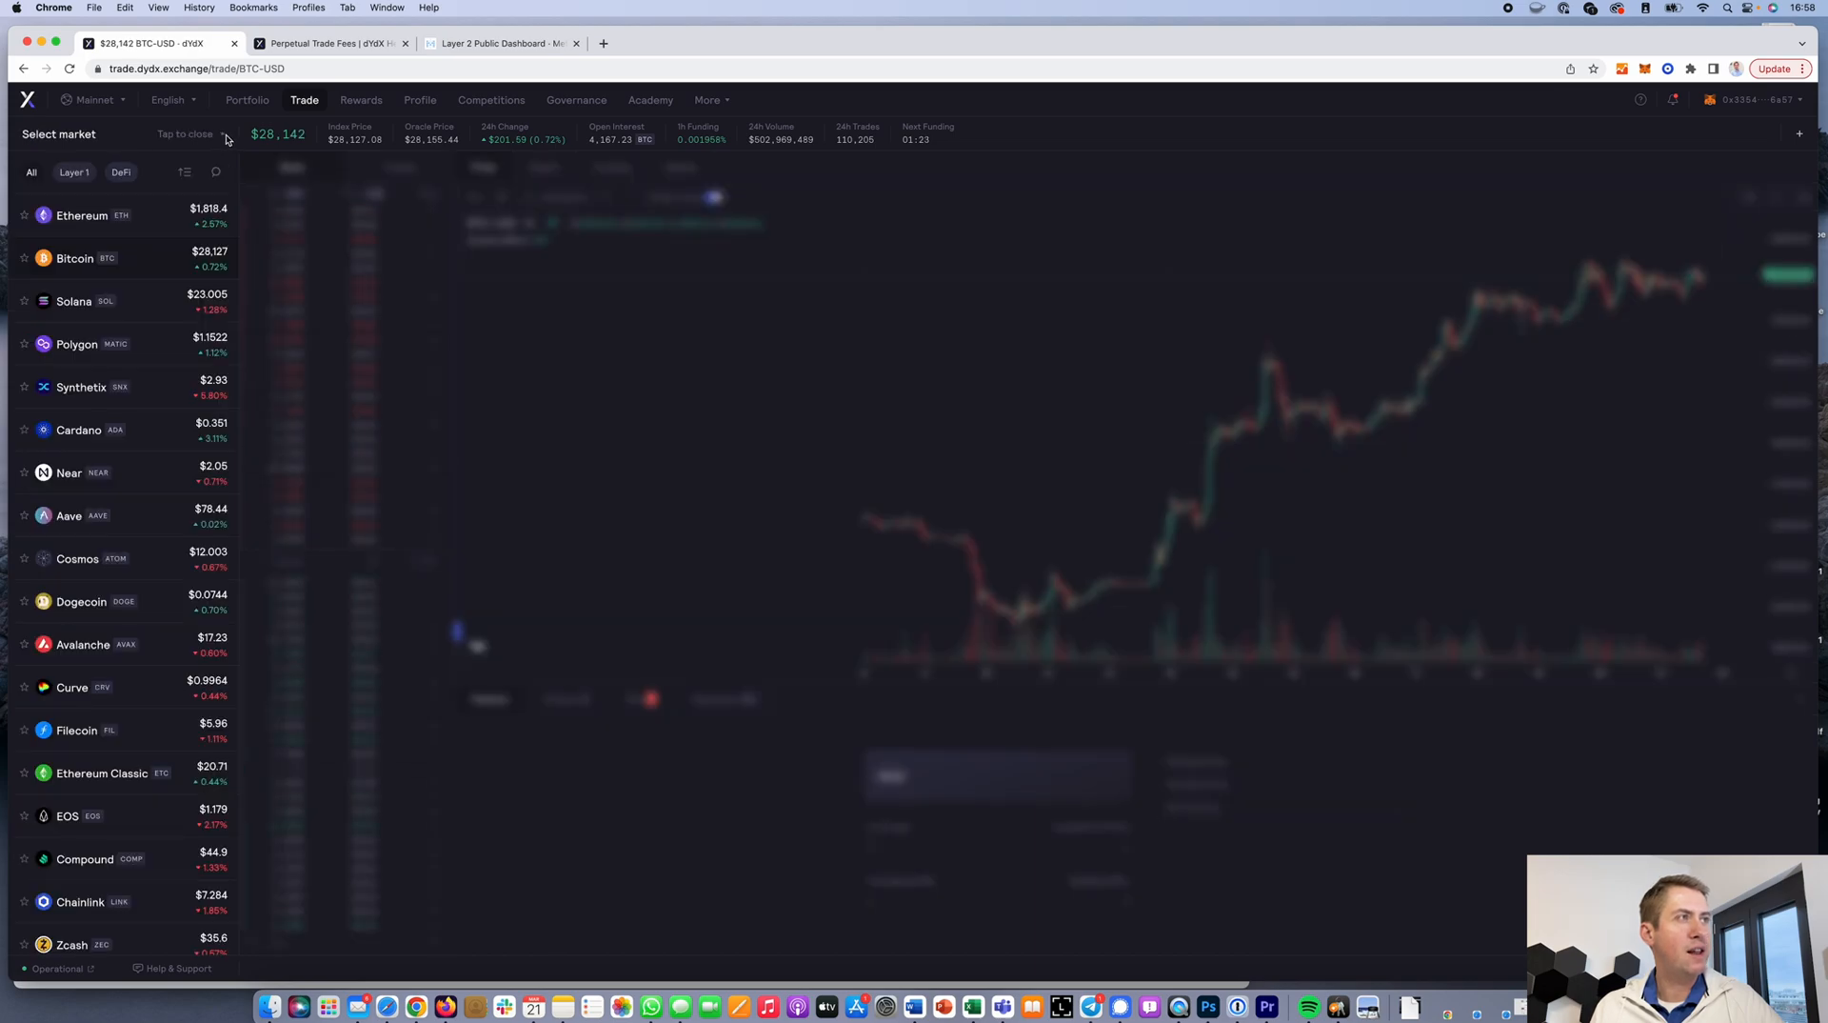
Browse the market list and return to the BTC-USD market
{"action": "scroll", "scroll_direction": "down", "scroll_amount": 3}
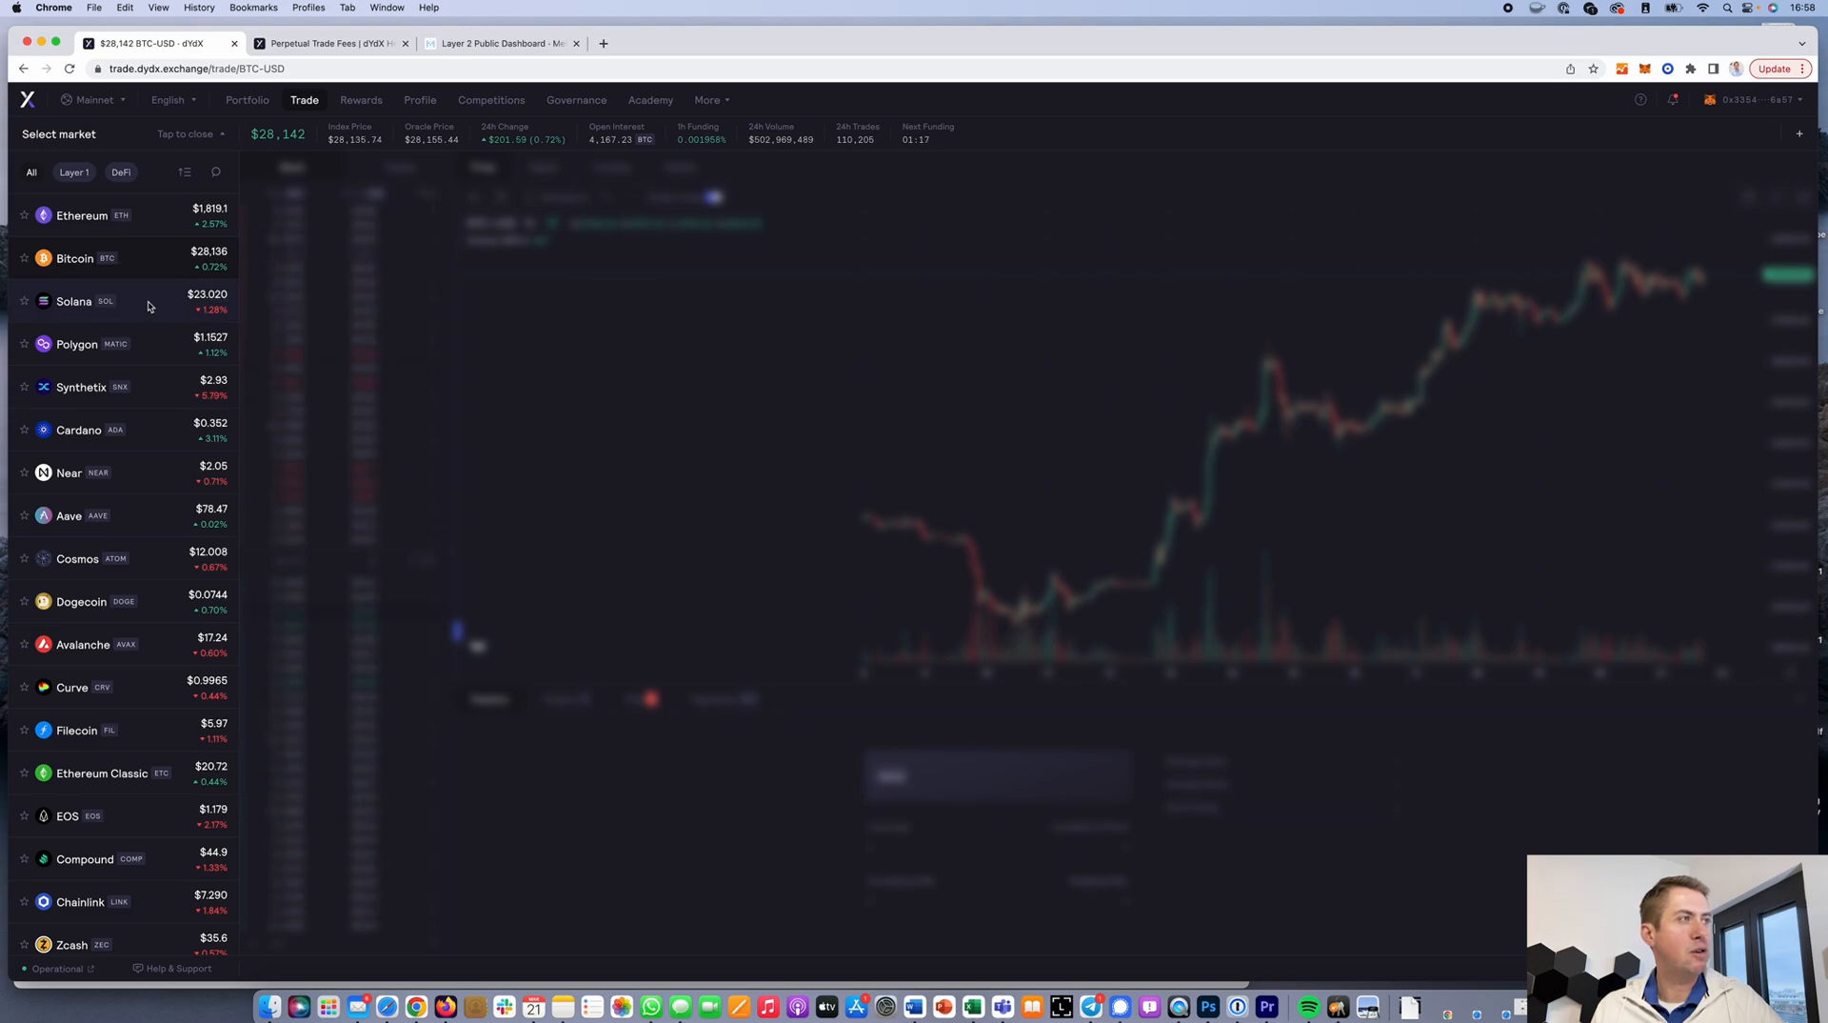
{"action": "left_click", "coordinate": [74, 301]}
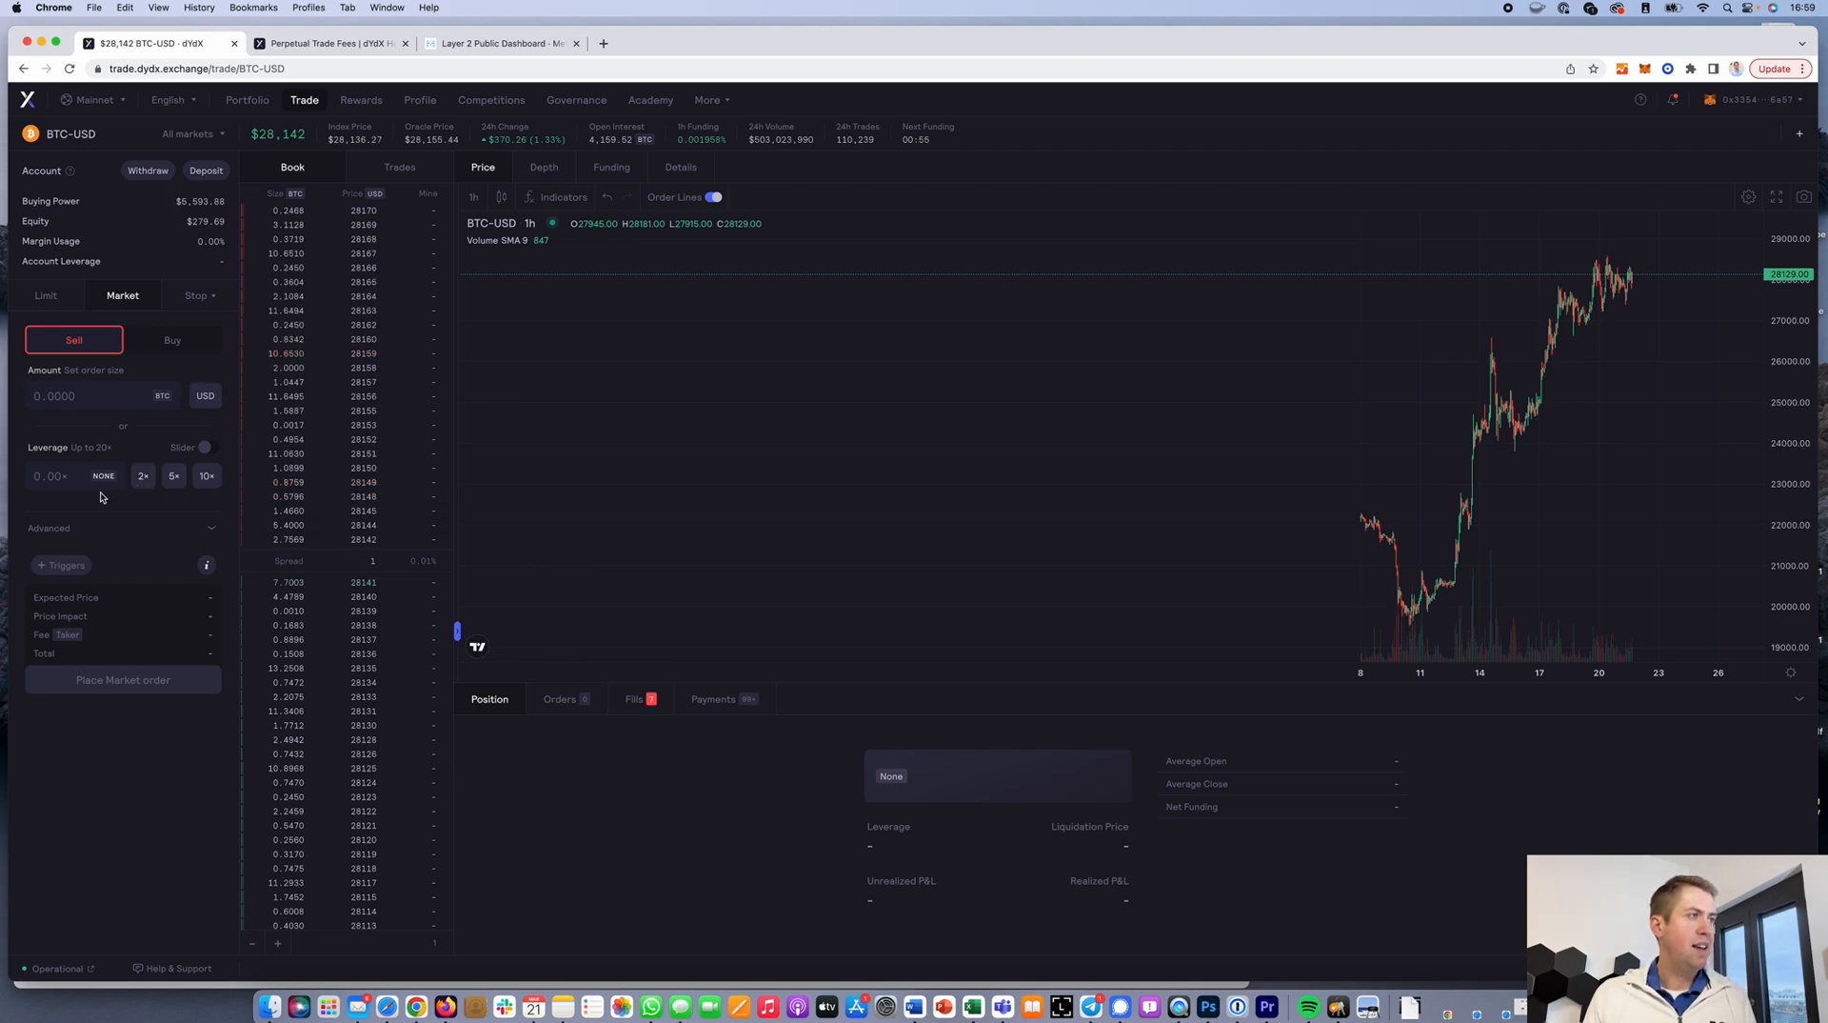
Place a 100 USD market buy of BTC, opening a 0.0036 BTC long
{"action": "left_click", "coordinate": [171, 339]}
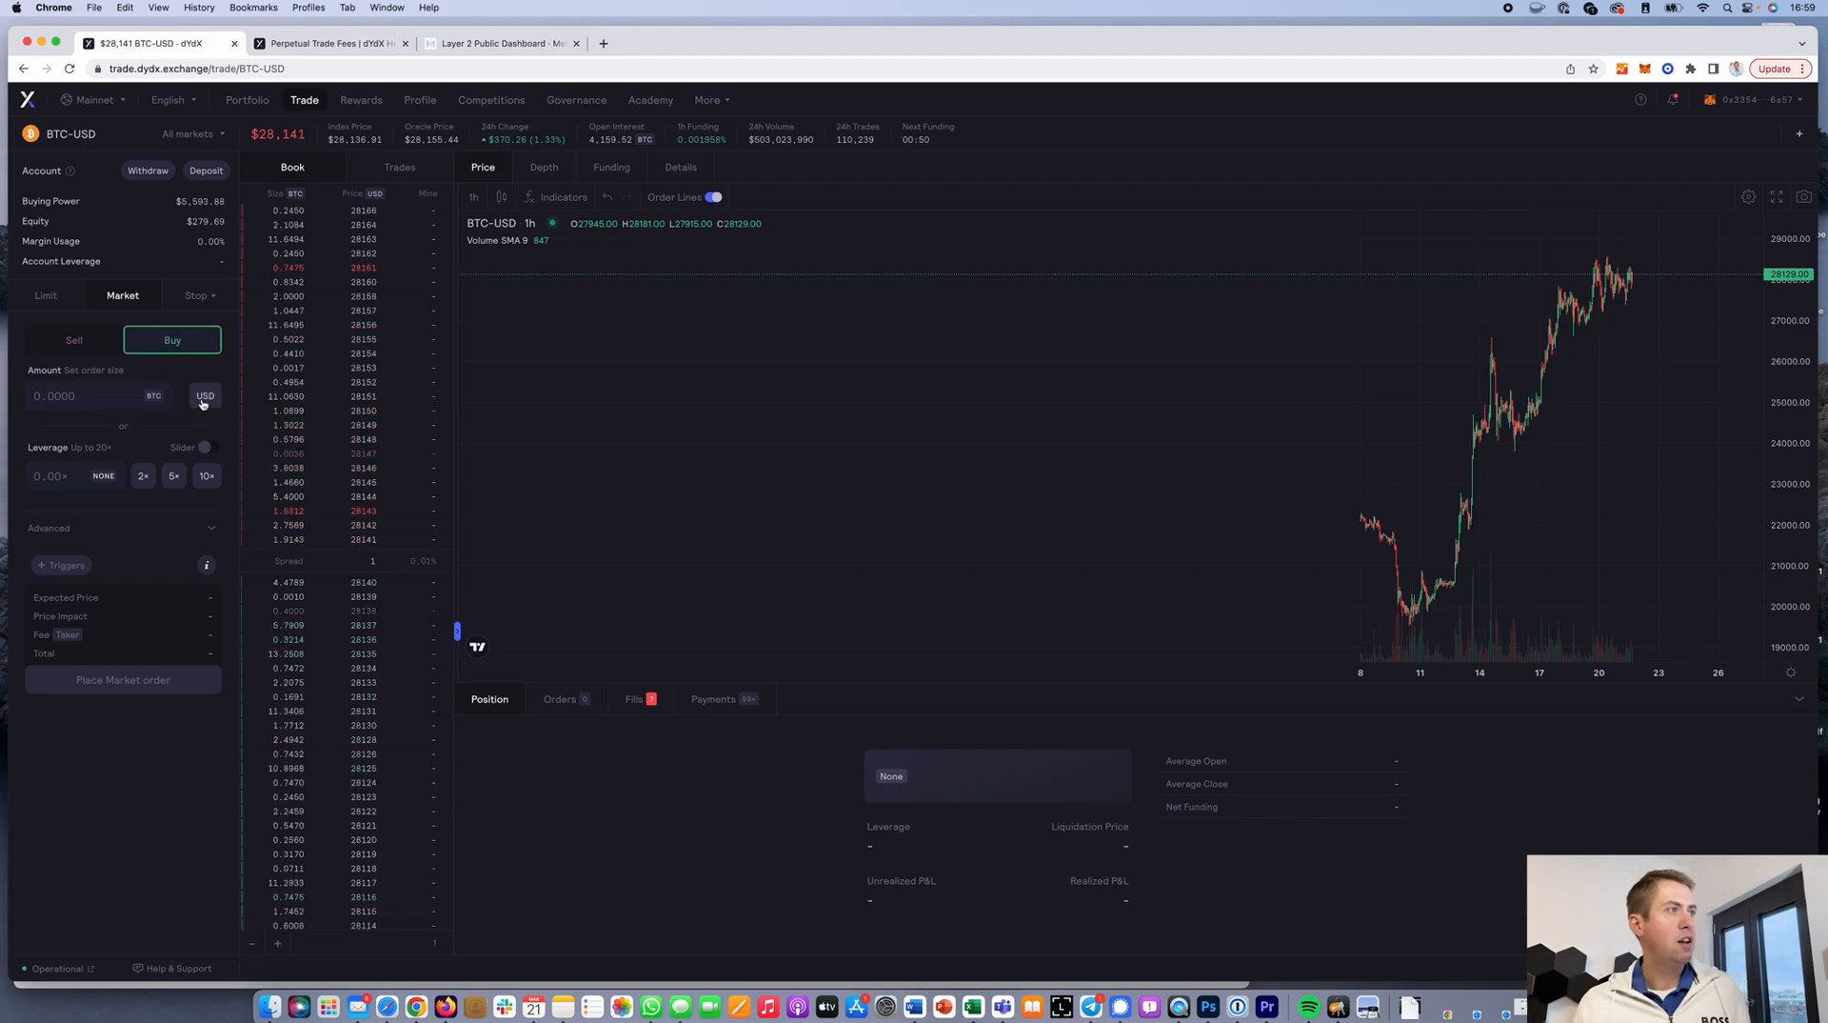
{"action": "left_click", "coordinate": [164, 396]}
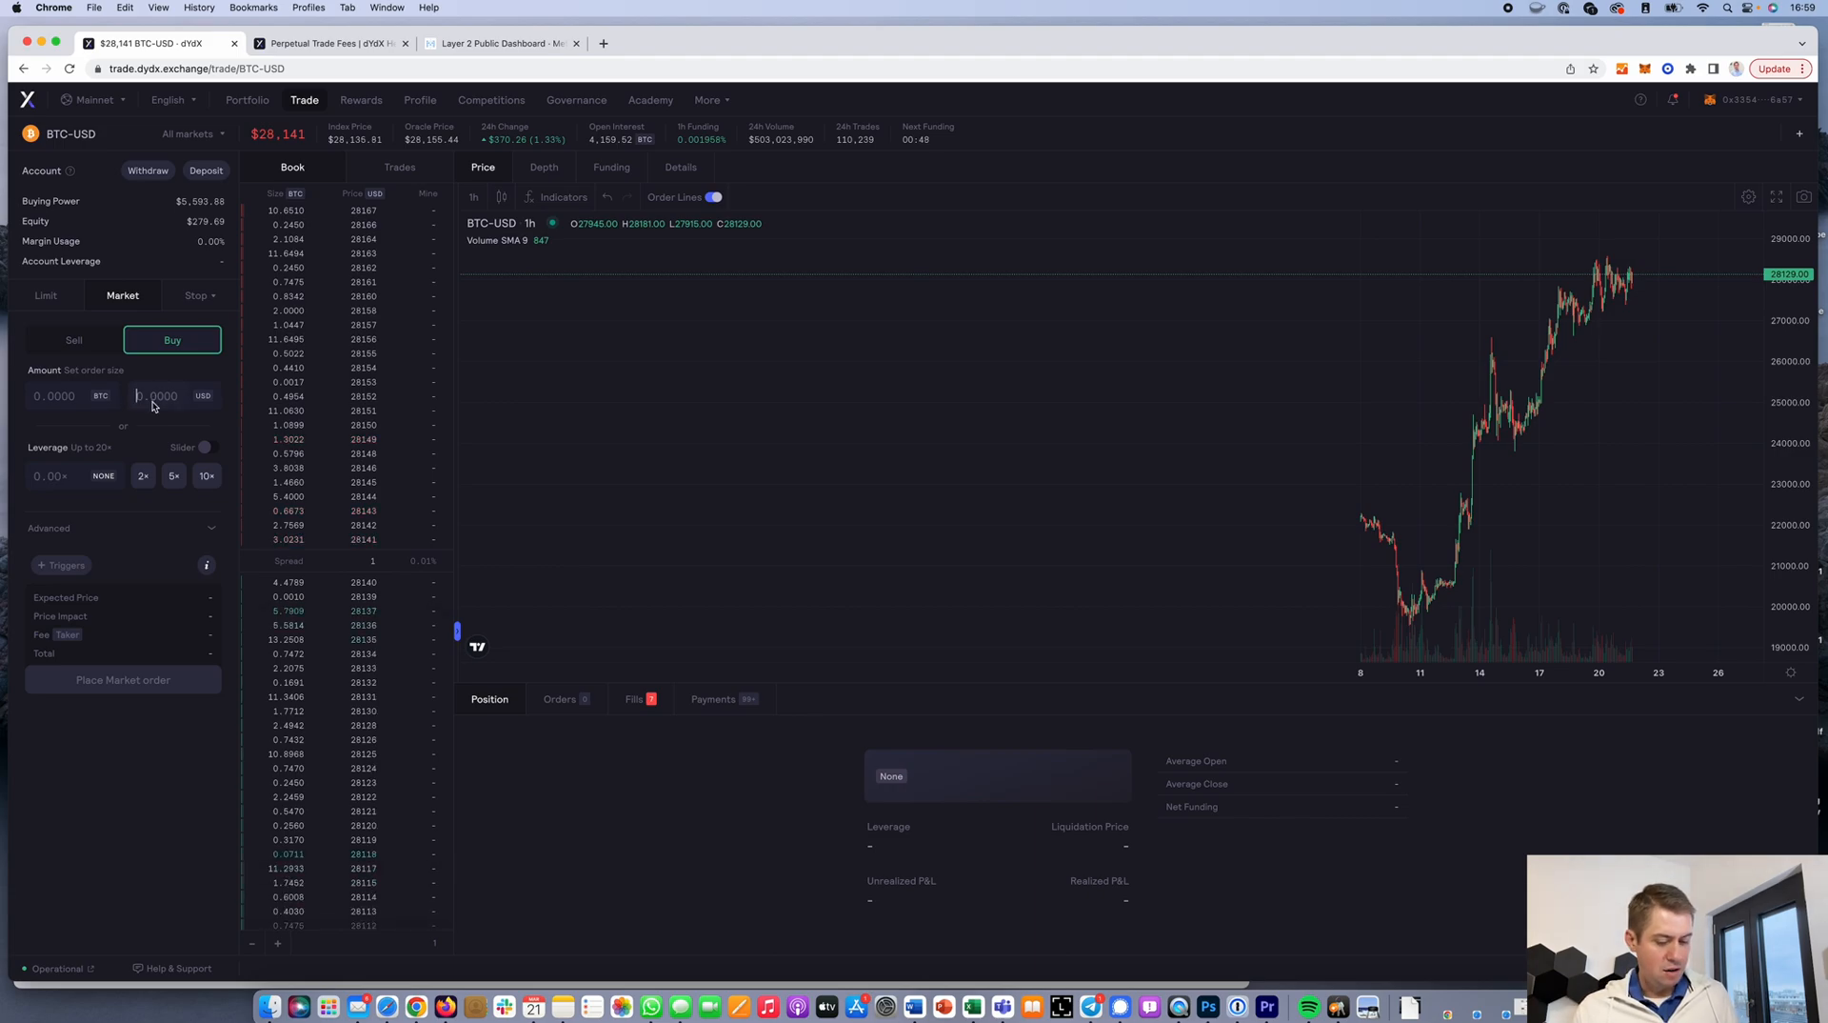
{"action": "type", "text": "100"}
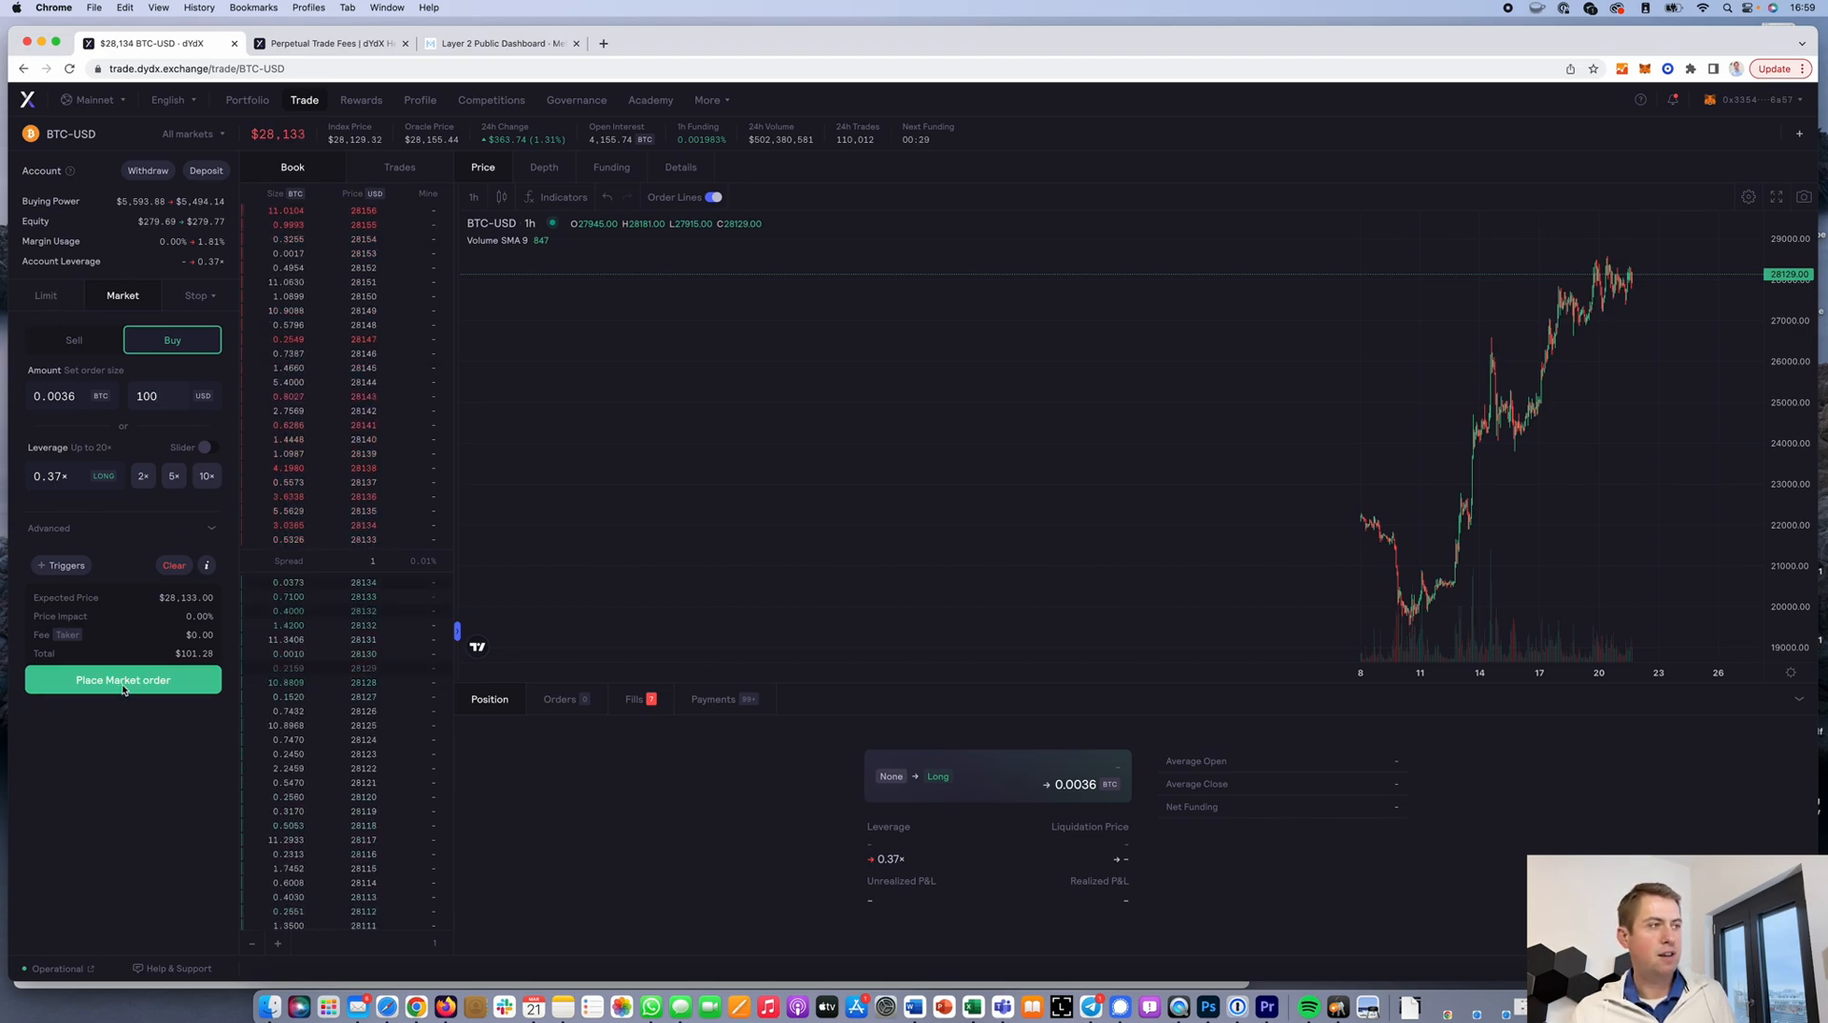
{"action": "left_click", "coordinate": [122, 680]}
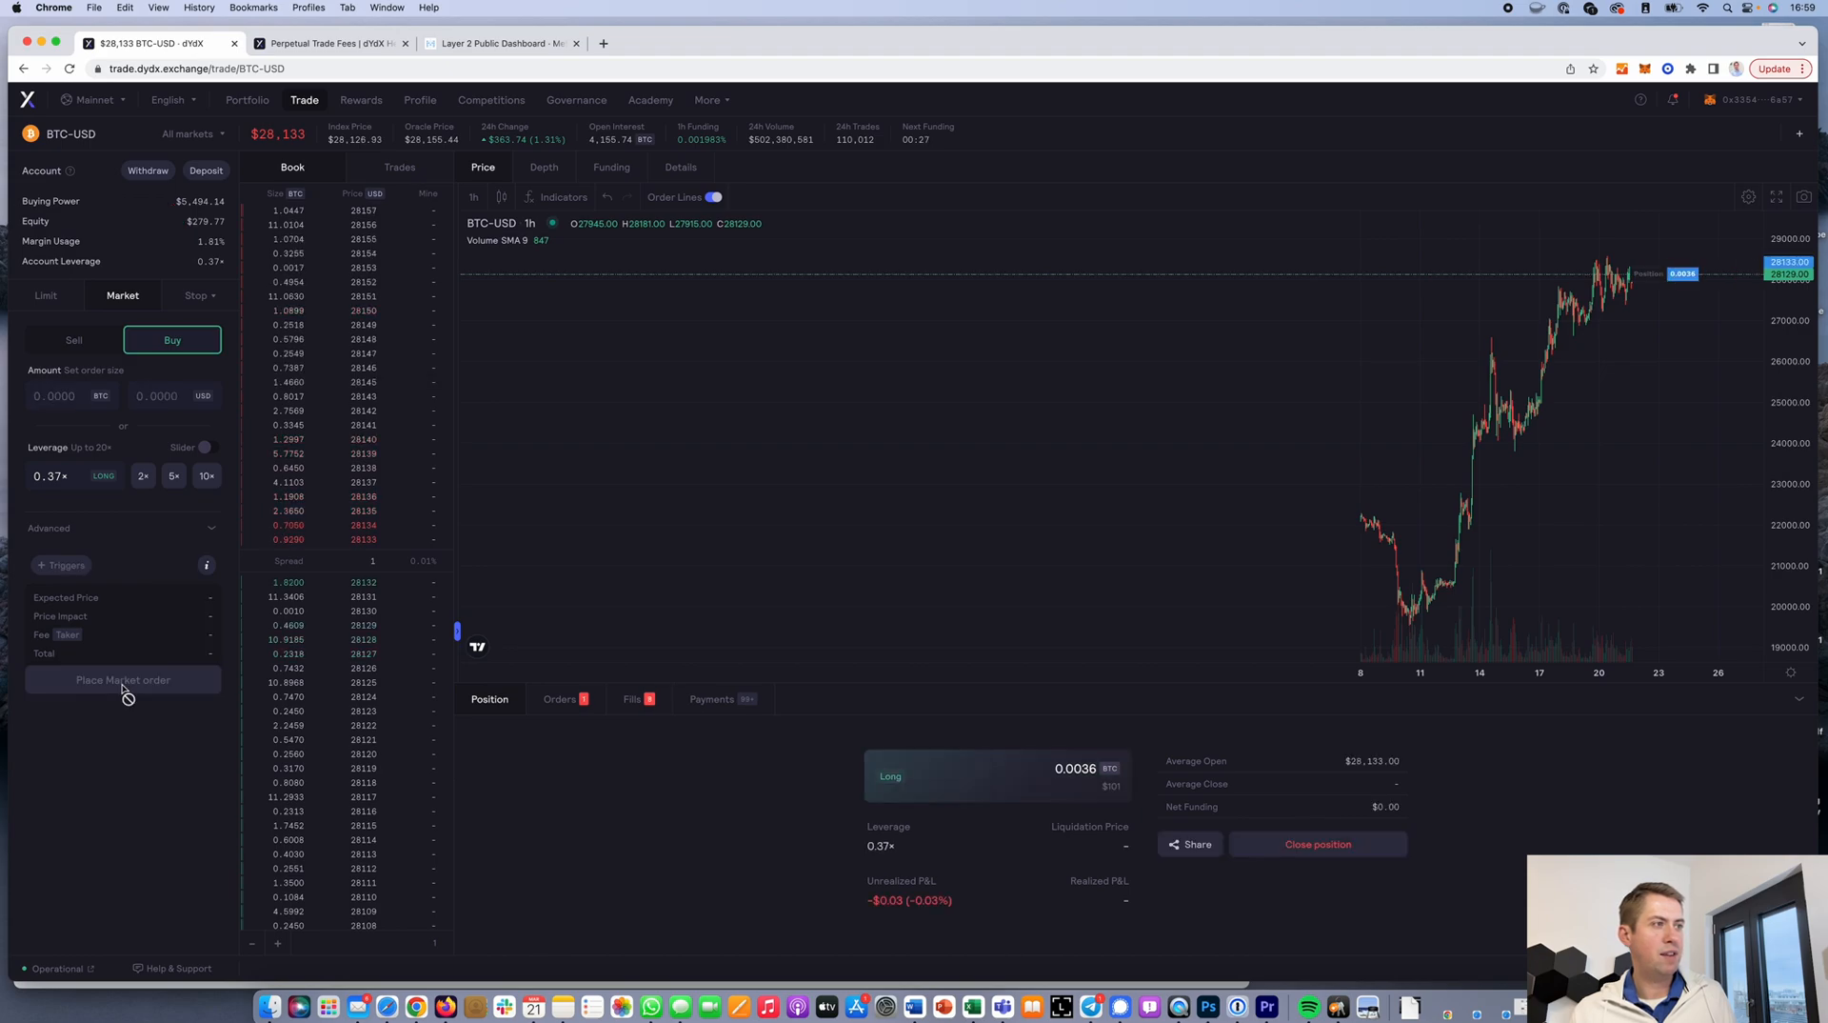
{"action": "left_click", "coordinate": [122, 680]}
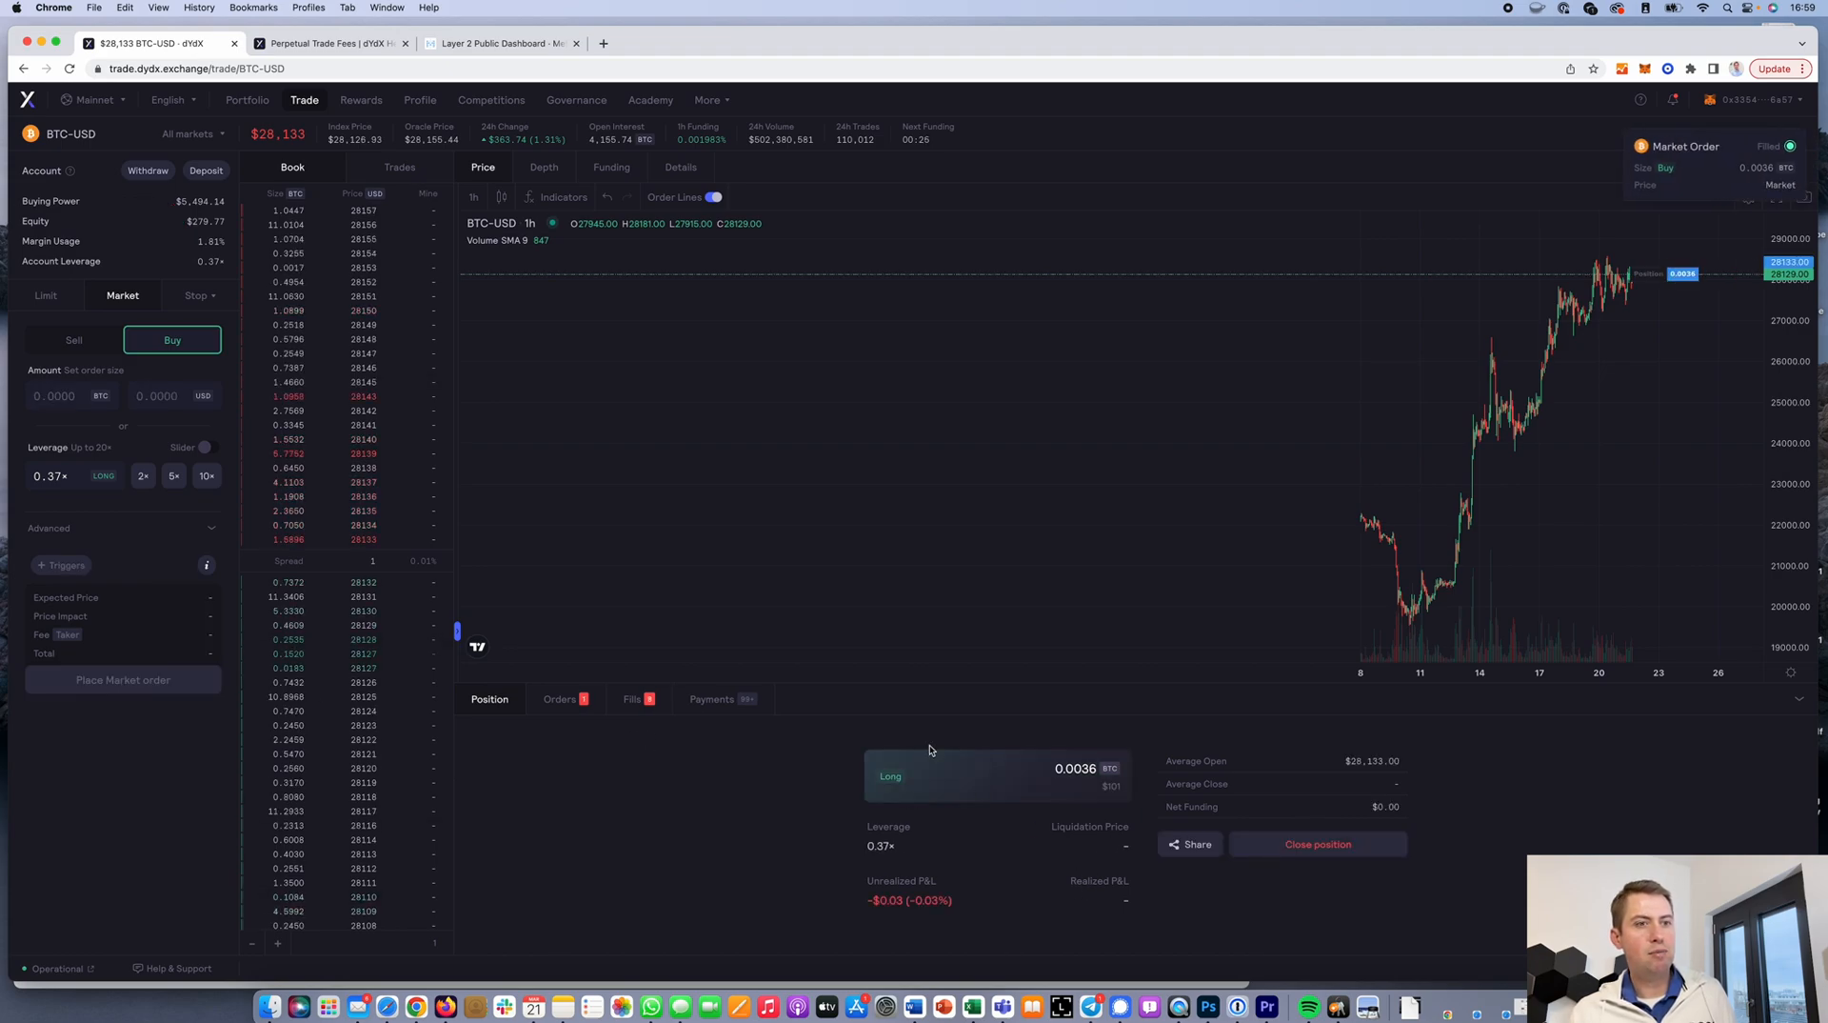
{"action": "mouse_move", "coordinate": [895, 773]}
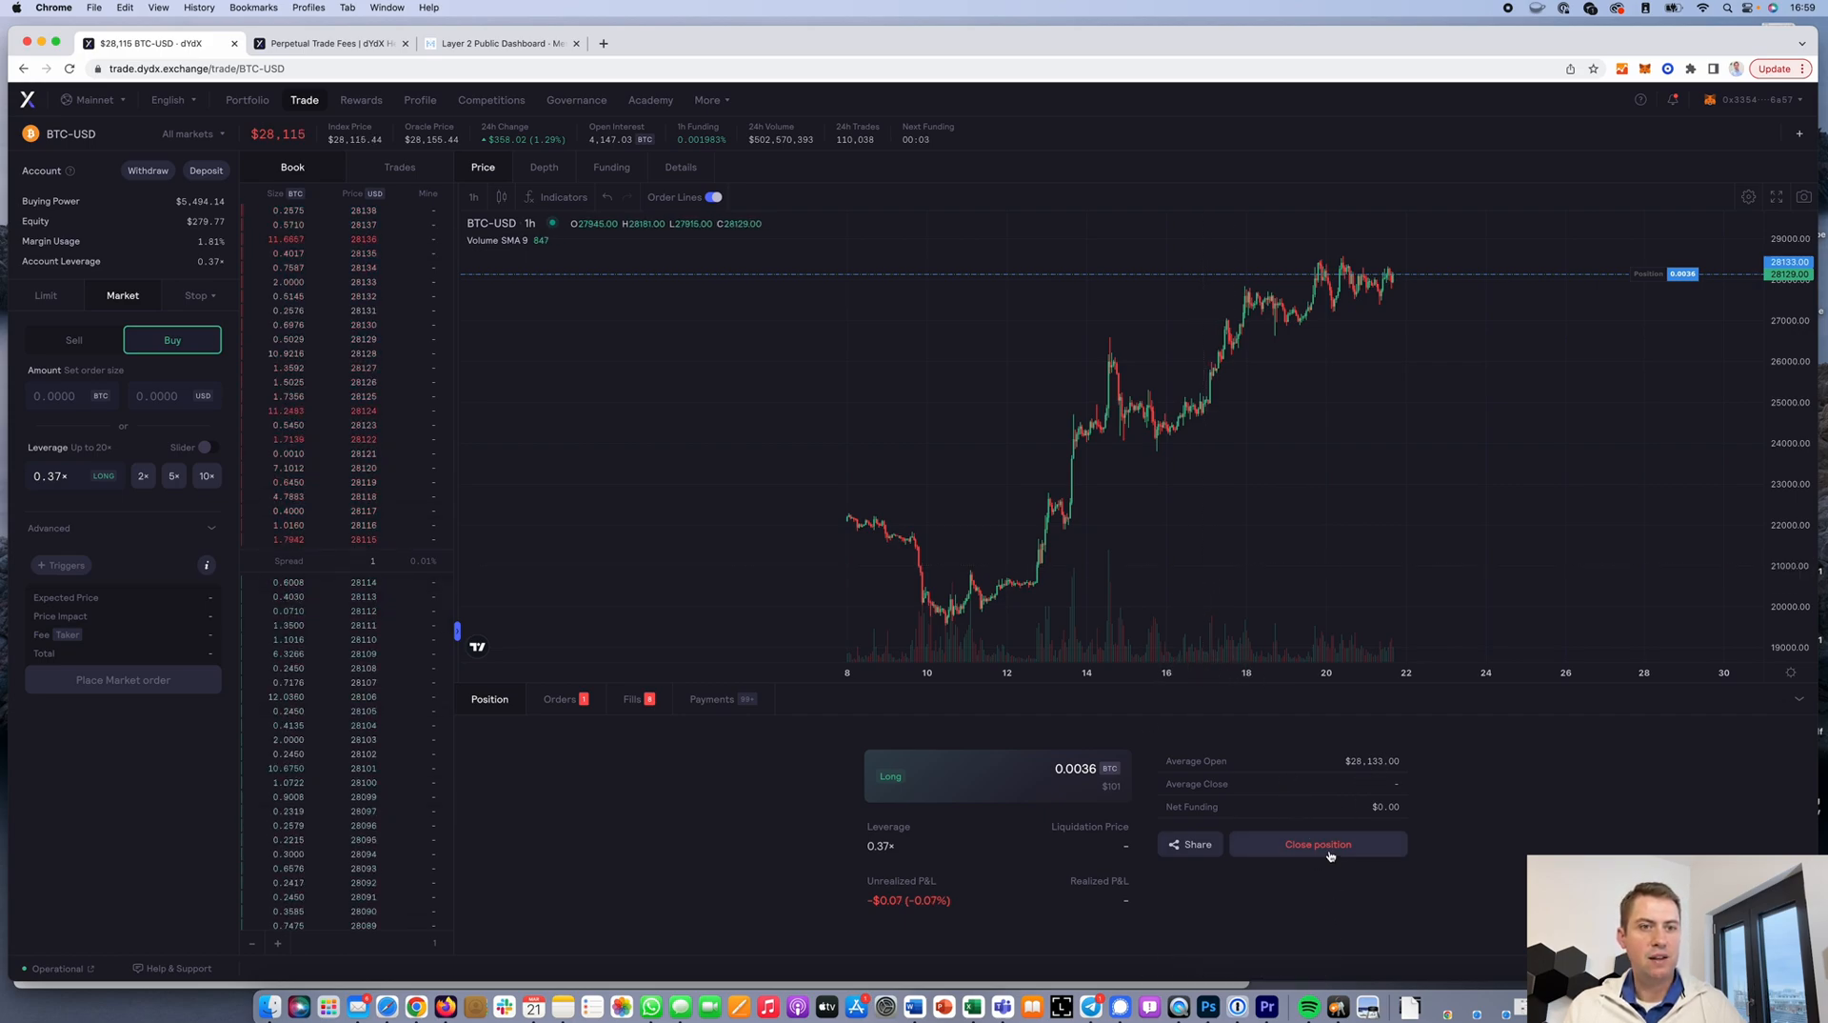
Close the full 0.0036 BTC long position at market
{"action": "left_click", "coordinate": [1318, 843]}
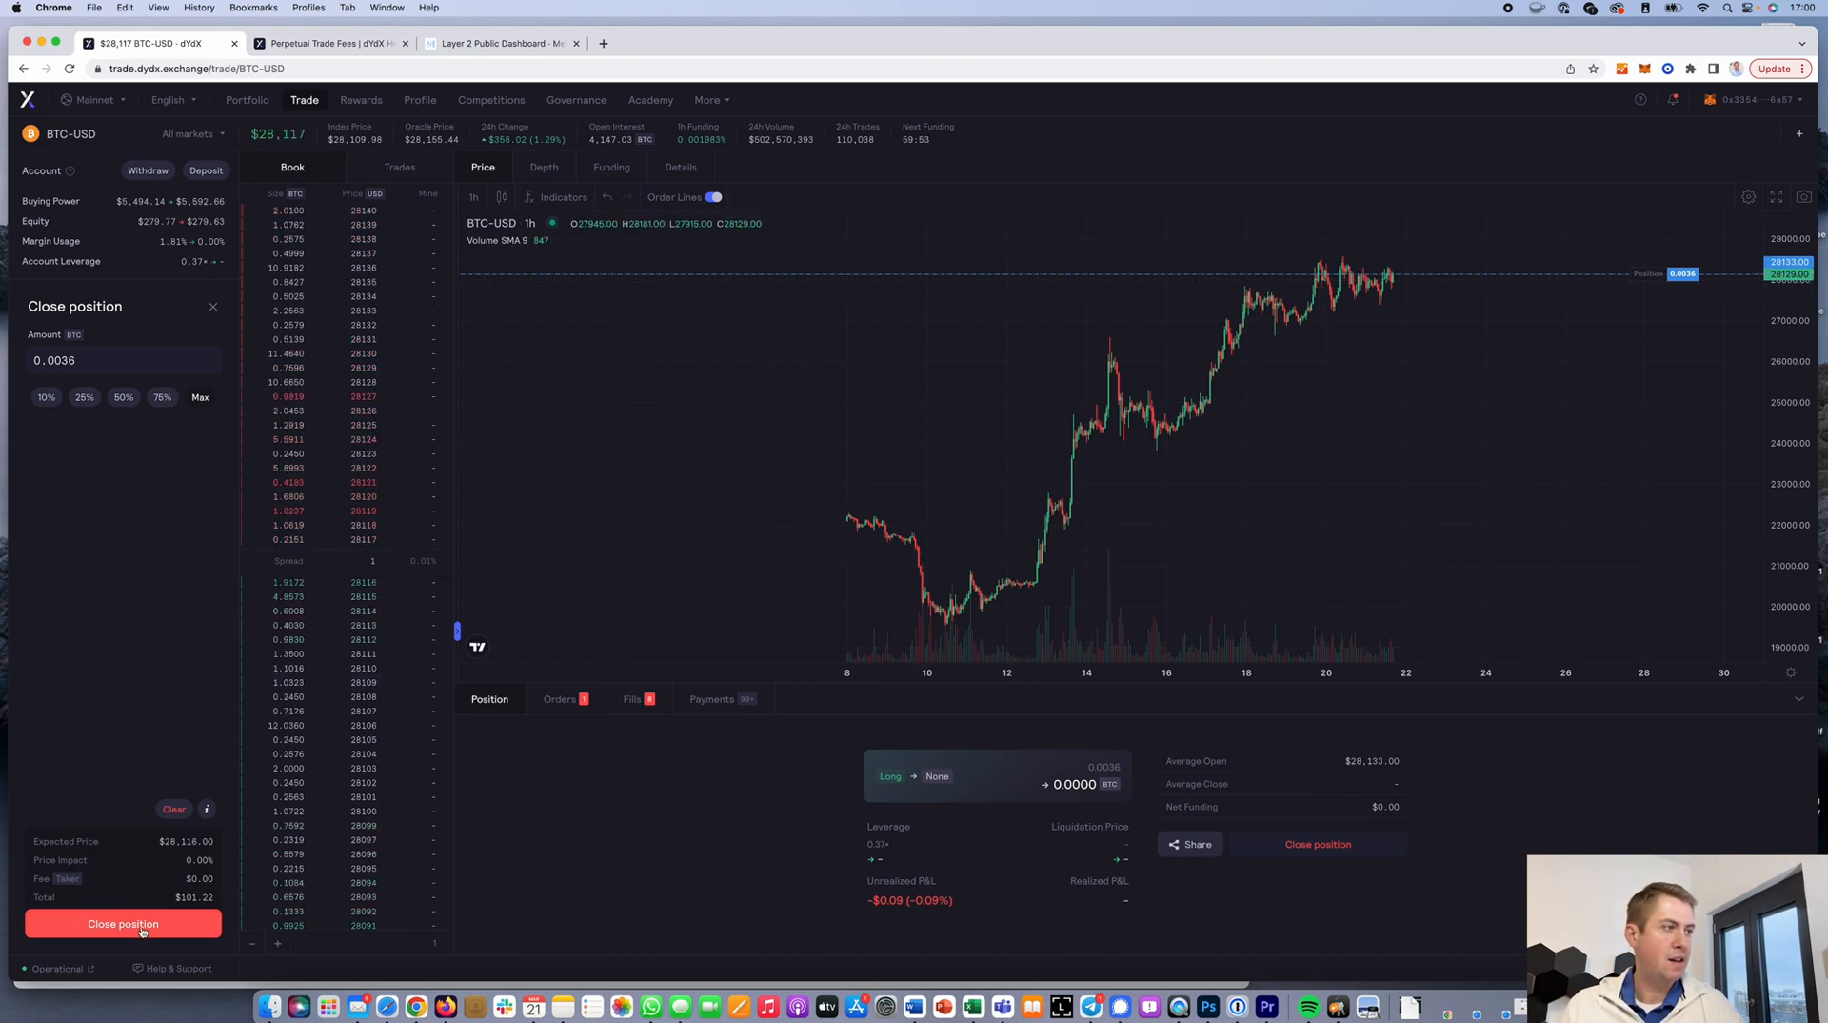
{"action": "left_click", "coordinate": [122, 922]}
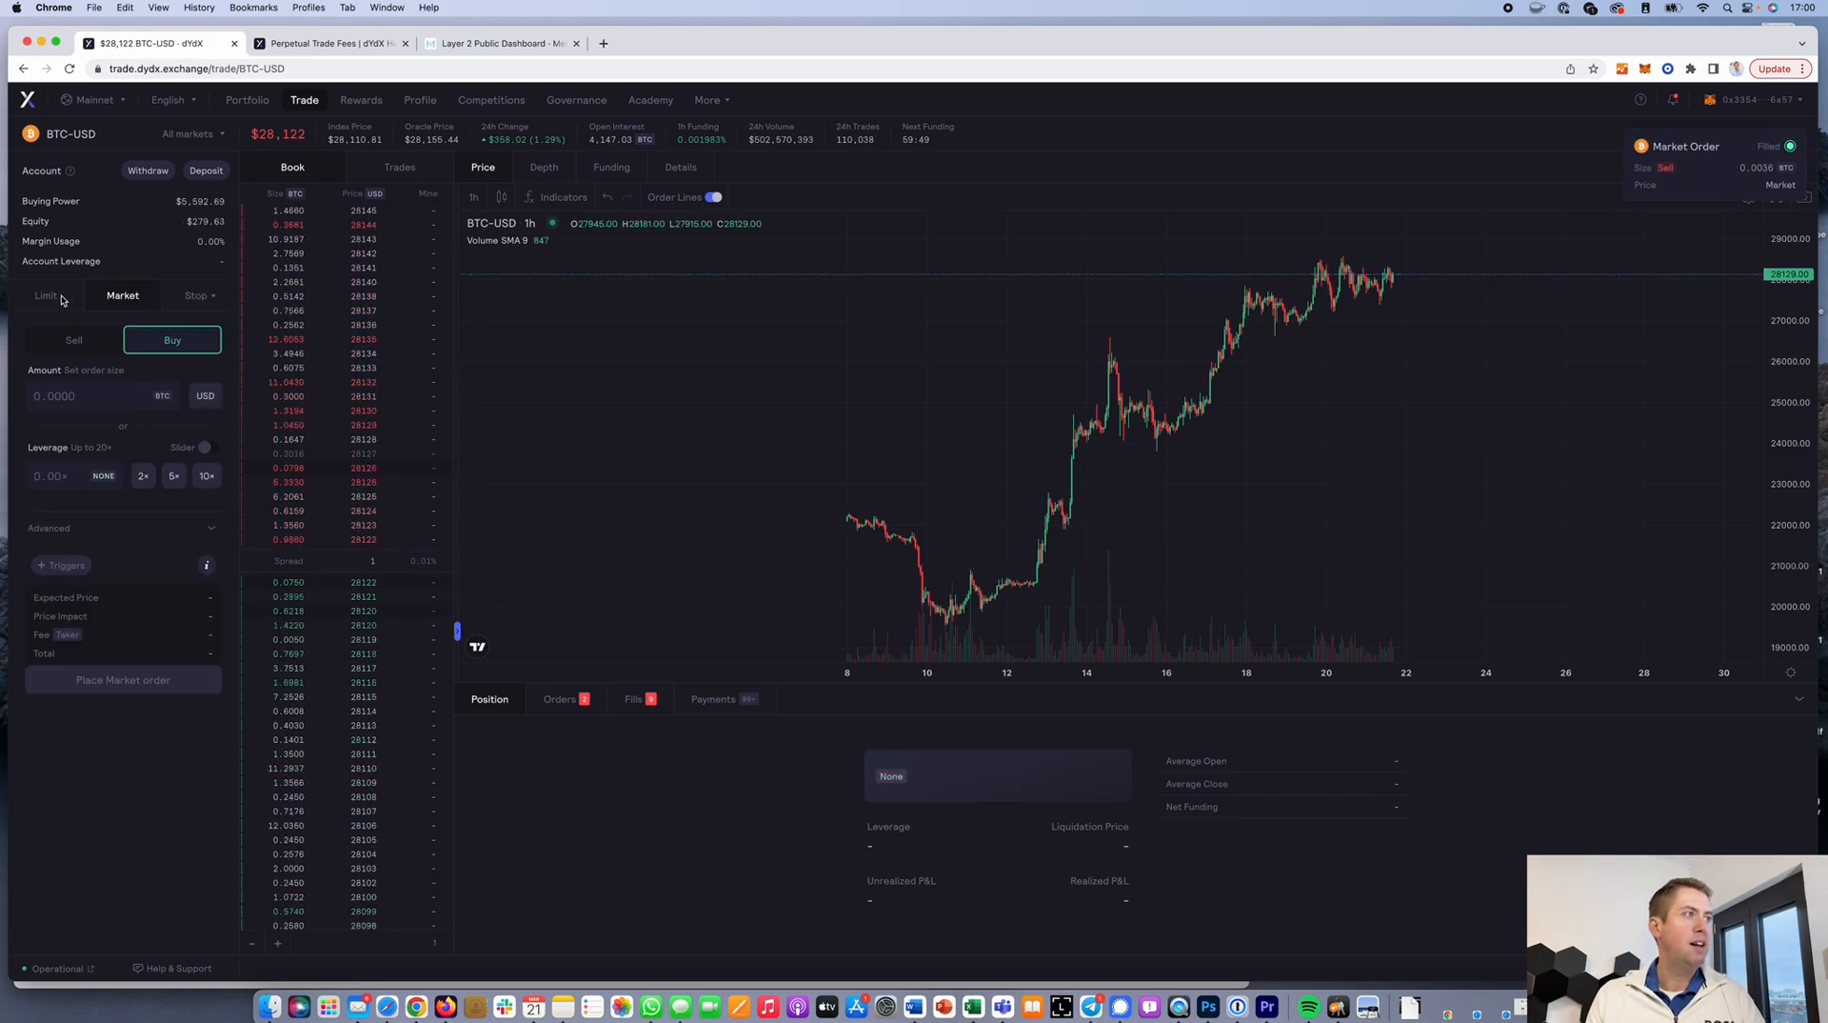
Place a 100 USD limit buy at 26,000 and show the account's order list
{"action": "left_click", "coordinate": [46, 295]}
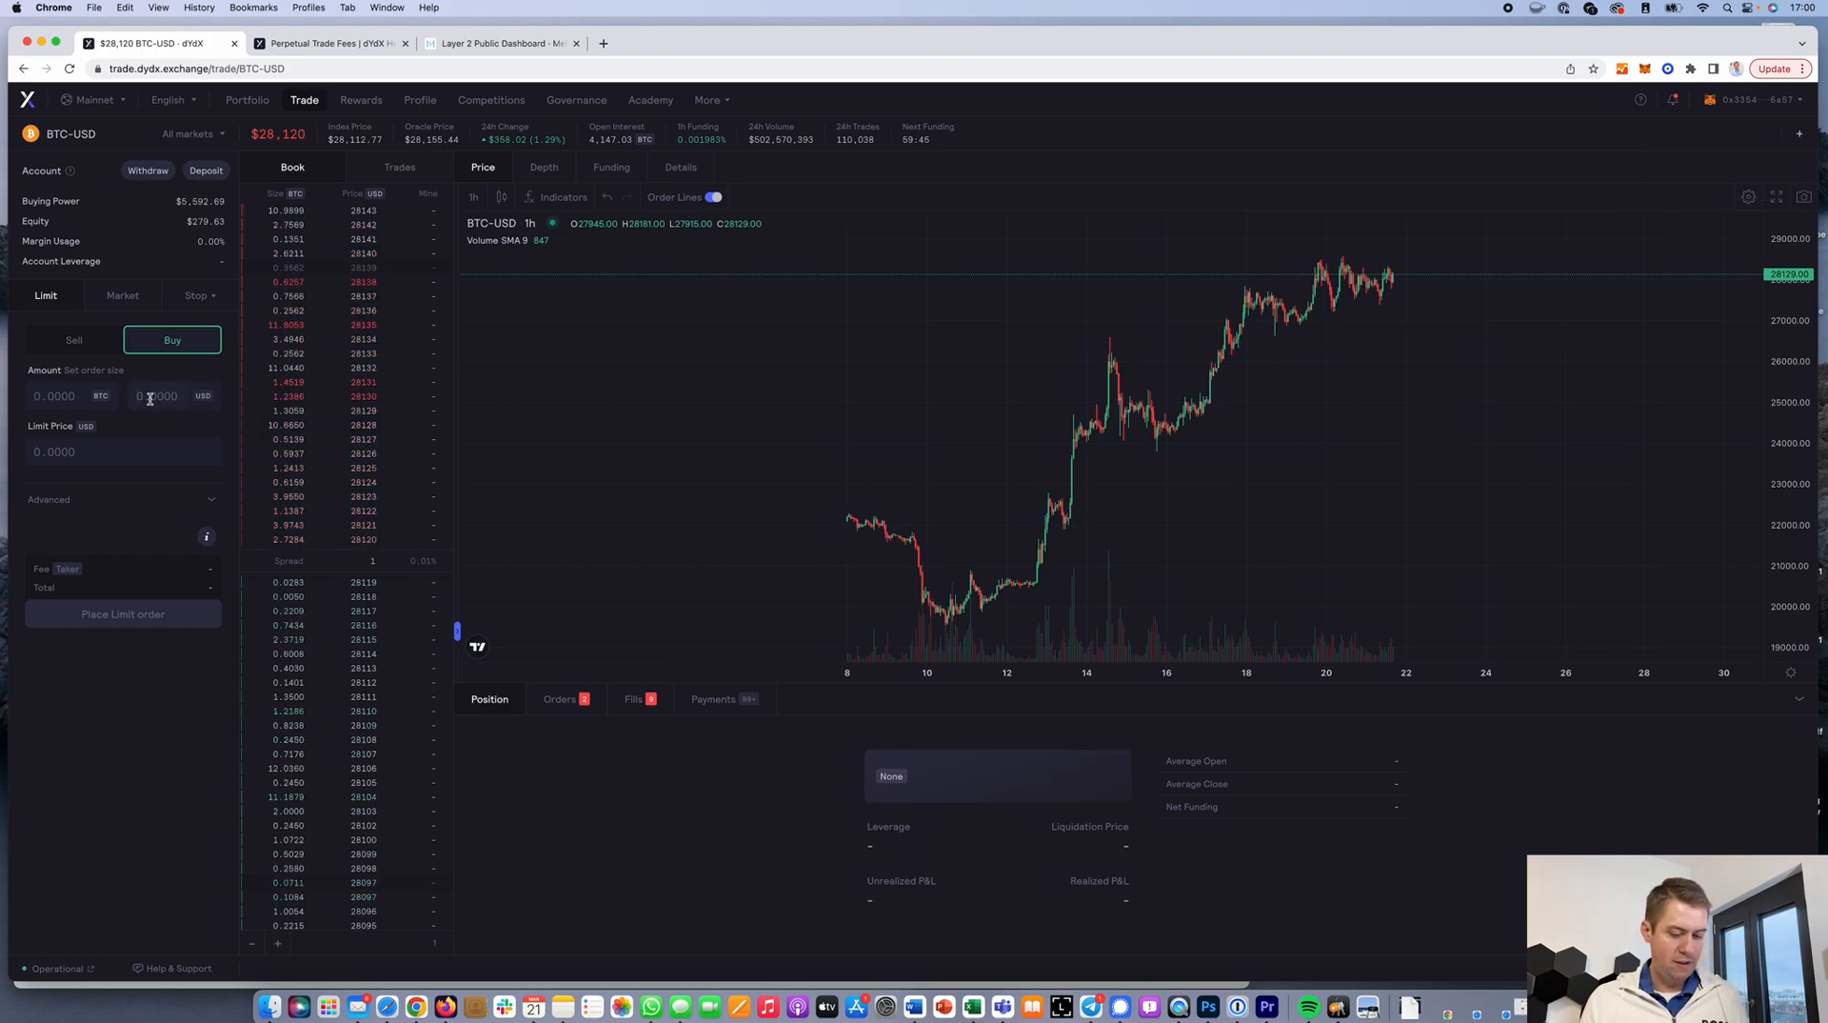
{"action": "type", "text": "100"}
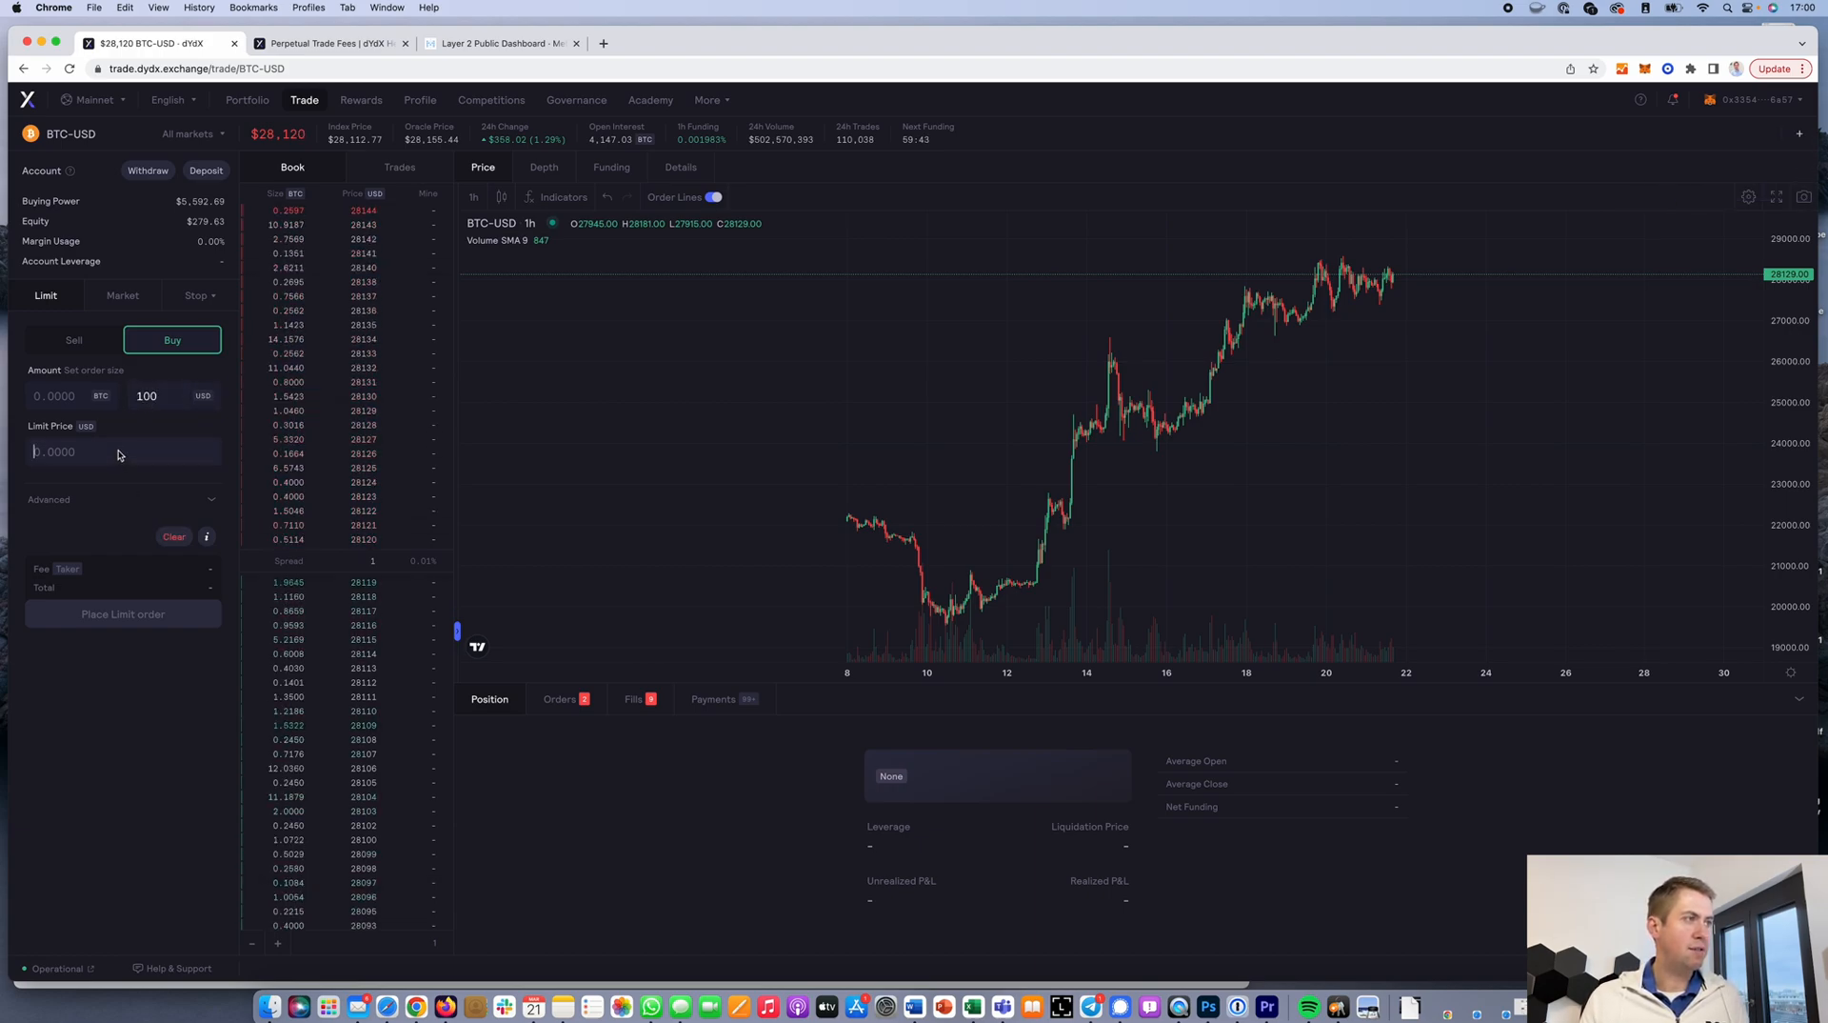
{"action": "type", "text": "26000"}
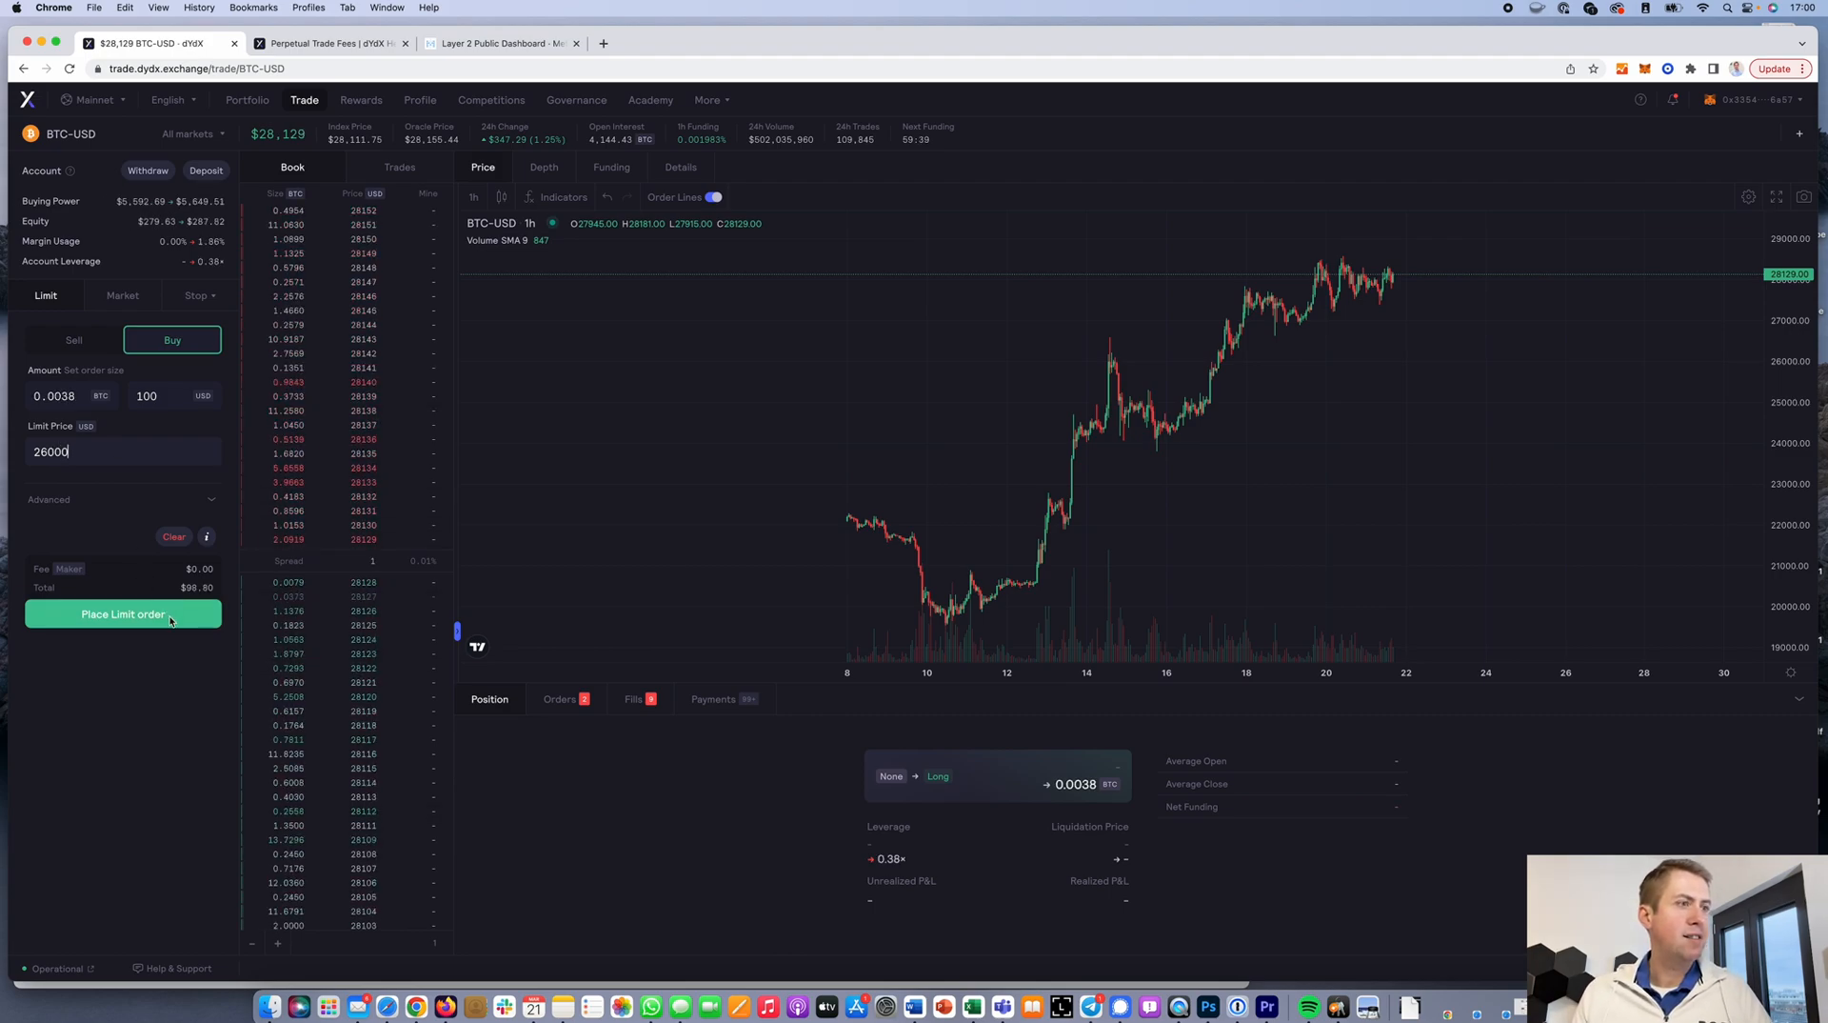
{"action": "left_click", "coordinate": [122, 613]}
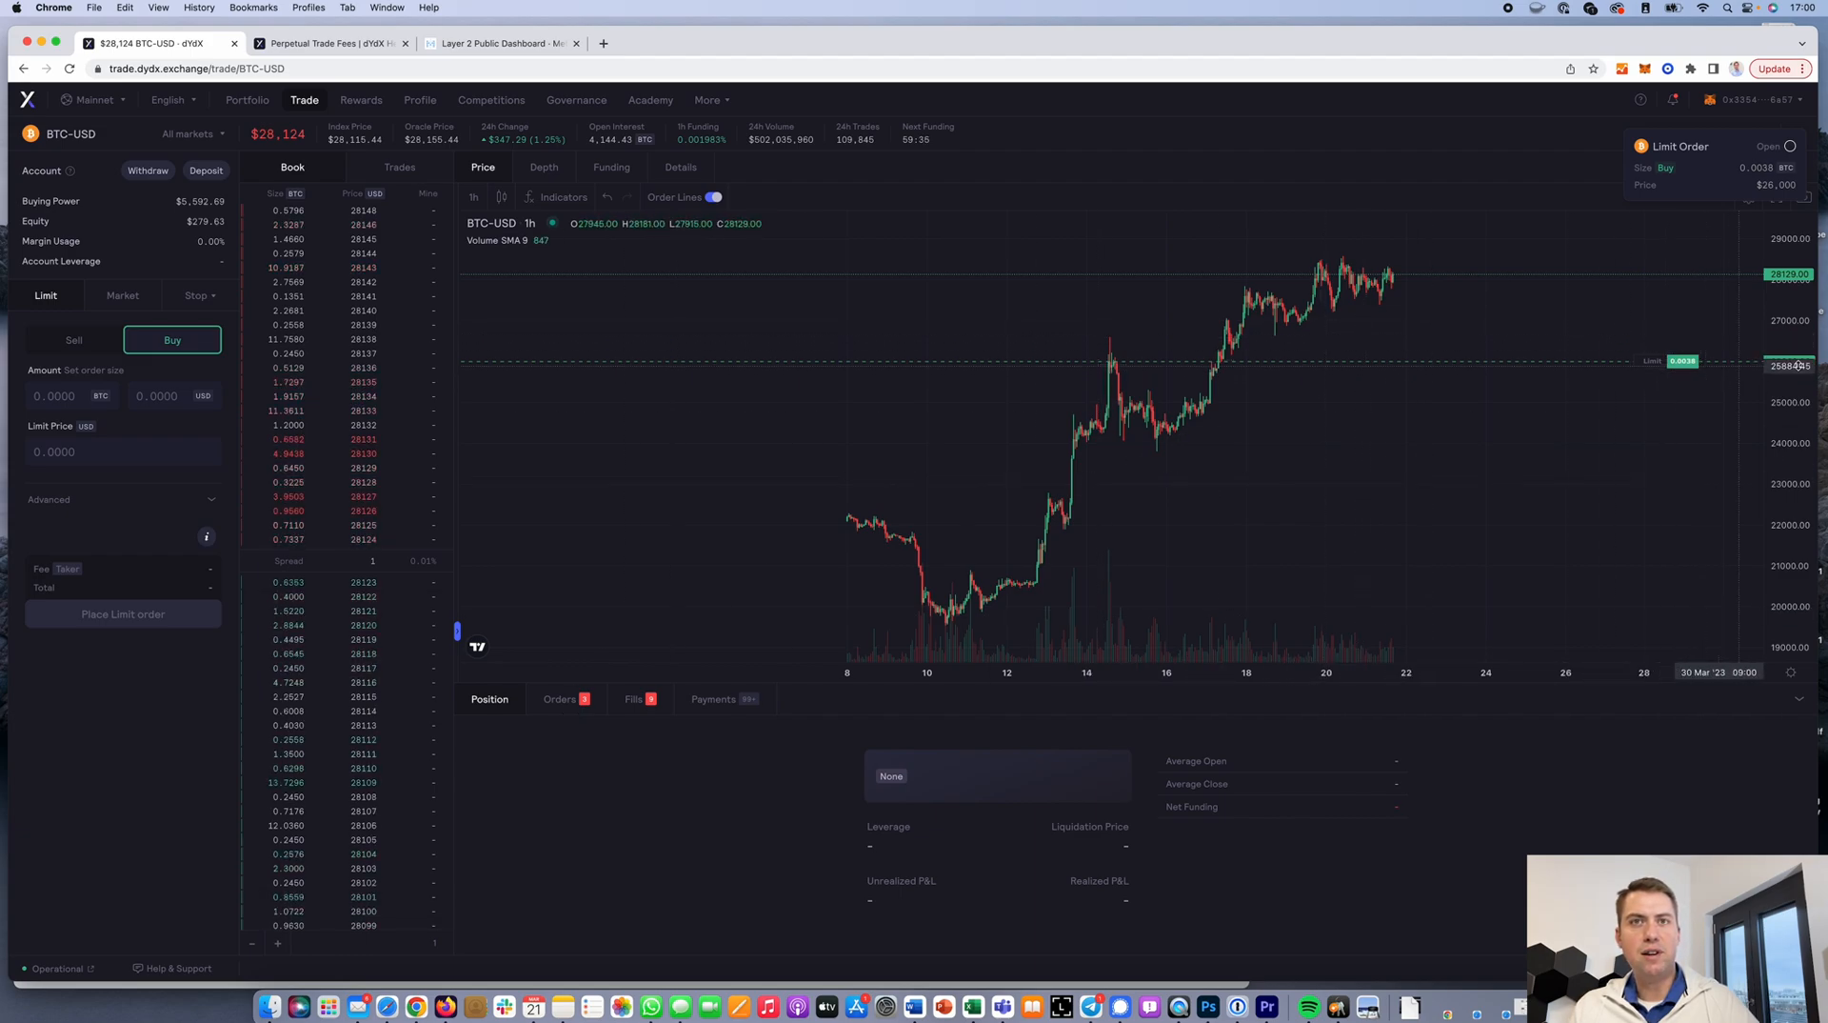
{"action": "mouse_move", "coordinate": [1543, 360]}
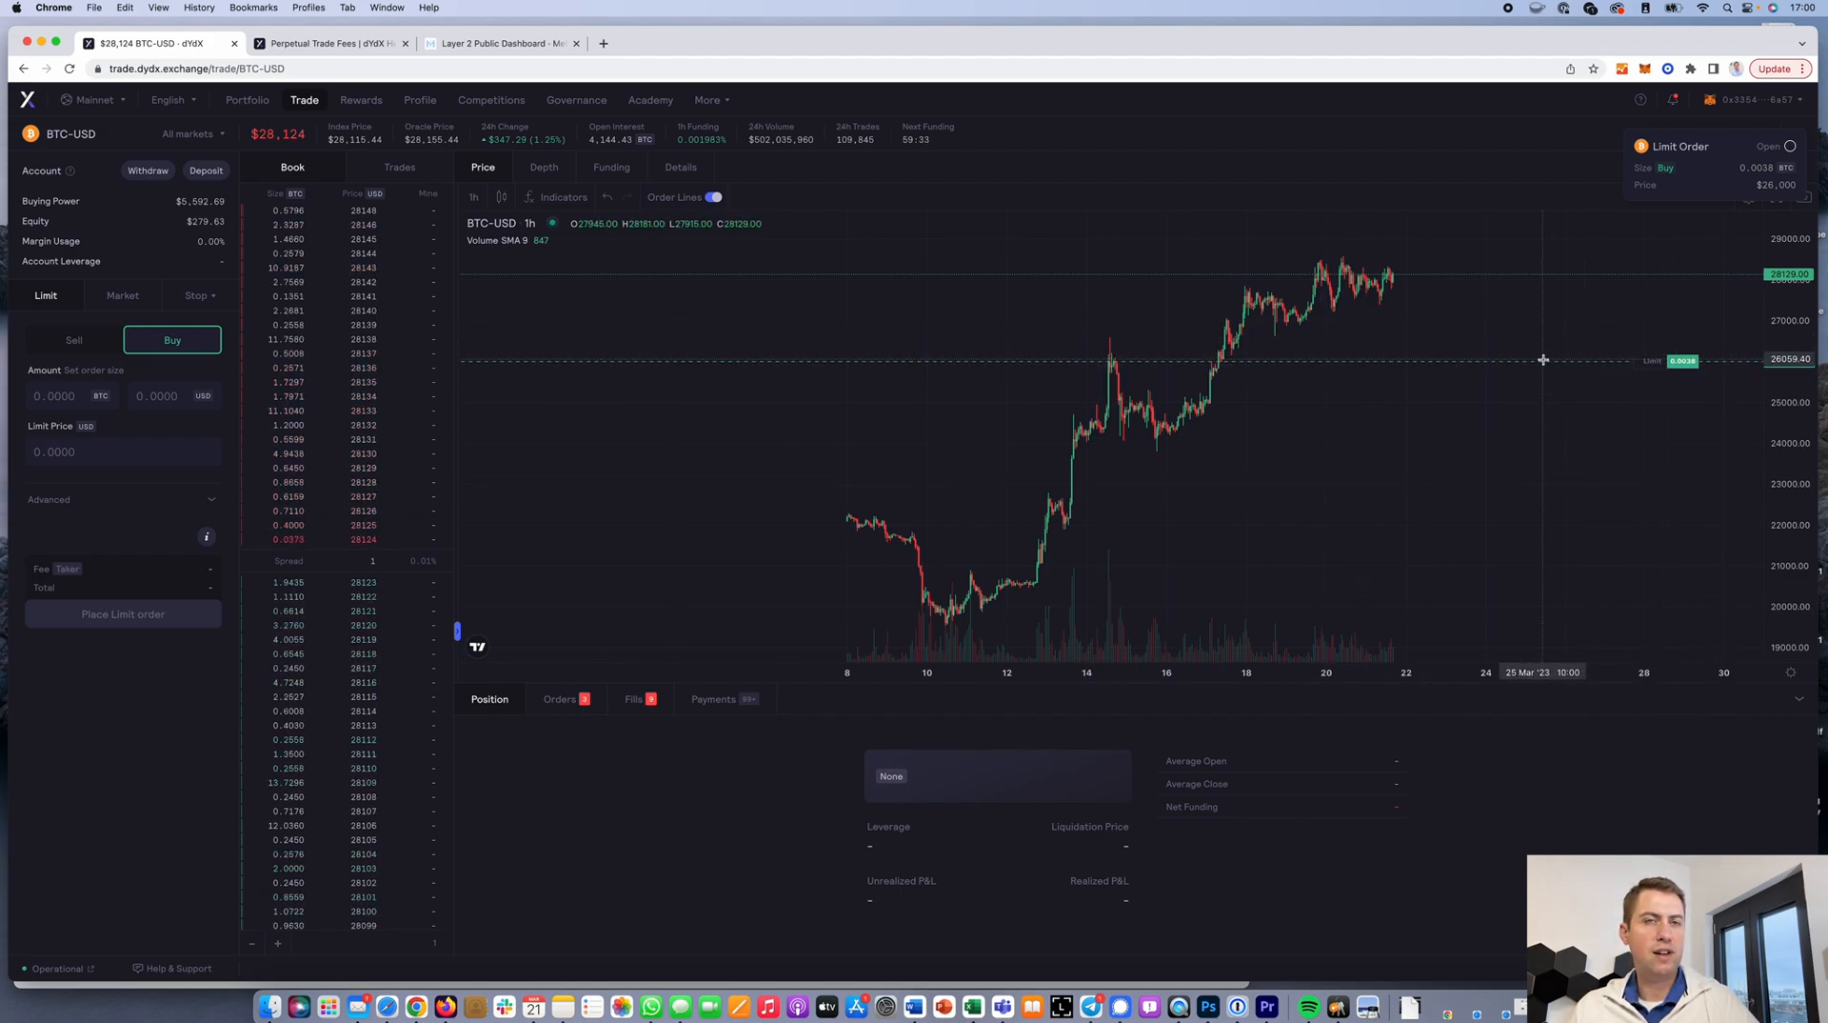
{"action": "left_click", "coordinate": [560, 699]}
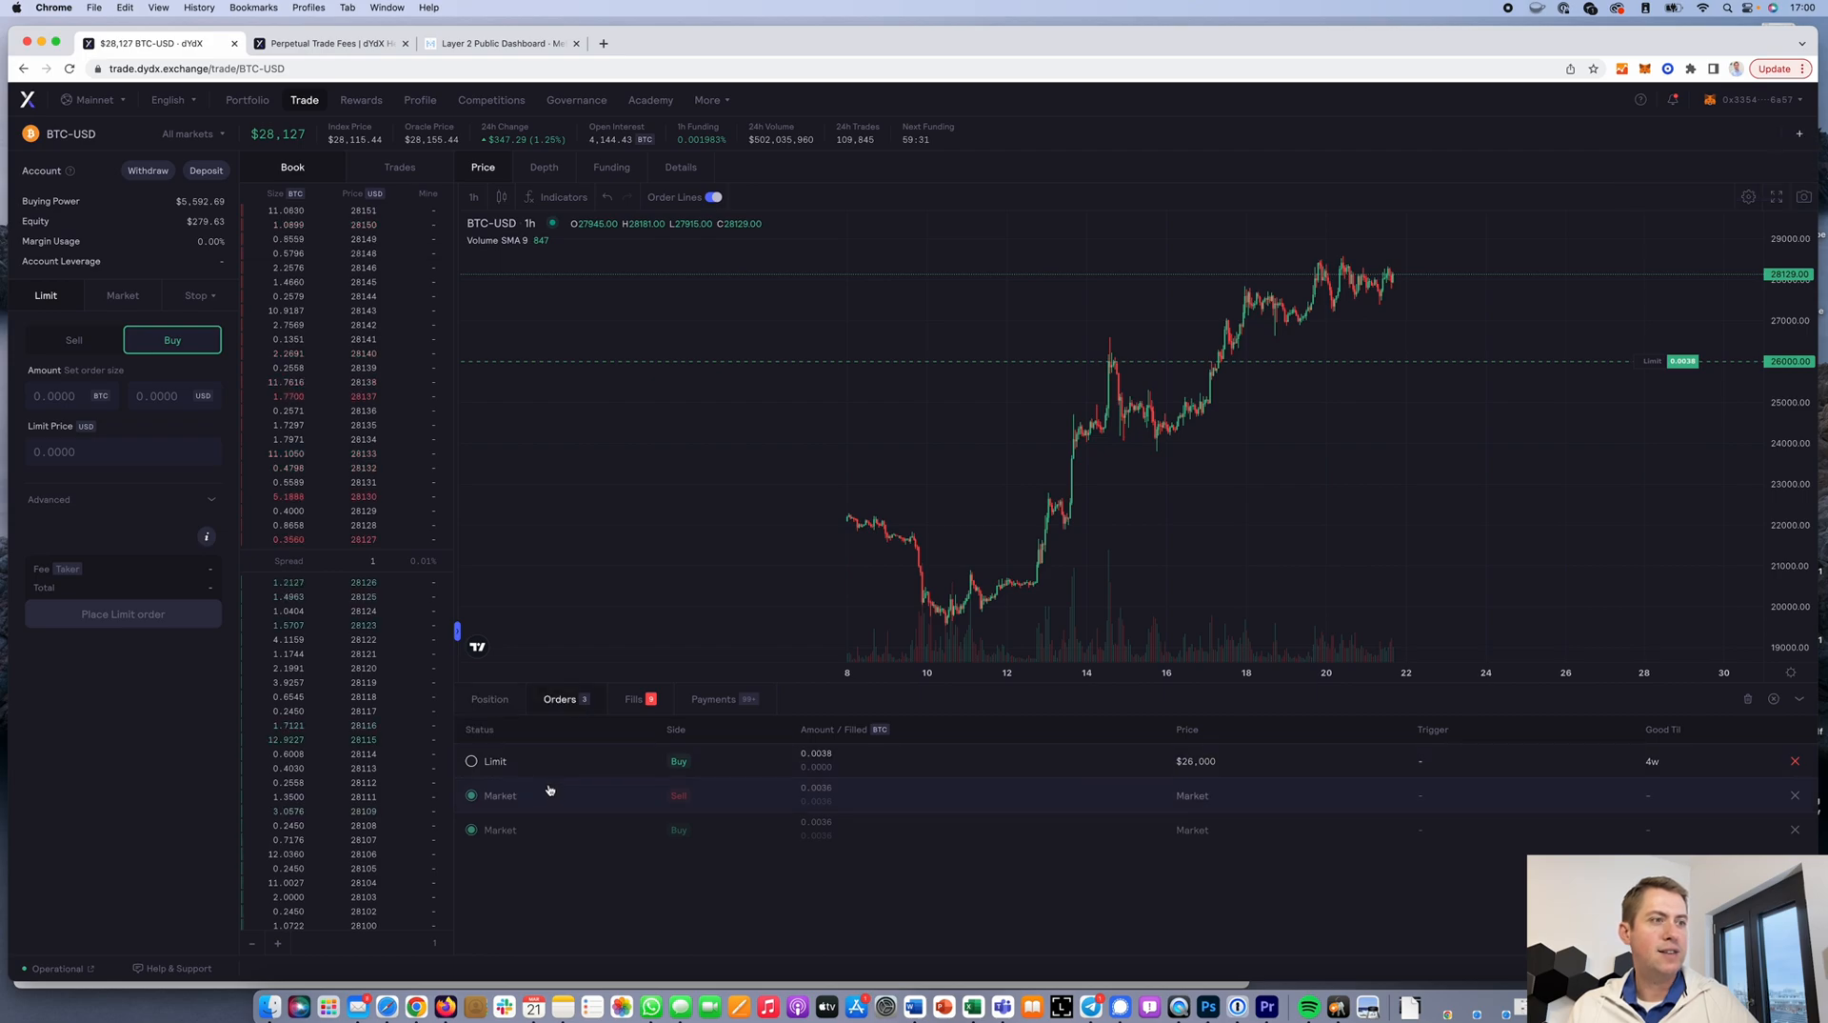
{"action": "mouse_move", "coordinate": [854, 728]}
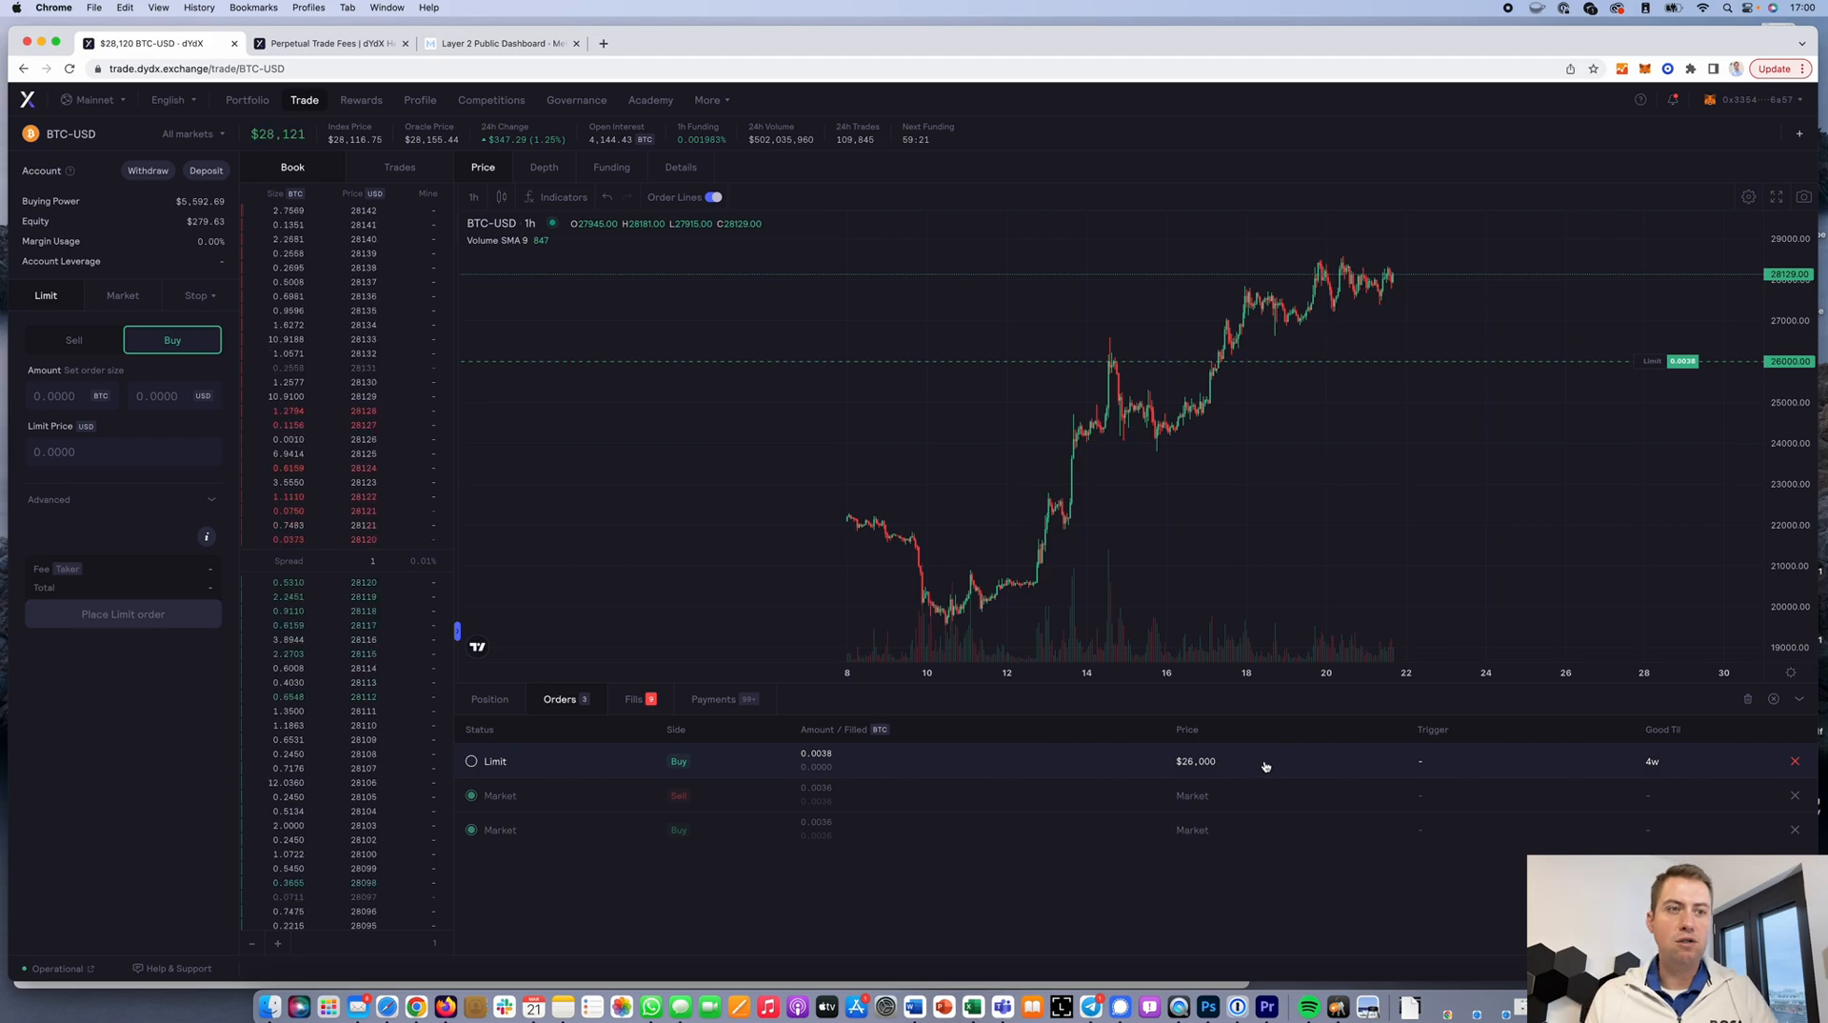
{"action": "mouse_move", "coordinate": [1406, 475]}
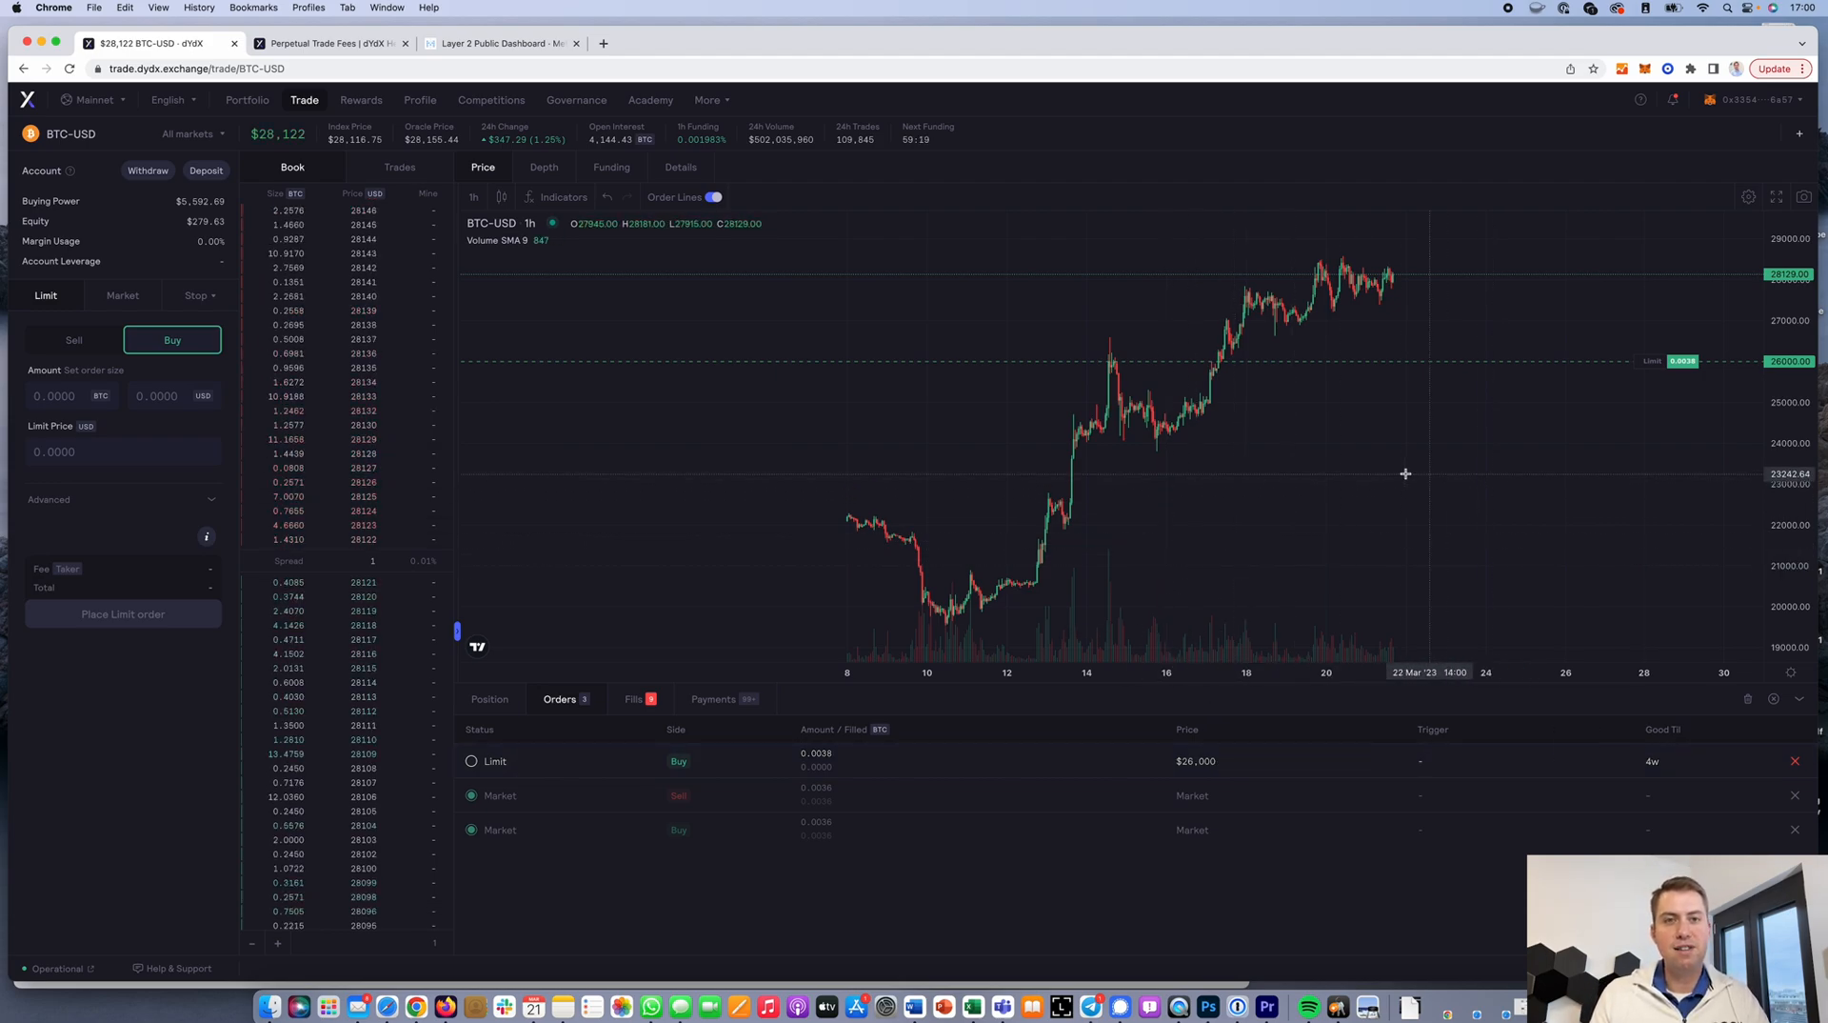
{"action": "mouse_move", "coordinate": [1406, 392]}
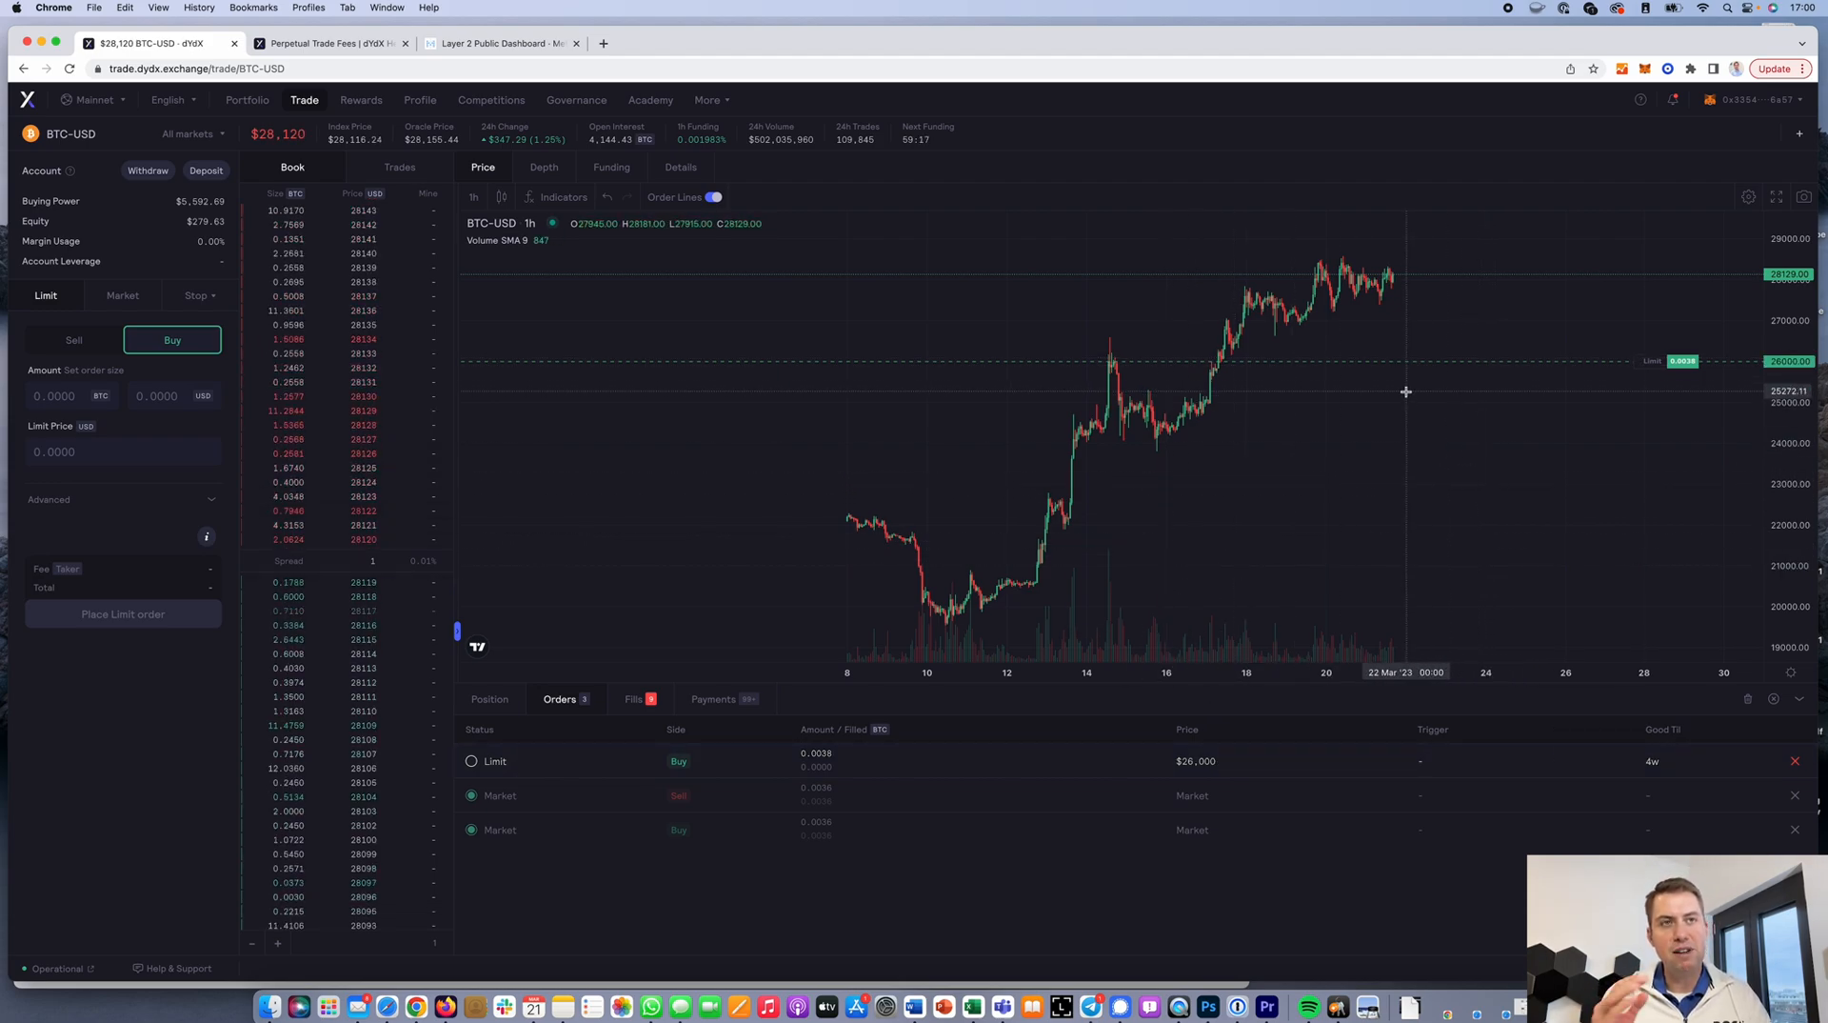
{"action": "mouse_move", "coordinate": [1481, 419]}
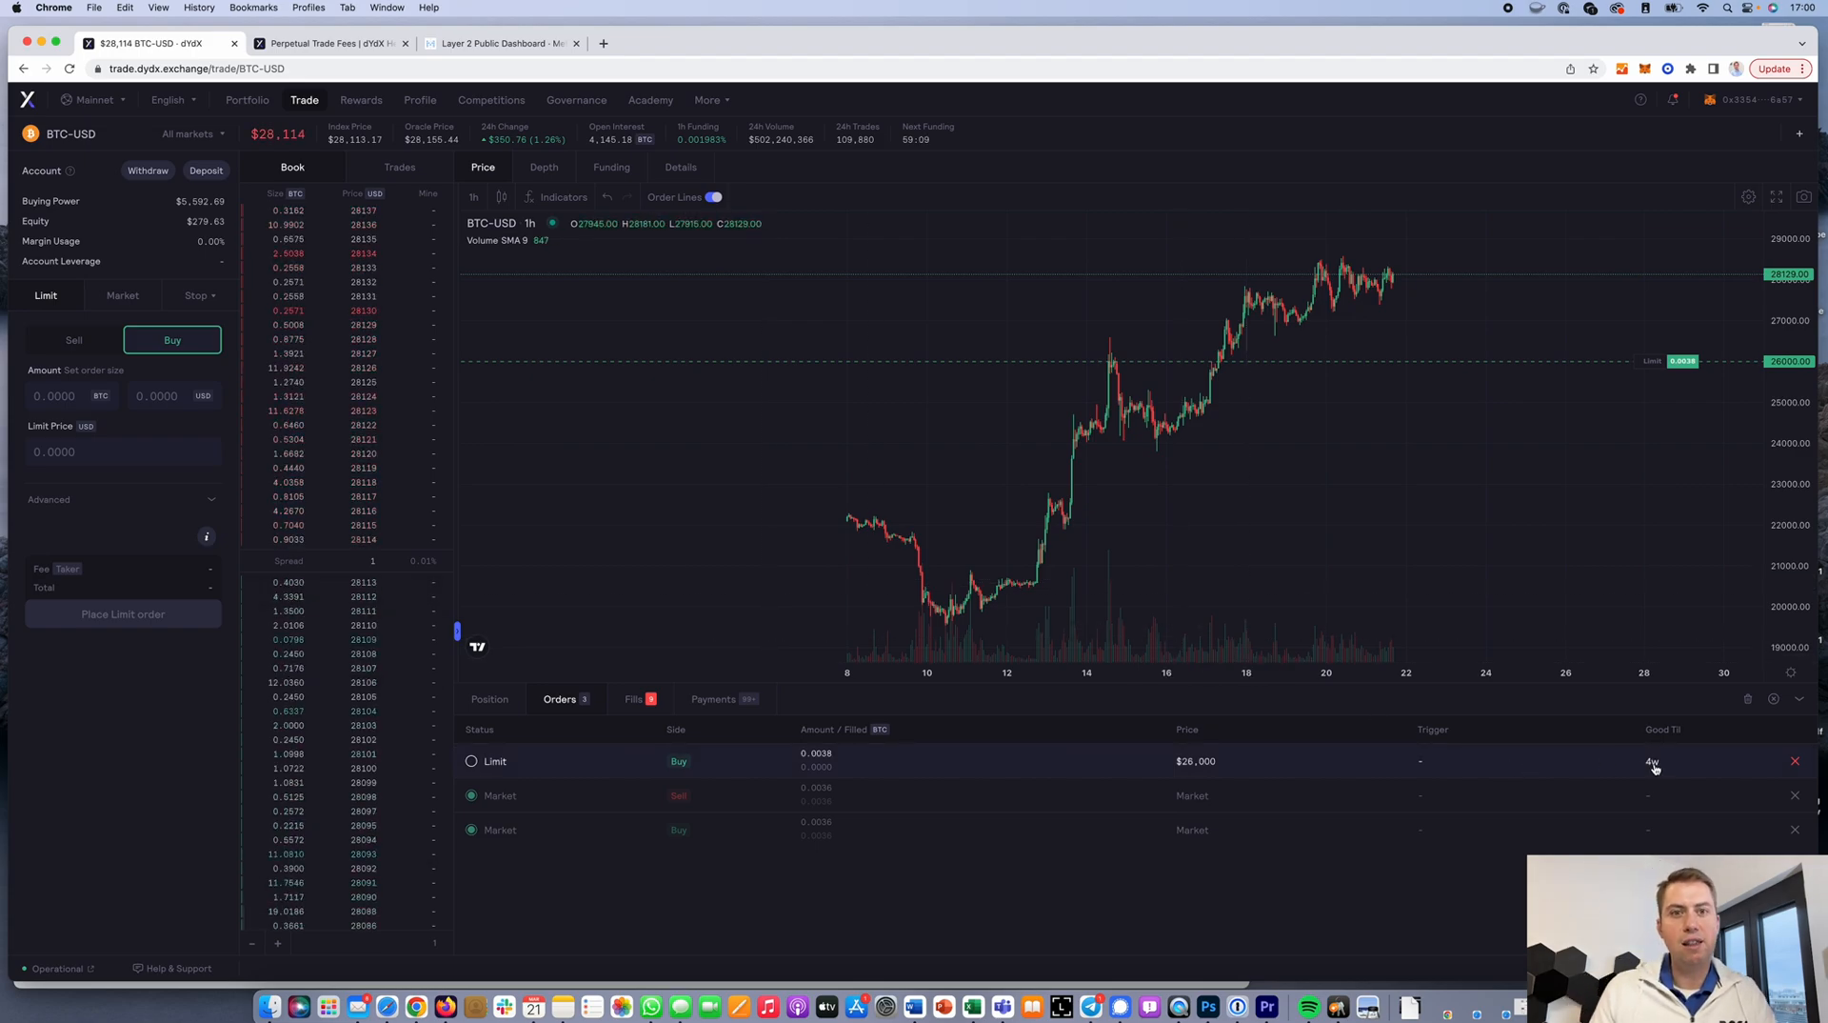
{"action": "mouse_move", "coordinate": [1767, 772]}
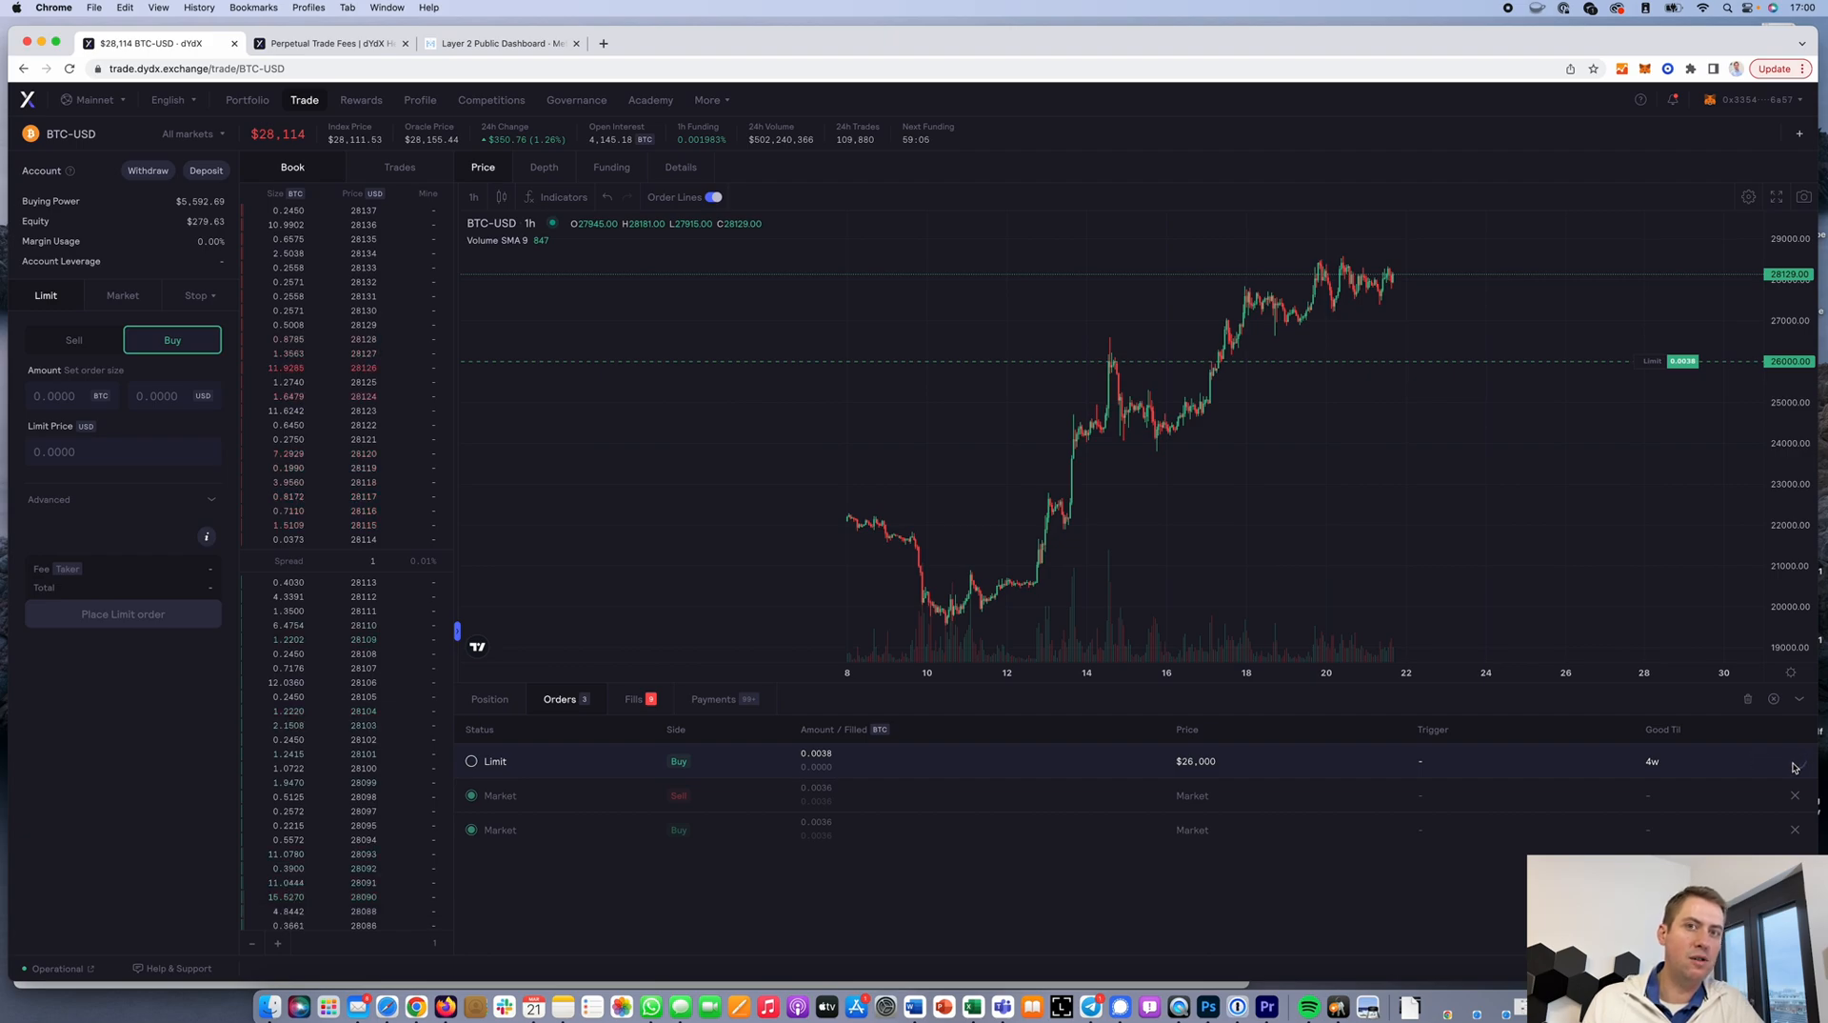
Cancel the resting 26,000 limit buy from the Orders list
{"action": "left_click", "coordinate": [1794, 760]}
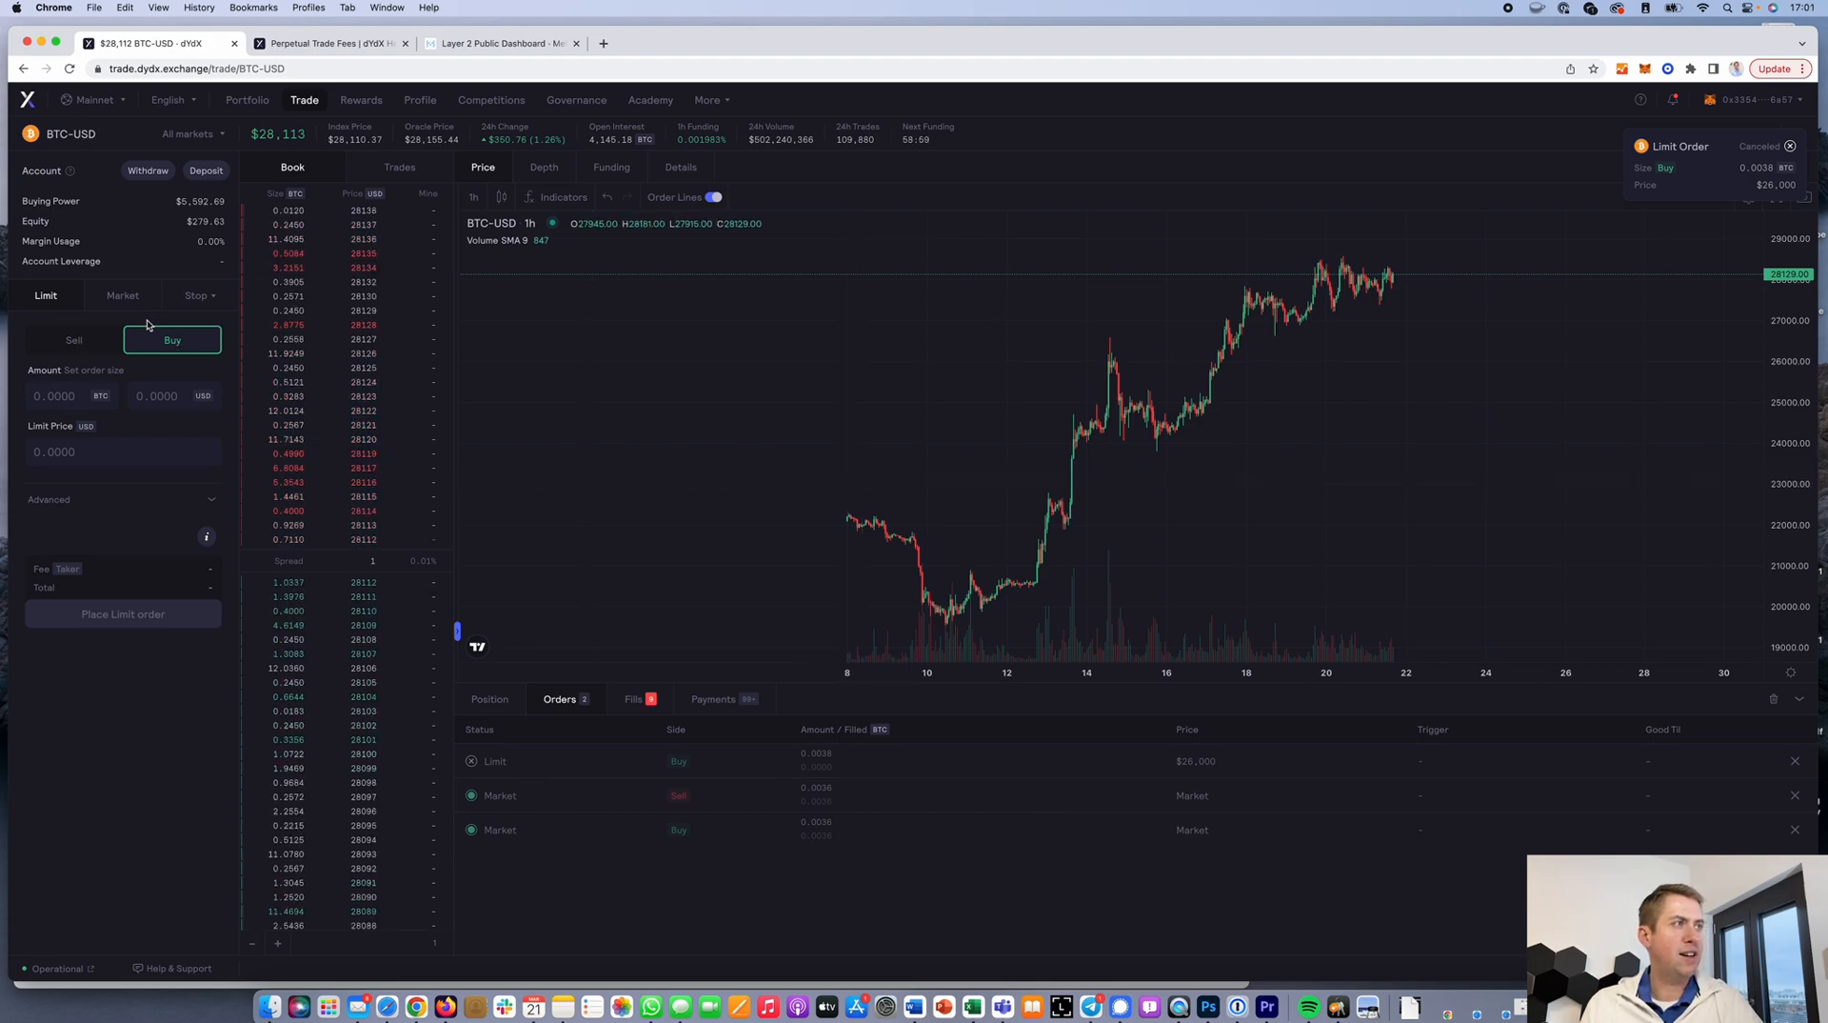
Set up a 100 USD BTC limit sell at 30,000, then return the form to market orders
{"action": "left_click", "coordinate": [74, 339]}
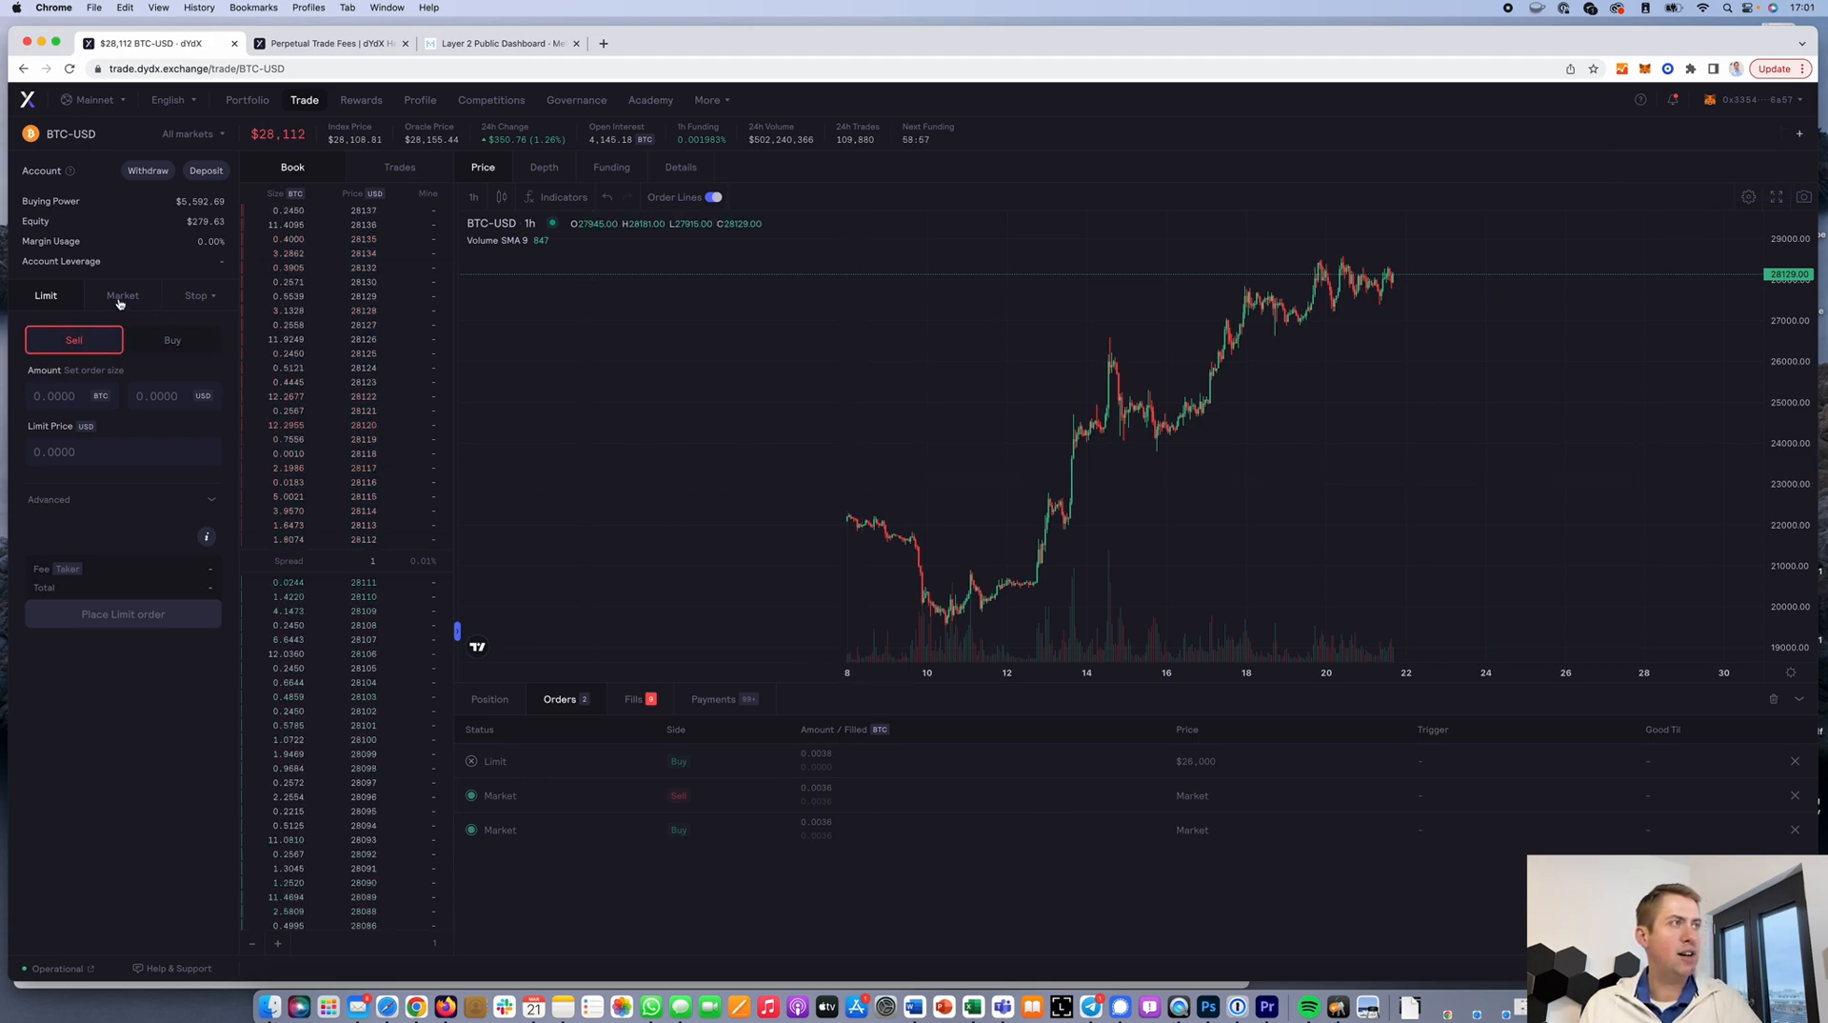
{"action": "left_click", "coordinate": [121, 295]}
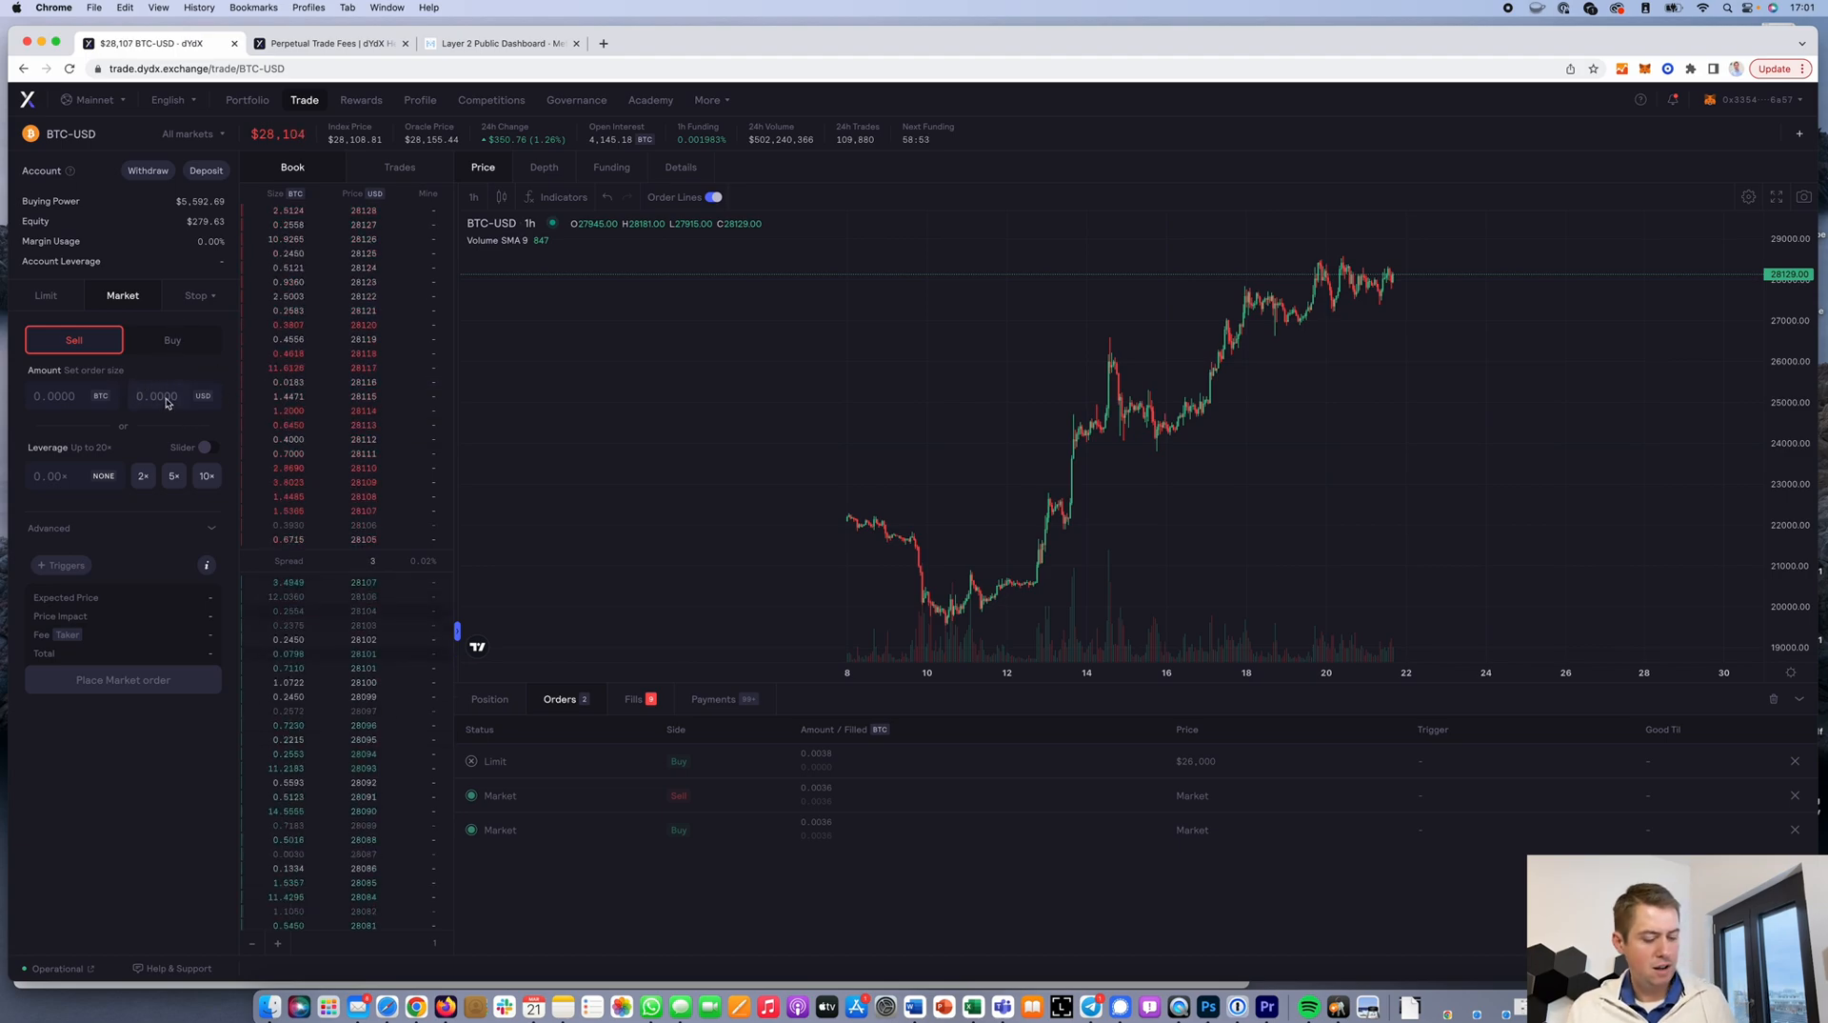
{"action": "type", "text": "100"}
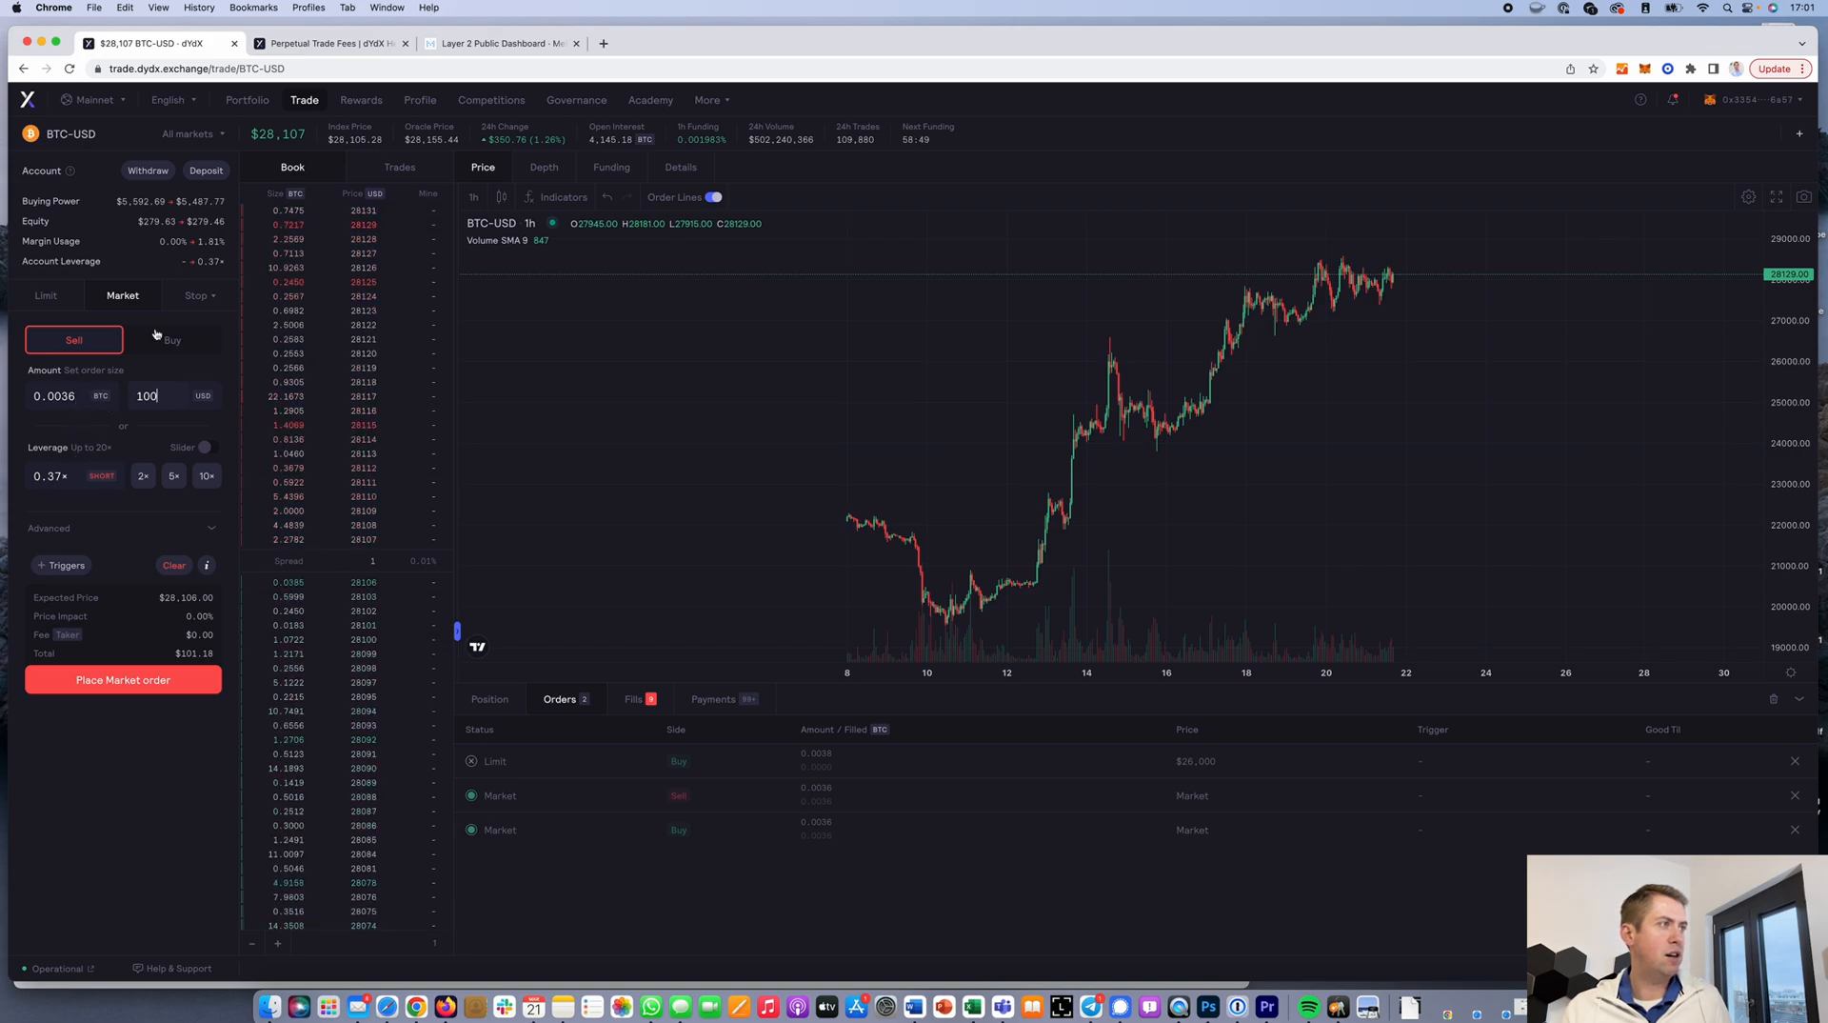
{"action": "left_click", "coordinate": [46, 295]}
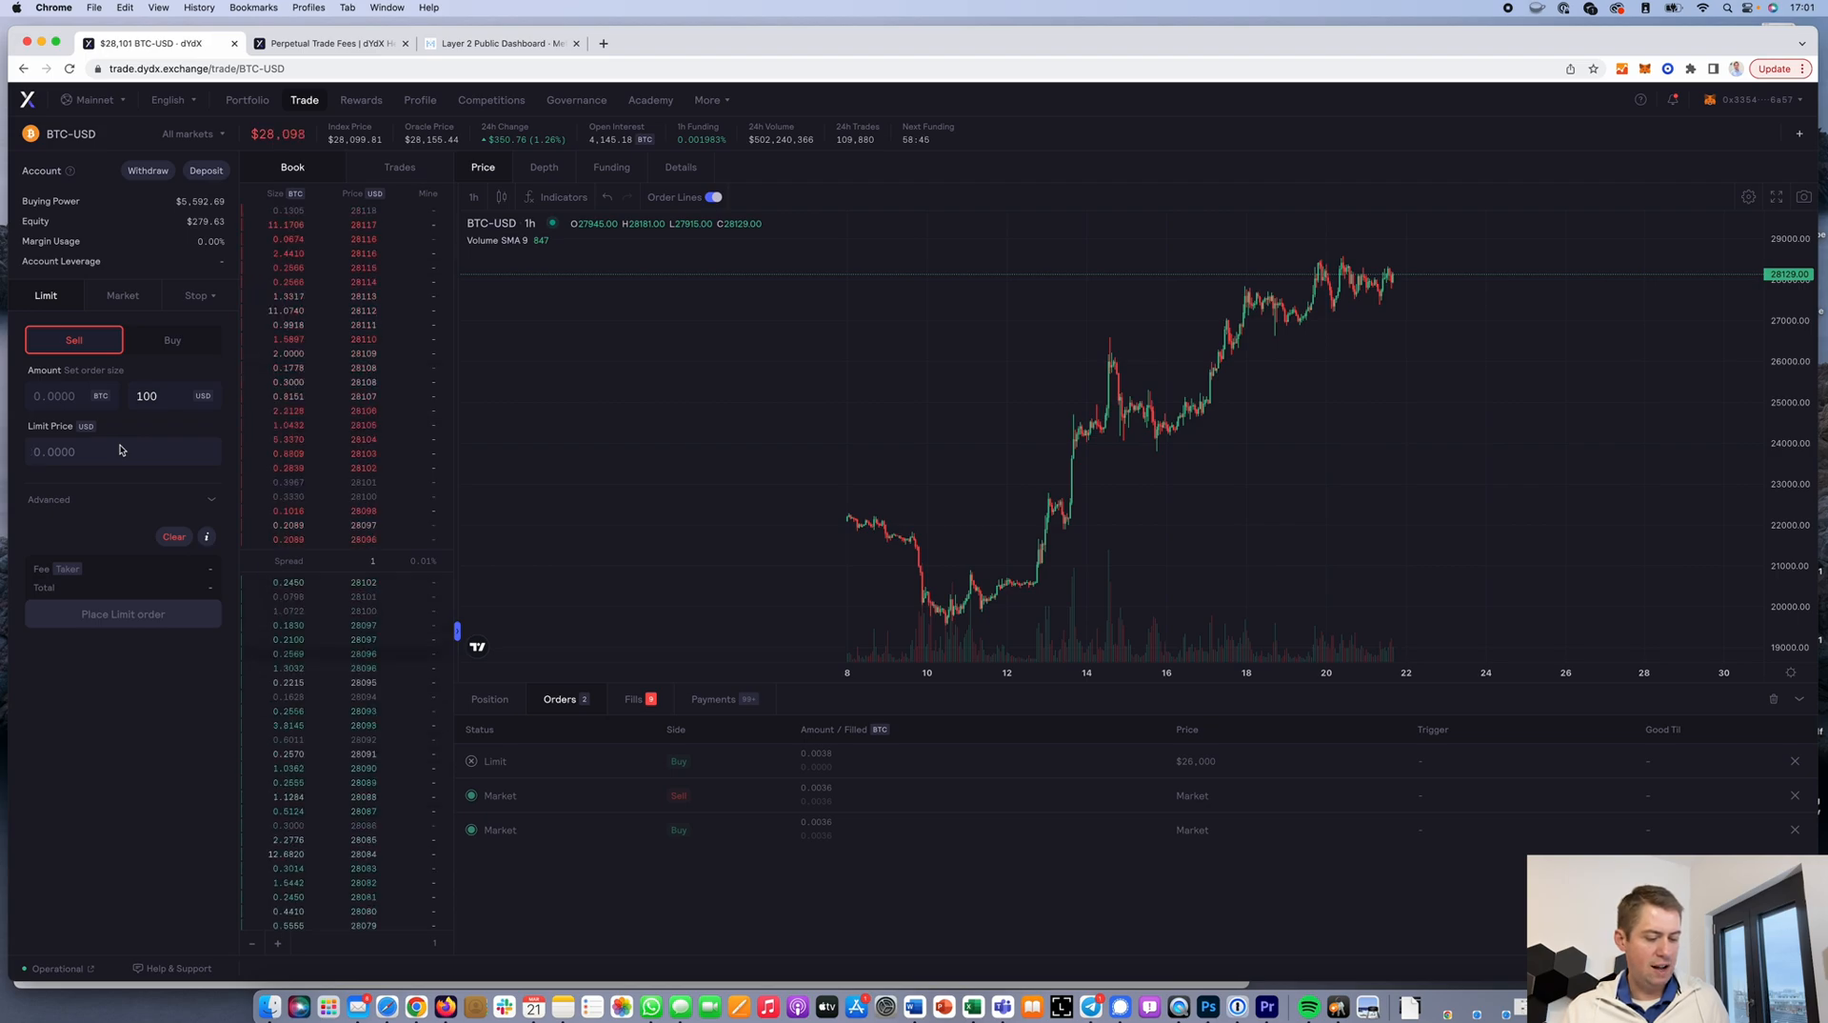
{"action": "type", "text": "30000"}
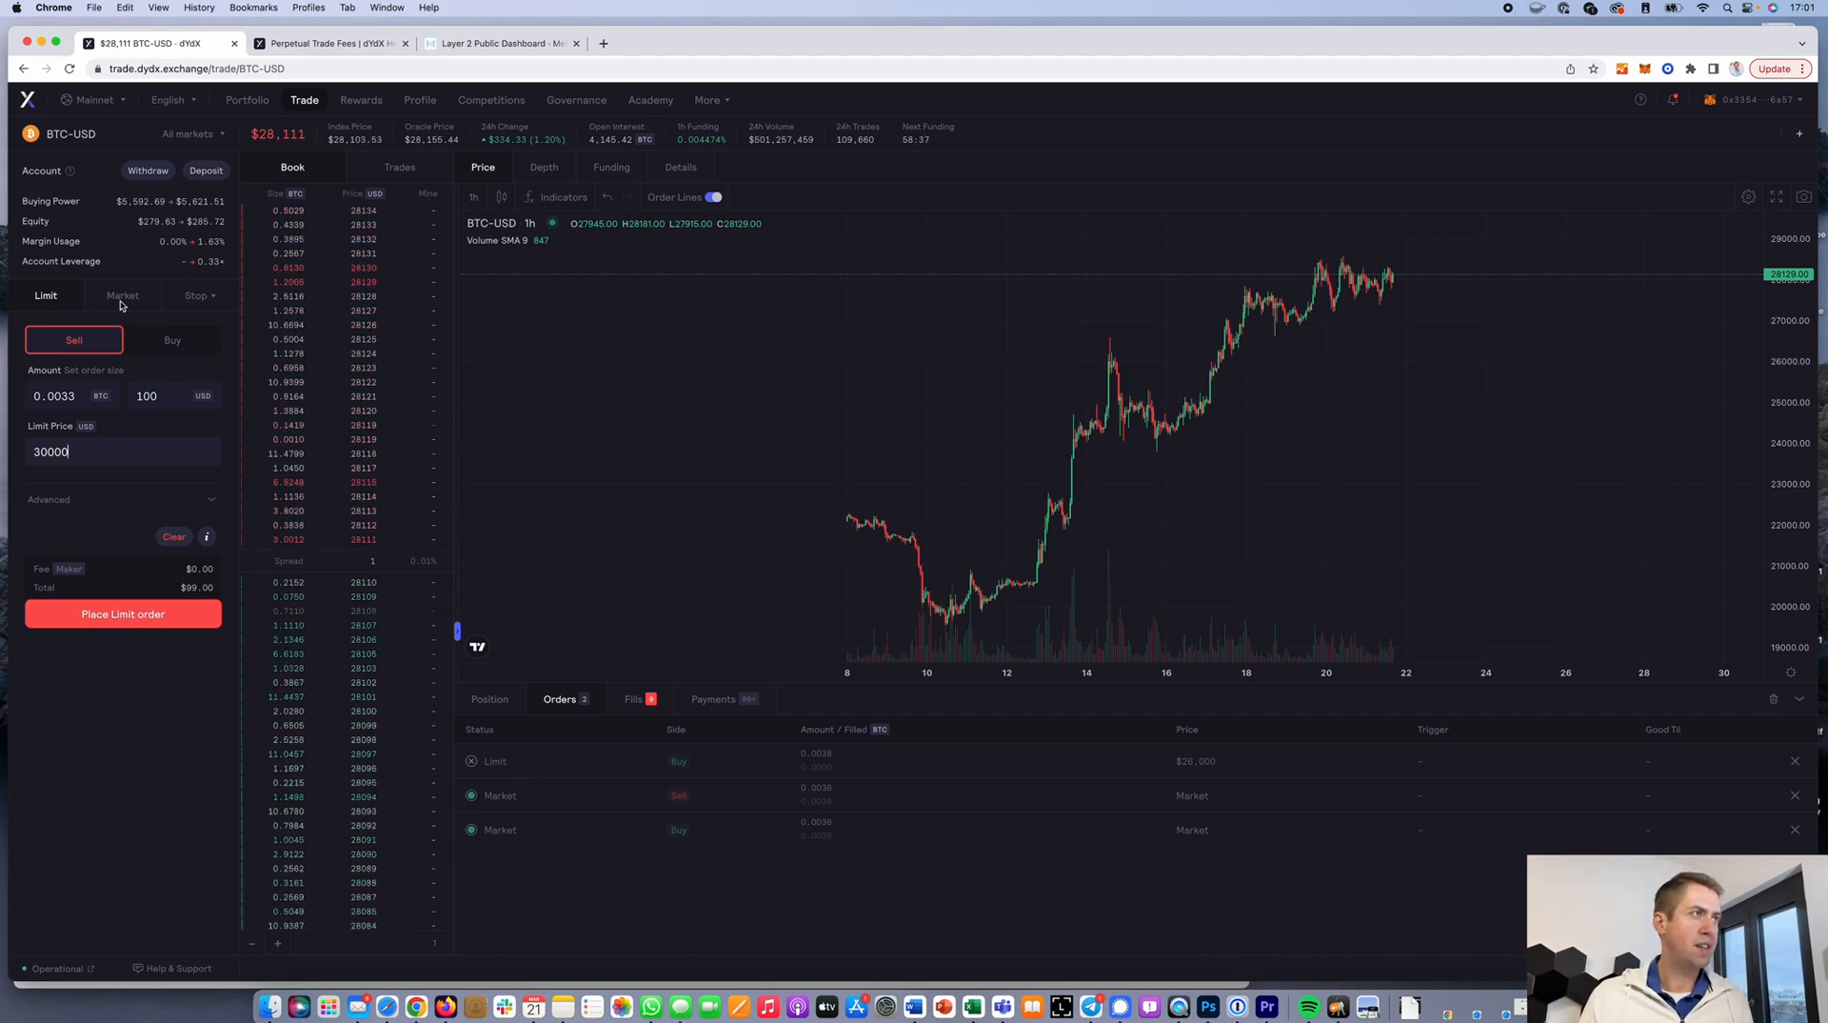
{"action": "left_click", "coordinate": [122, 295]}
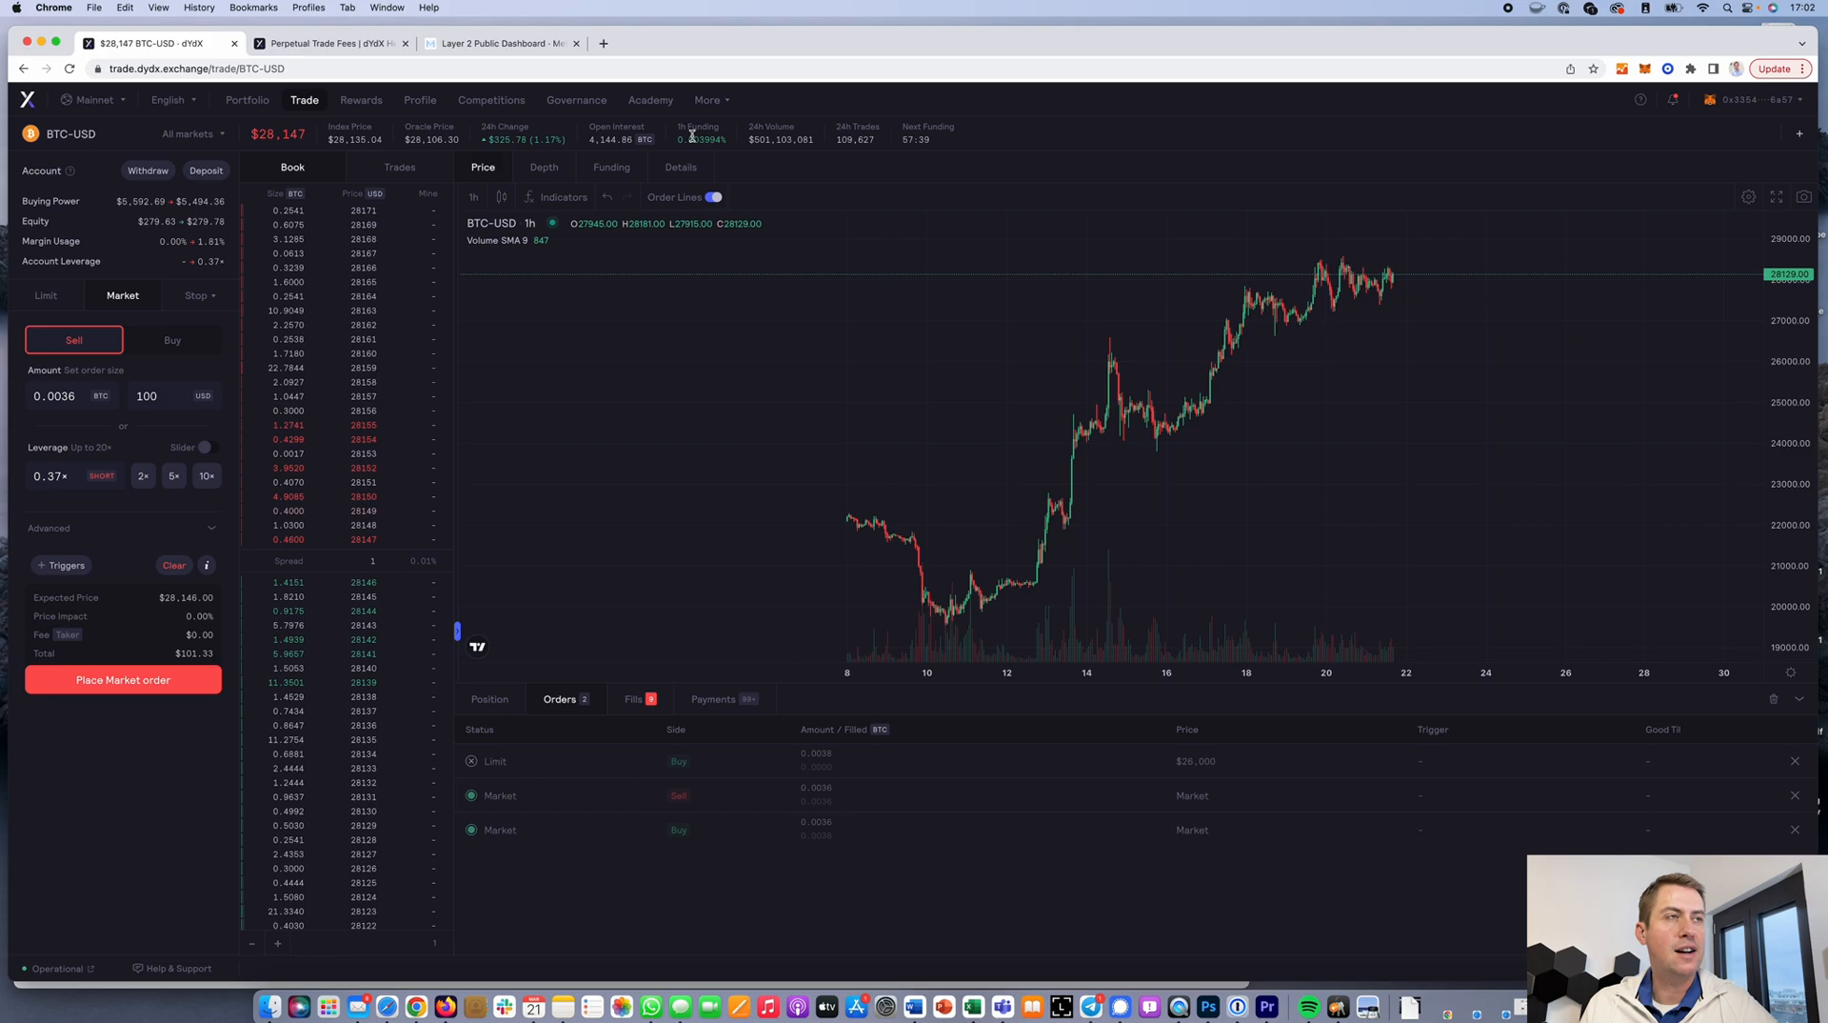
{"action": "mouse_move", "coordinate": [890, 215]}
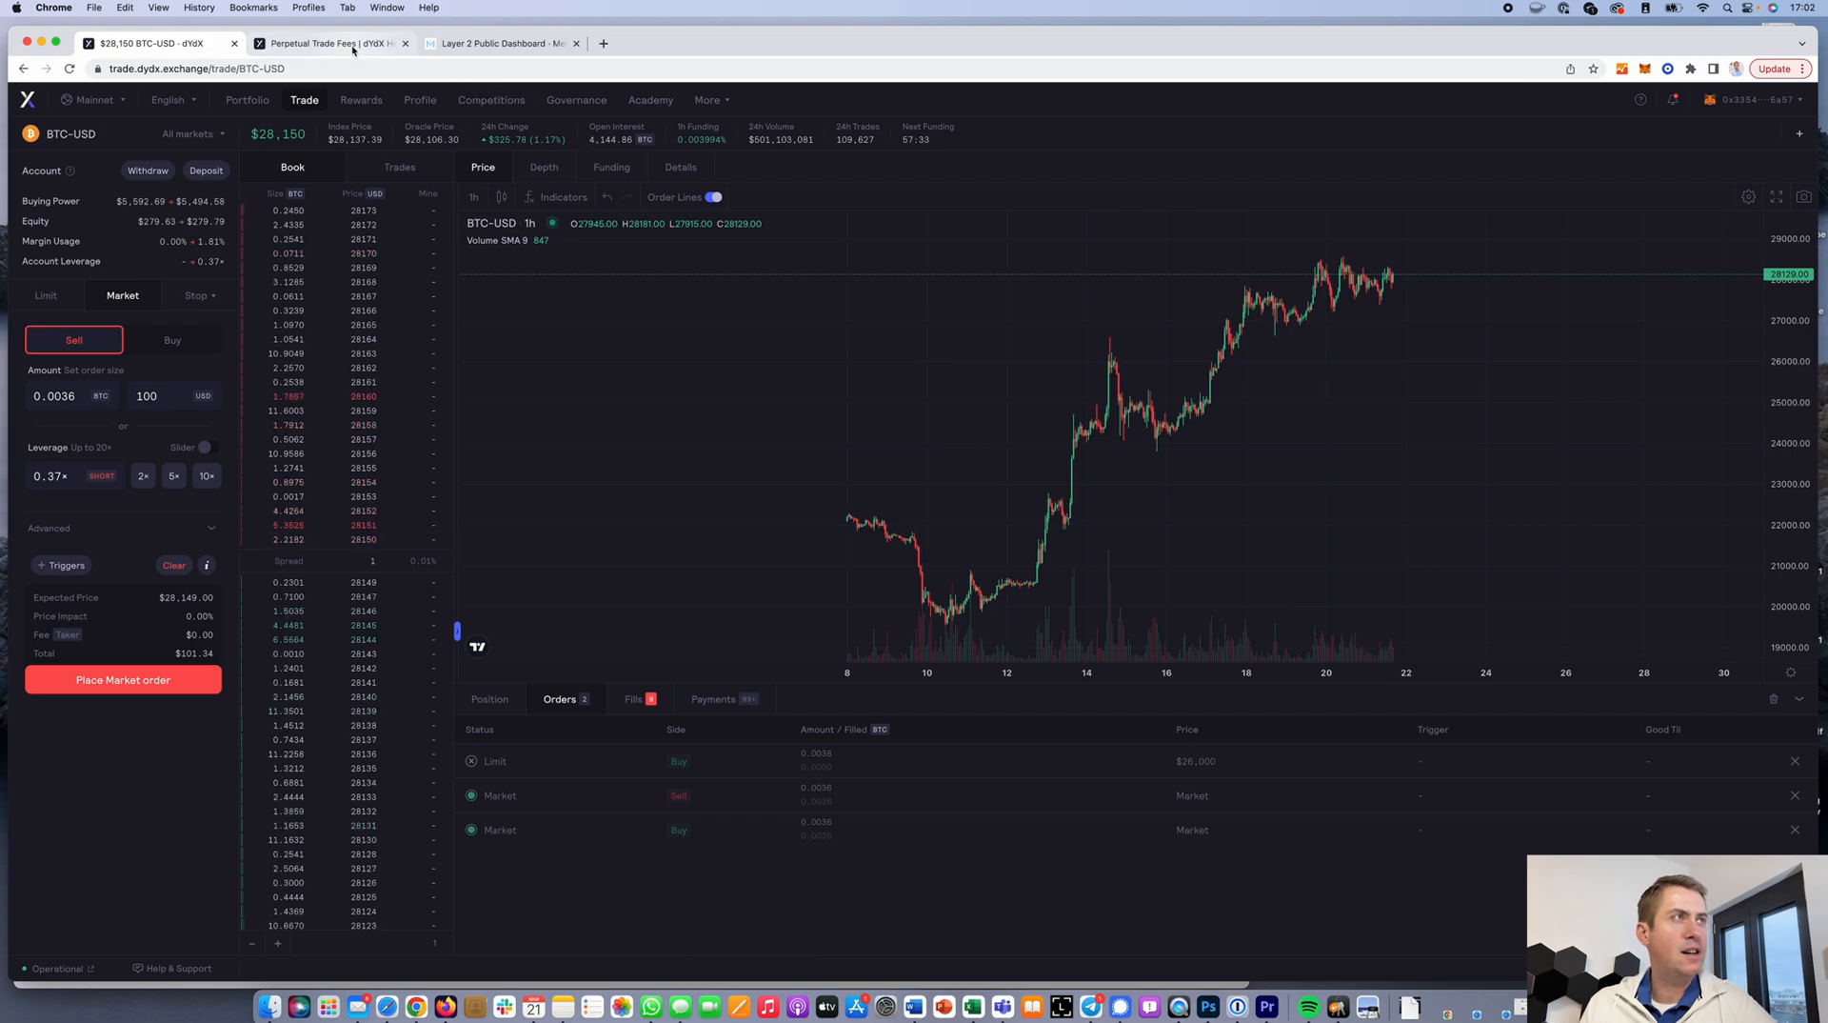
Review the Perpetual Trade Fees article, picking out the 0.020% level-1 maker fee
{"action": "left_click", "coordinate": [330, 44]}
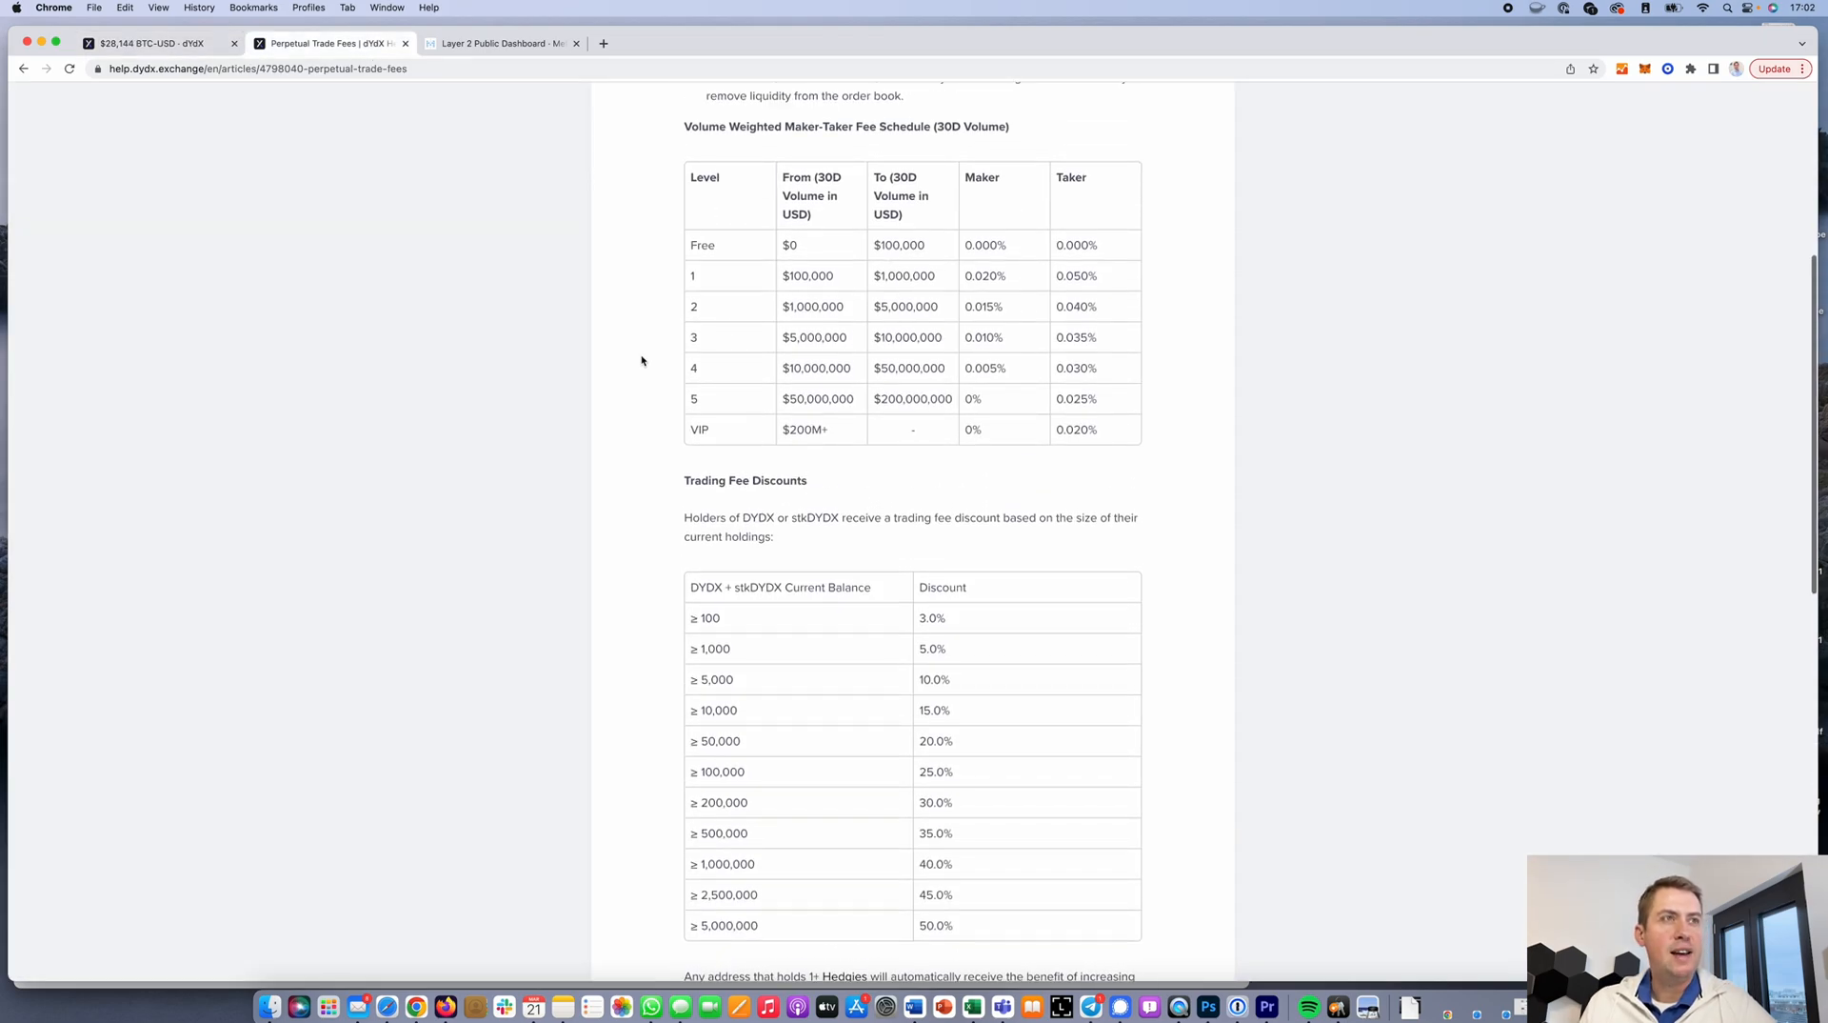
{"action": "mouse_move", "coordinate": [1097, 242]}
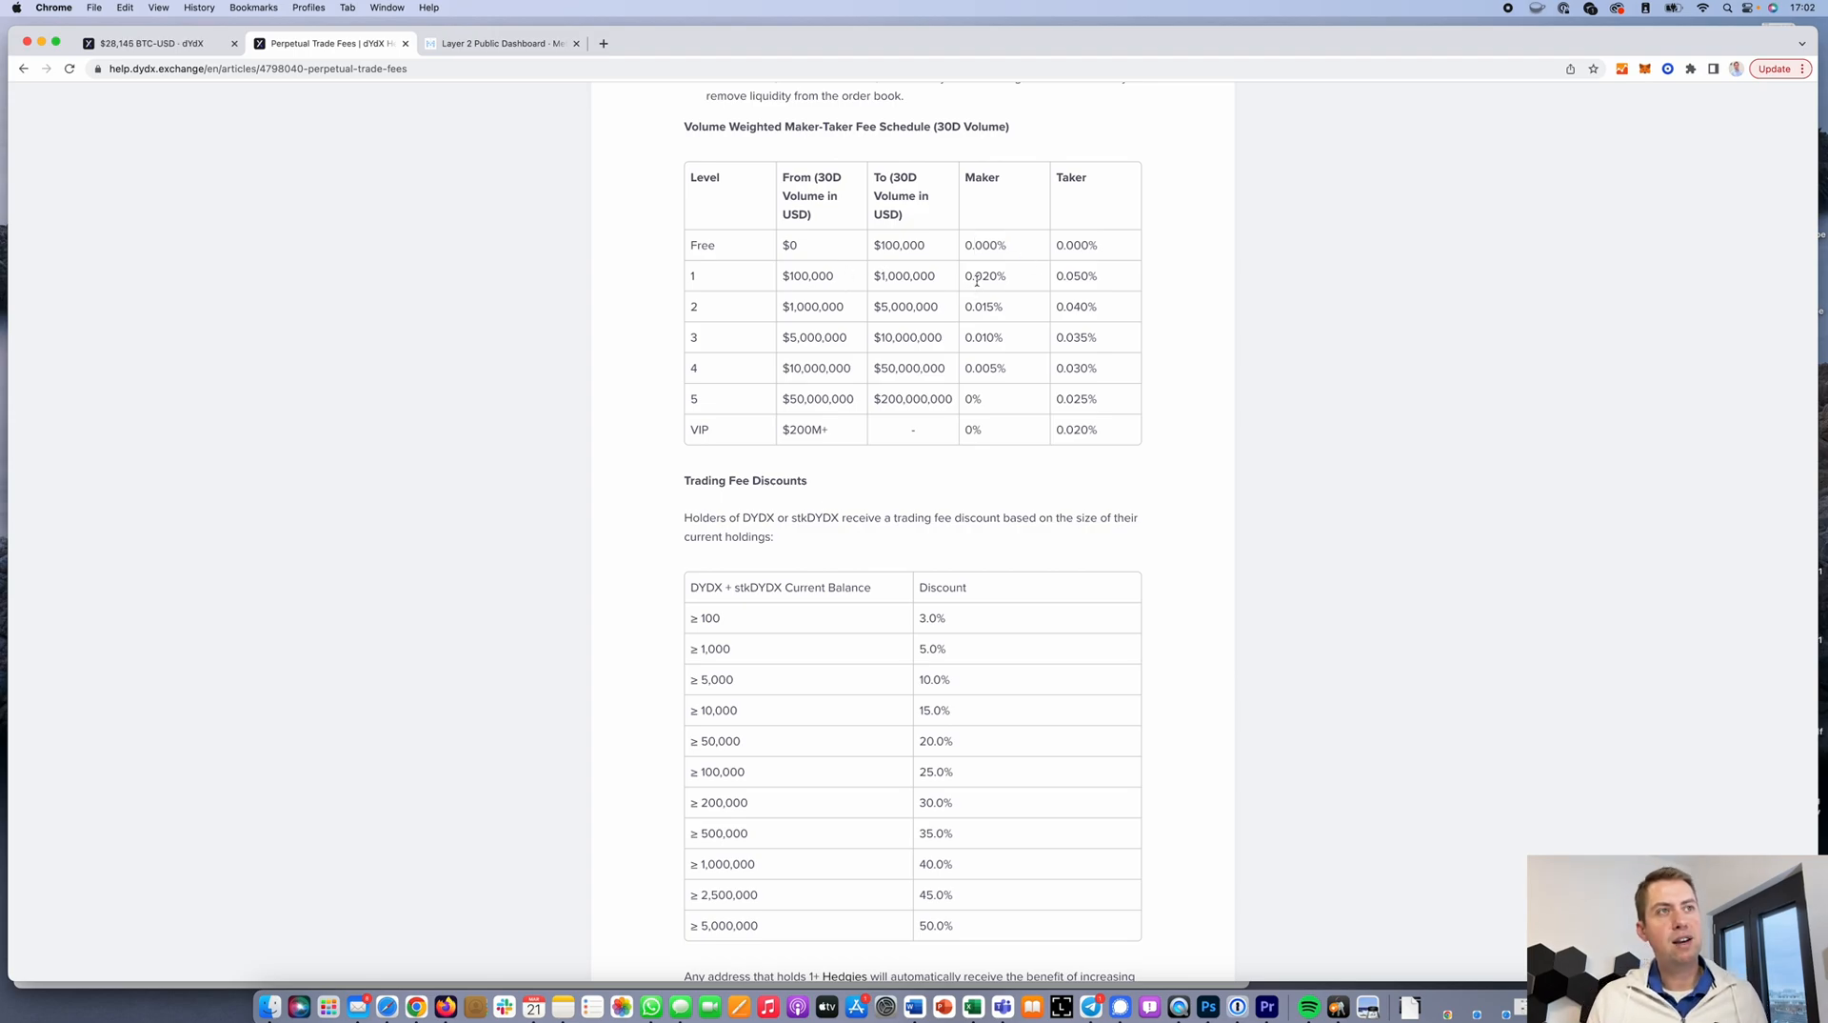
{"action": "double_click", "coordinate": [985, 277]}
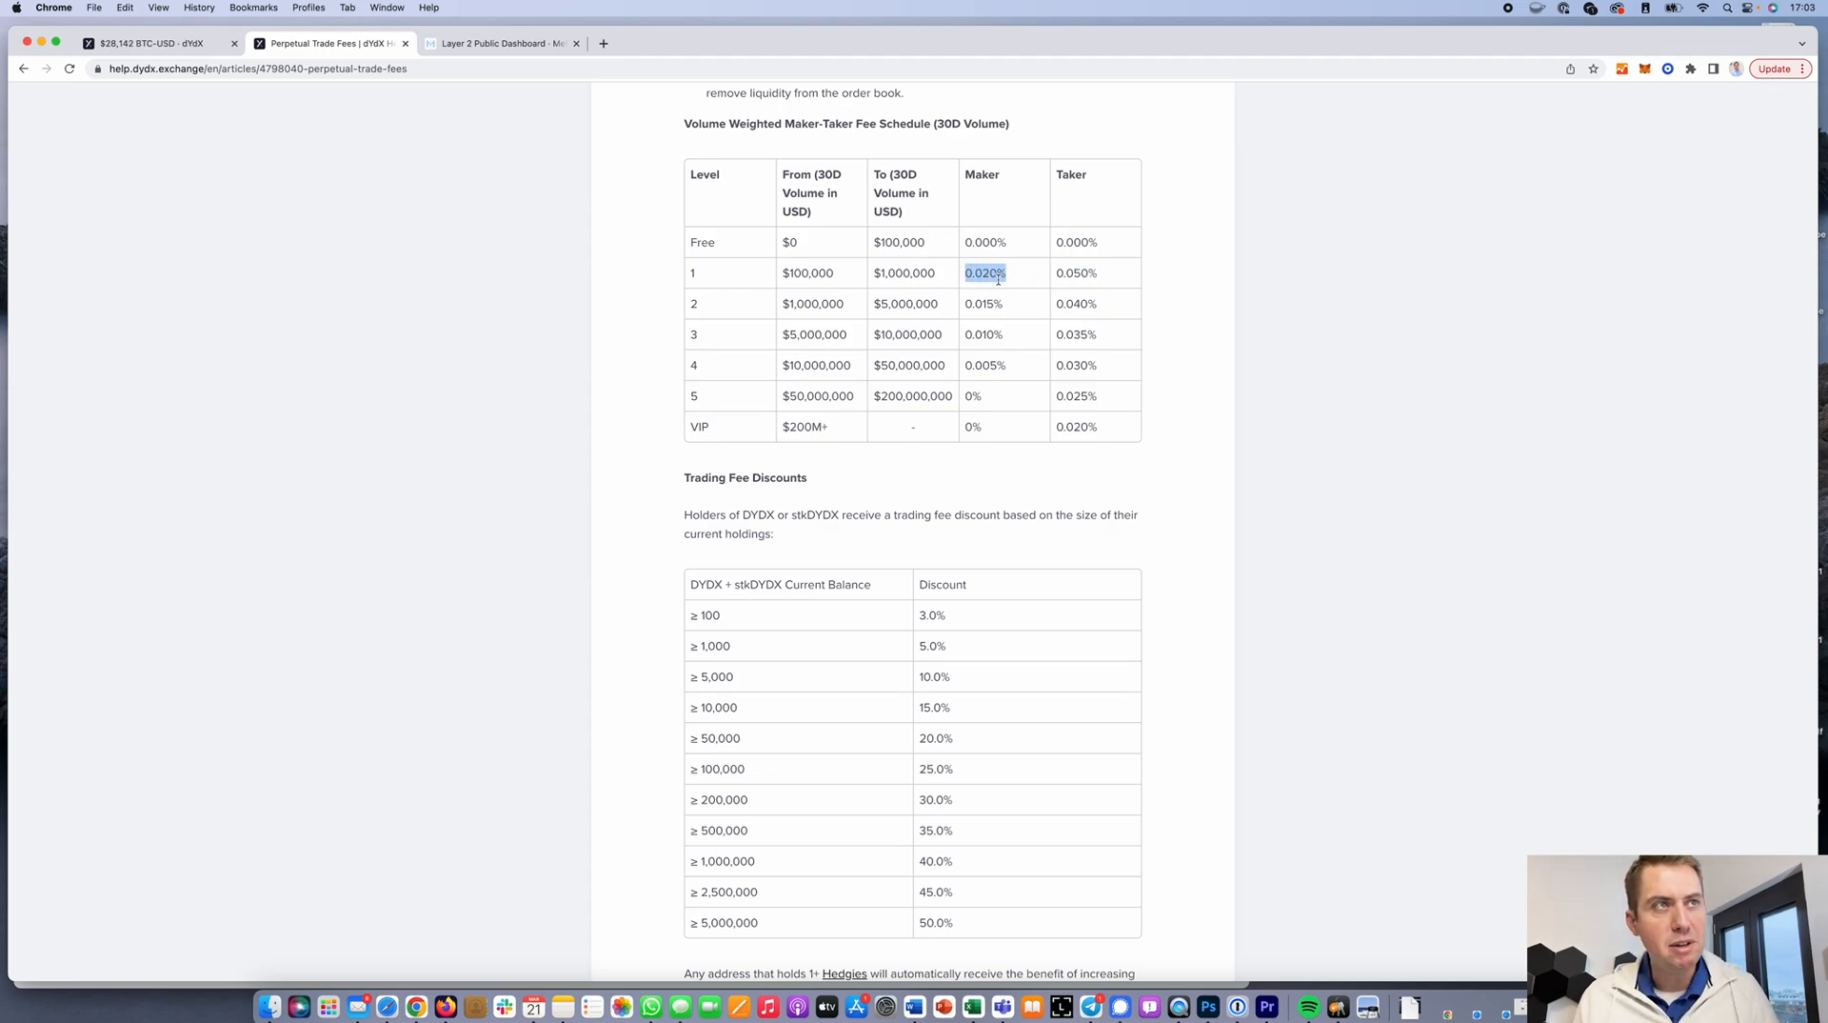
{"action": "mouse_move", "coordinate": [1025, 267]}
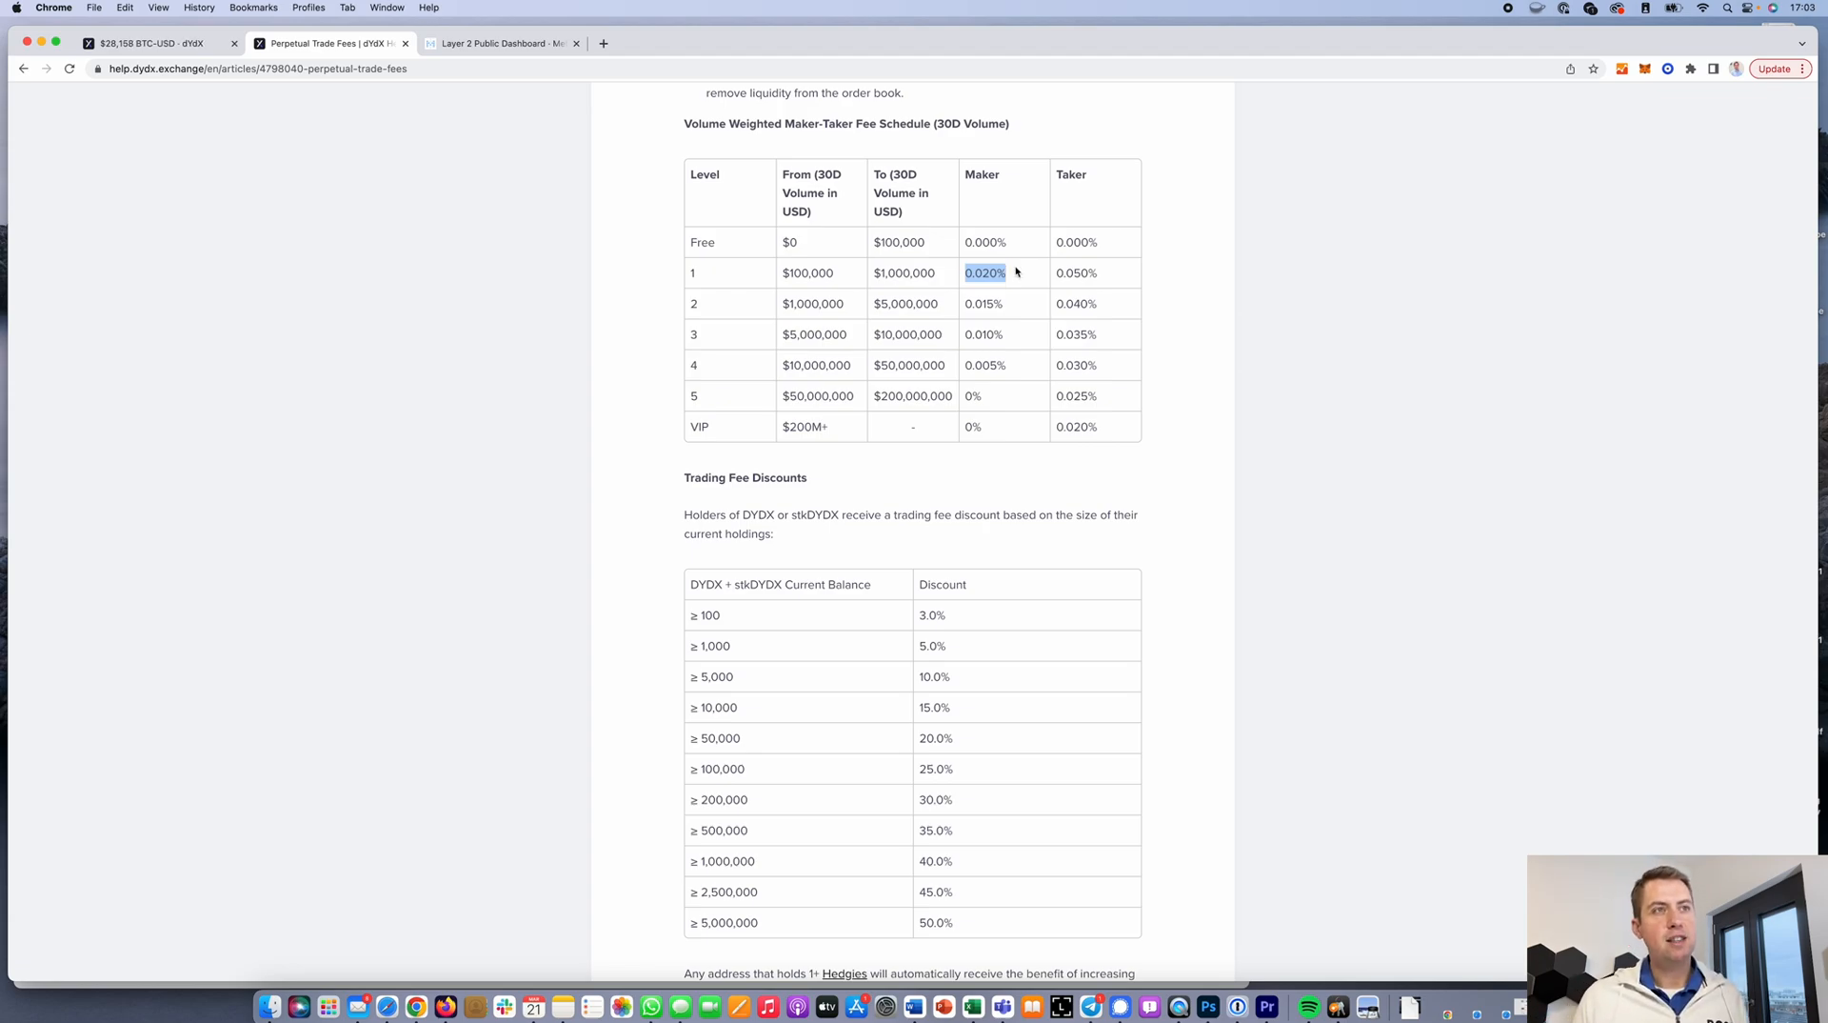
{"action": "mouse_move", "coordinate": [1128, 293]}
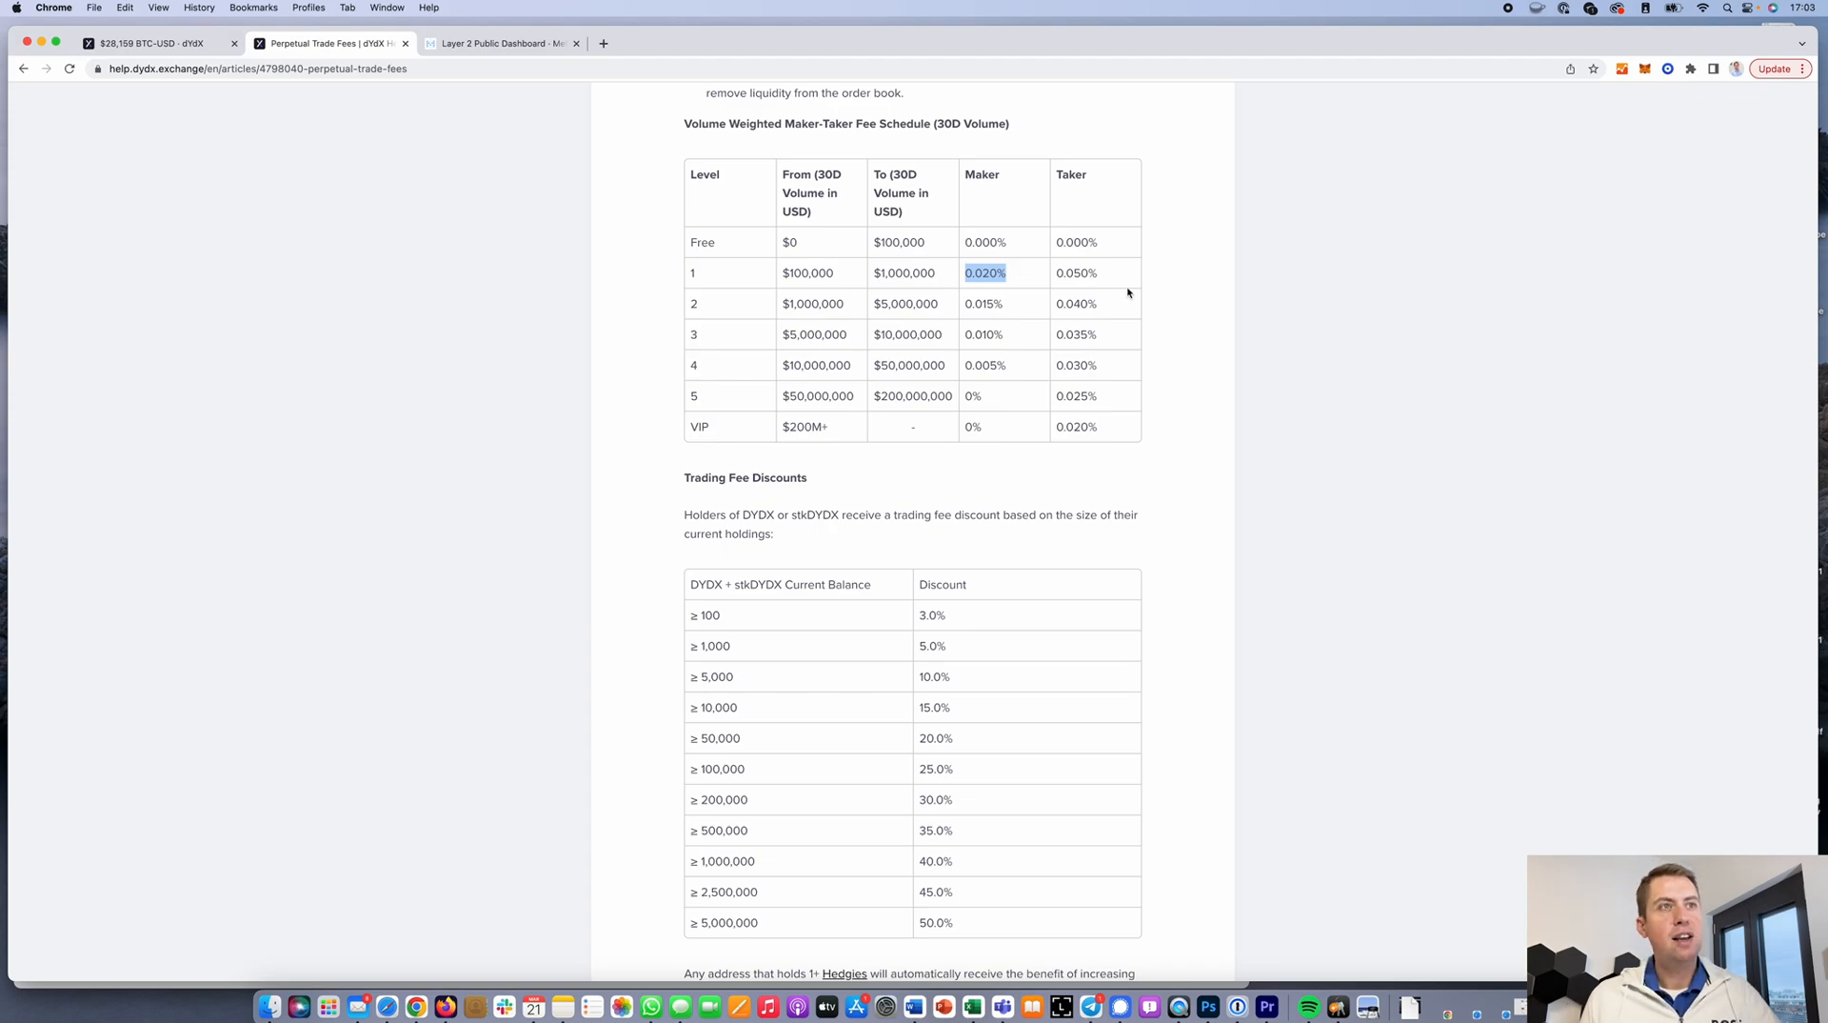
{"action": "mouse_move", "coordinate": [1101, 278]}
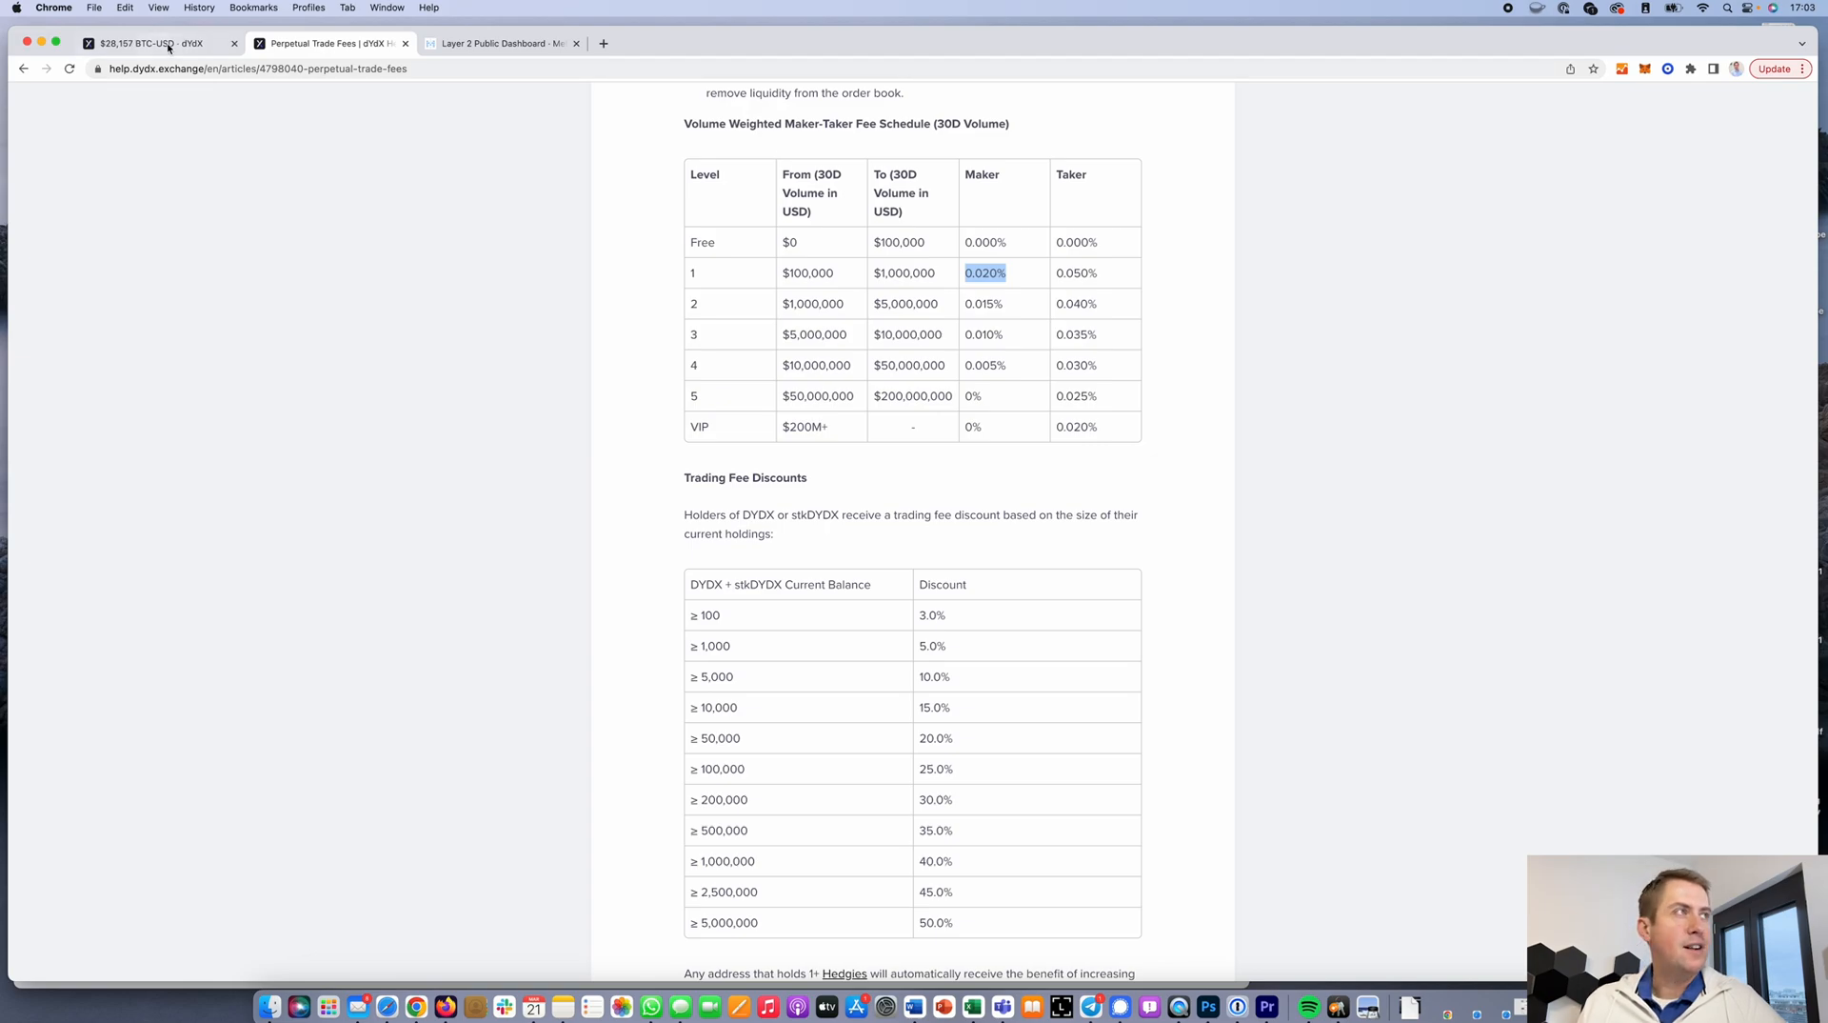
Scroll further down the fee schedule and holder discounts, then return to BTC-USD trading
{"action": "left_click", "coordinate": [153, 44]}
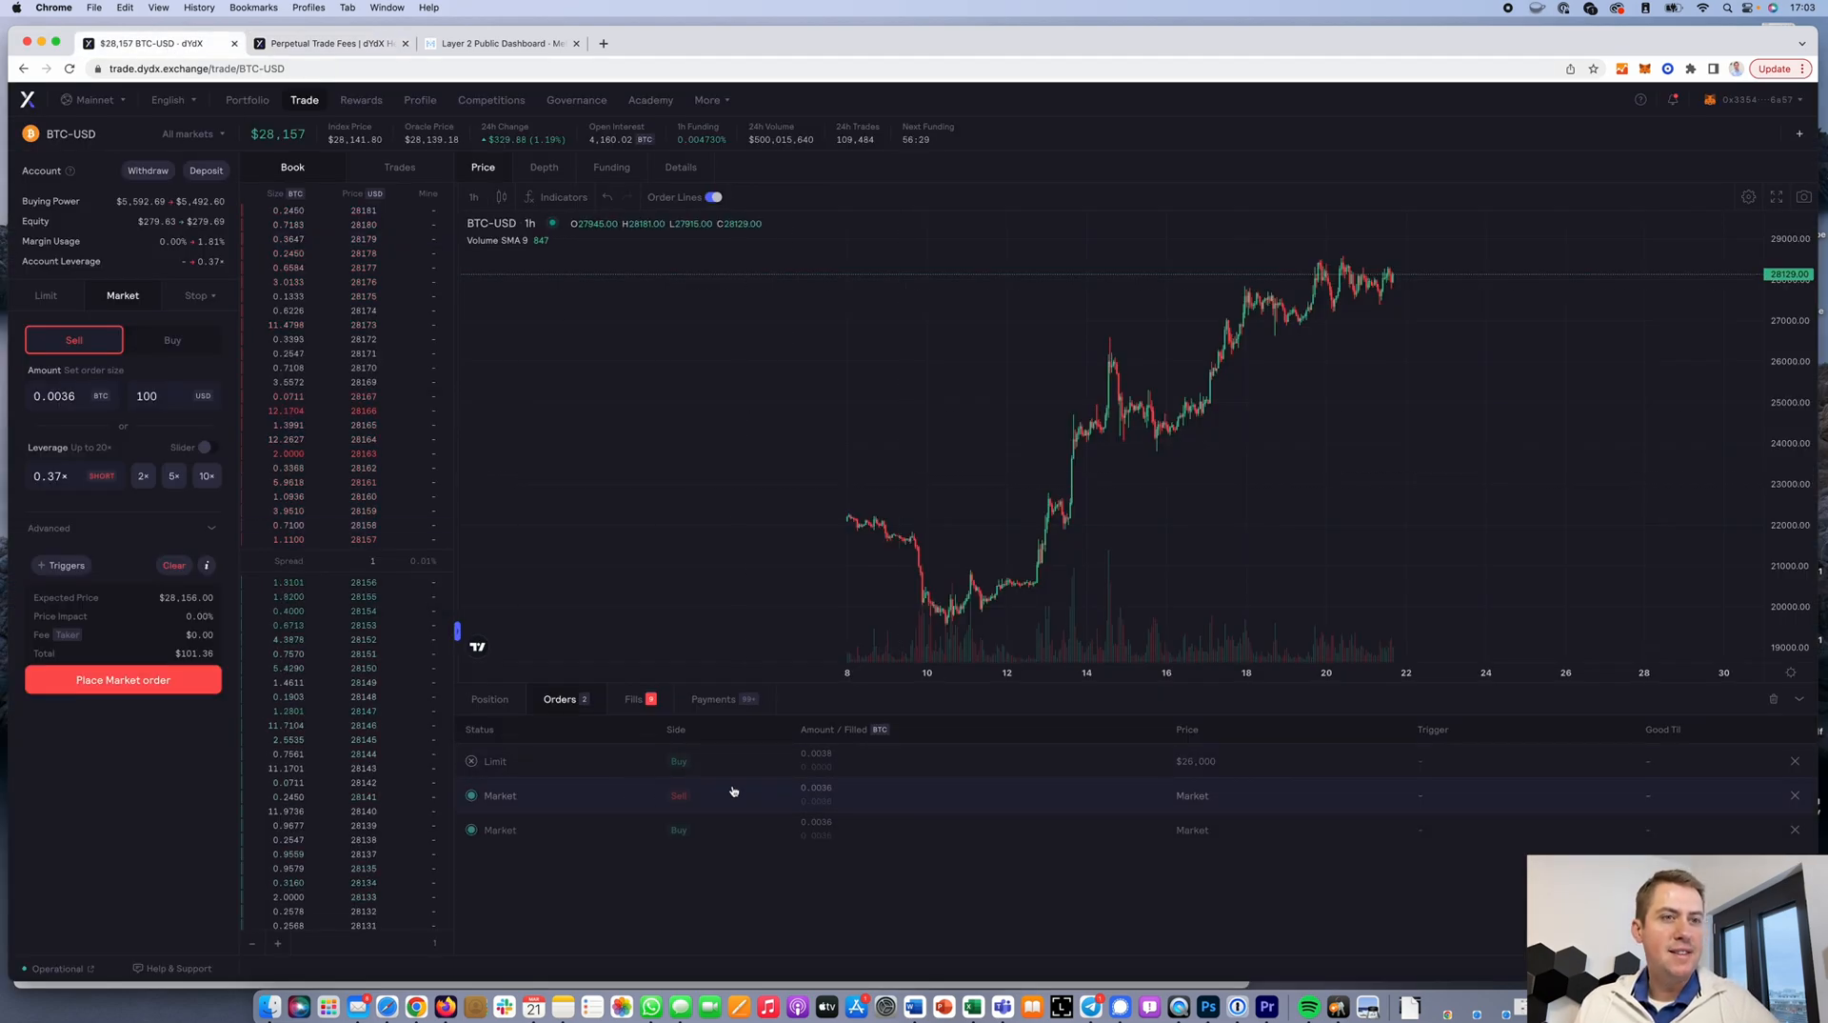
{"action": "left_click", "coordinate": [329, 44]}
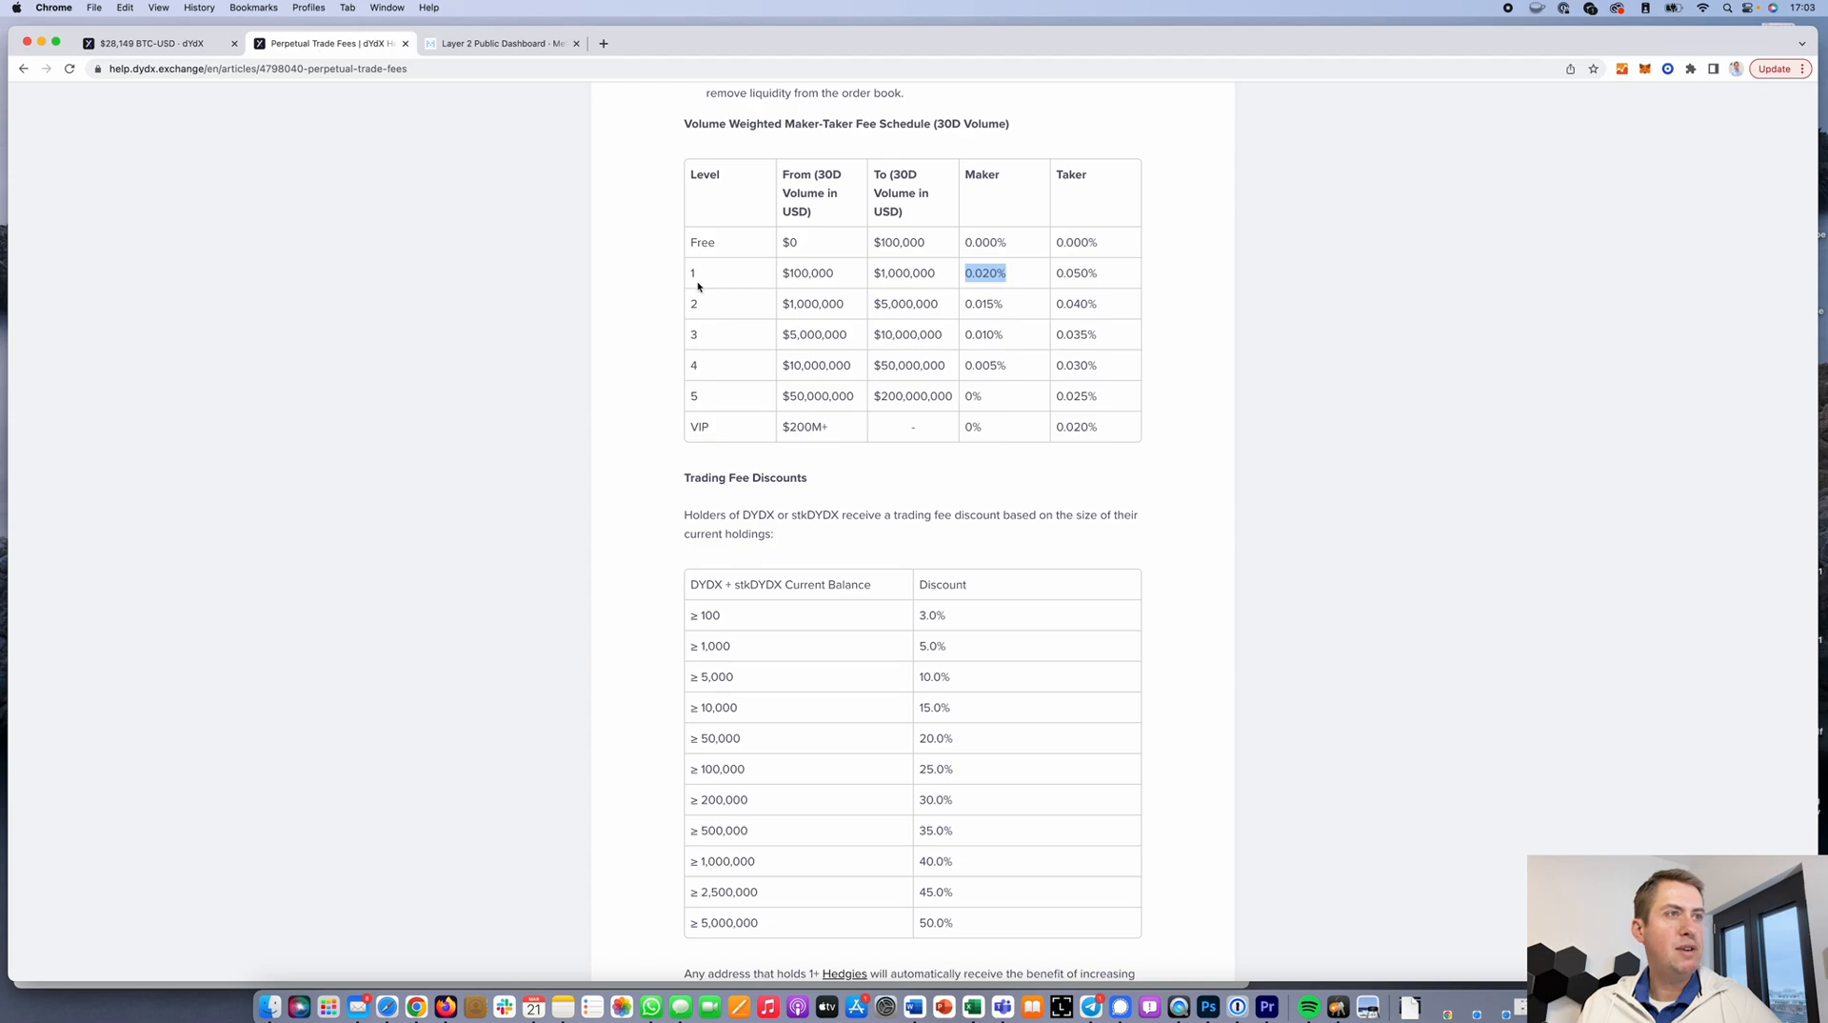
{"action": "scroll", "scroll_direction": "down", "scroll_amount": 3}
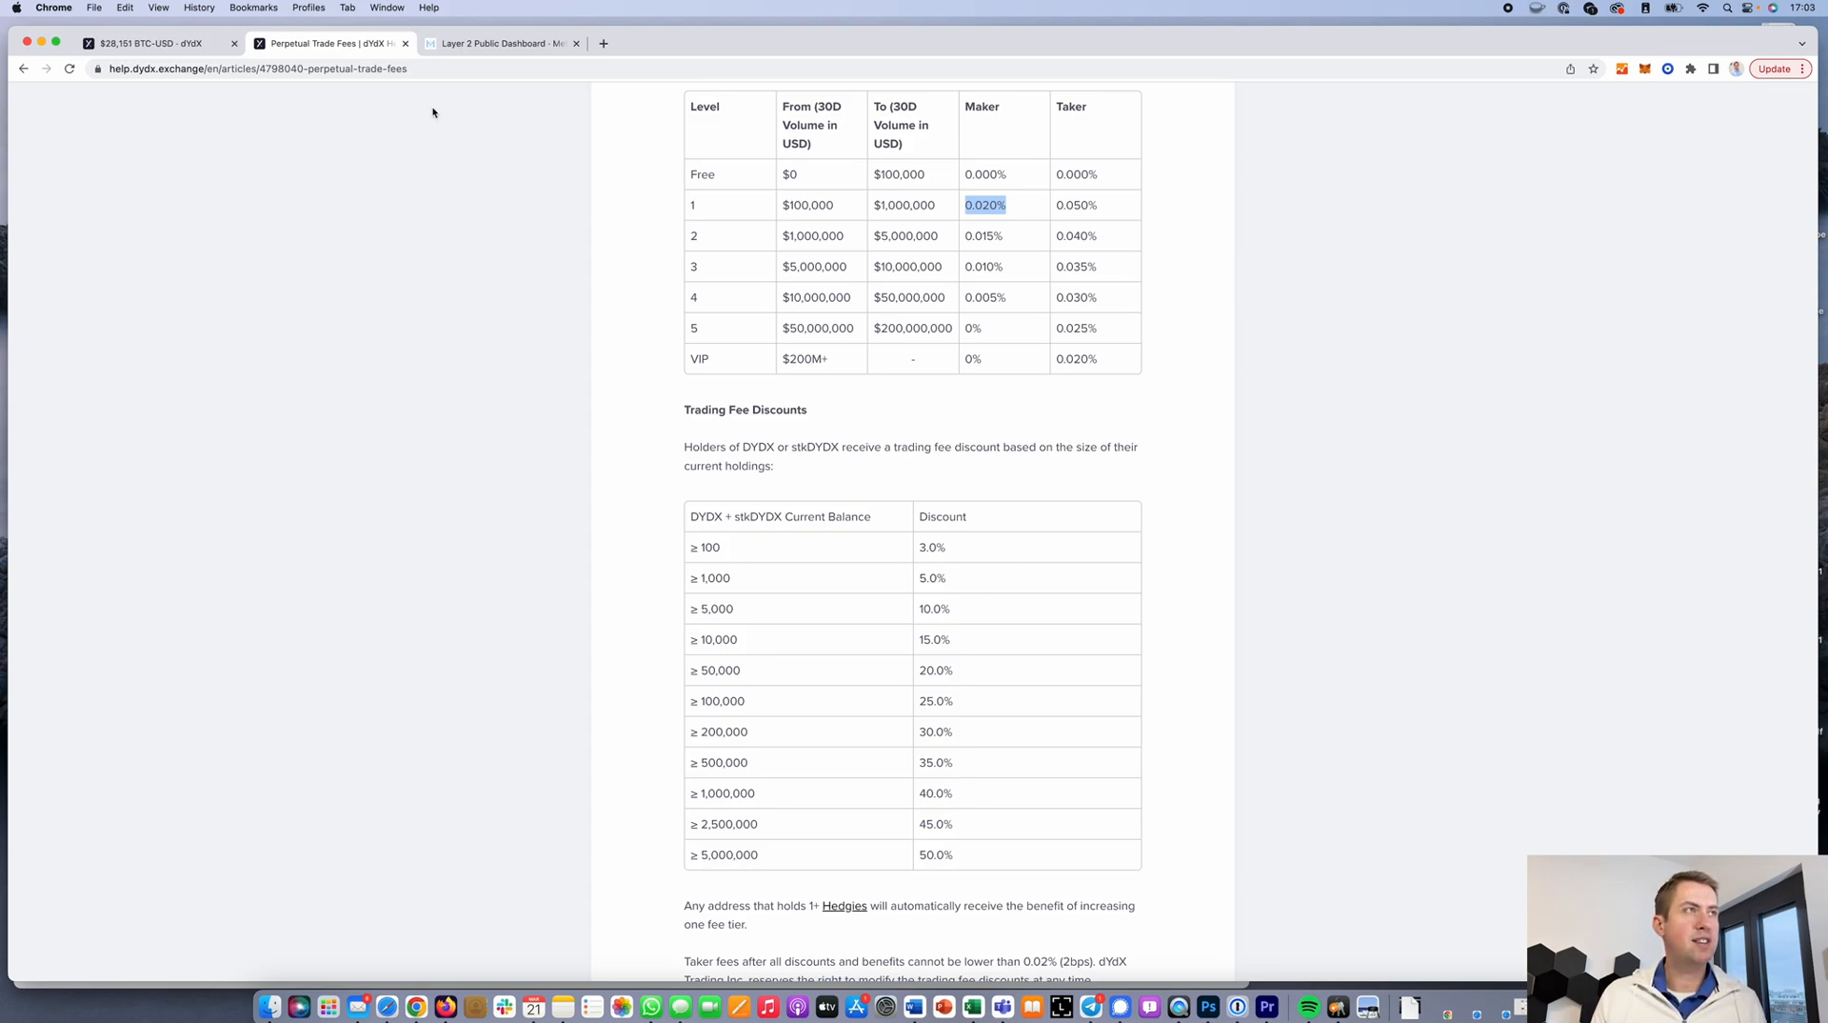
{"action": "left_click", "coordinate": [152, 44]}
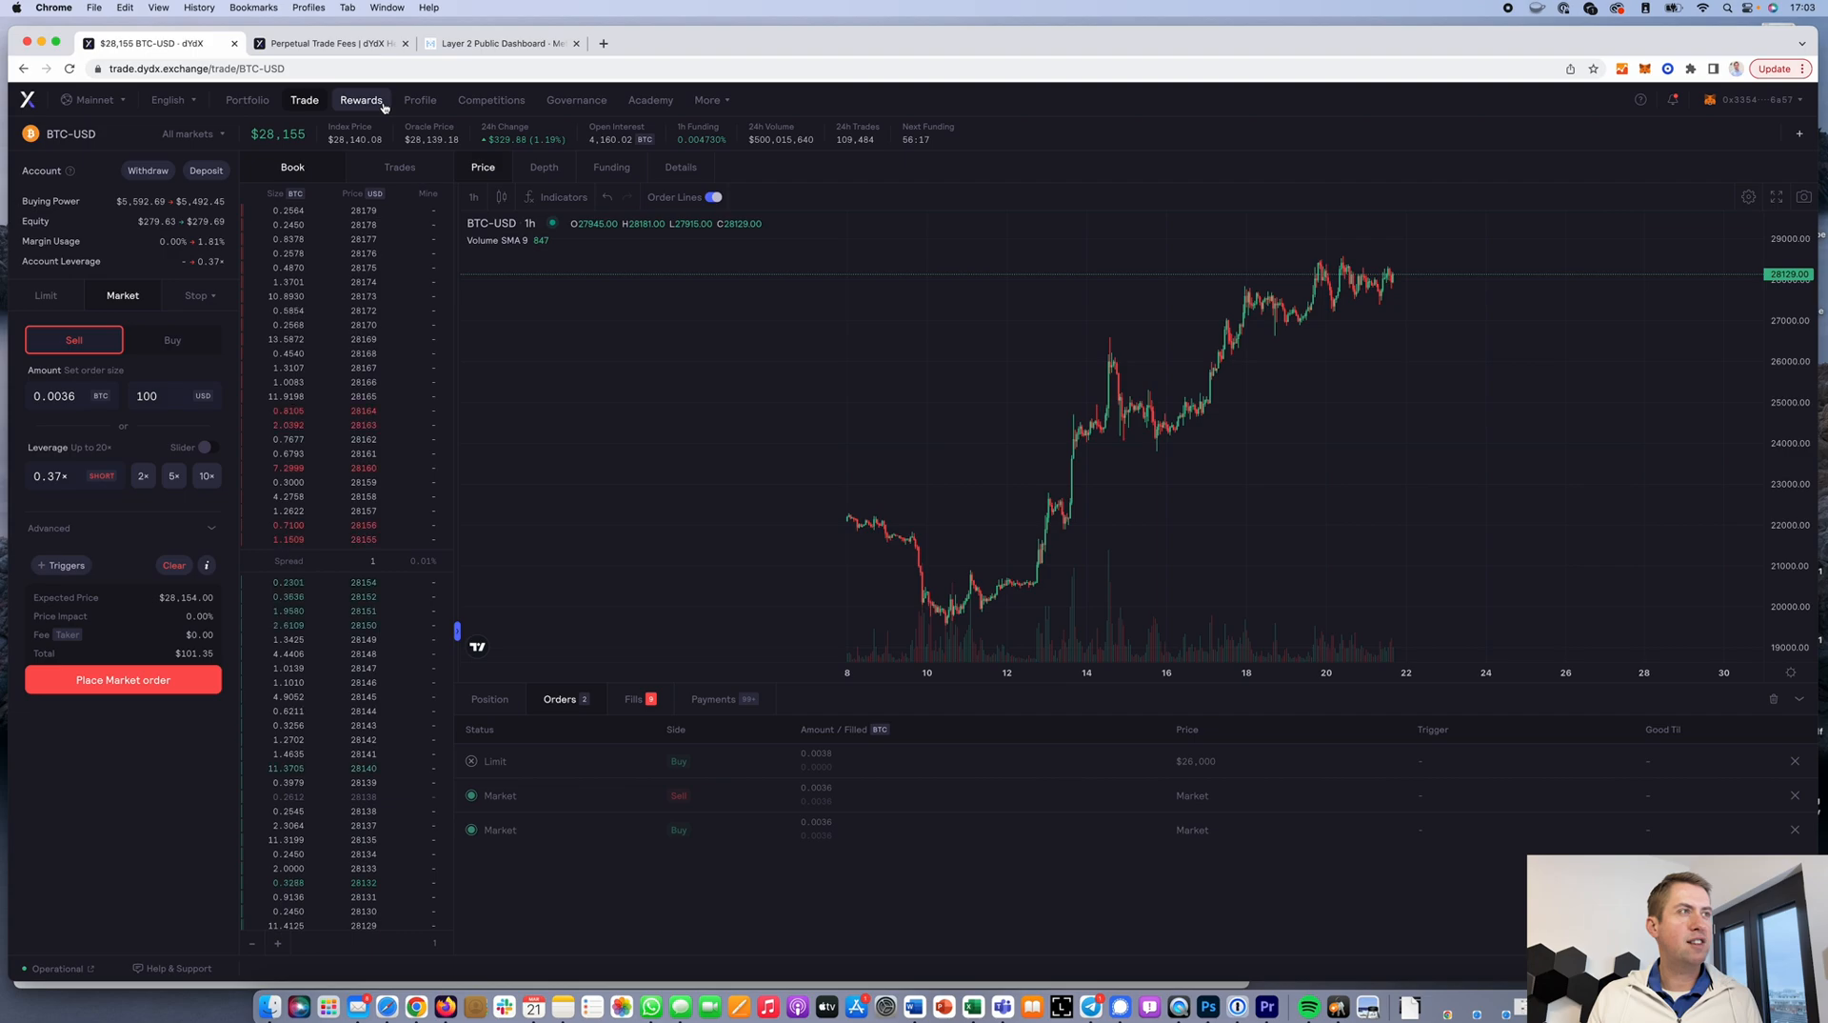
View the trading rewards page and highlight the 1,582,192 rewards amount distributed
{"action": "left_click", "coordinate": [360, 99]}
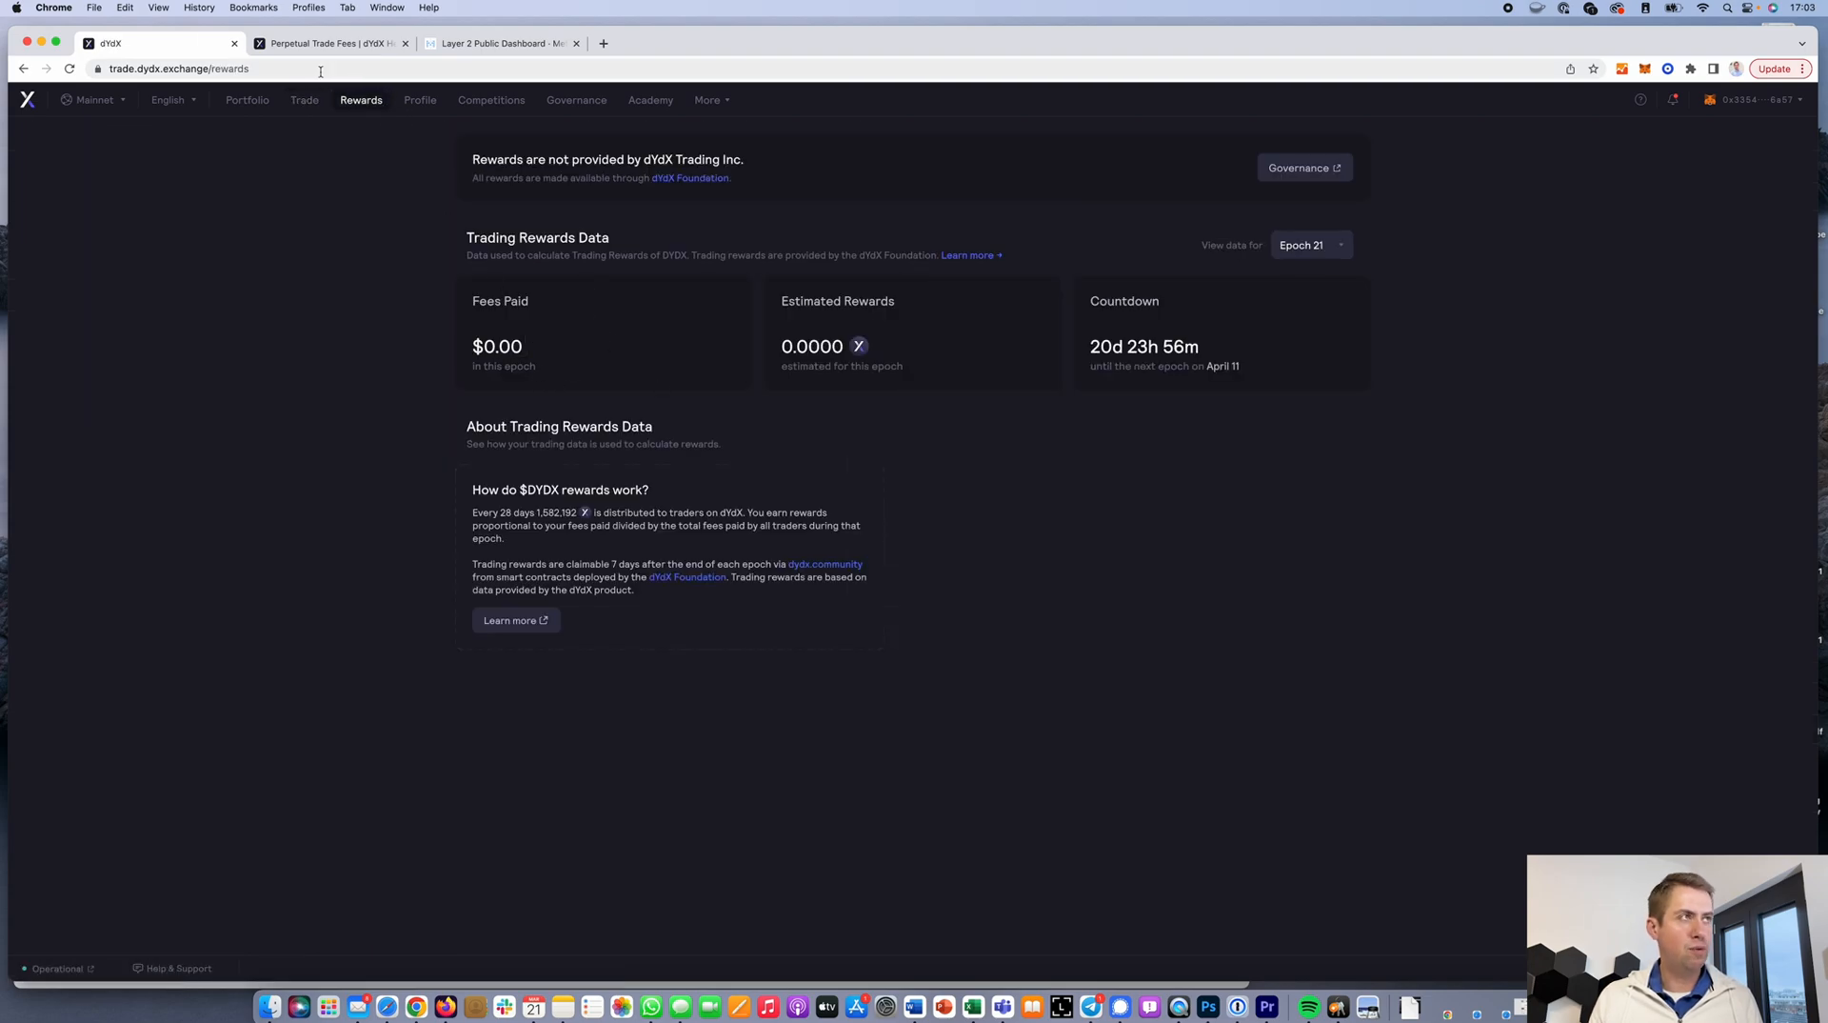
{"action": "mouse_move", "coordinate": [575, 390]}
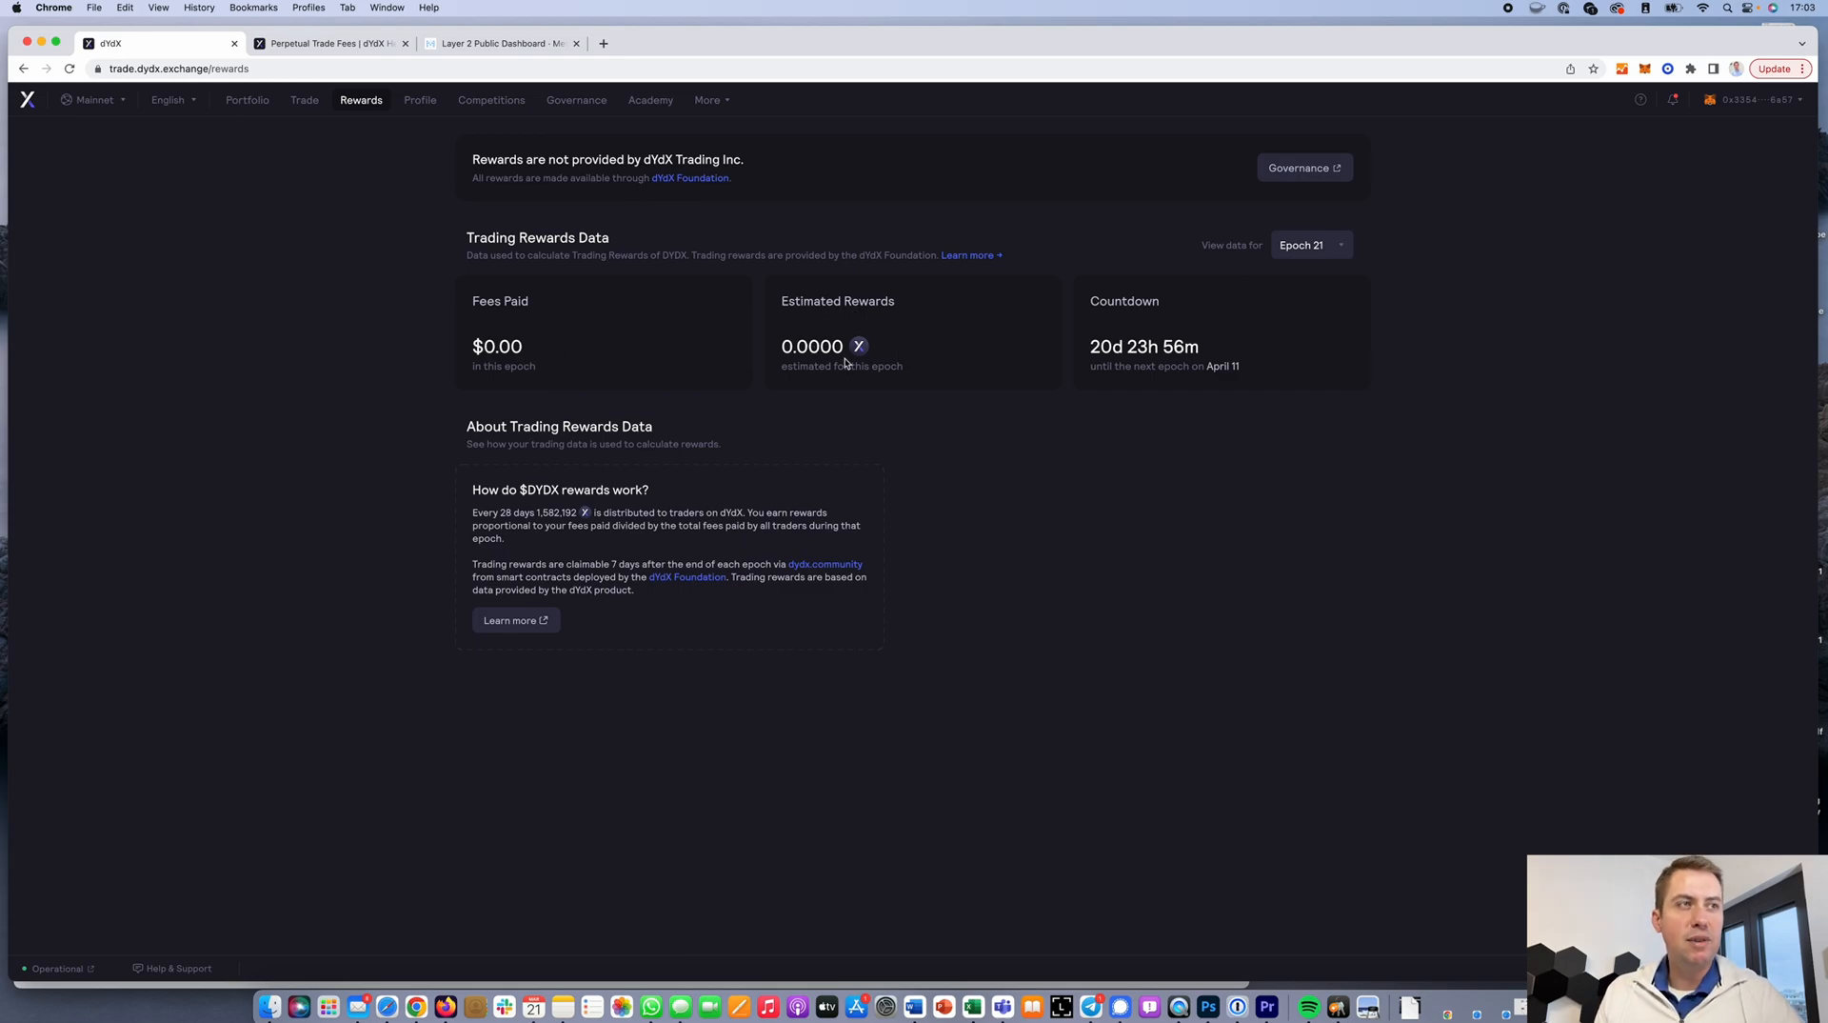
{"action": "mouse_move", "coordinate": [901, 325]}
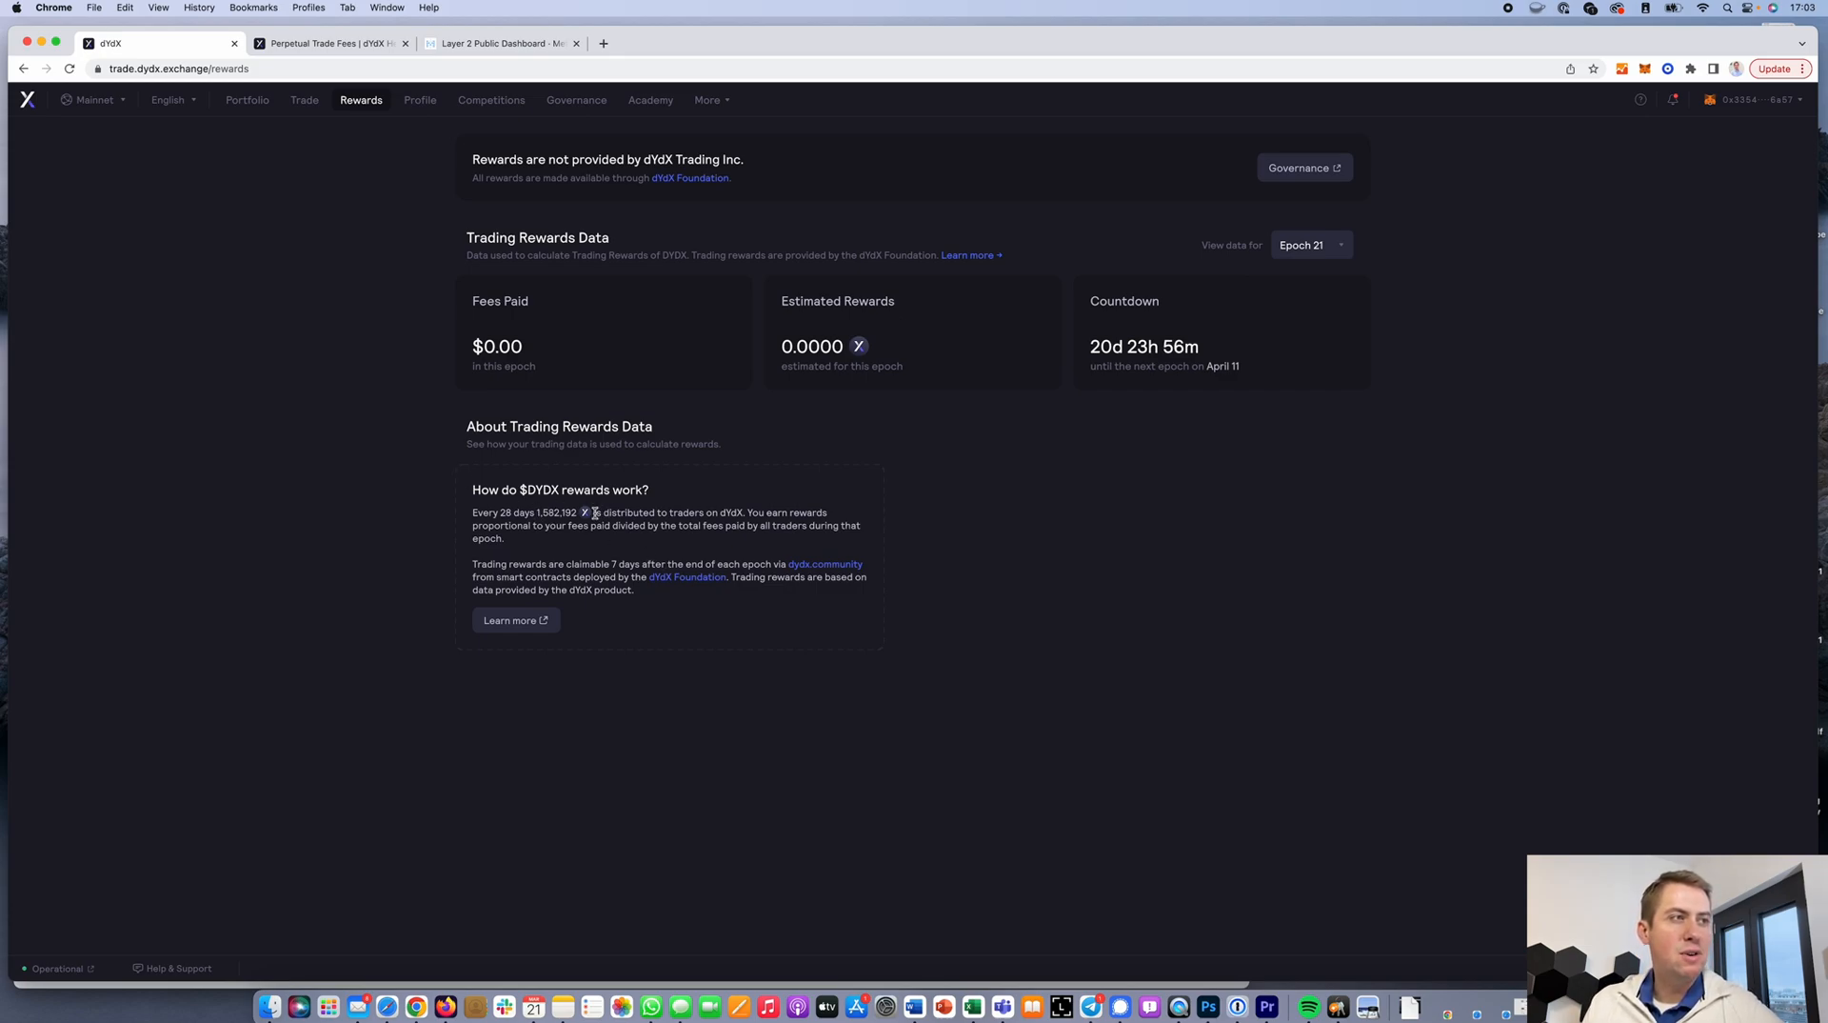
{"action": "mouse_move", "coordinate": [775, 518]}
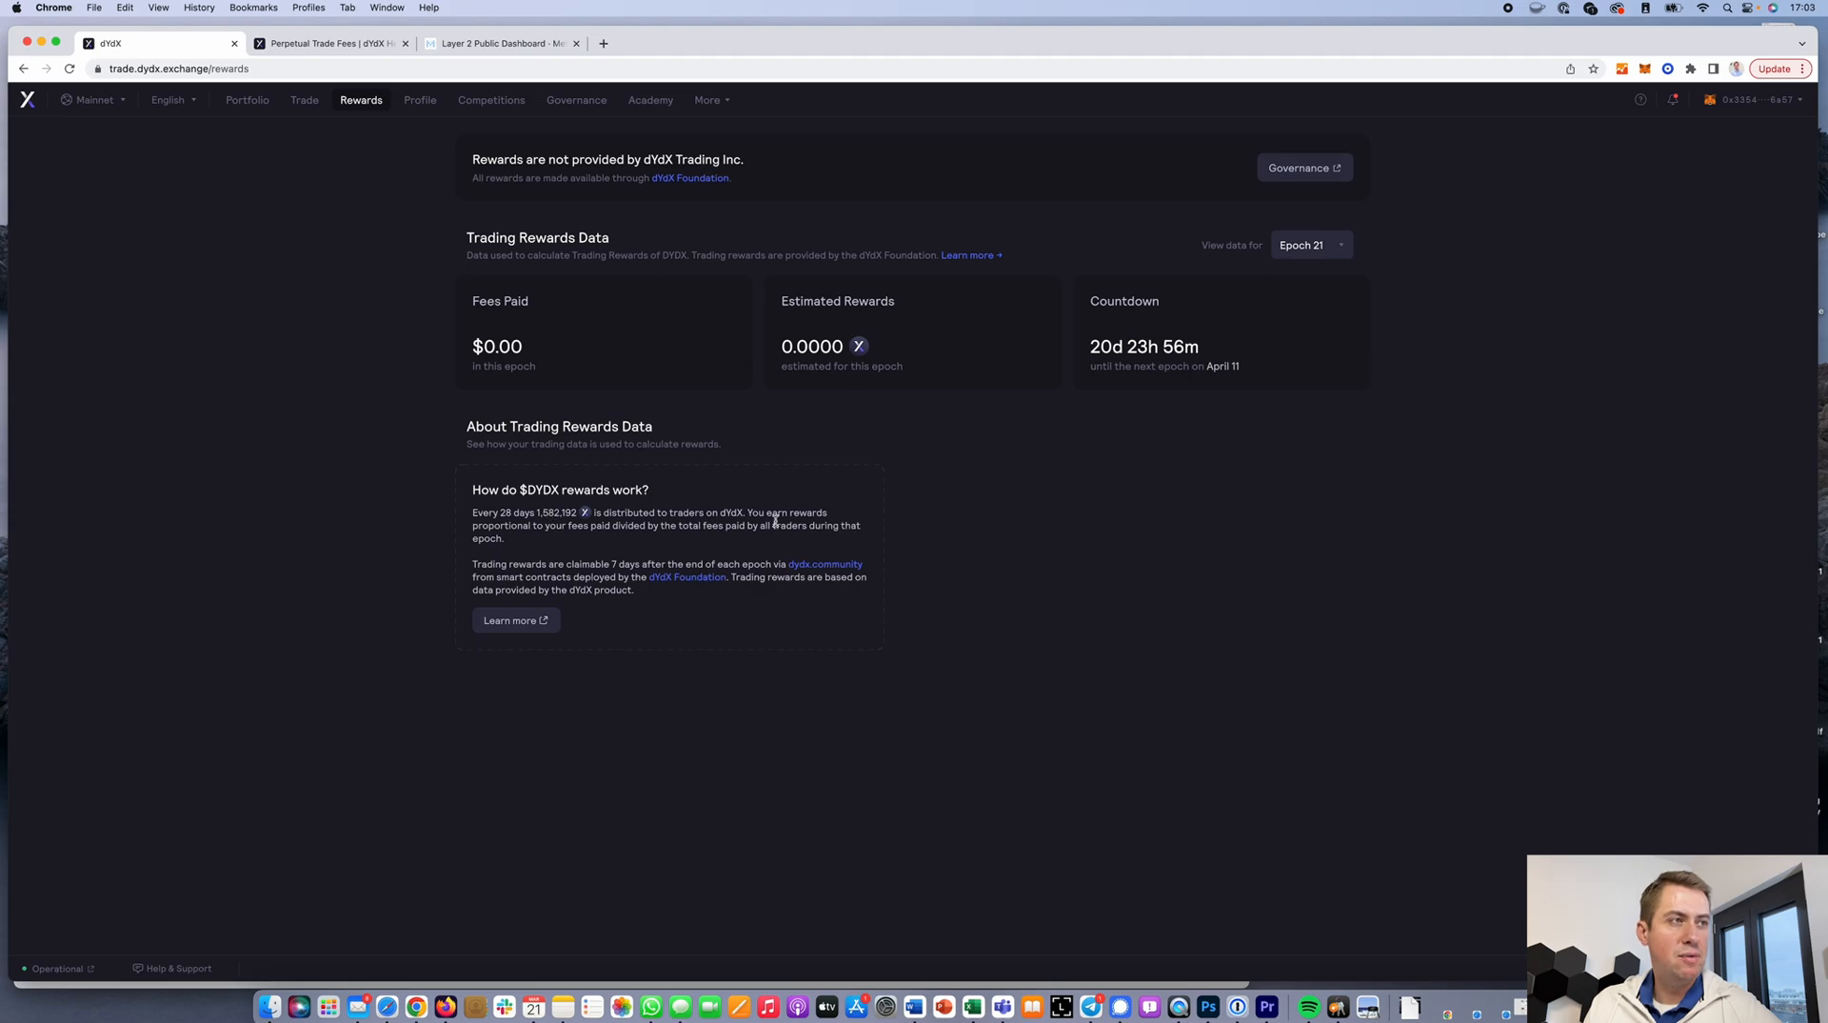
{"action": "mouse_move", "coordinate": [617, 512]}
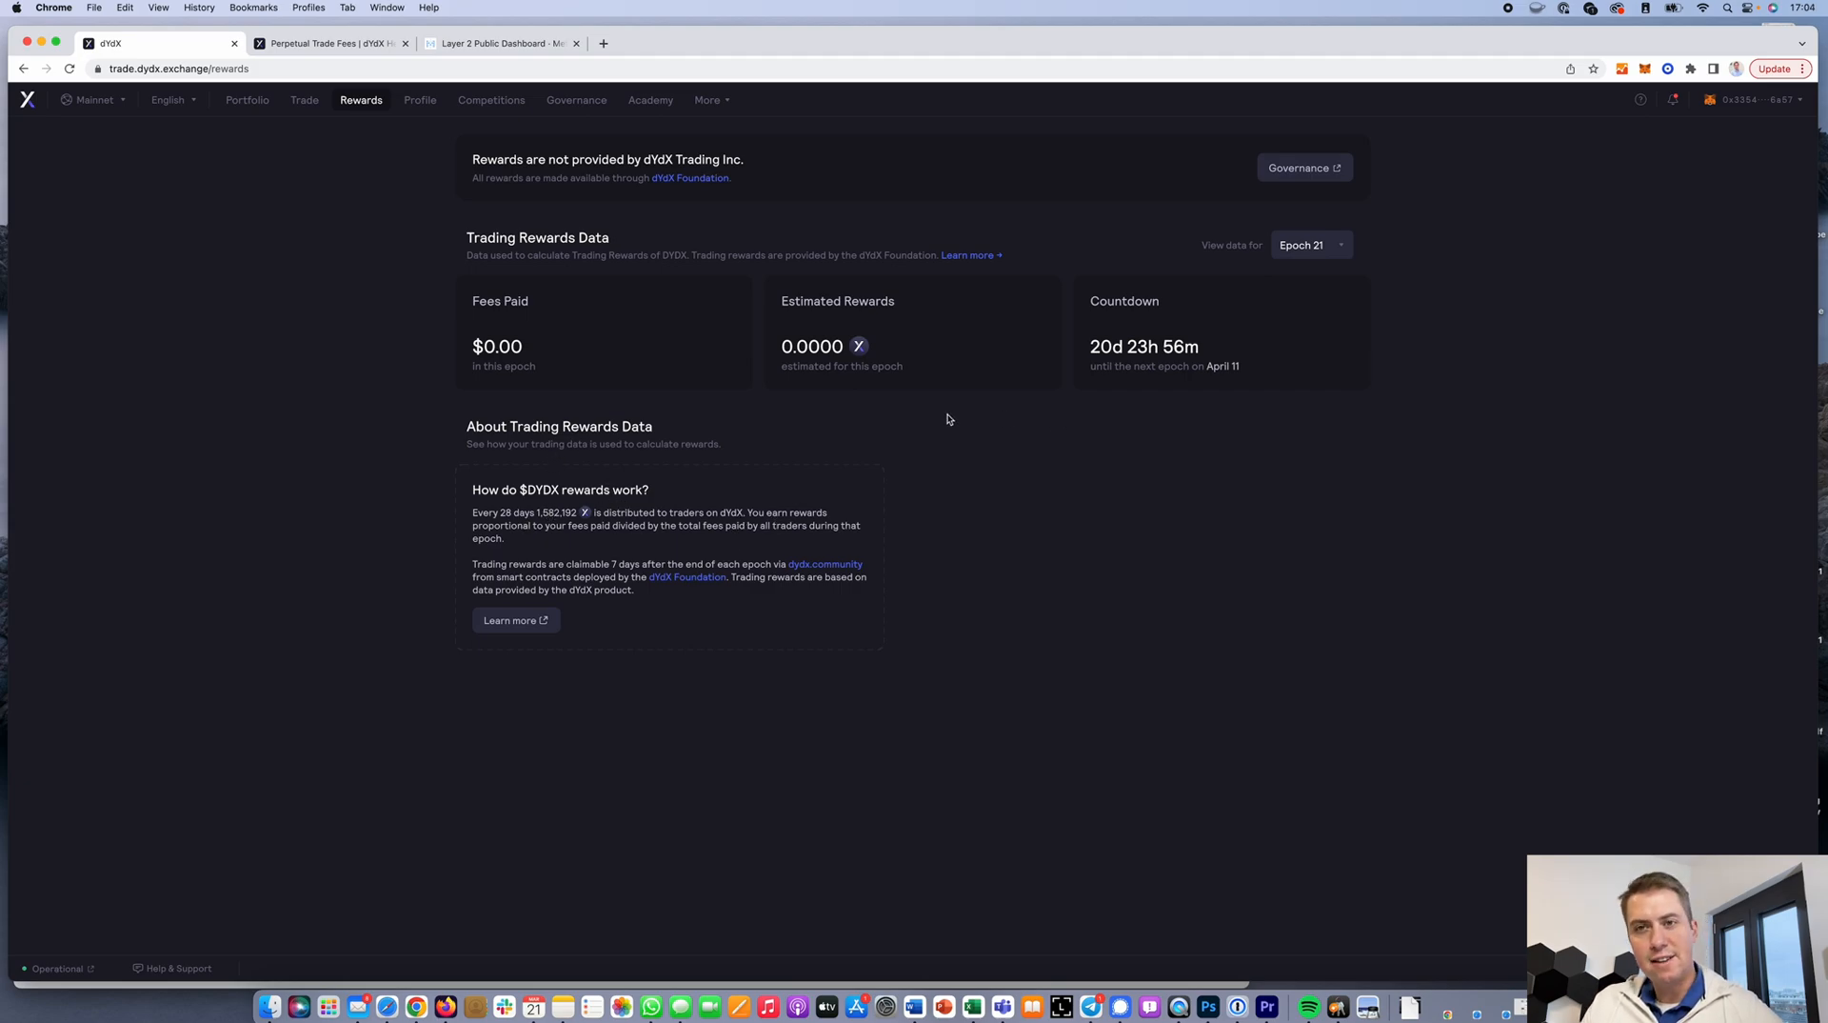
{"action": "mouse_move", "coordinate": [889, 355]}
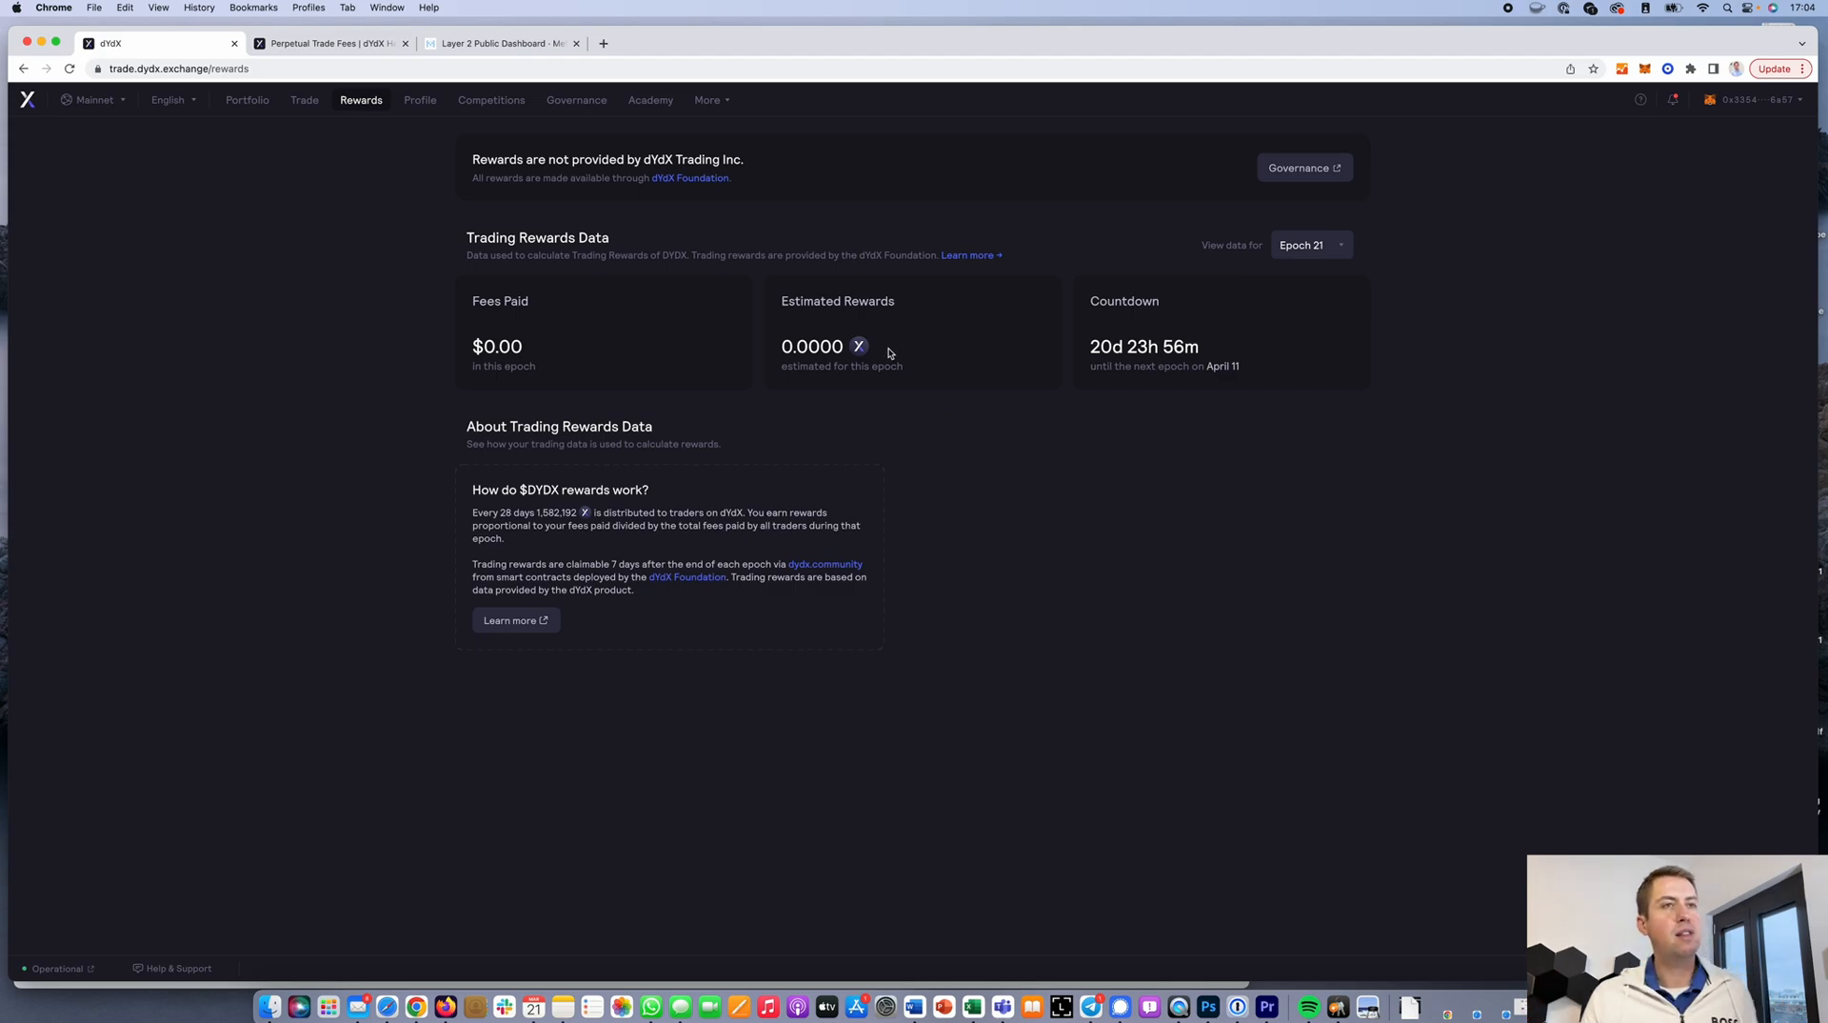
{"action": "mouse_move", "coordinate": [838, 383]}
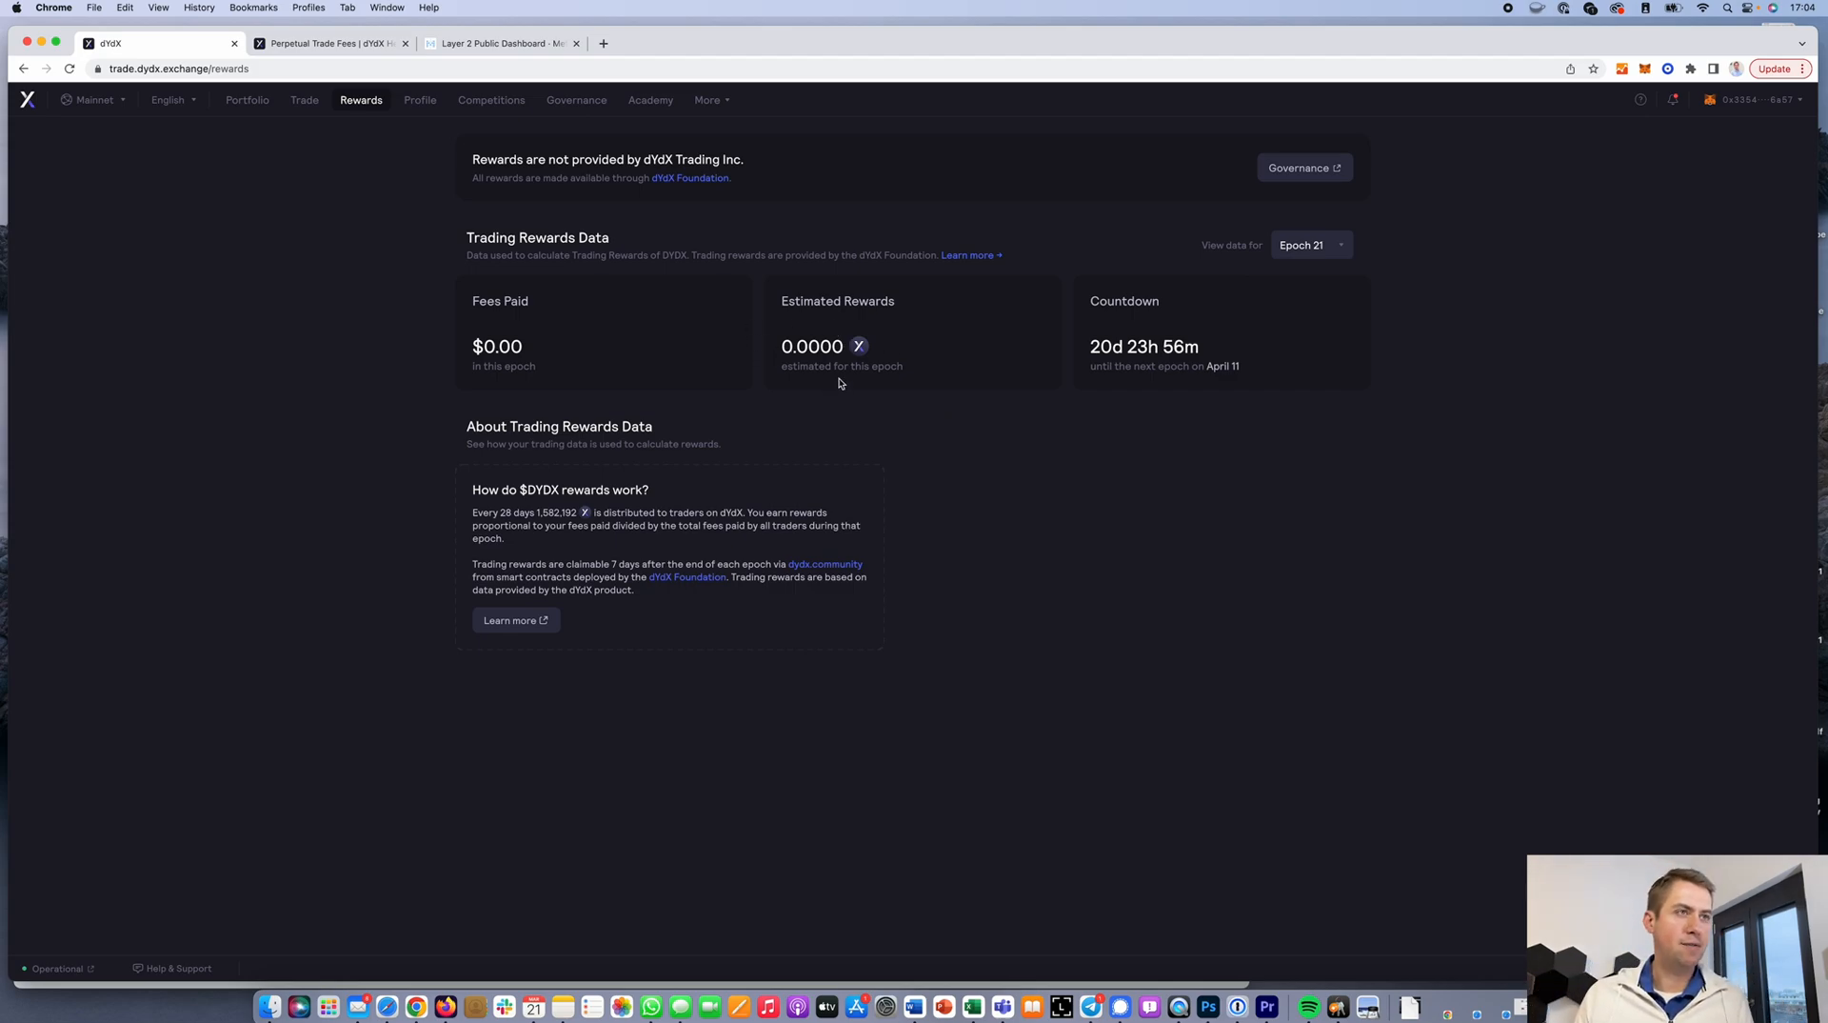
{"action": "mouse_move", "coordinate": [200, 402]}
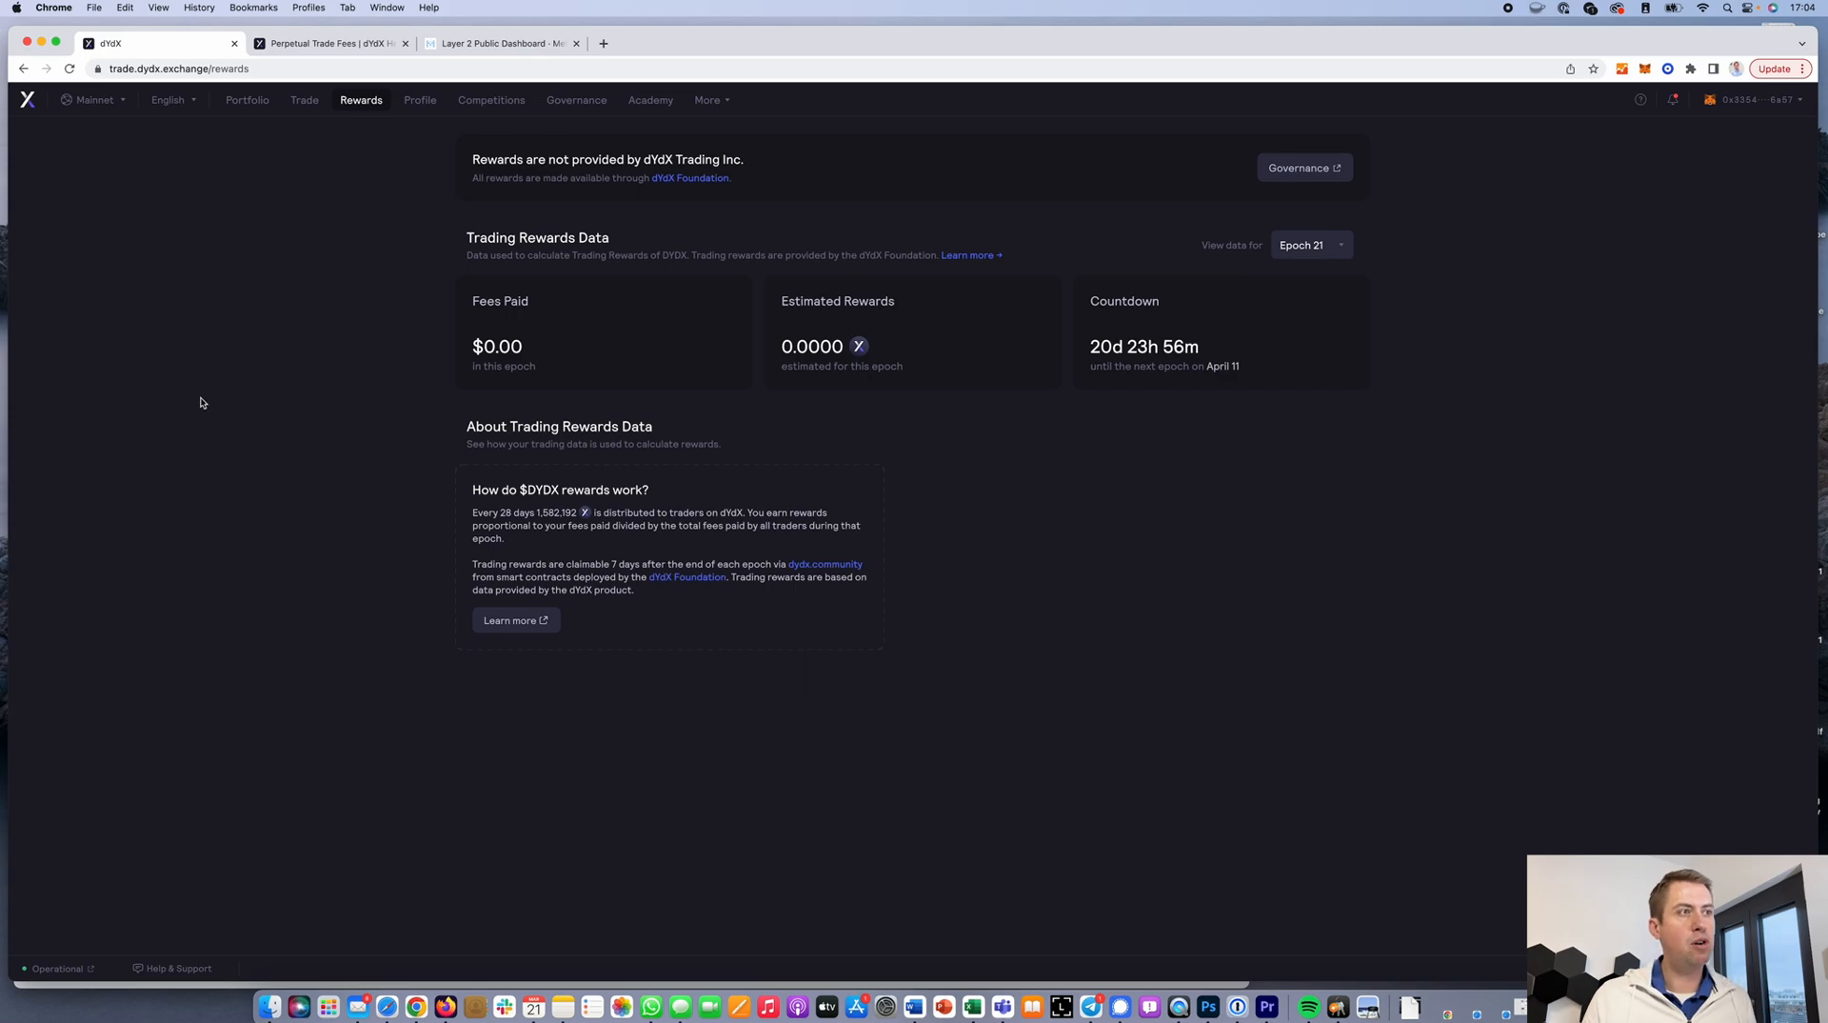
{"action": "left_click_drag", "start_coordinate": [526, 512], "coordinate": [605, 512]}
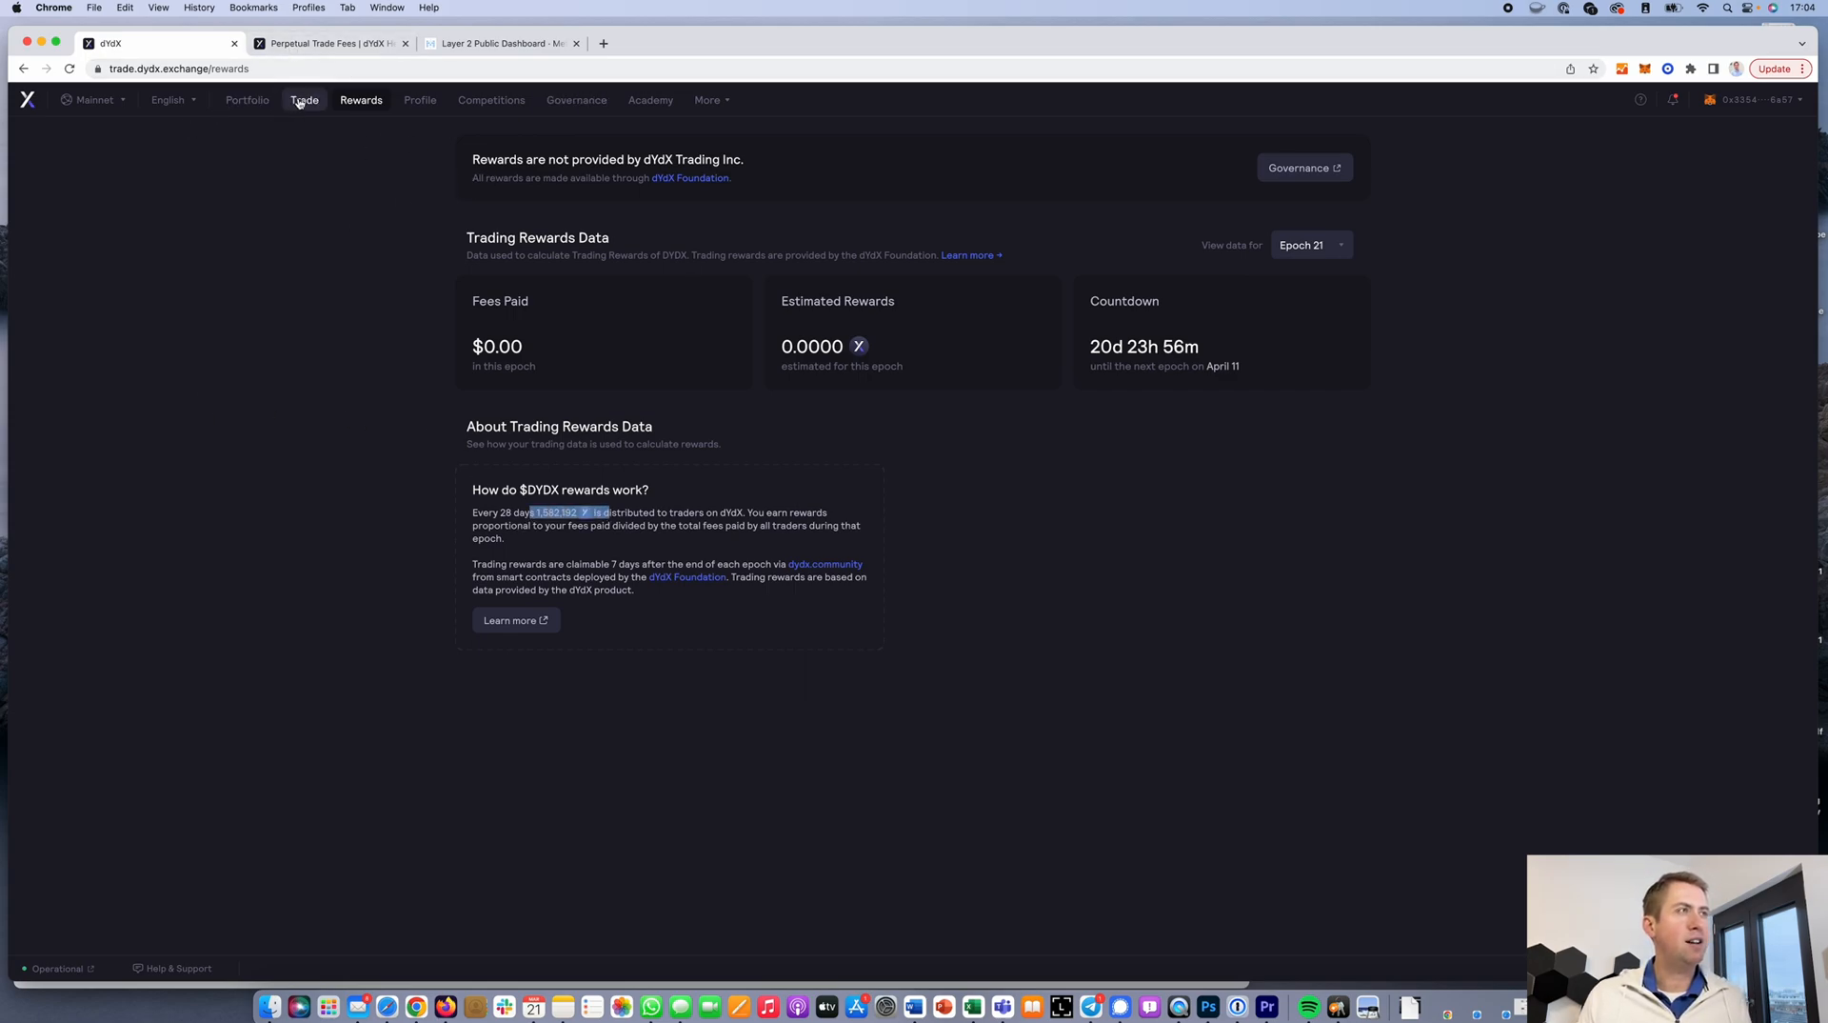
Return to the BTC-USD trading page with its chart and order book
{"action": "left_click", "coordinate": [305, 99]}
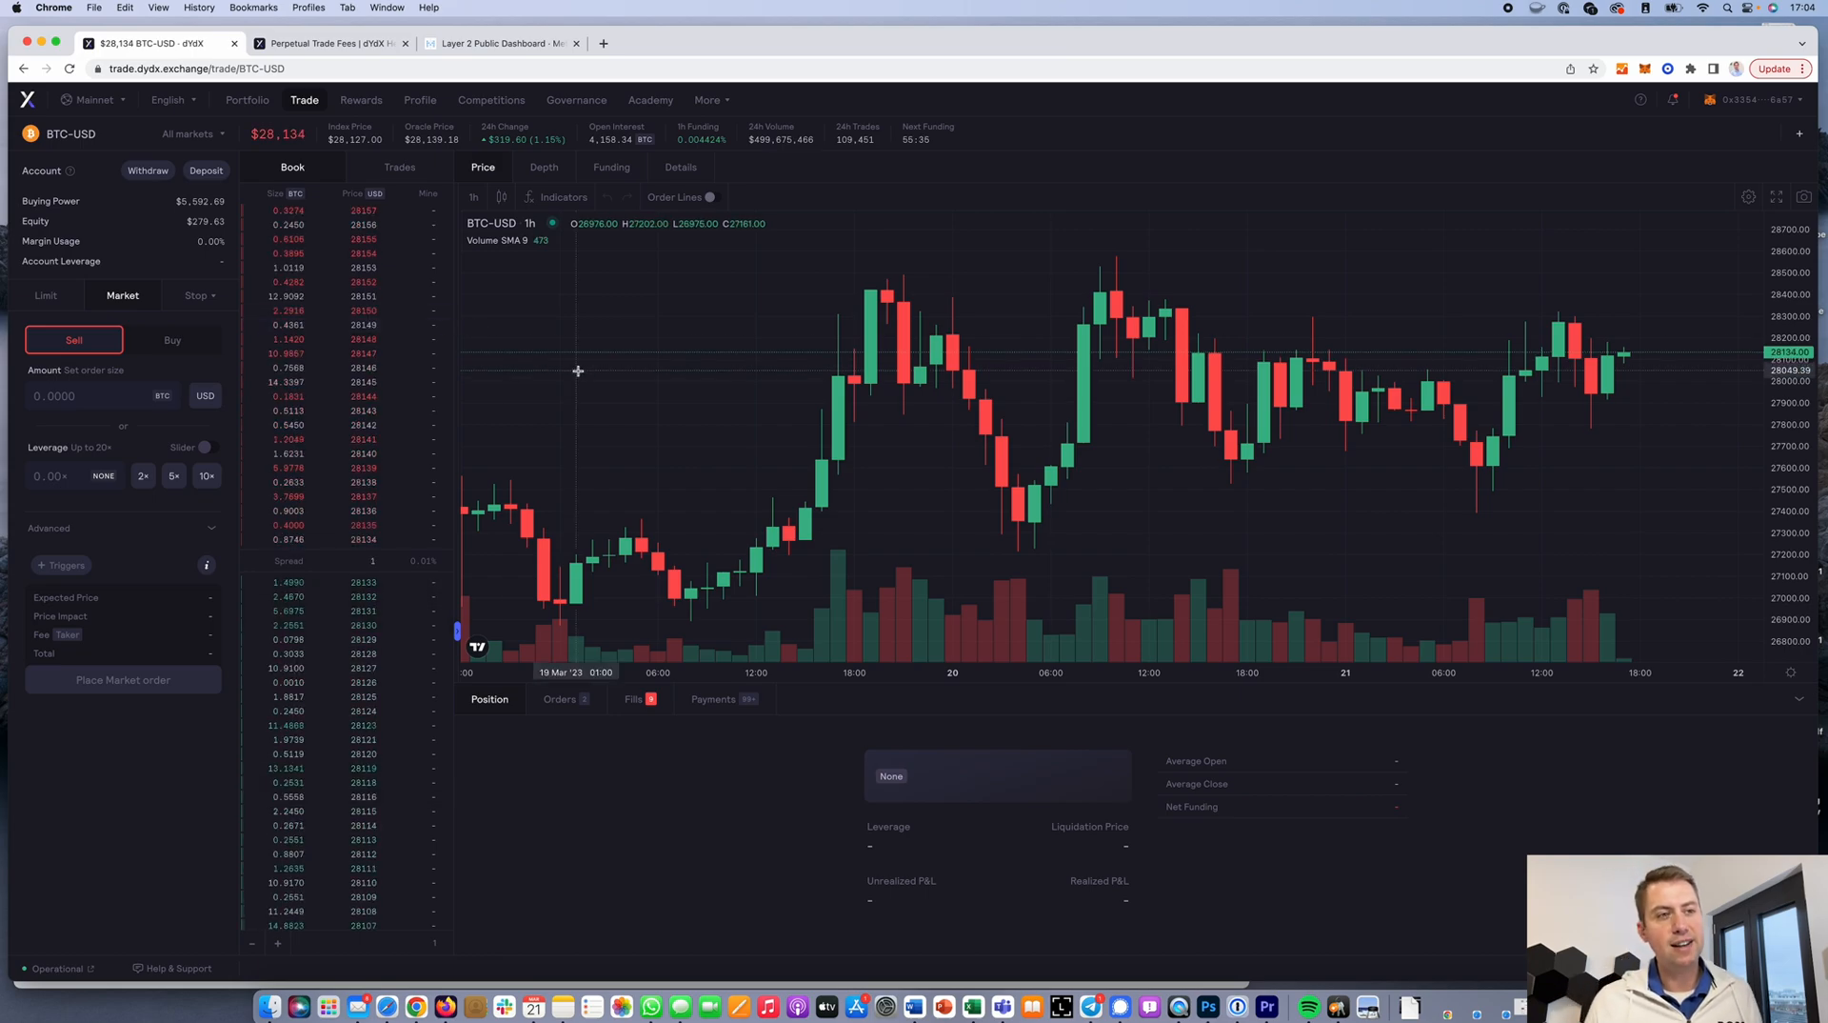
{"action": "mouse_move", "coordinate": [558, 341]}
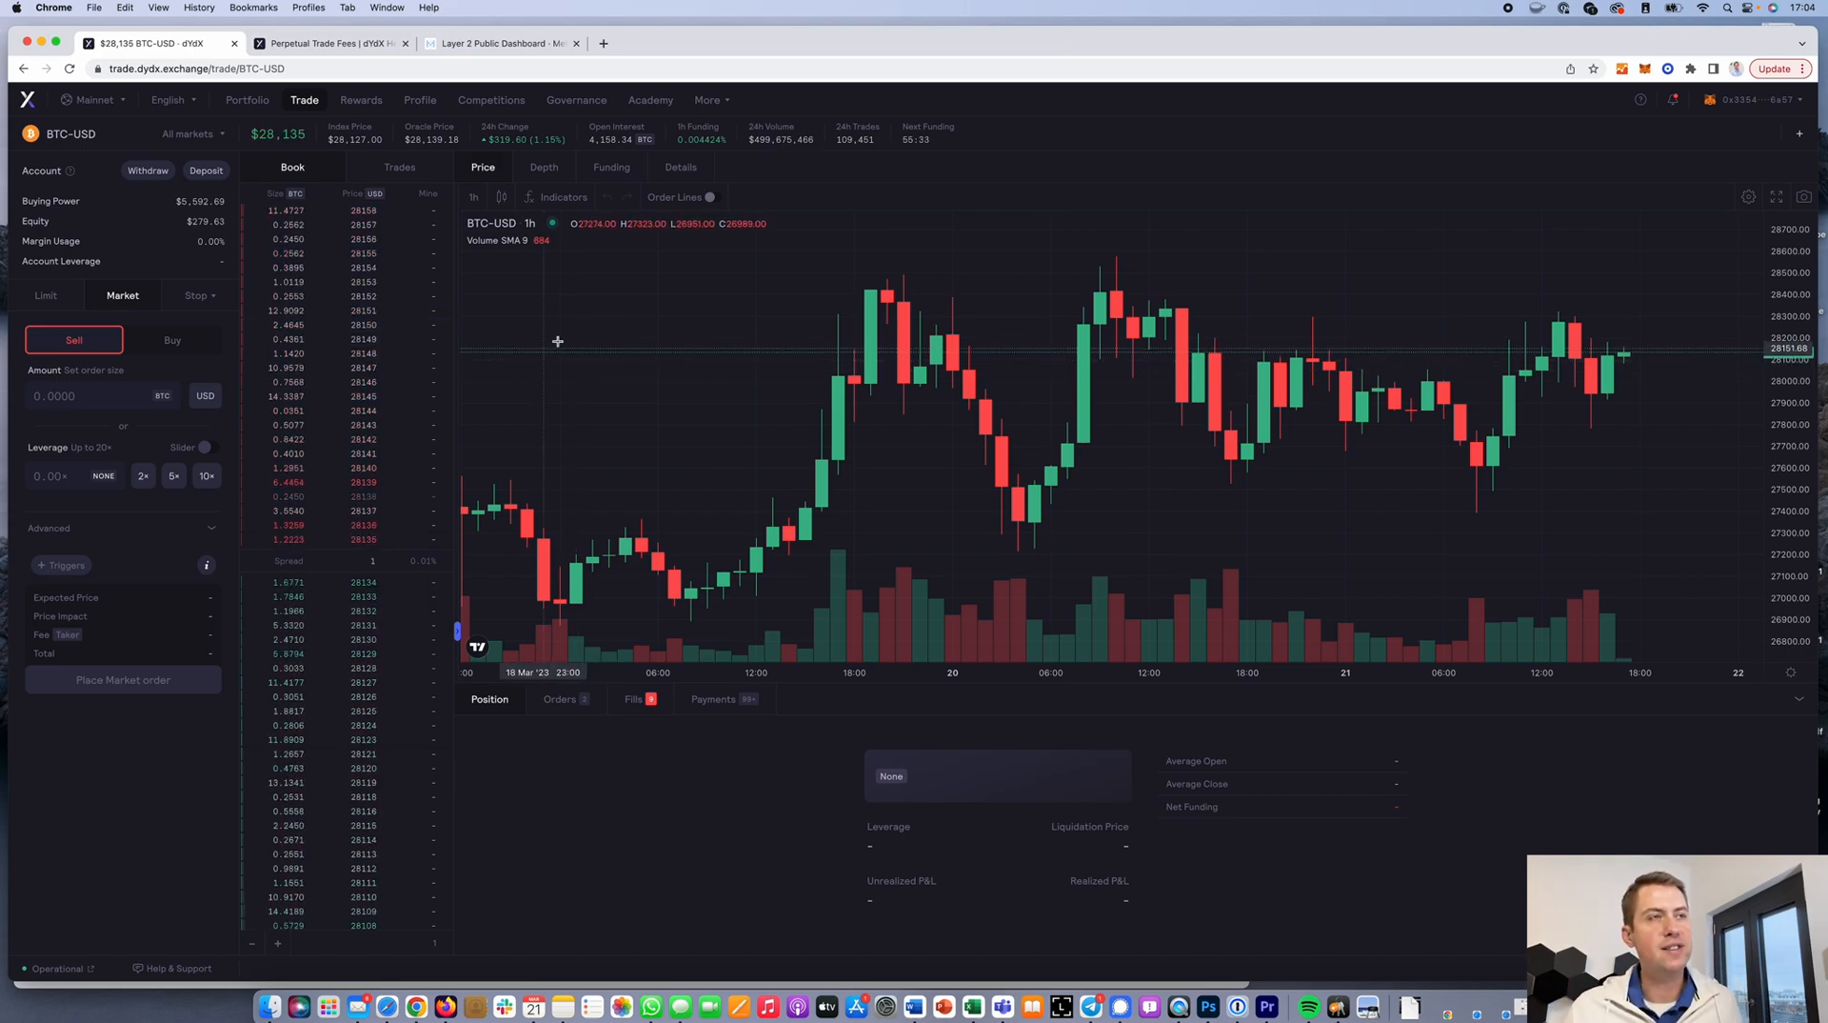